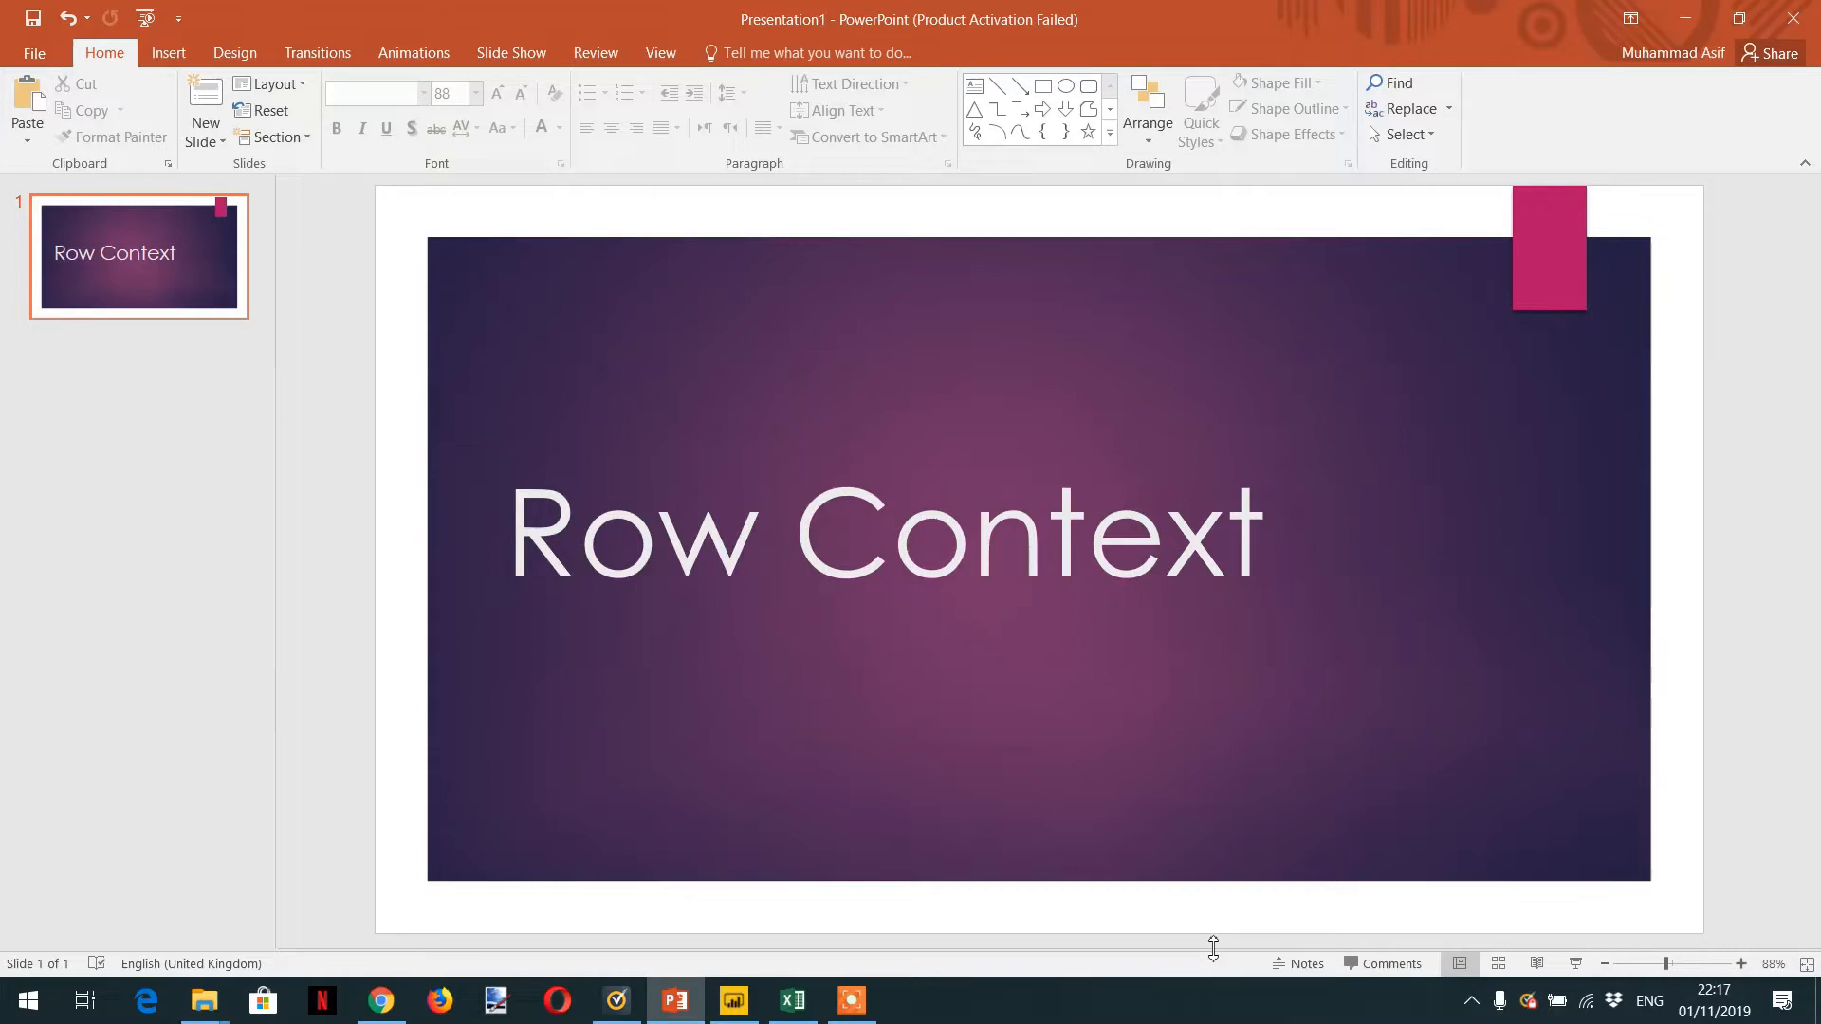
pyautogui.moveTo(903, 986)
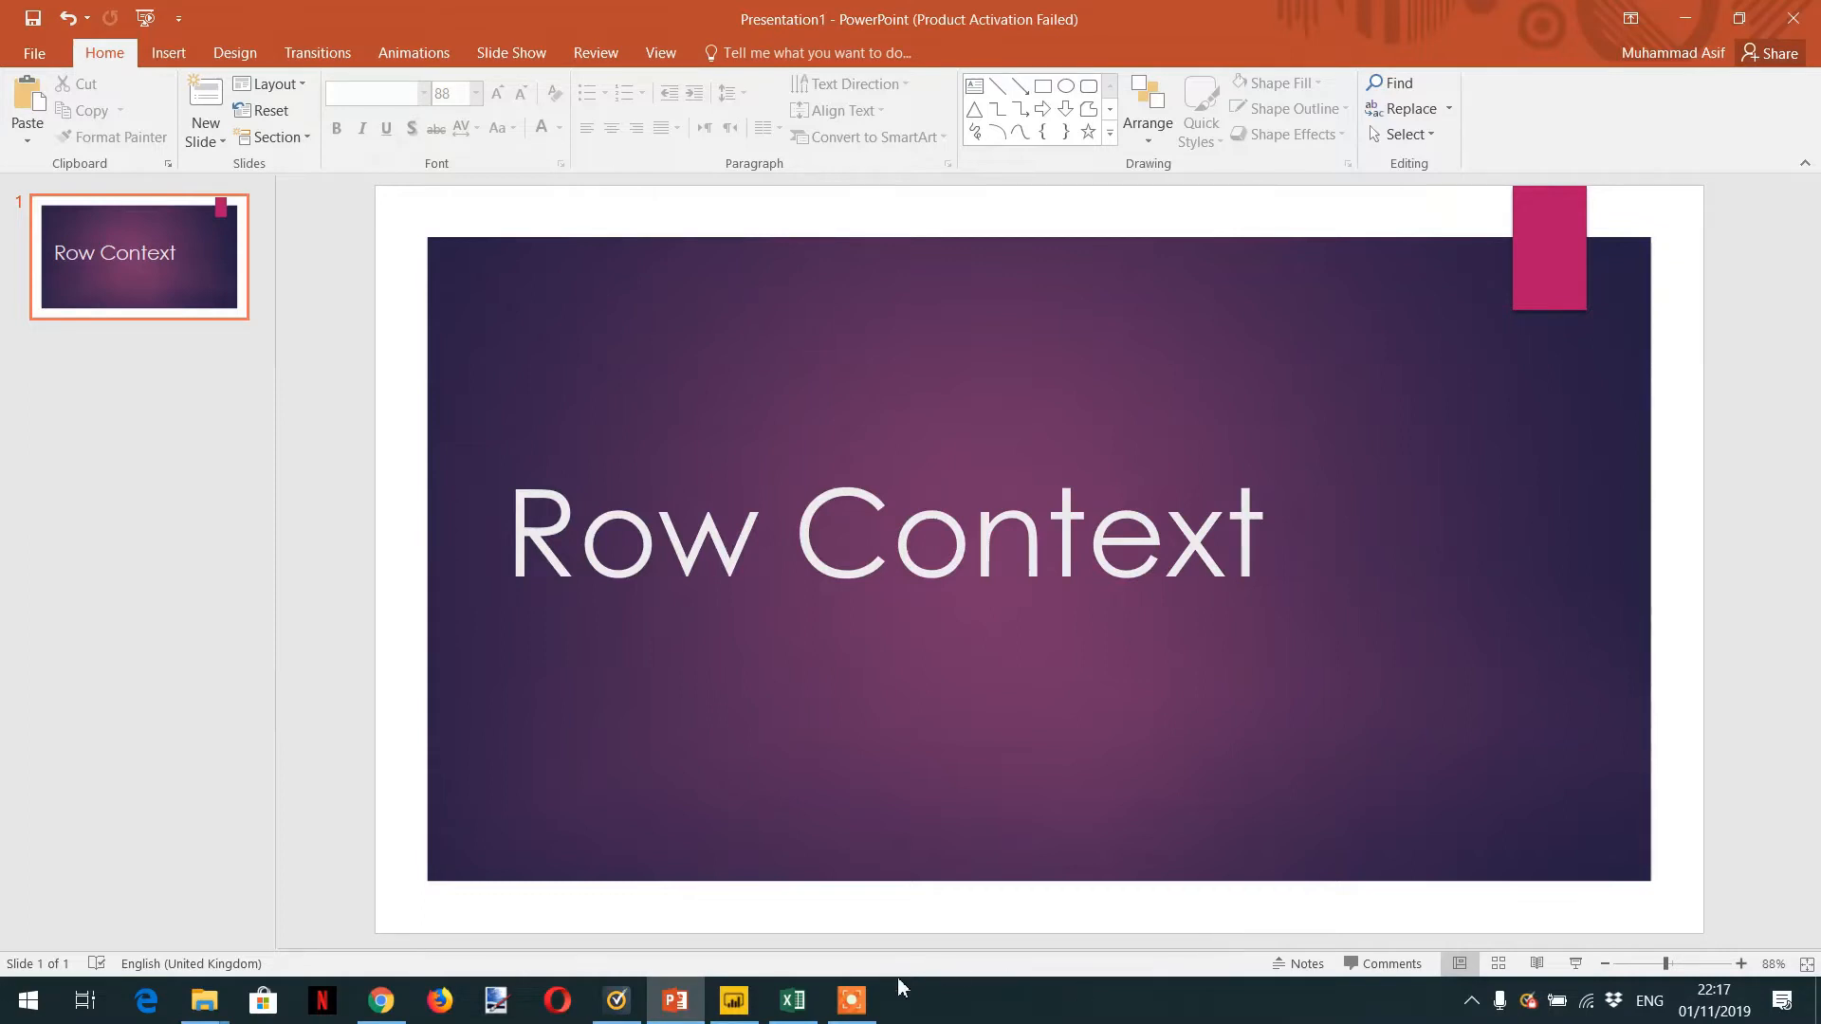
# Step: View the Marks–Students relationship in Model view, then return to the Student Name report page
pyautogui.click(732, 999)
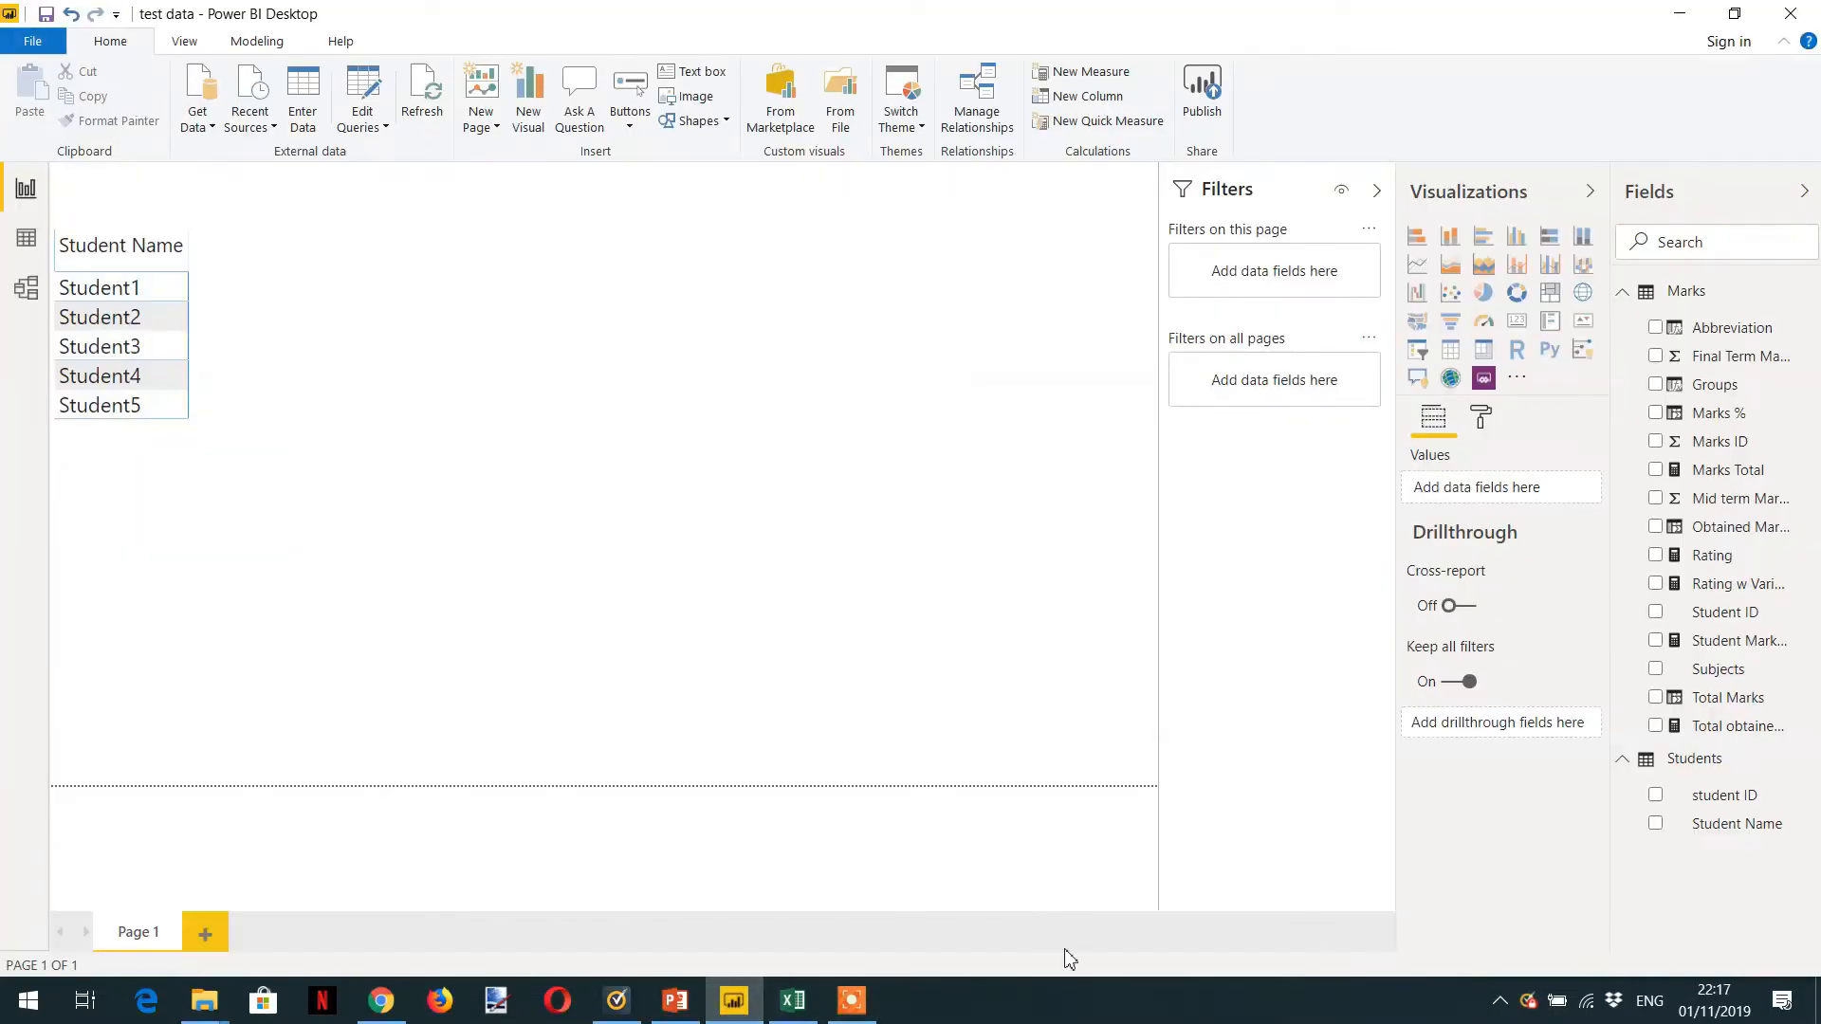
pyautogui.moveTo(465, 622)
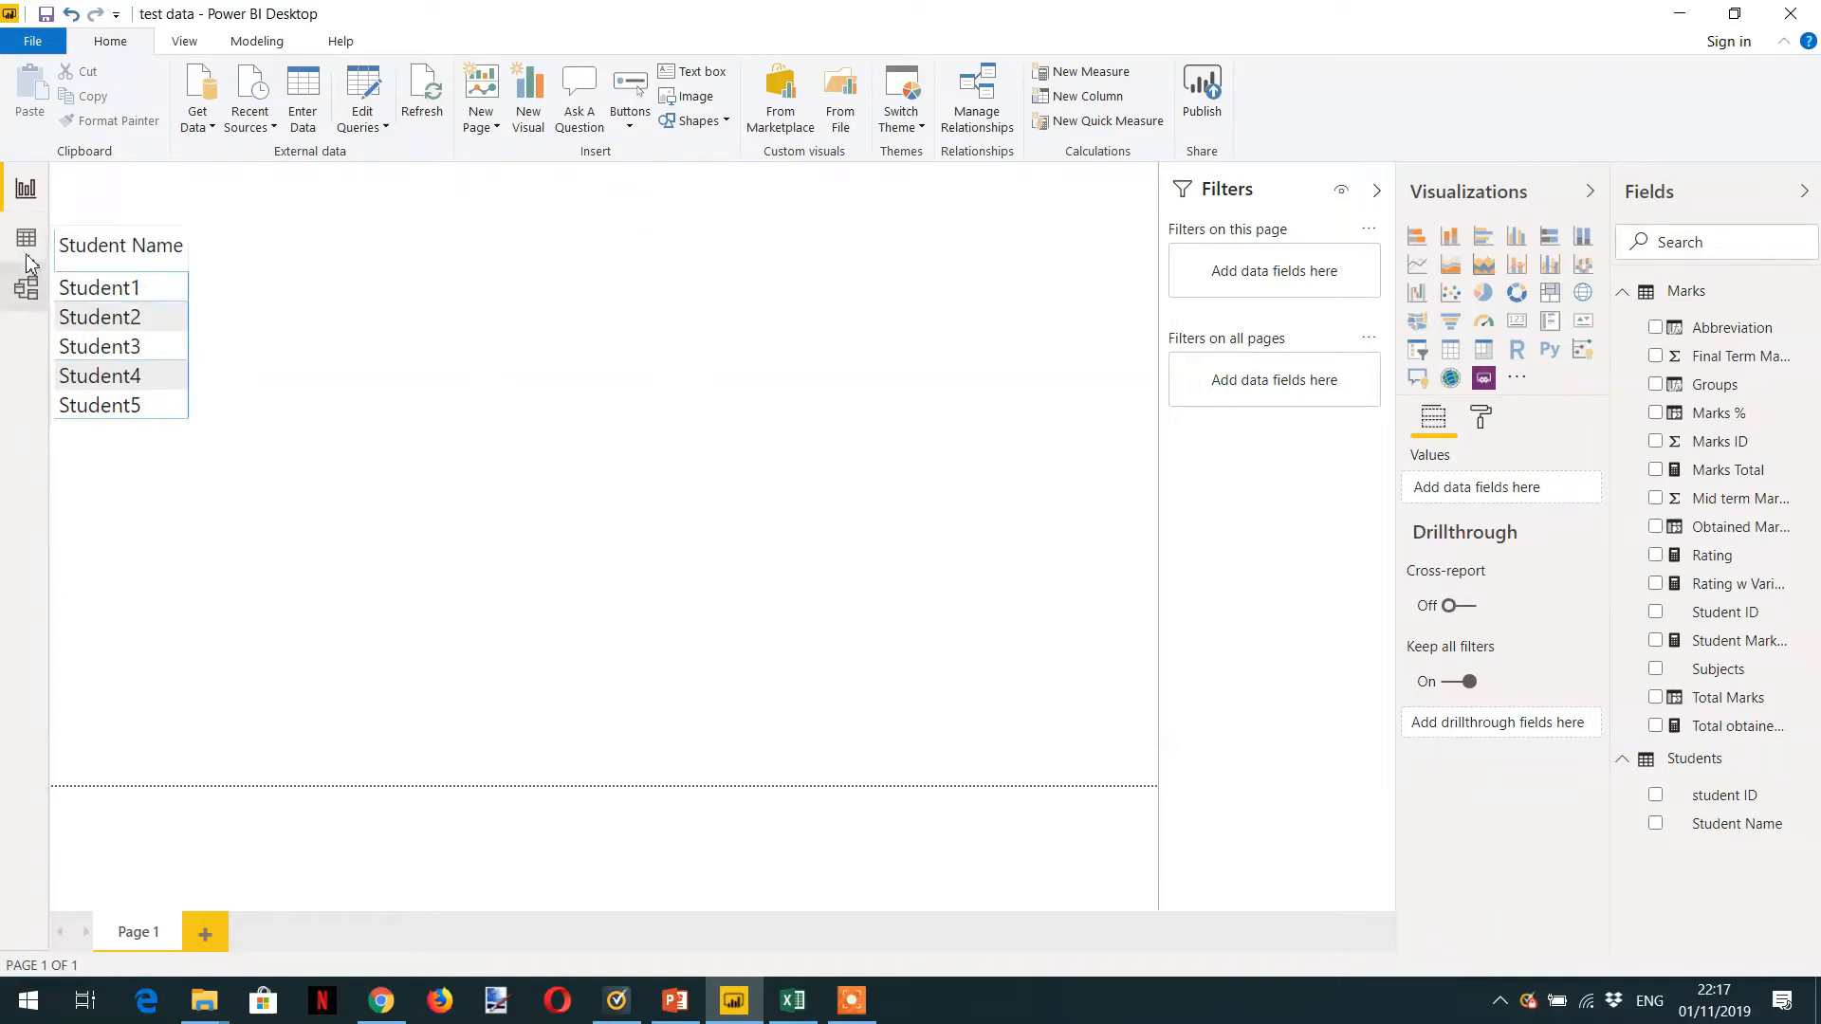
pyautogui.moveTo(25, 286)
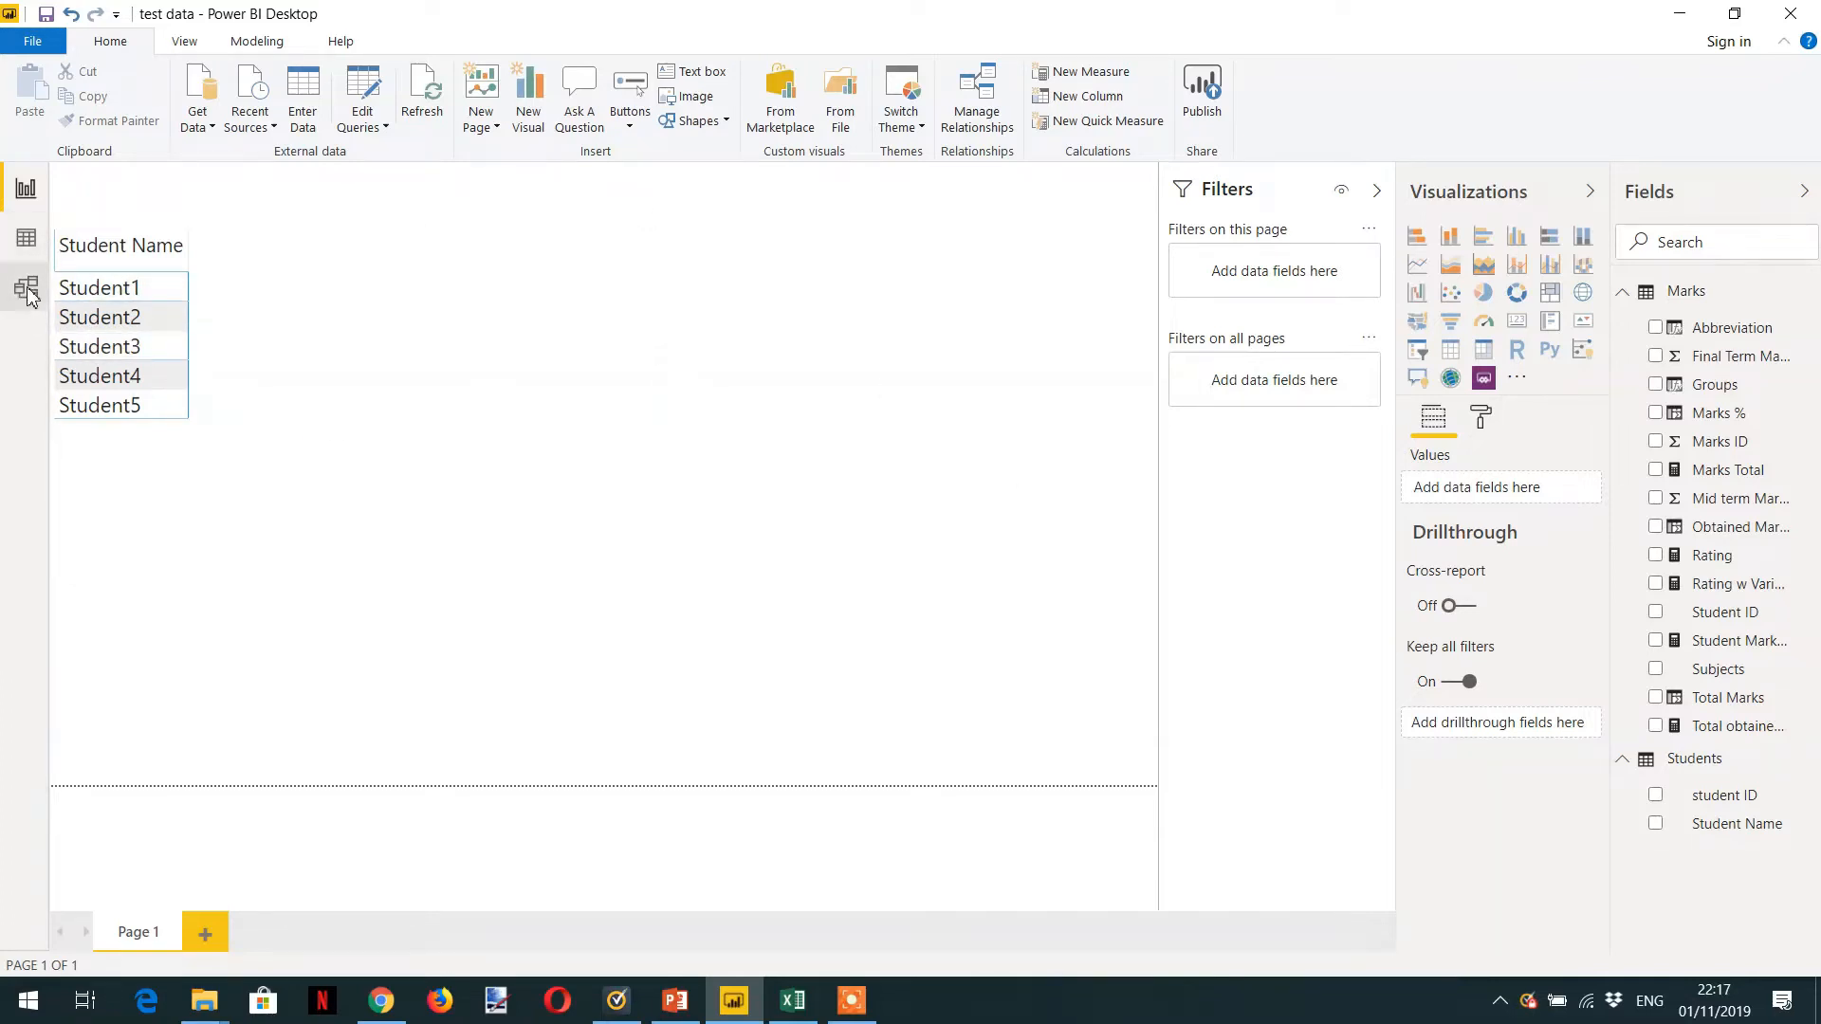
pyautogui.click(24, 288)
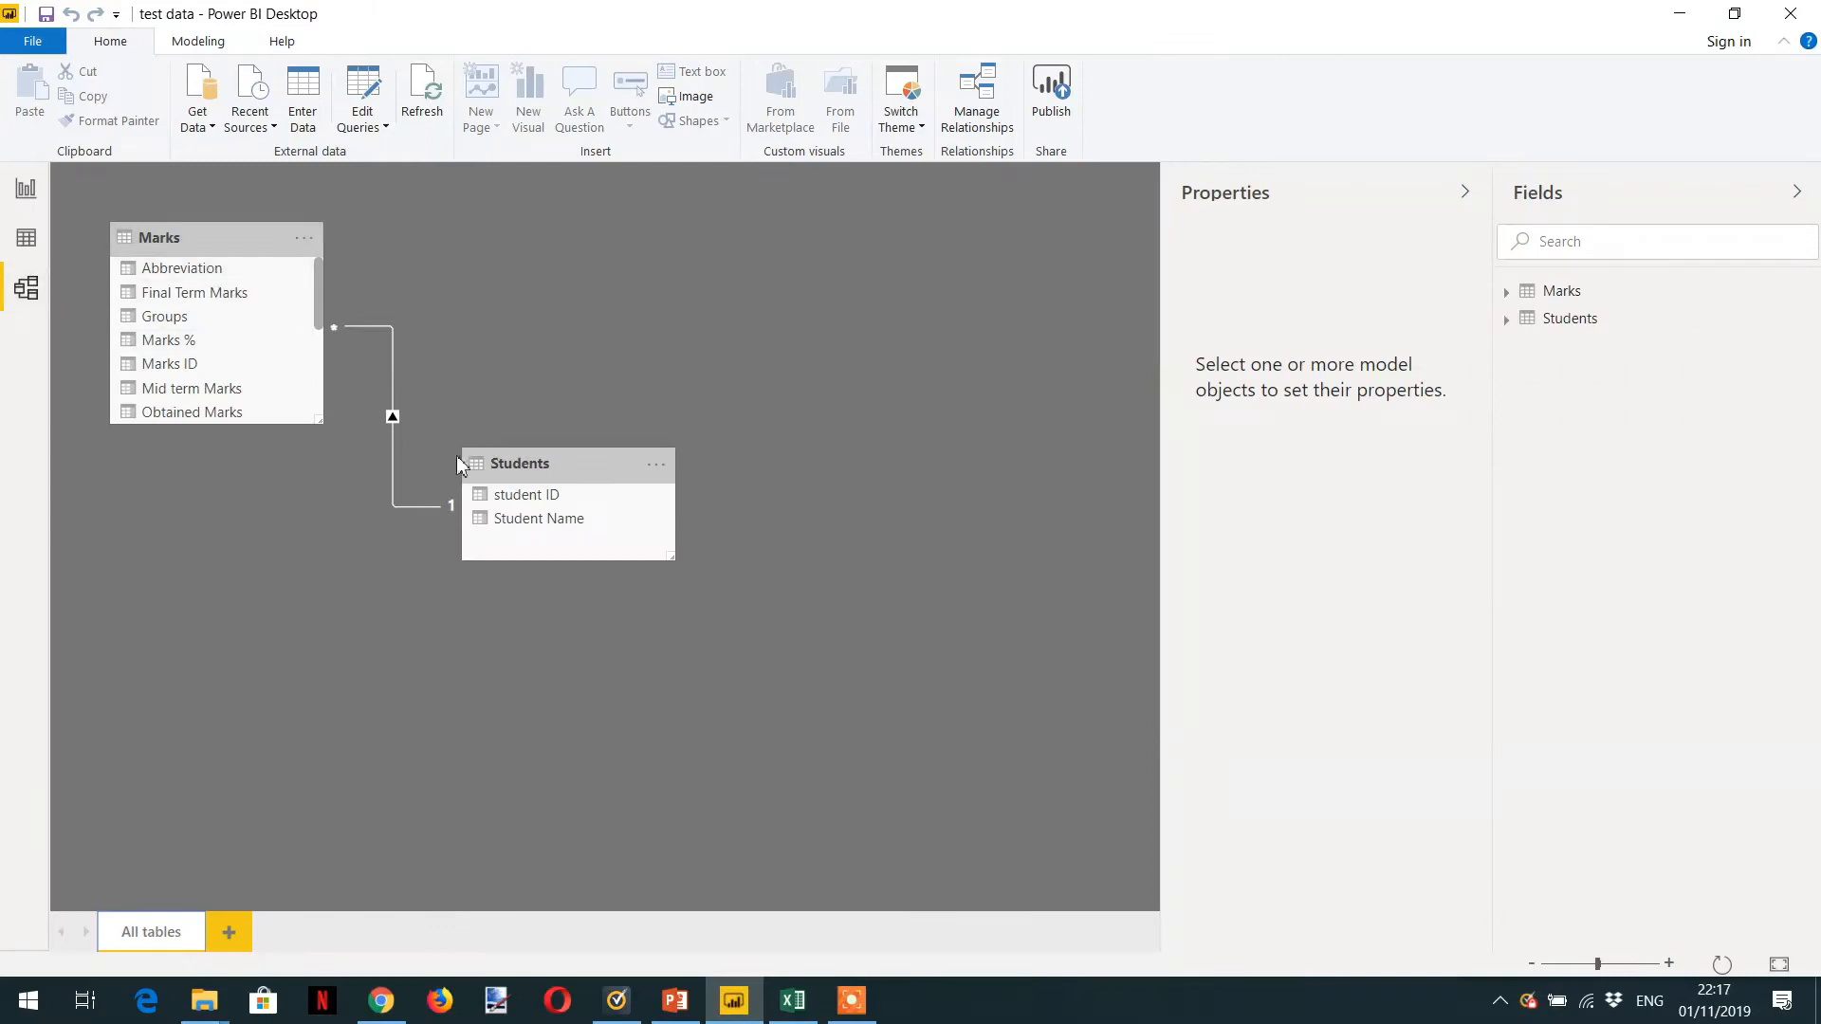
pyautogui.click(25, 188)
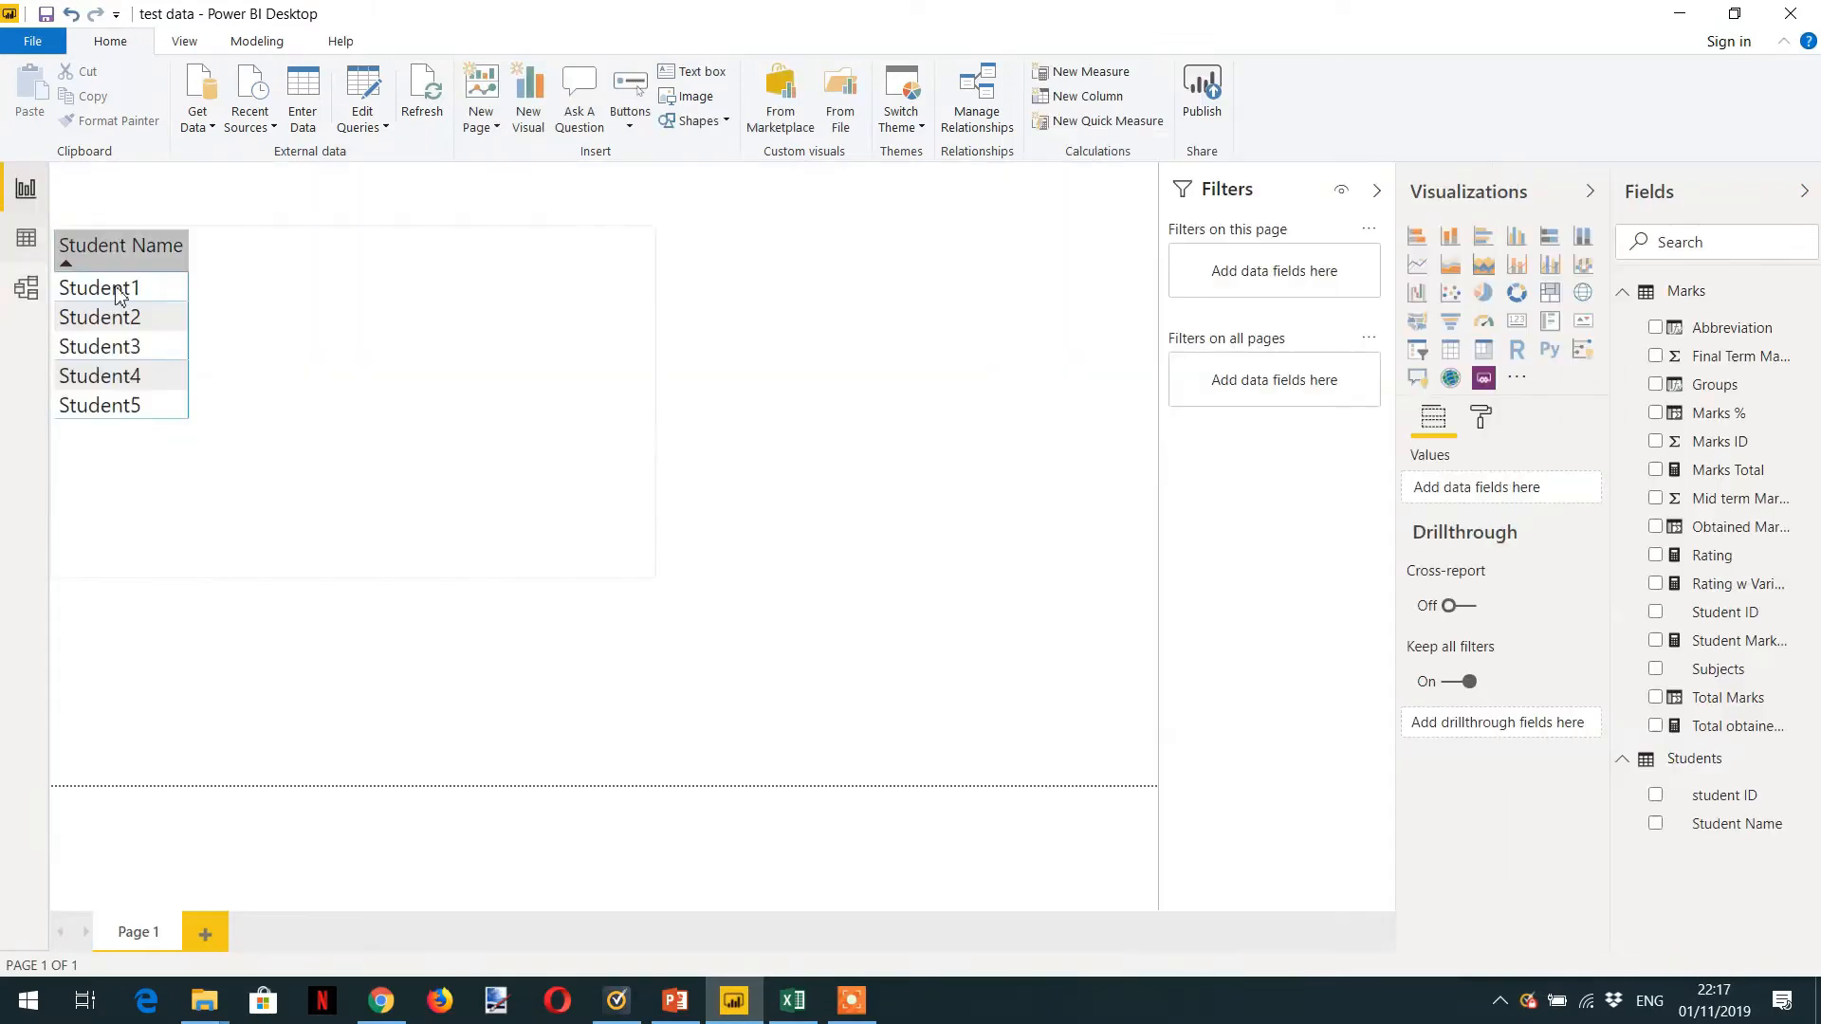
pyautogui.moveTo(184, 451)
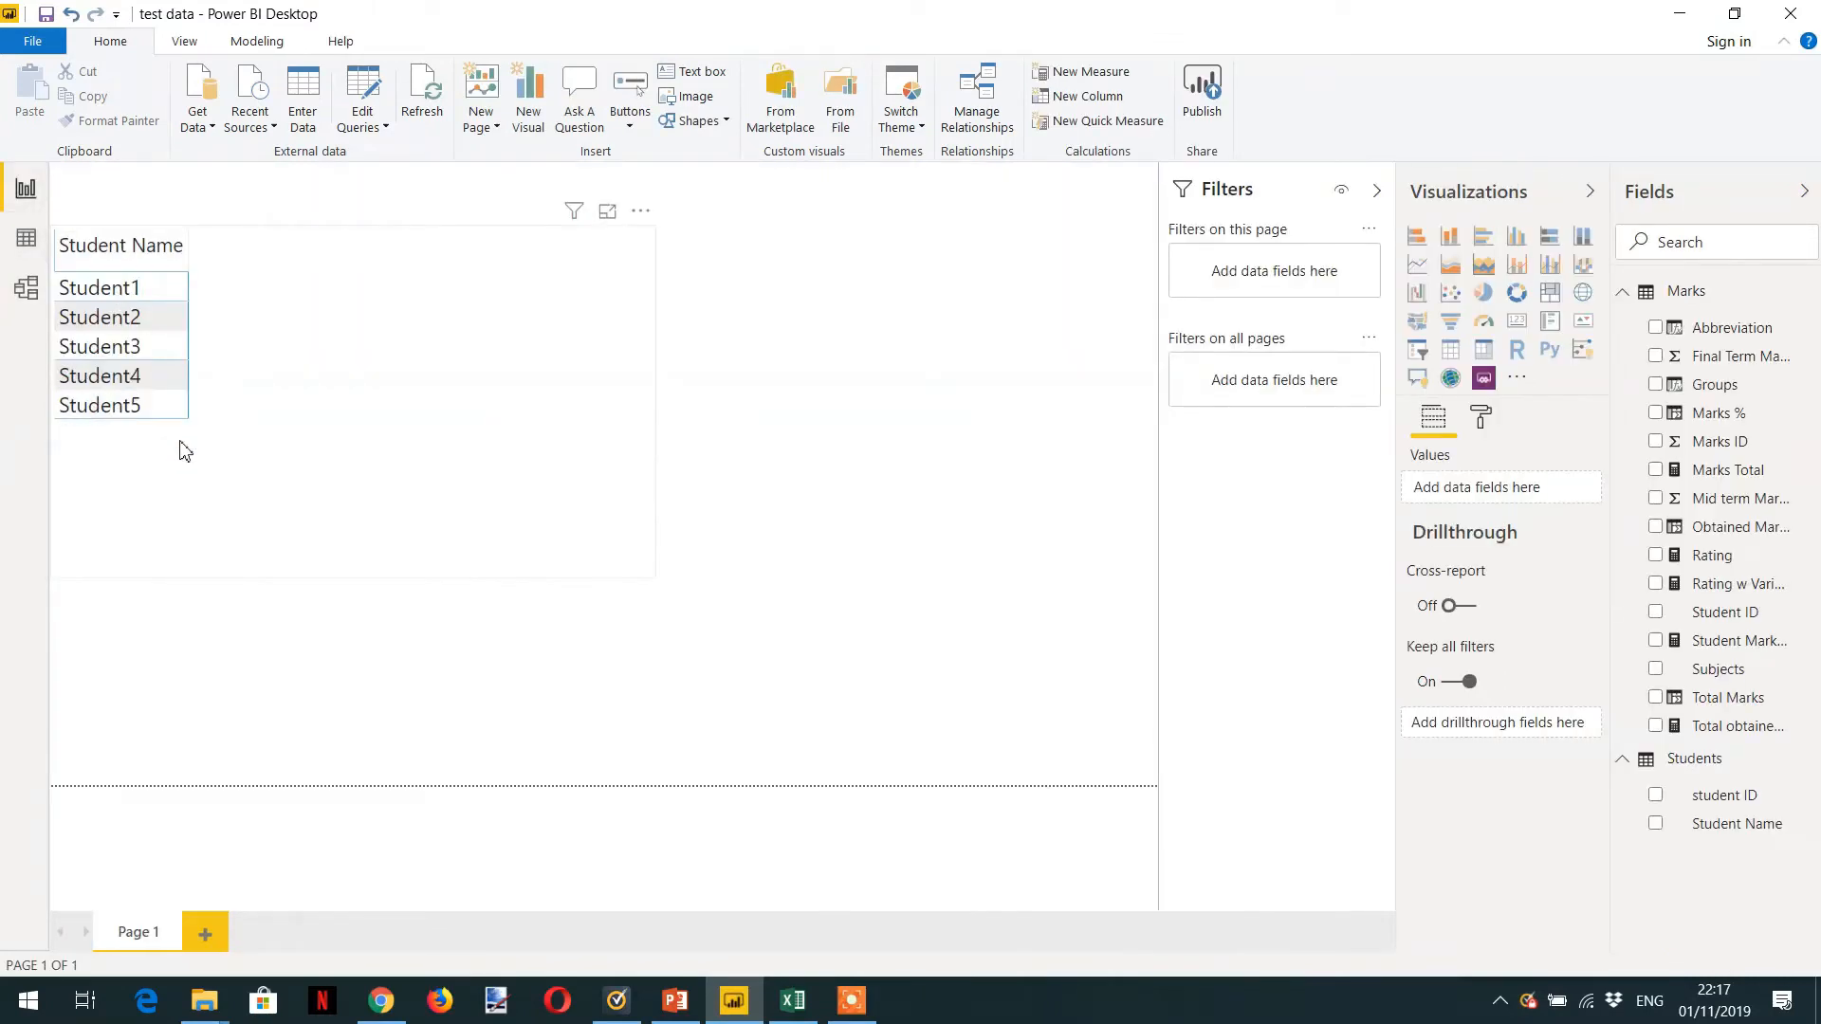
pyautogui.moveTo(379, 480)
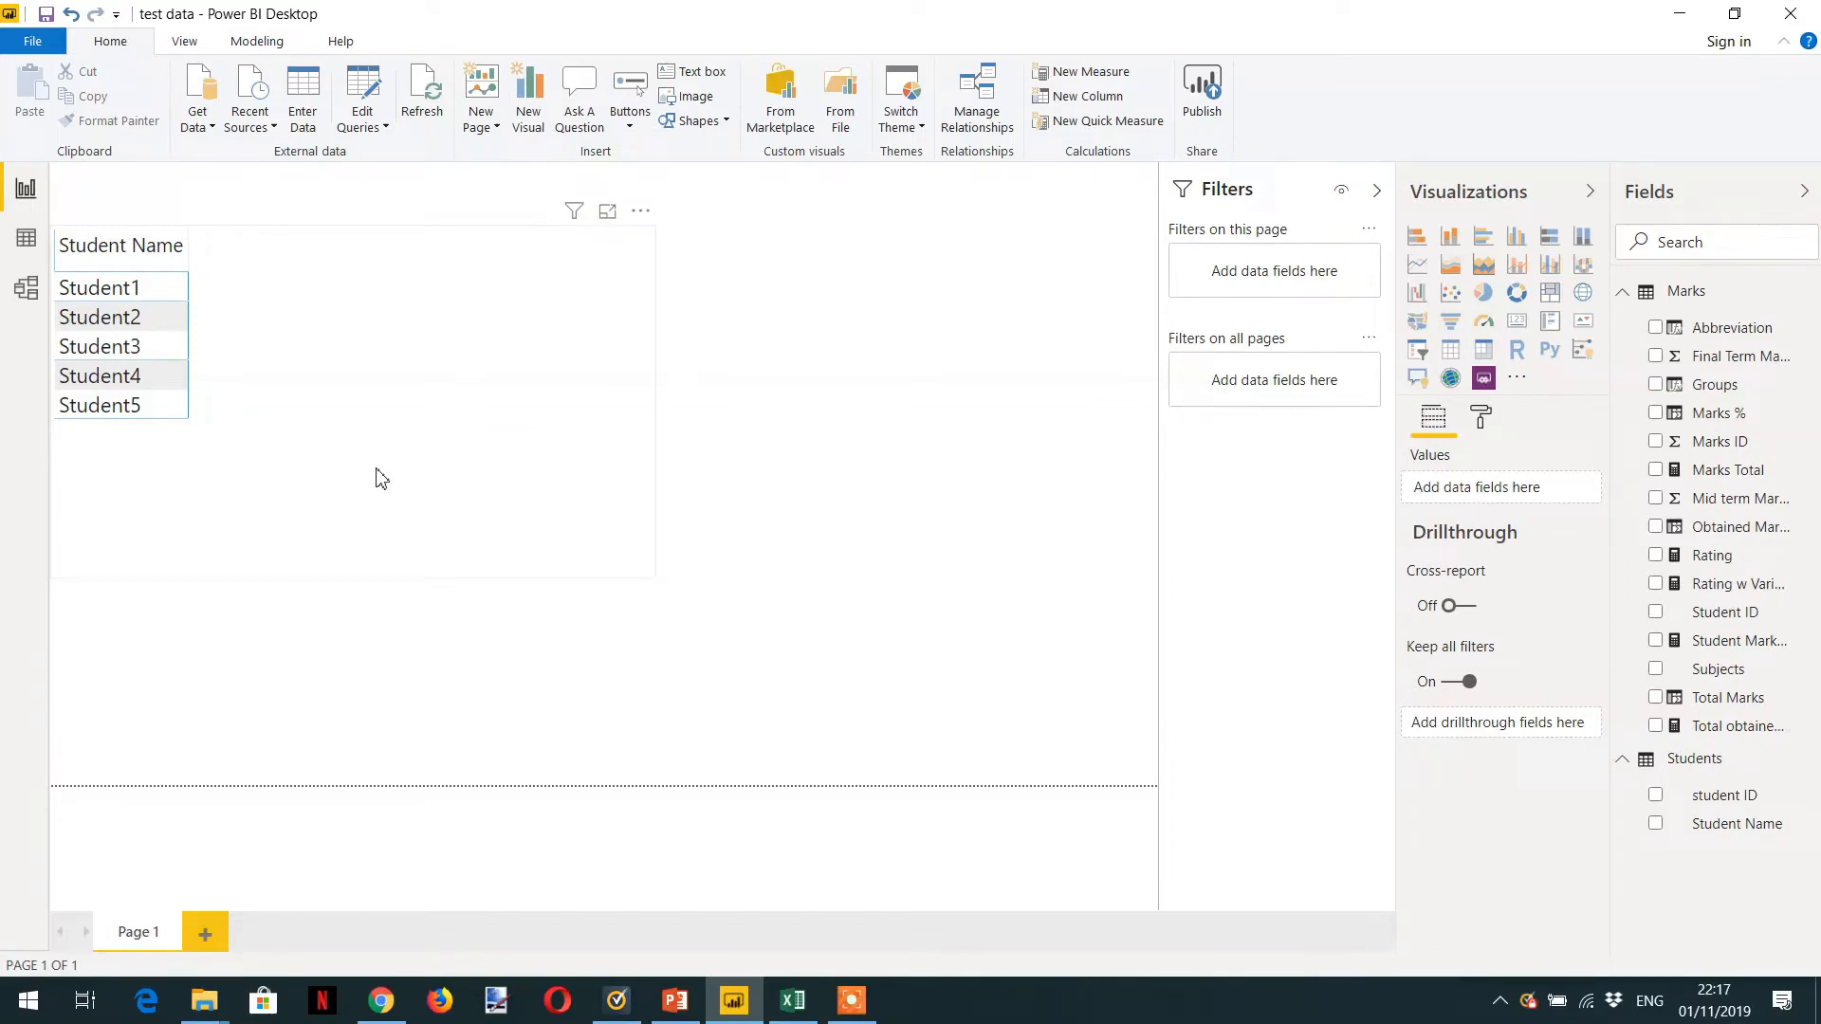
pyautogui.moveTo(428, 454)
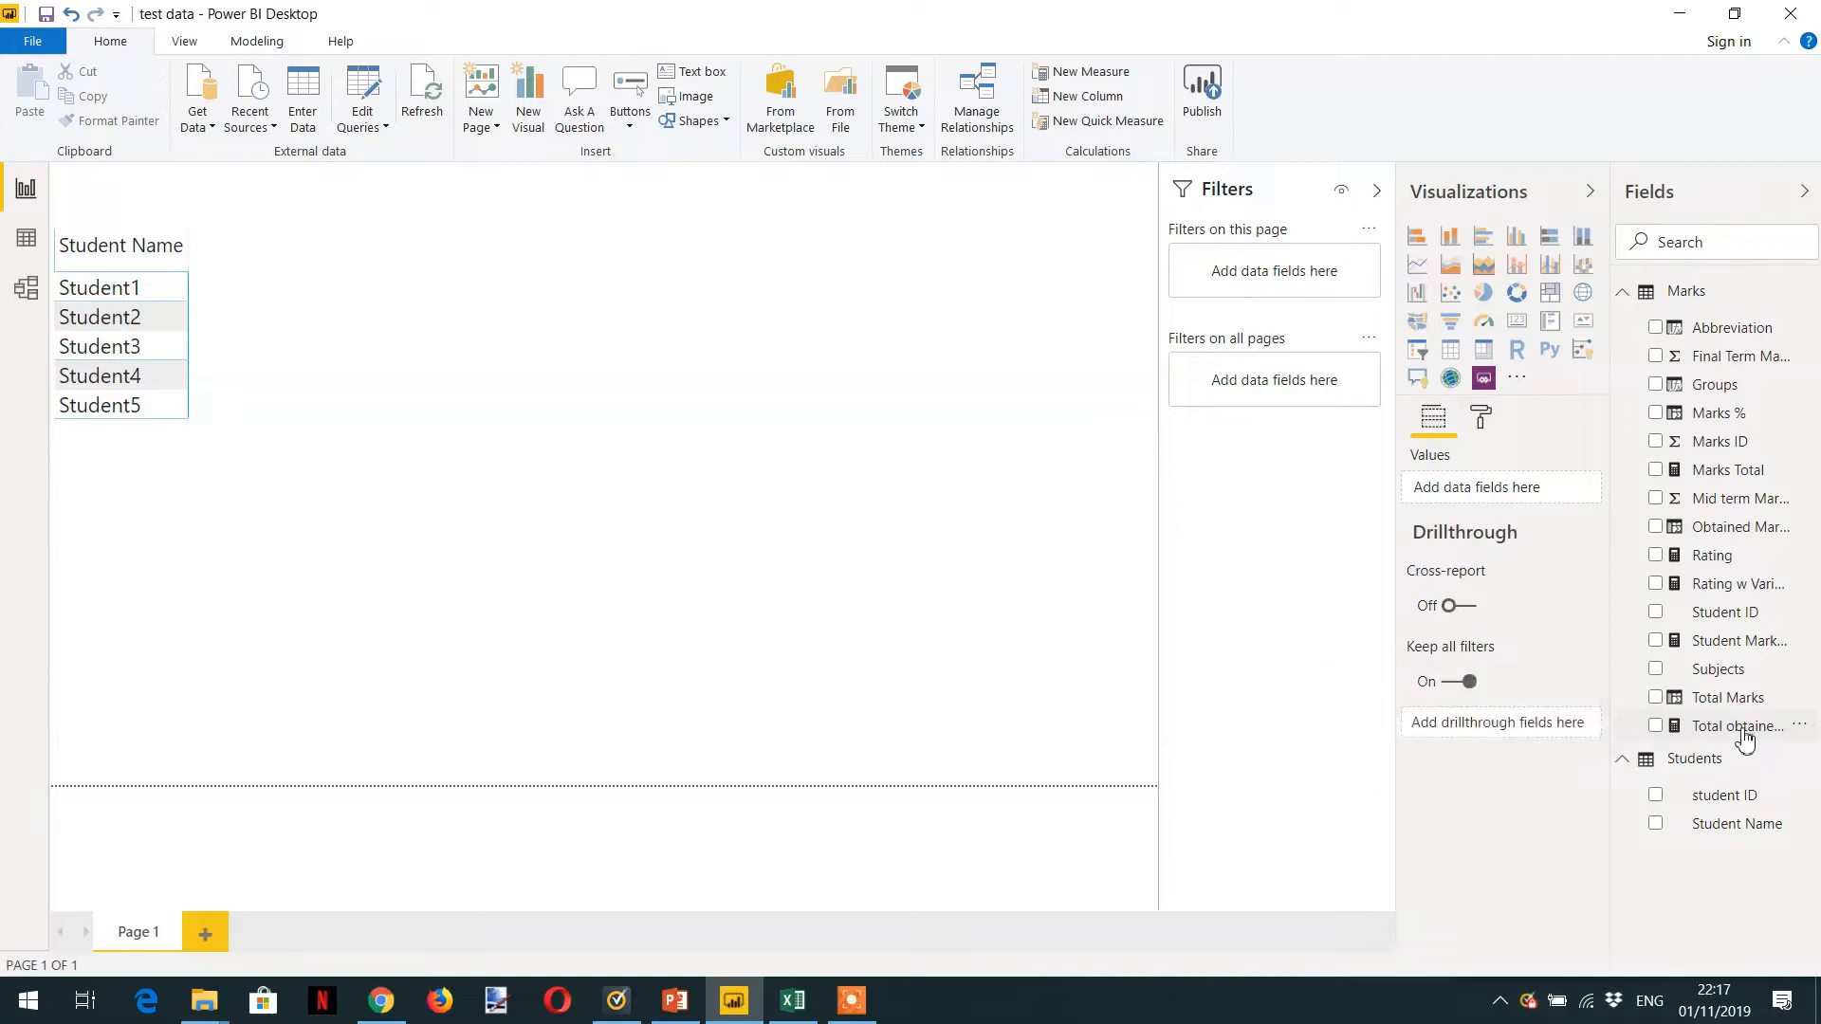
# Step: Display the Total obtained Marks SUMX formula summing mid term and final term marks over Marks
pyautogui.click(1739, 725)
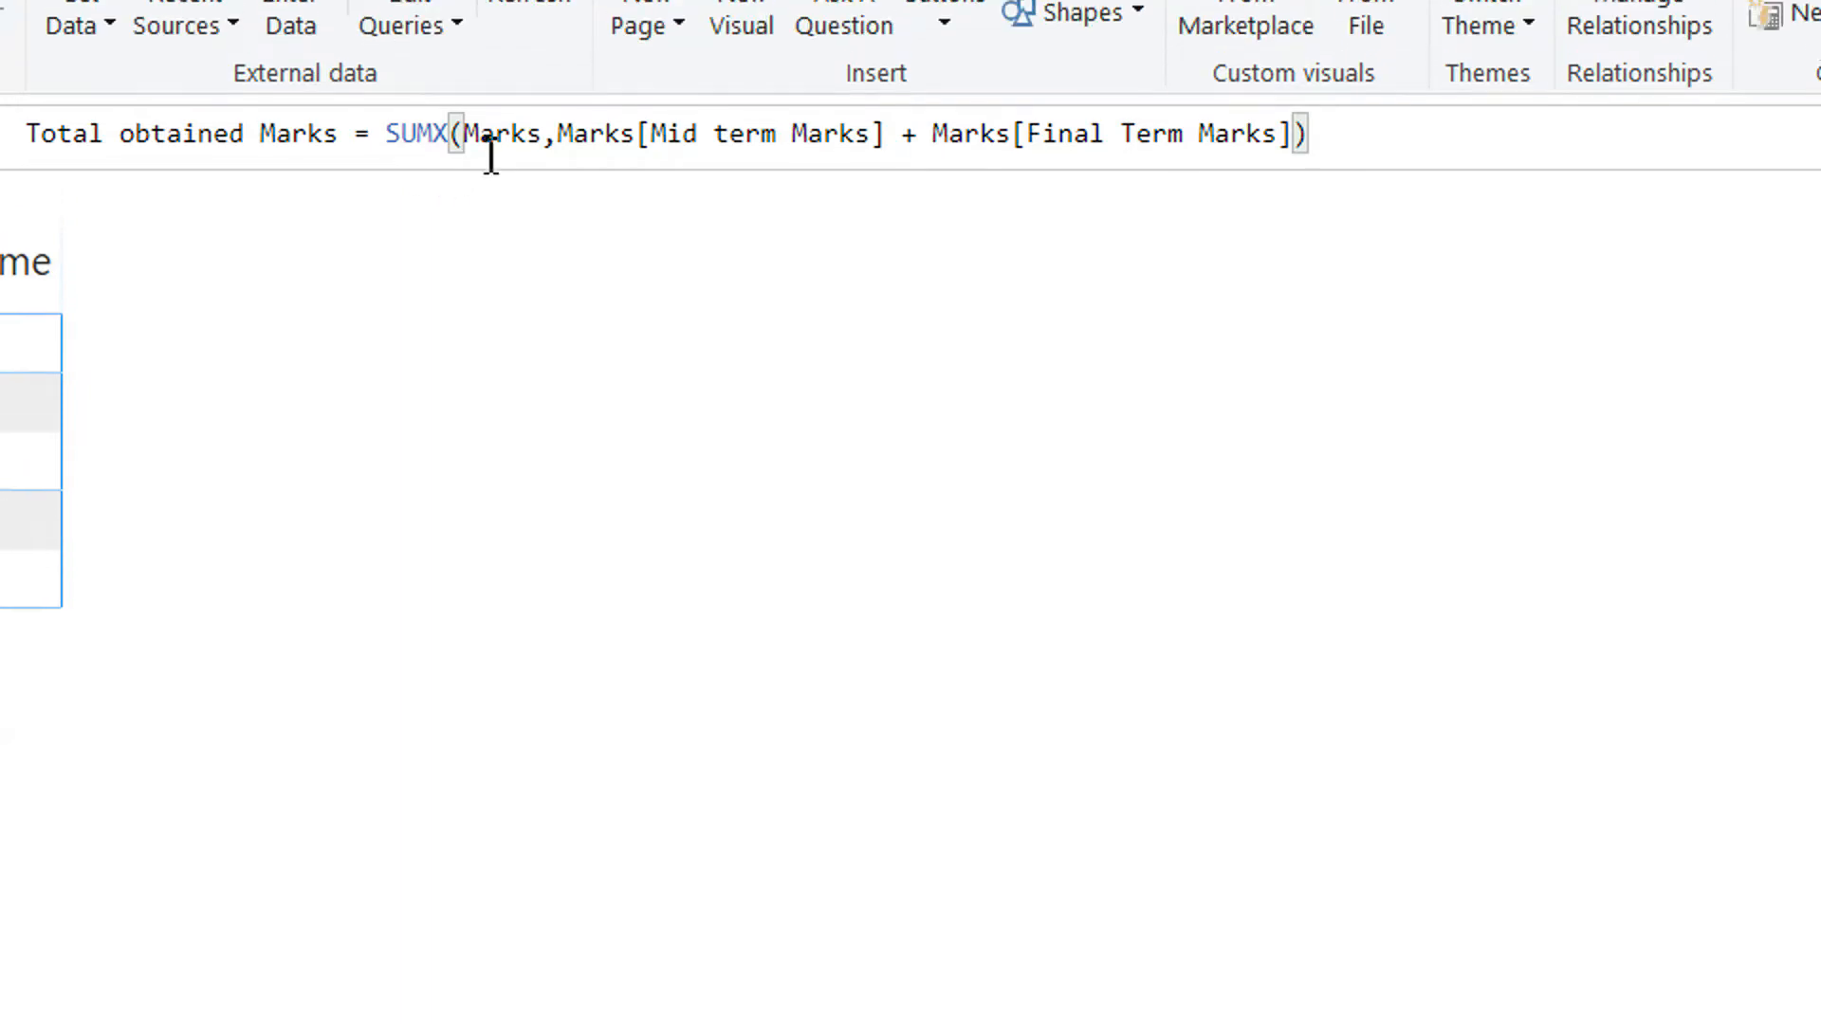
pyautogui.doubleClick(495, 146)
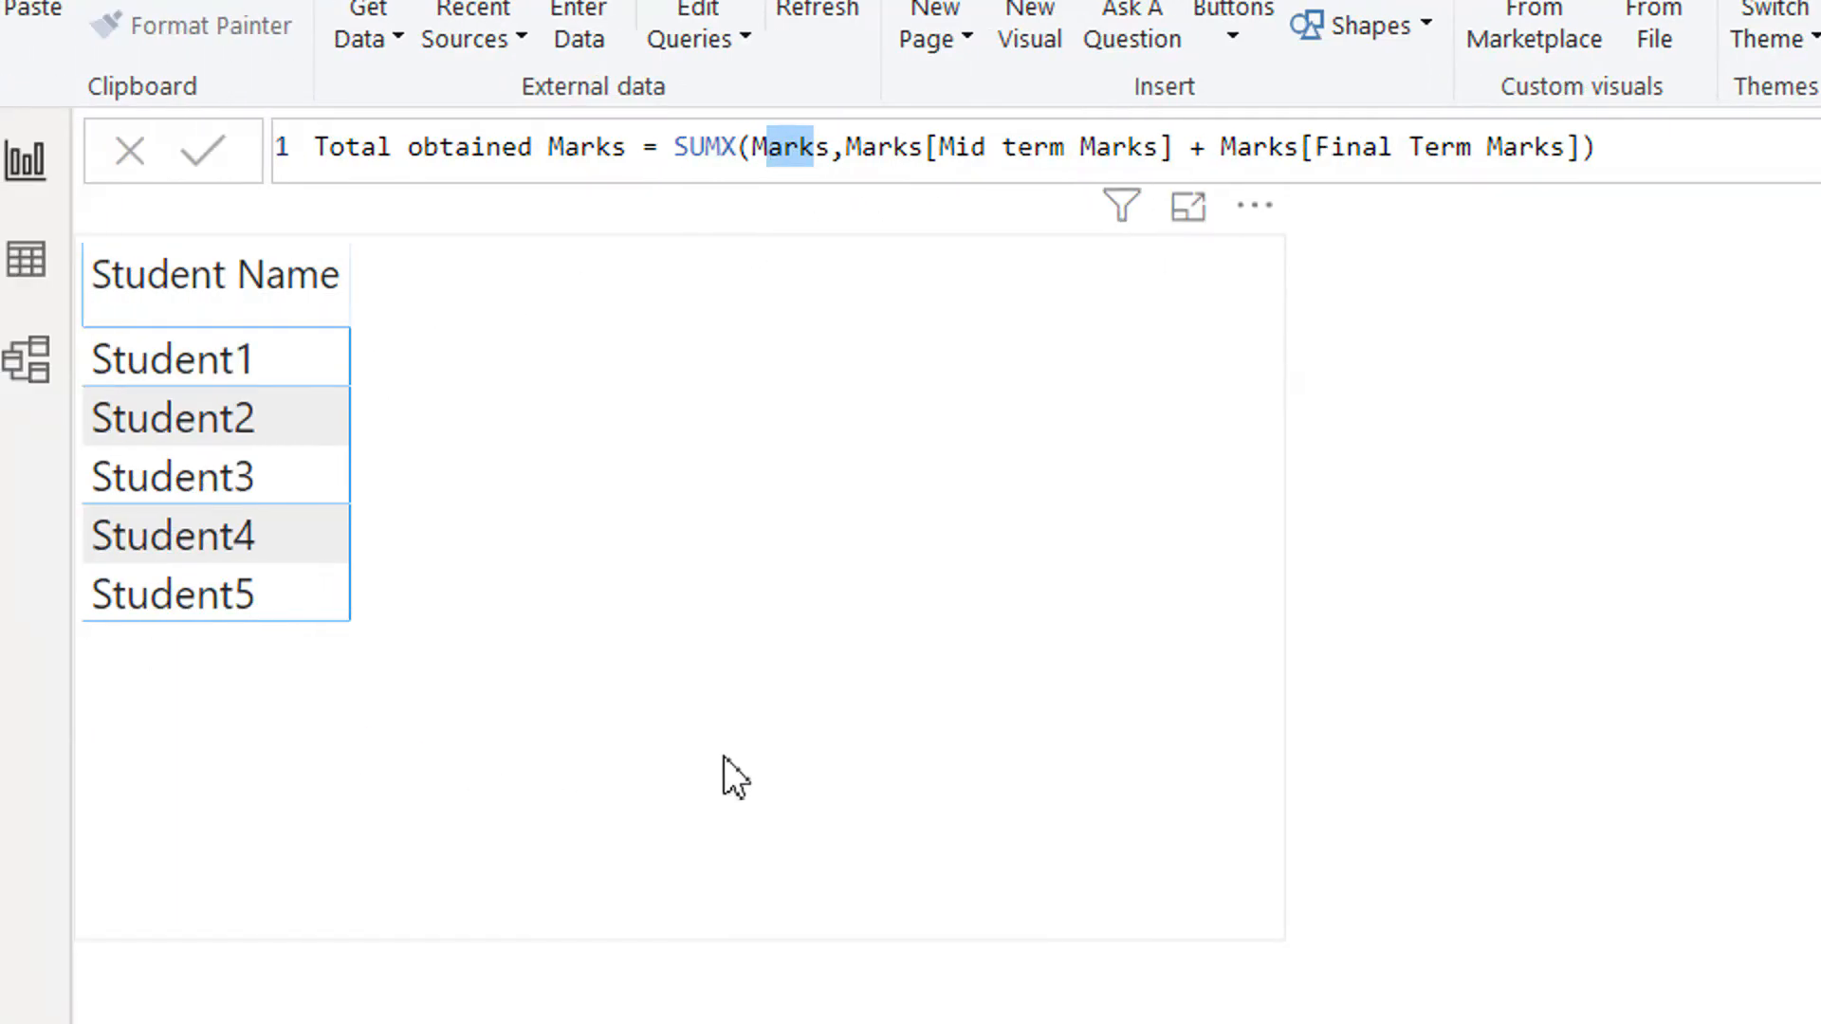
pyautogui.moveTo(819, 750)
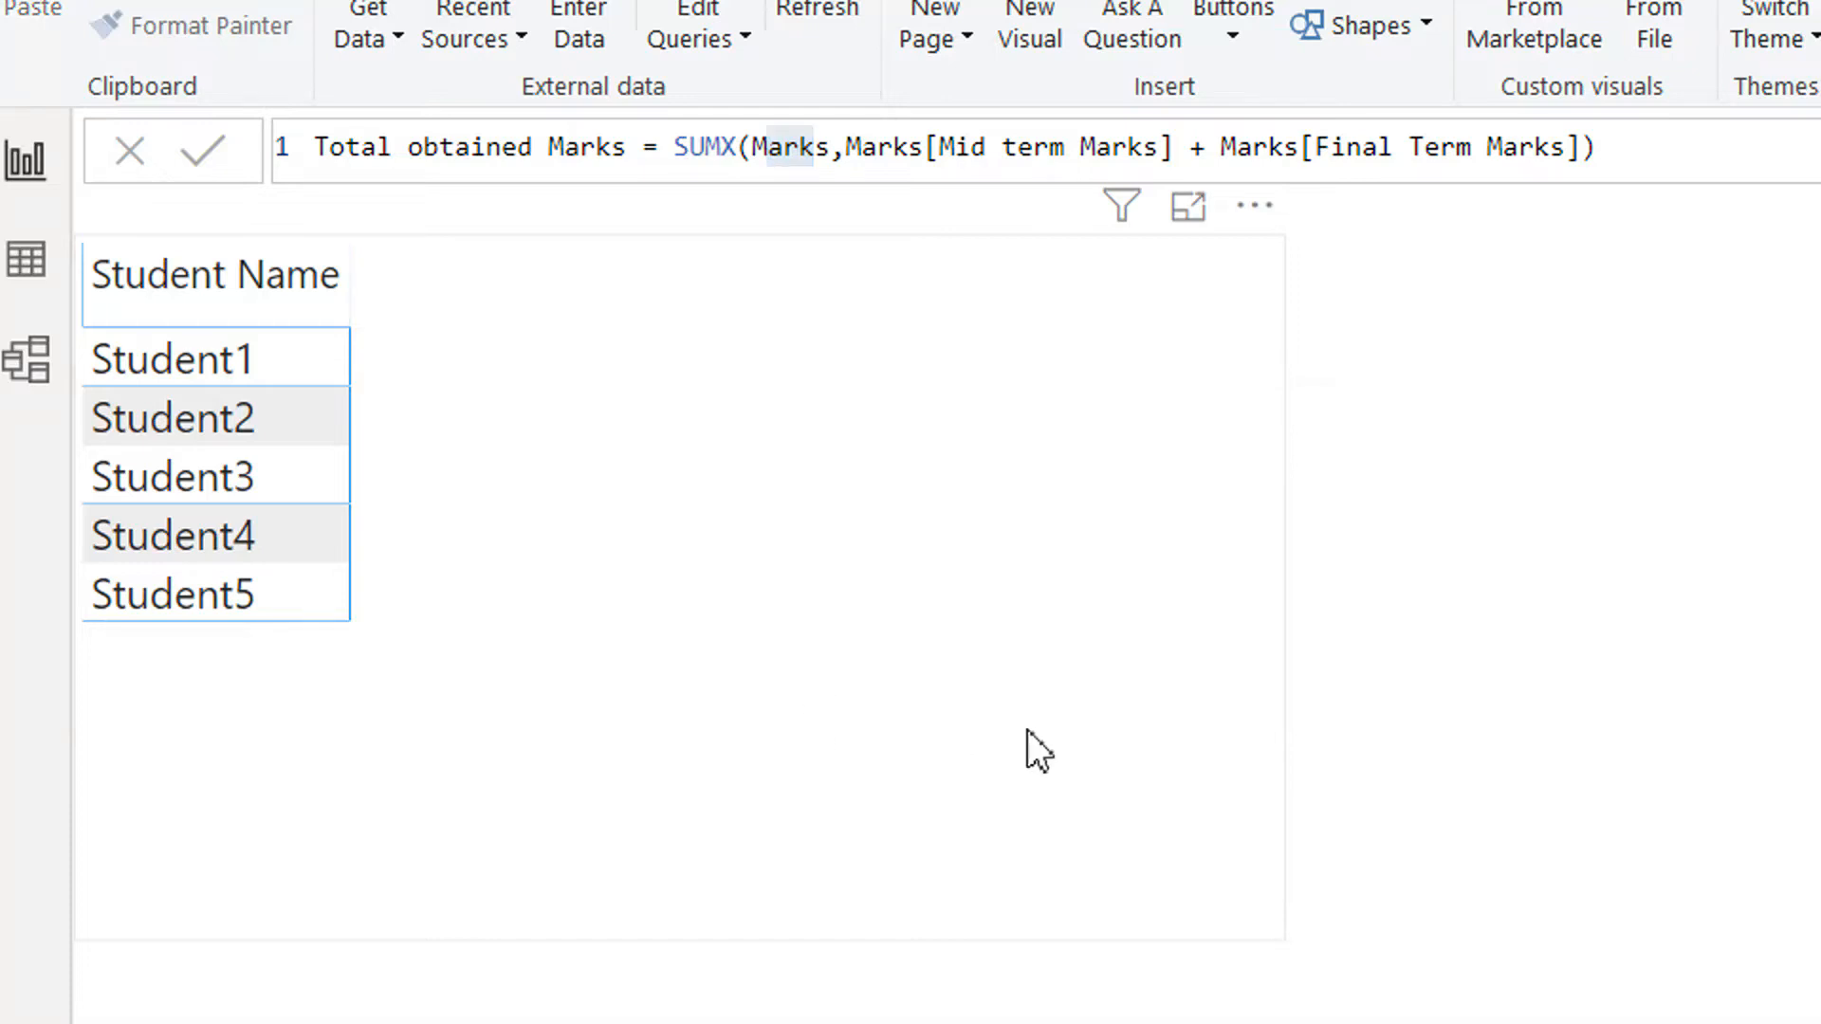
pyautogui.moveTo(531, 316)
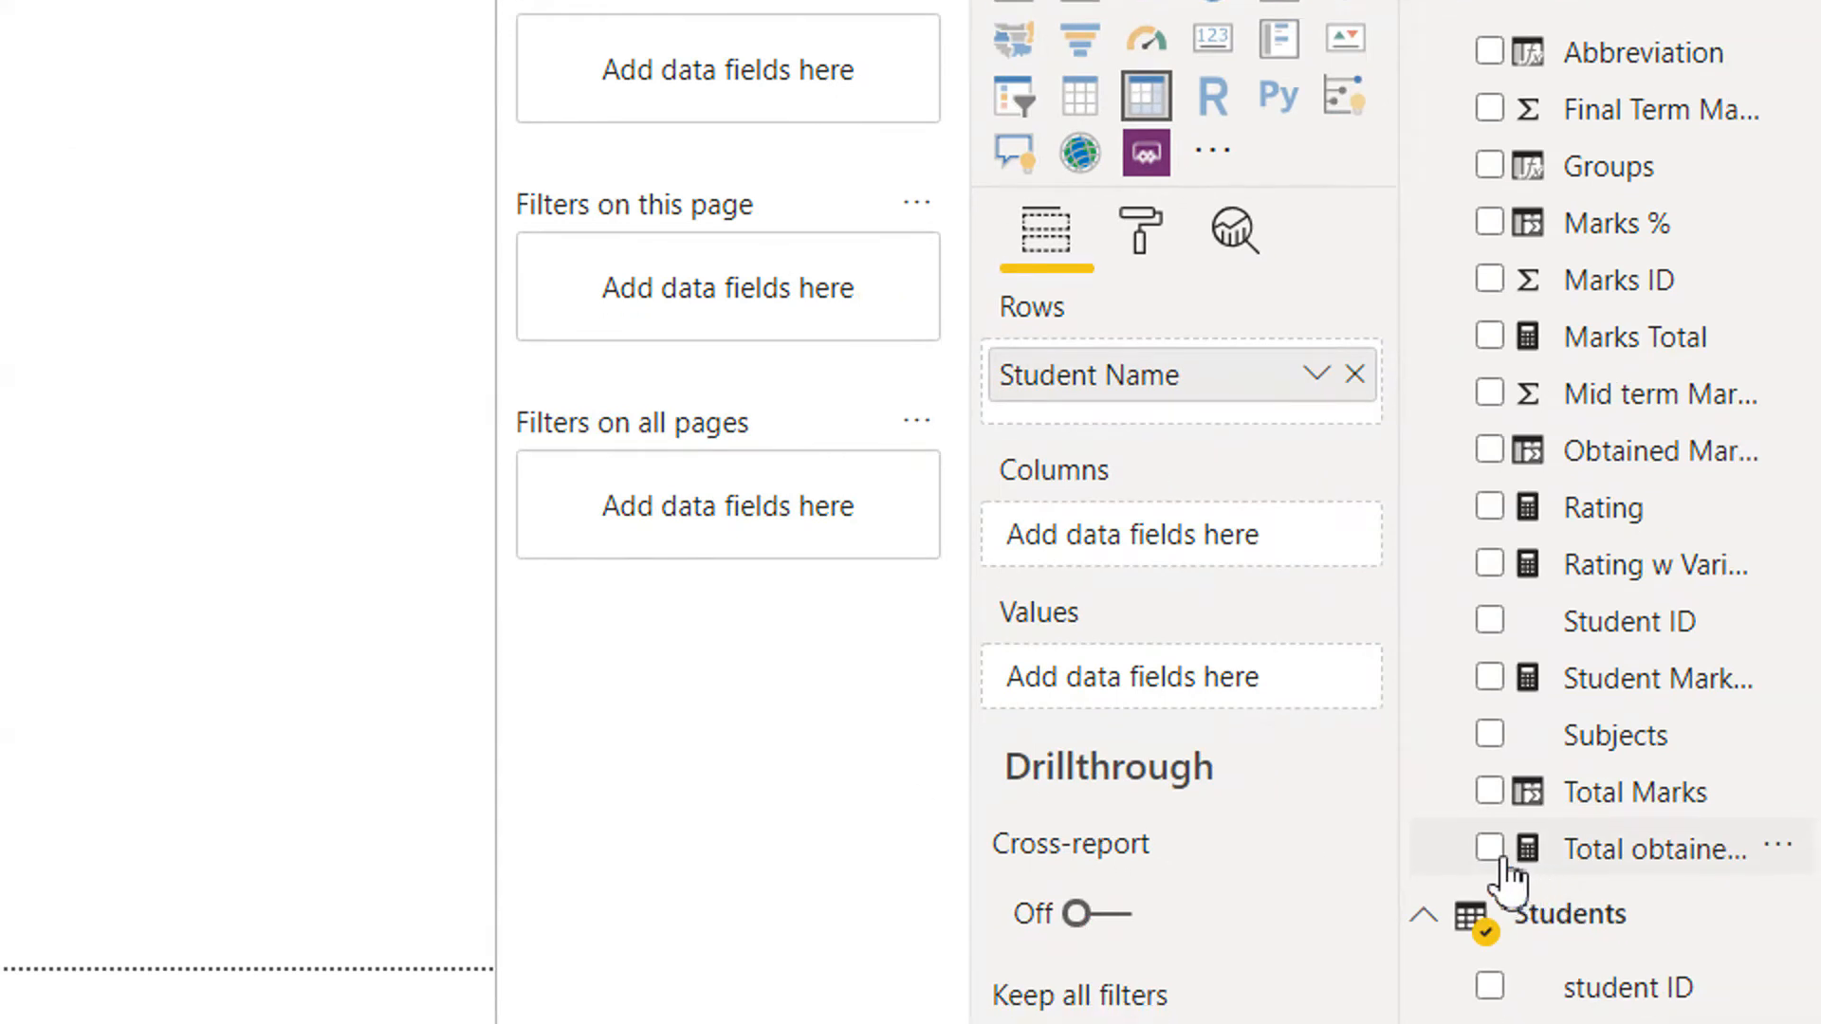
# Step: Add Total obtained Marks (total 1681) to the student table and place a Subjects list on the page
pyautogui.click(1492, 850)
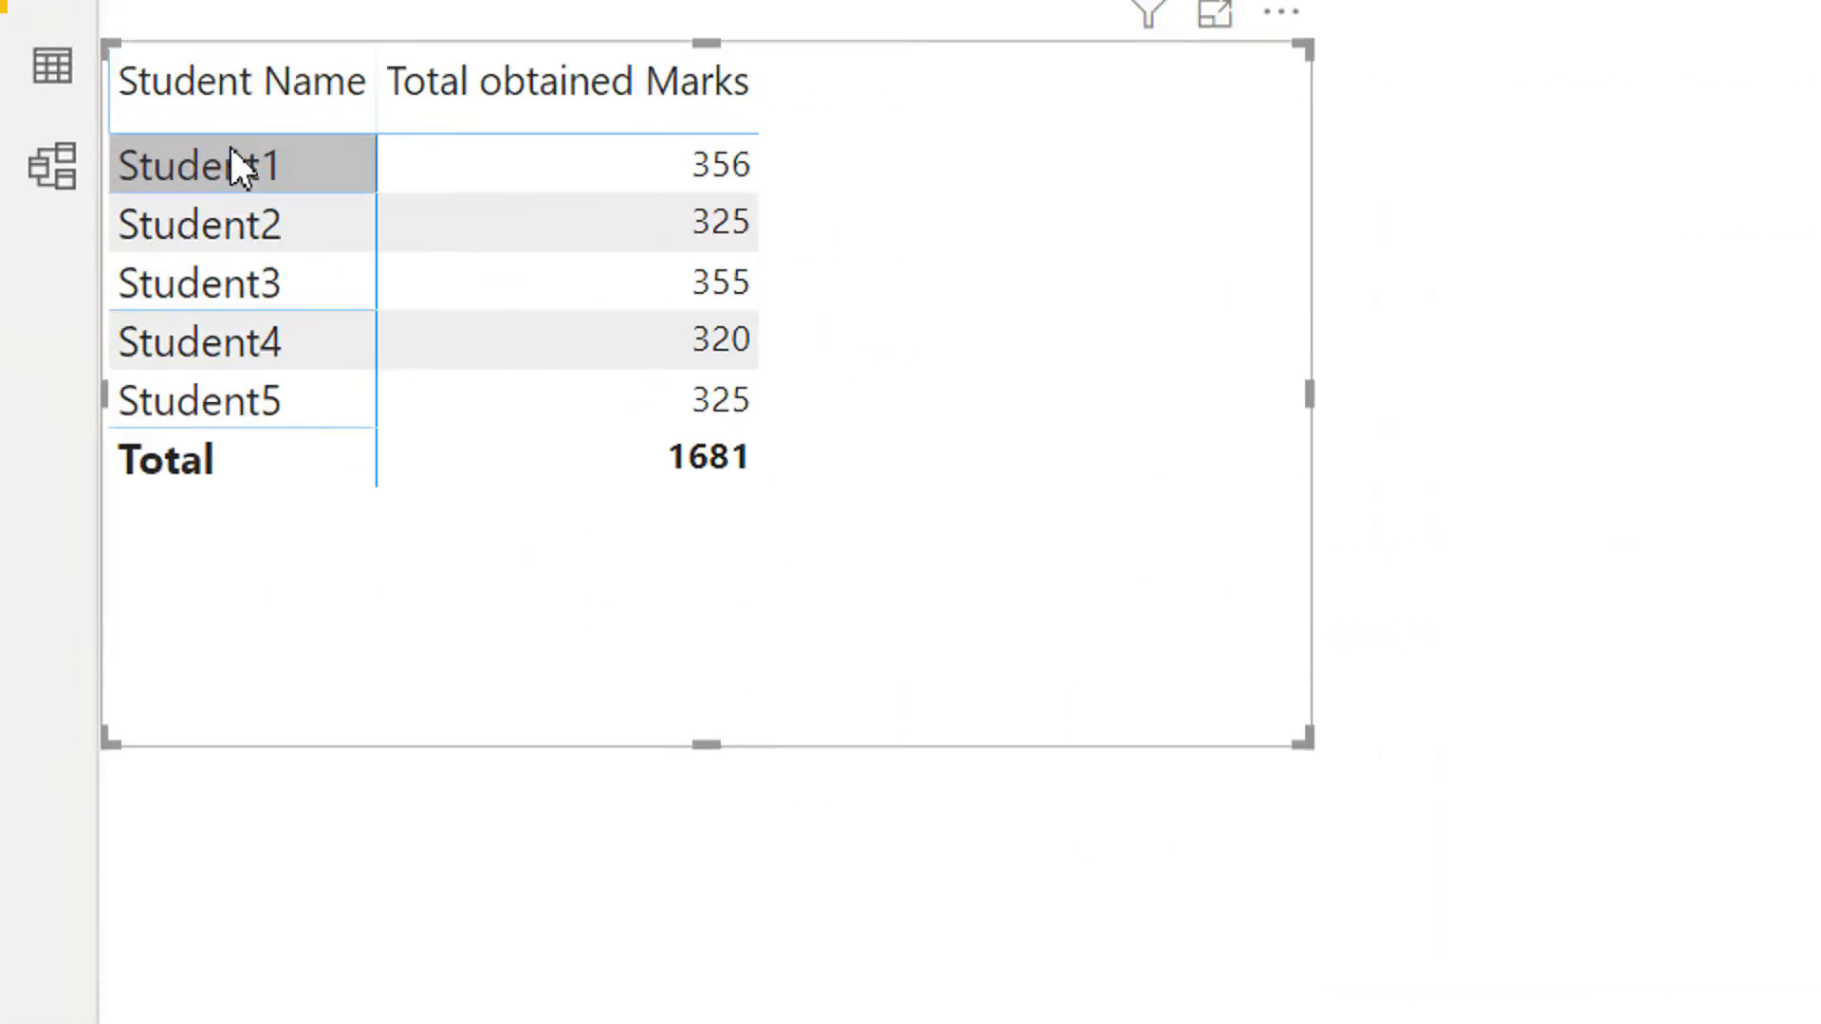
pyautogui.click(241, 82)
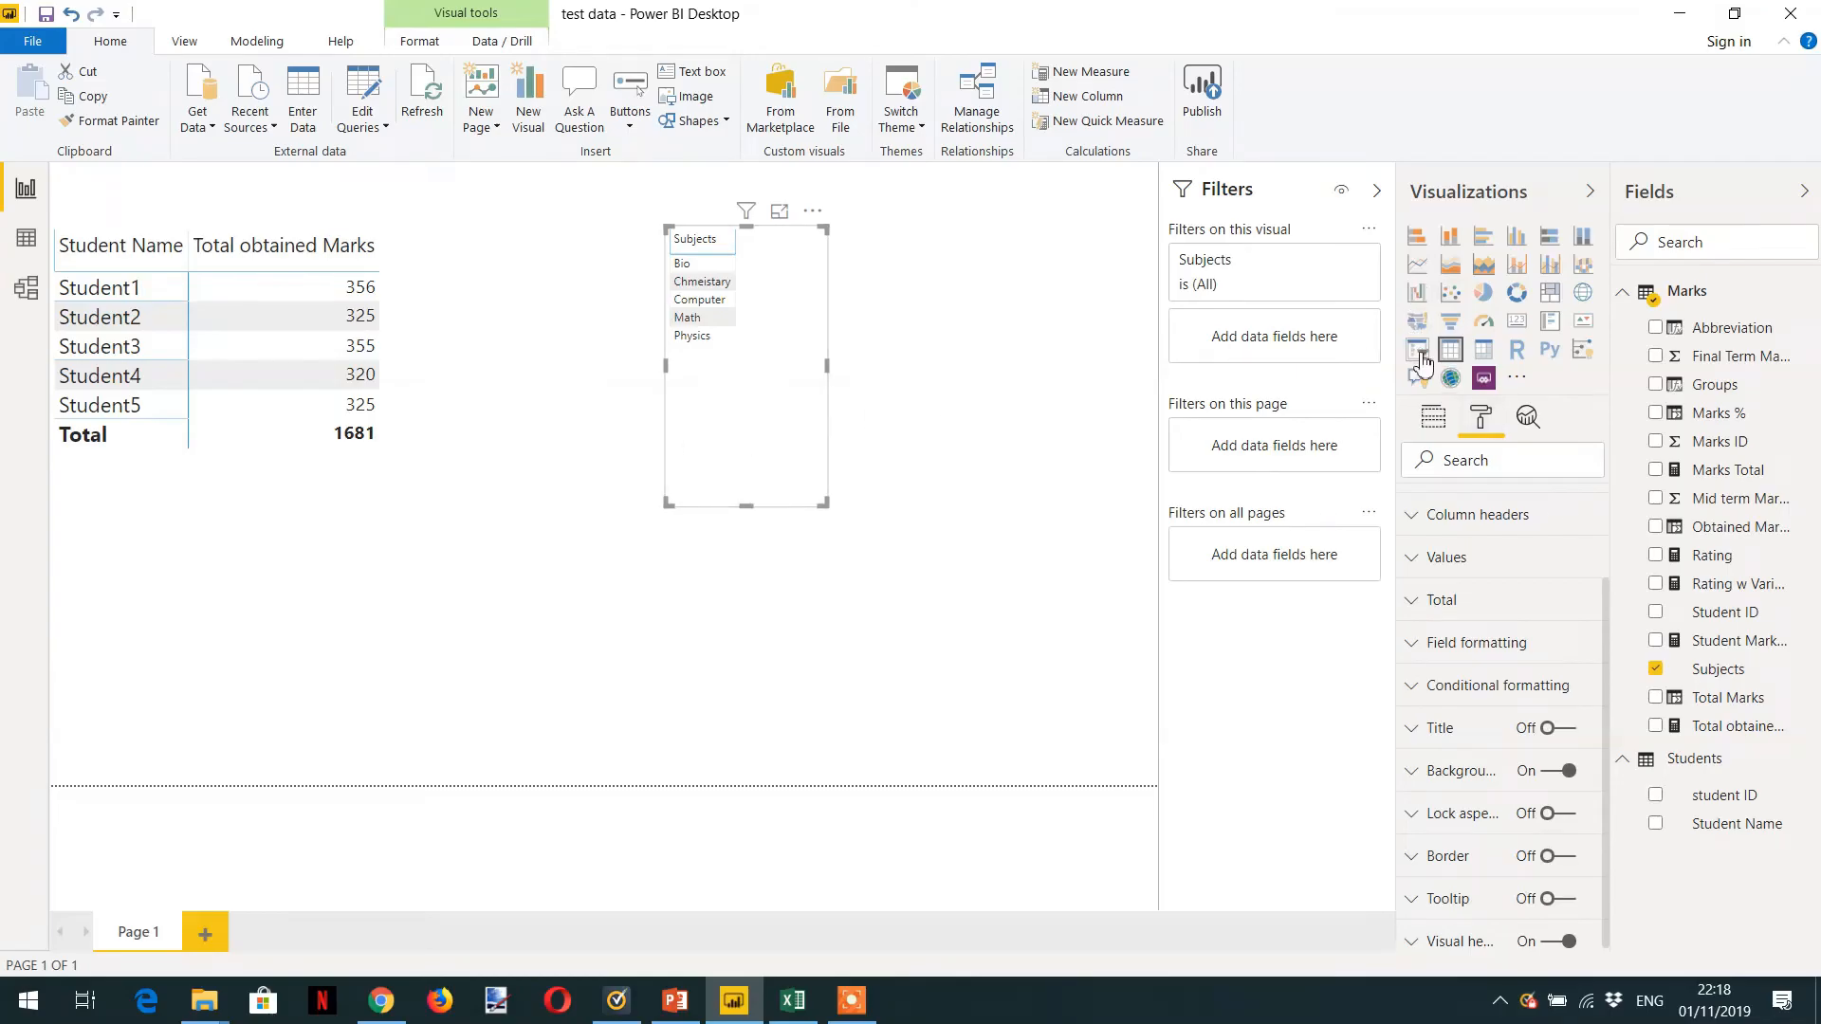
# Step: Make the Subjects list a checkbox slicer with 15 pt item text beside the student table
pyautogui.click(1417, 348)
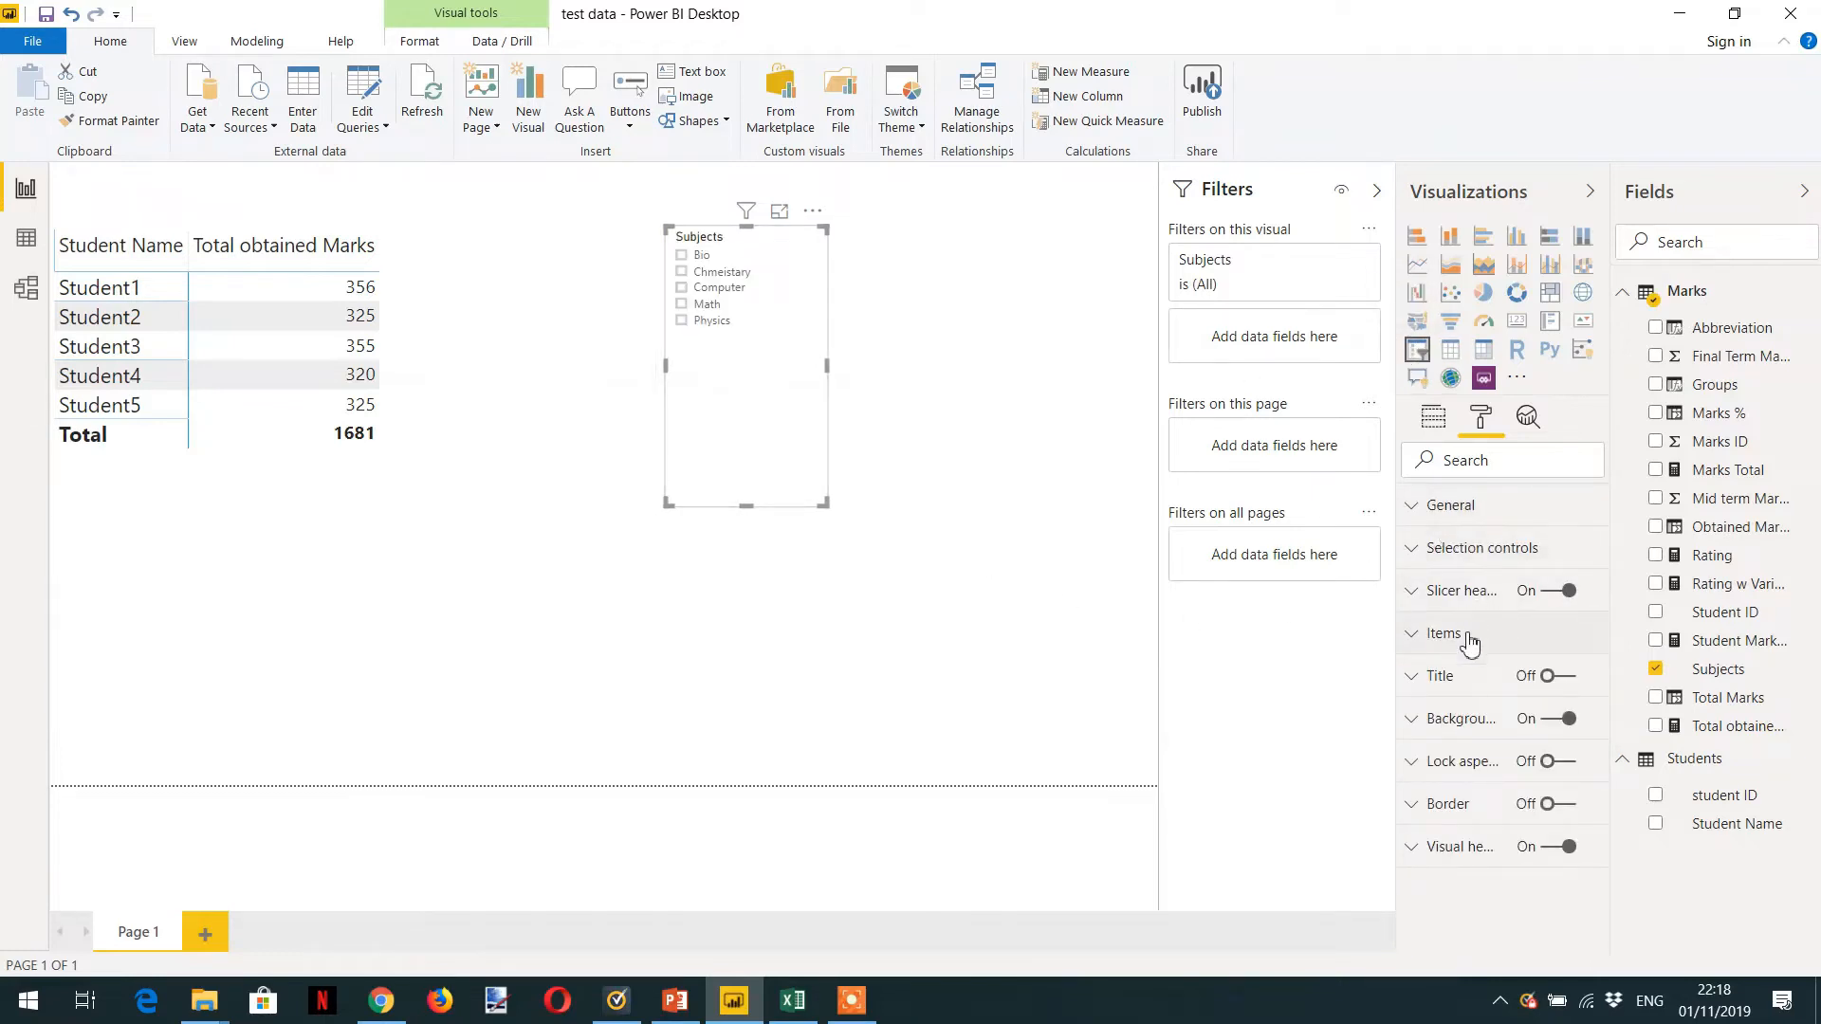
pyautogui.click(1441, 633)
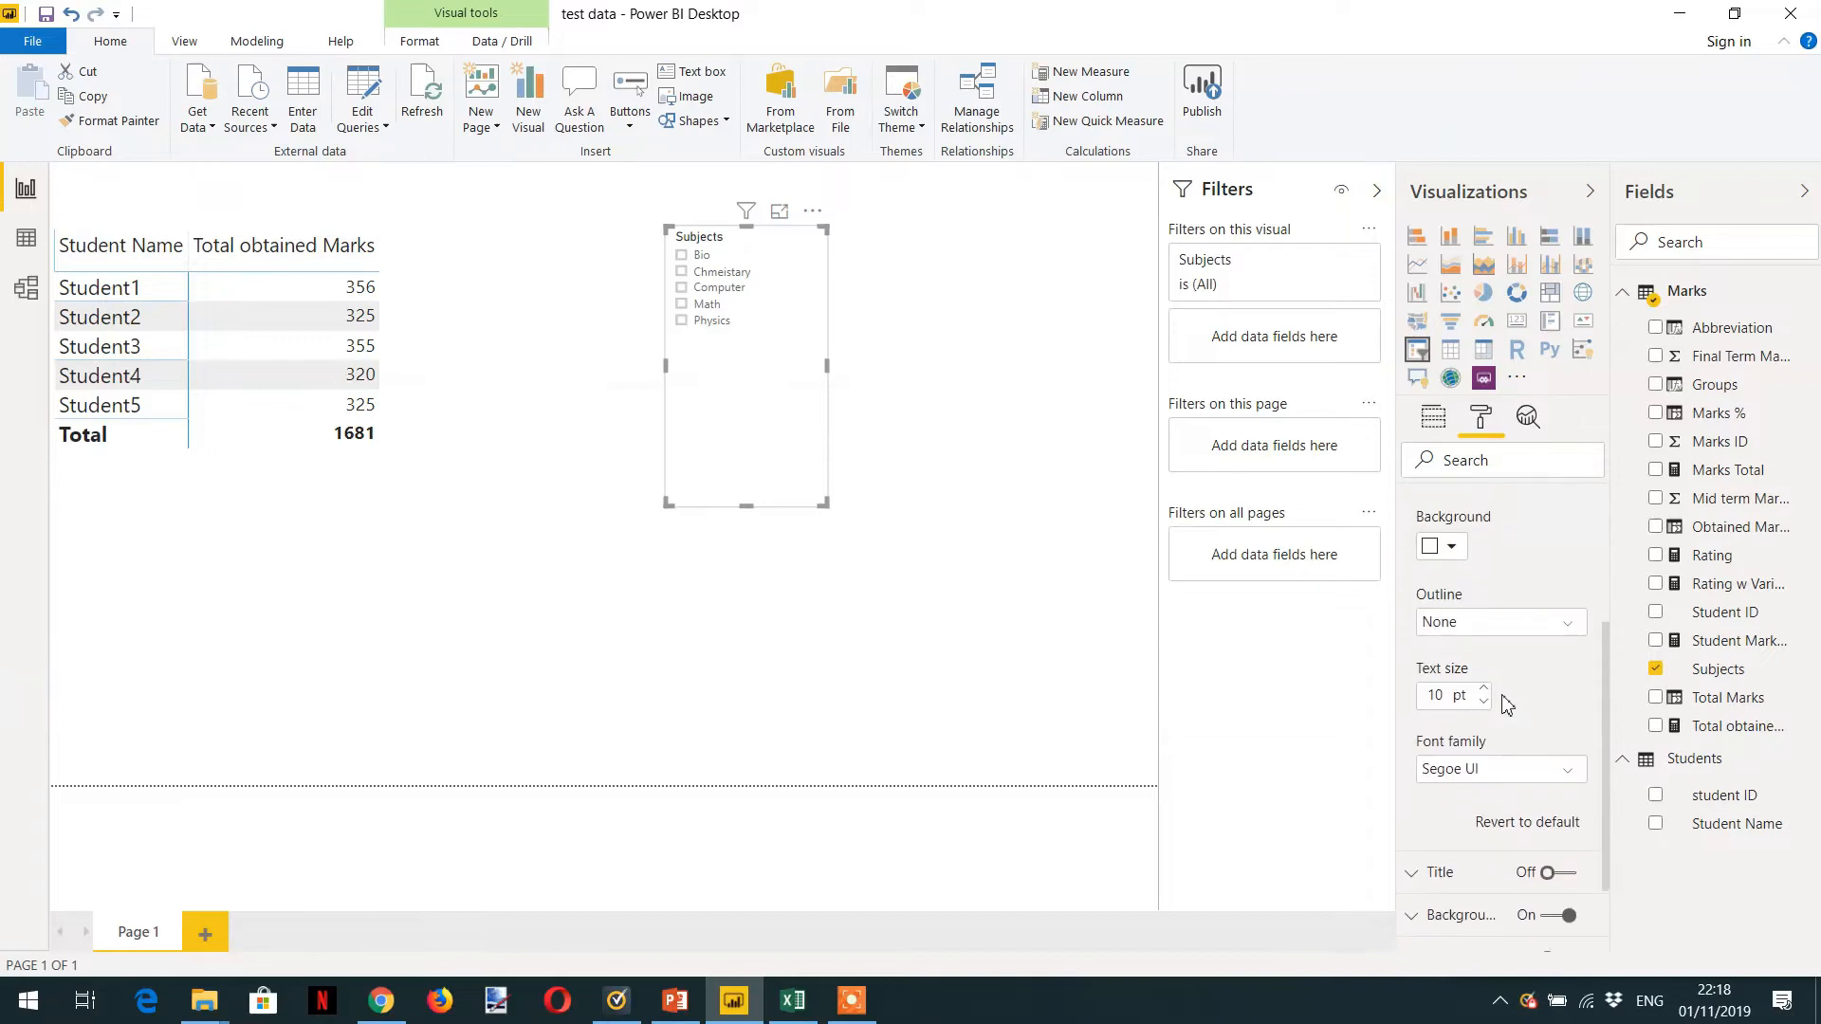
pyautogui.click(1483, 690)
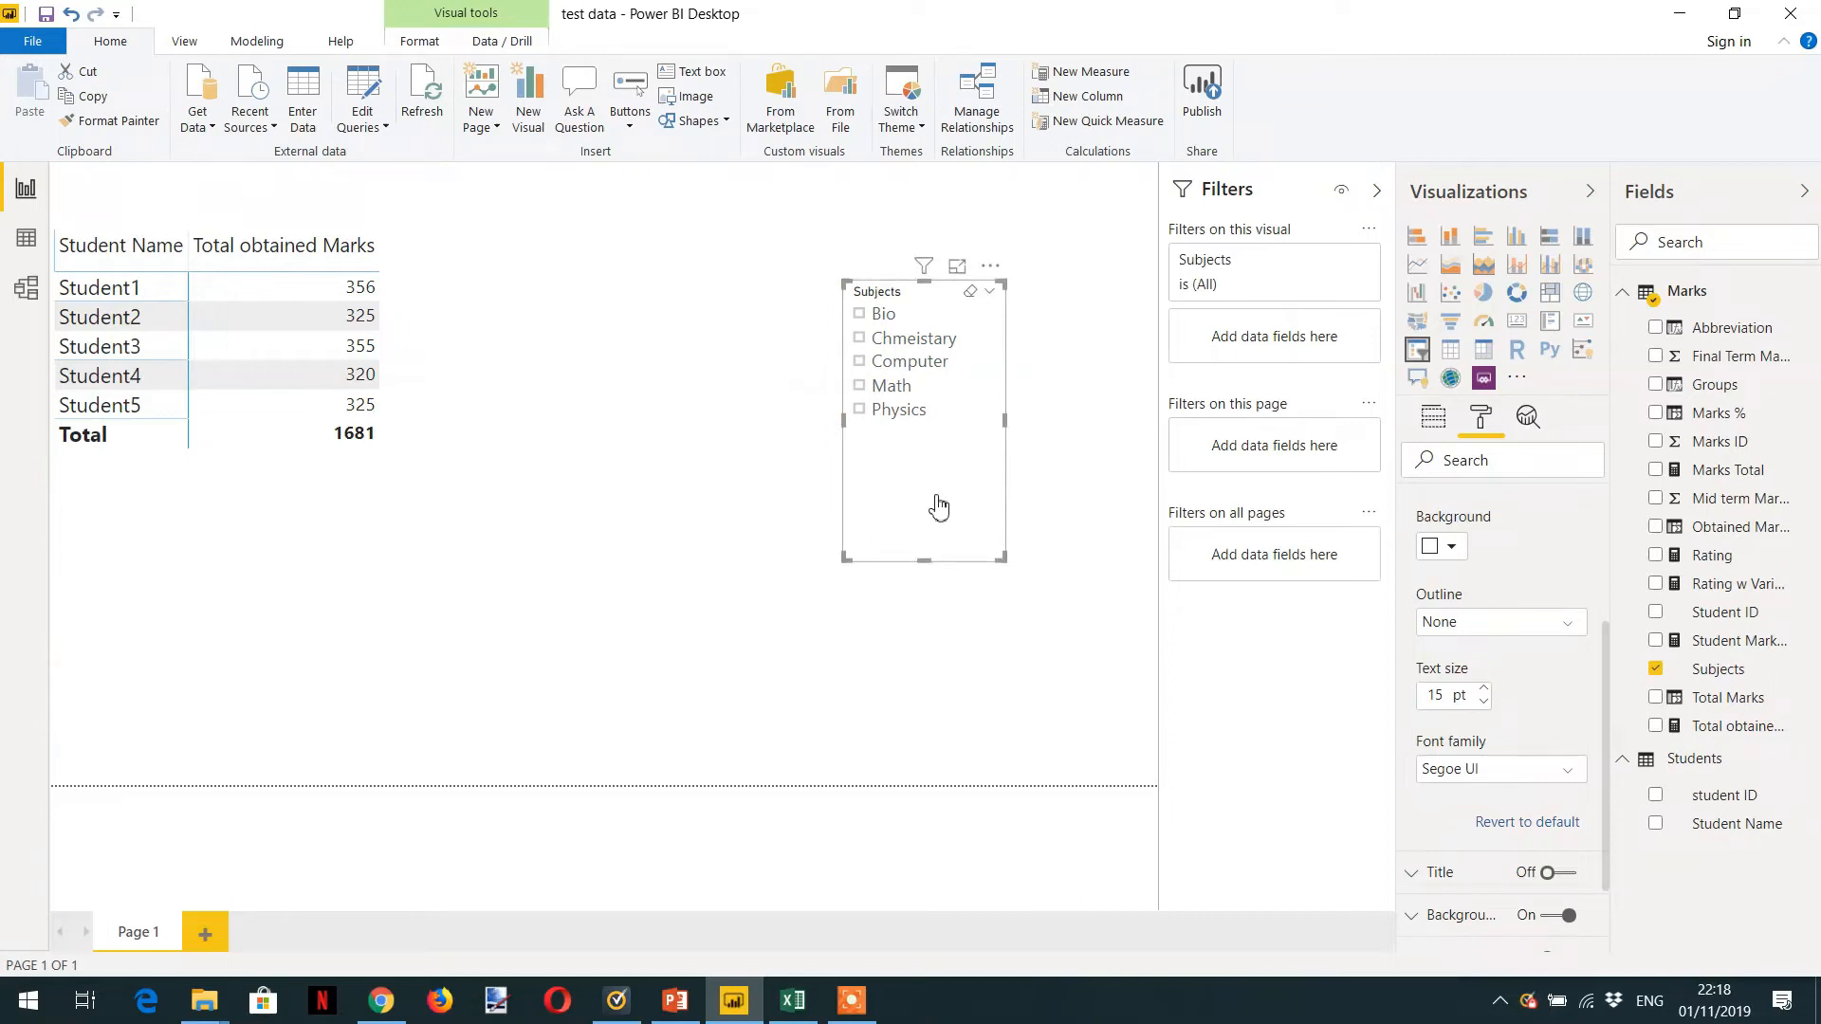
pyautogui.moveTo(1089, 444)
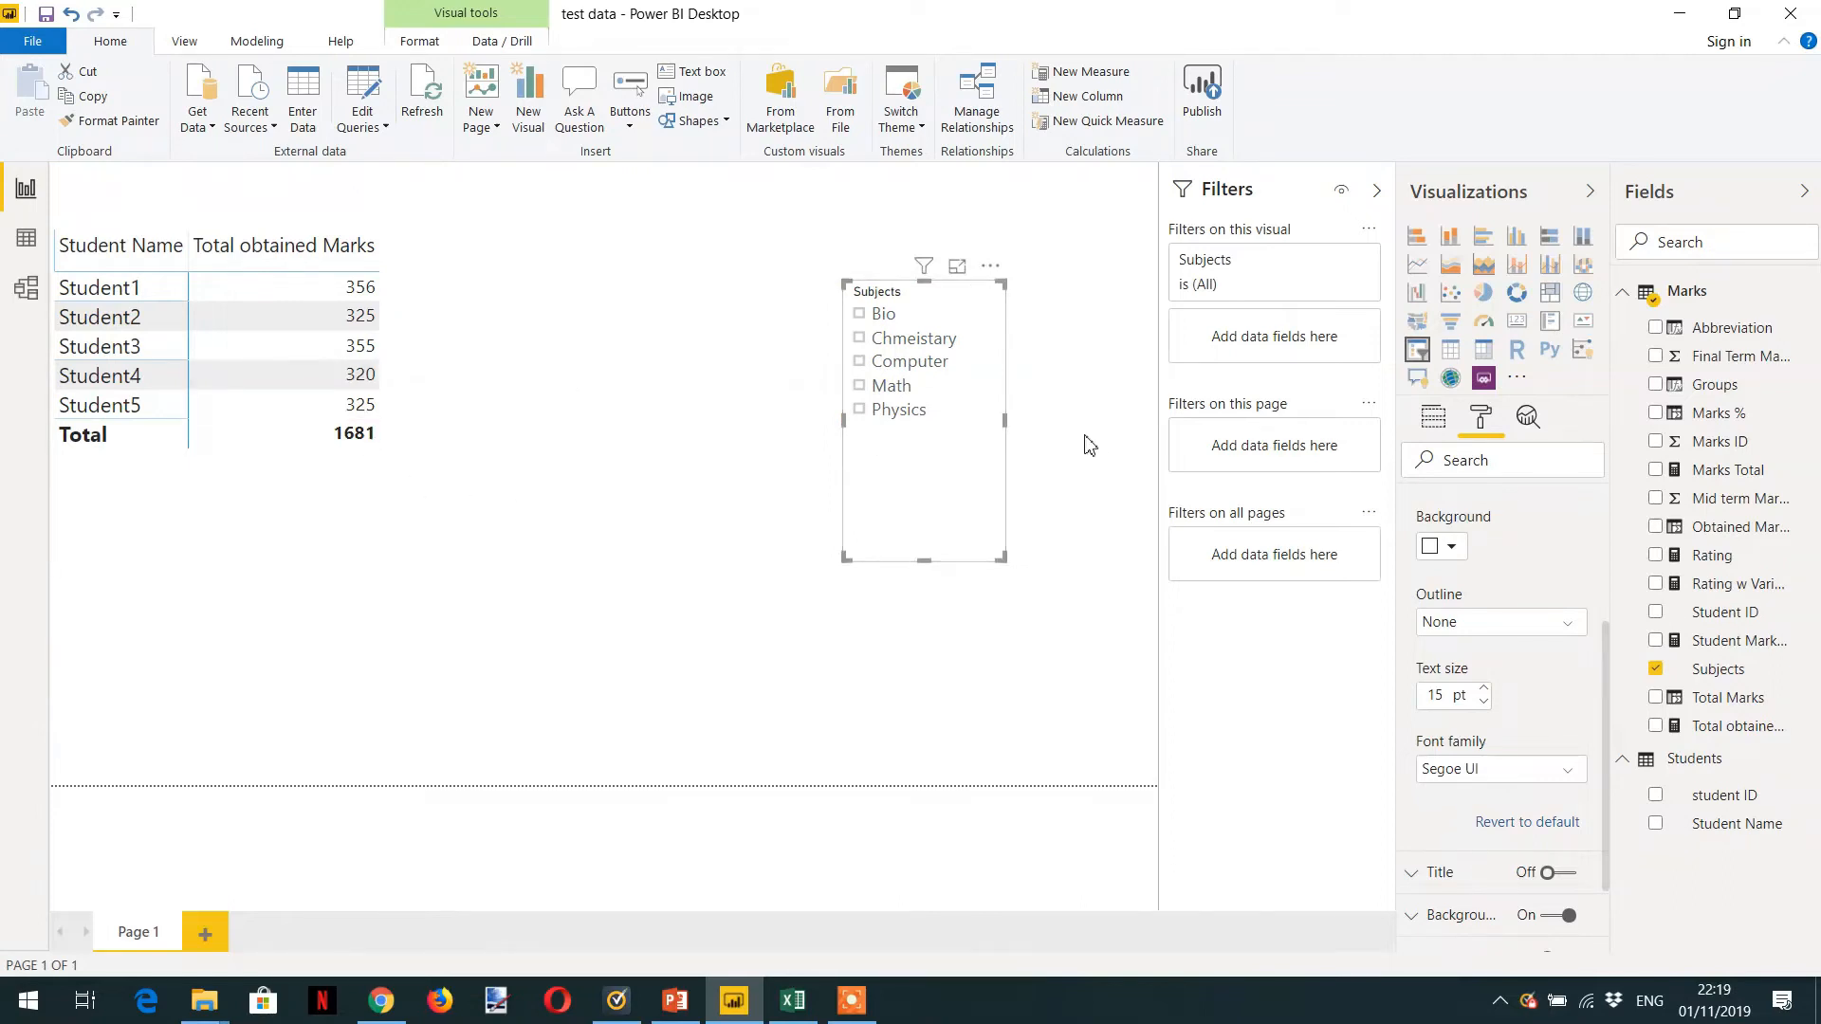
pyautogui.moveTo(855, 410)
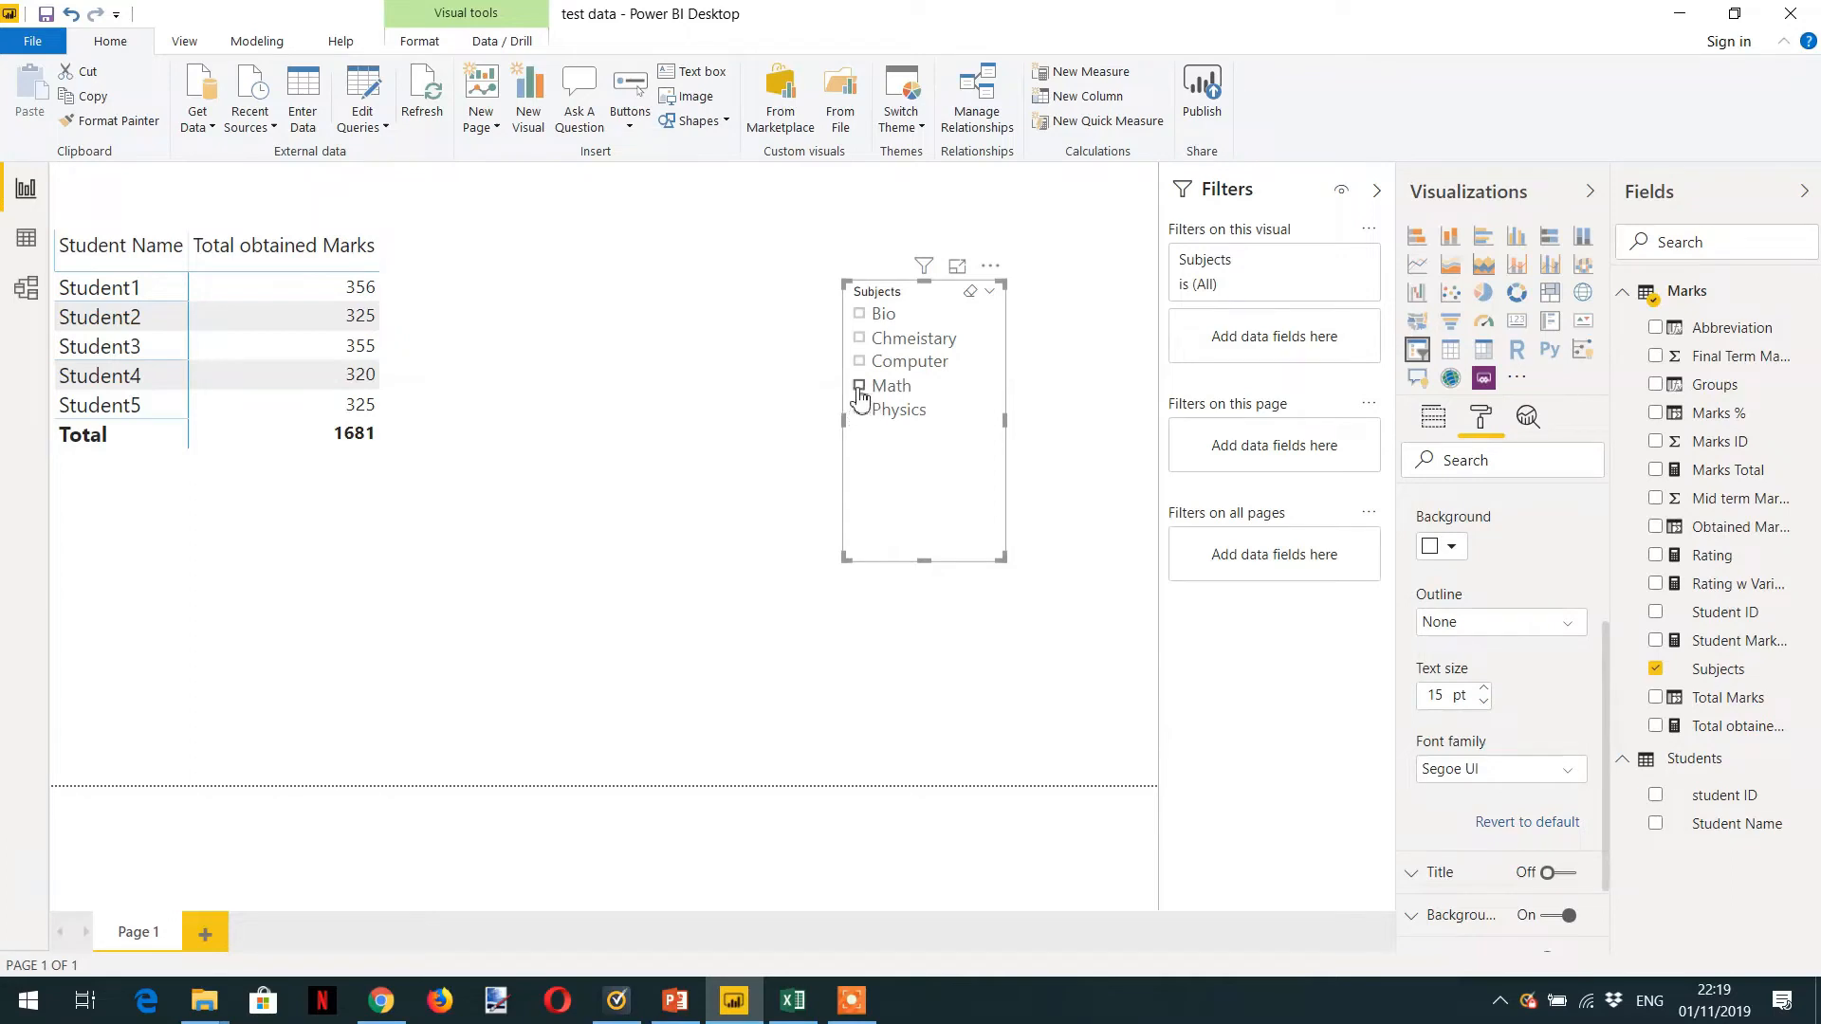
# Step: Tick Math in the Subjects slicer so the table shows Math-only marks totalling 304
pyautogui.click(860, 385)
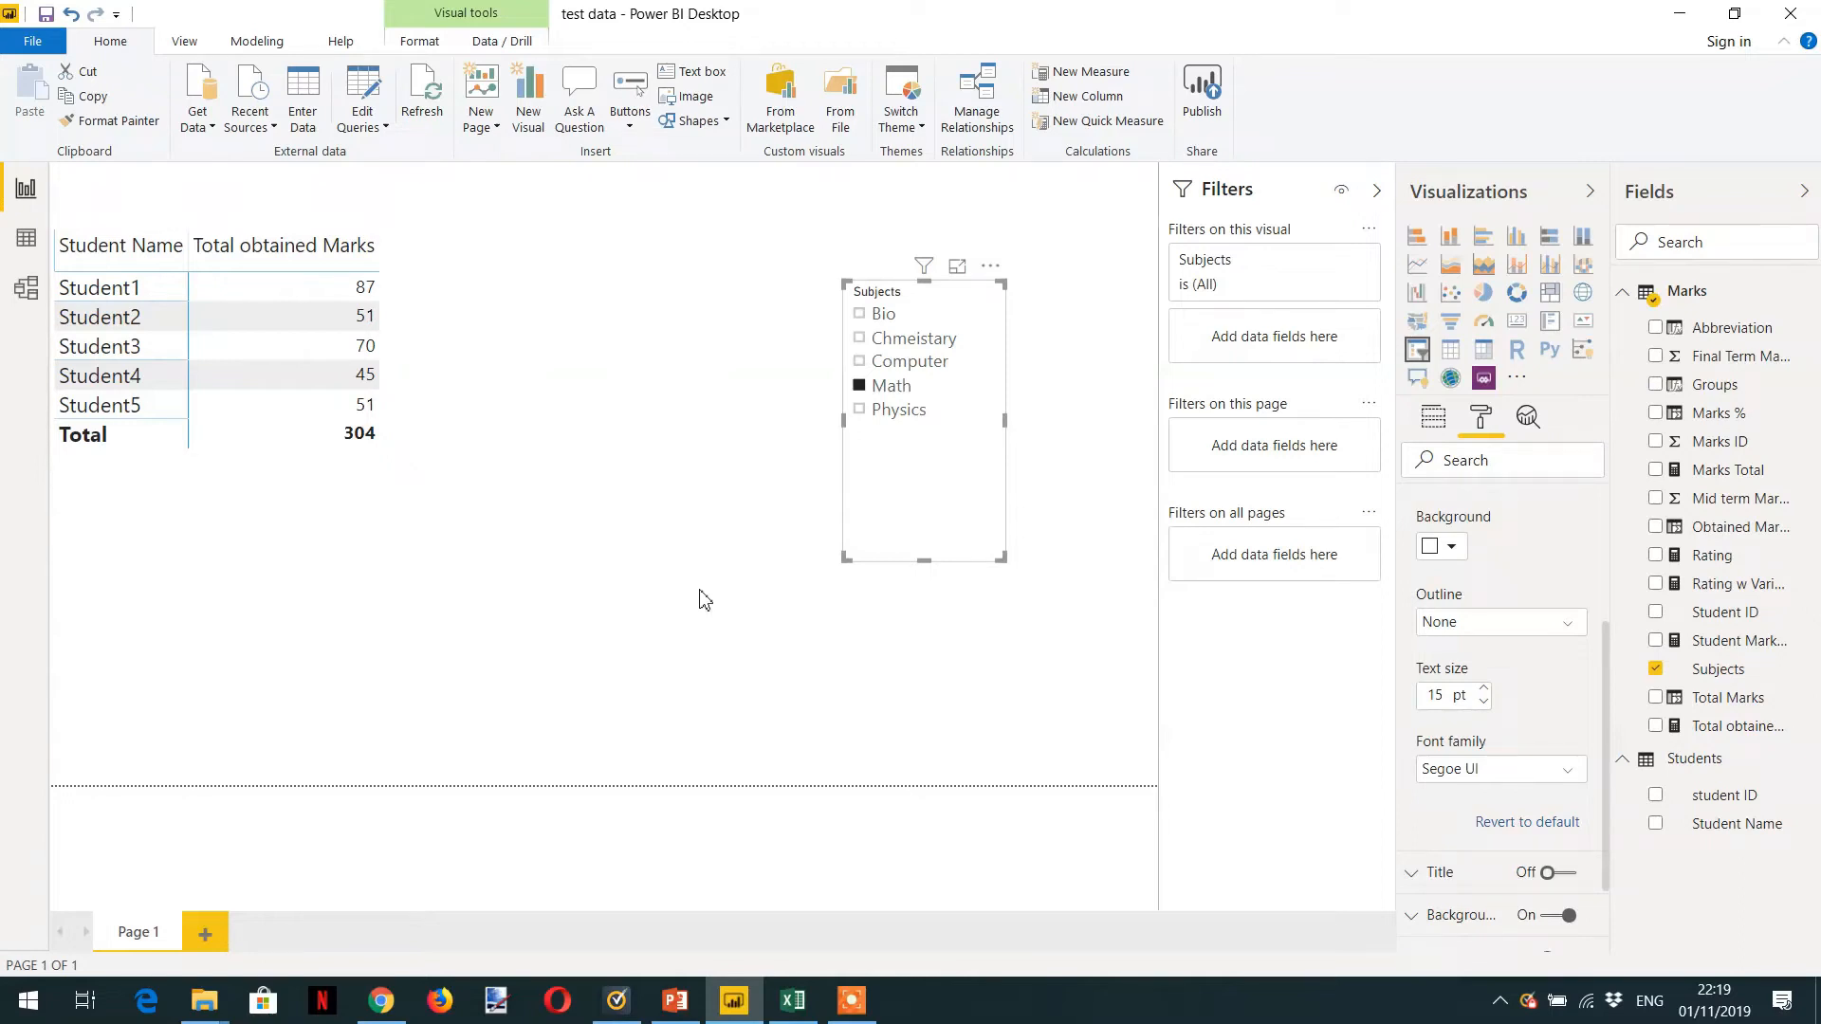
pyautogui.moveTo(821, 436)
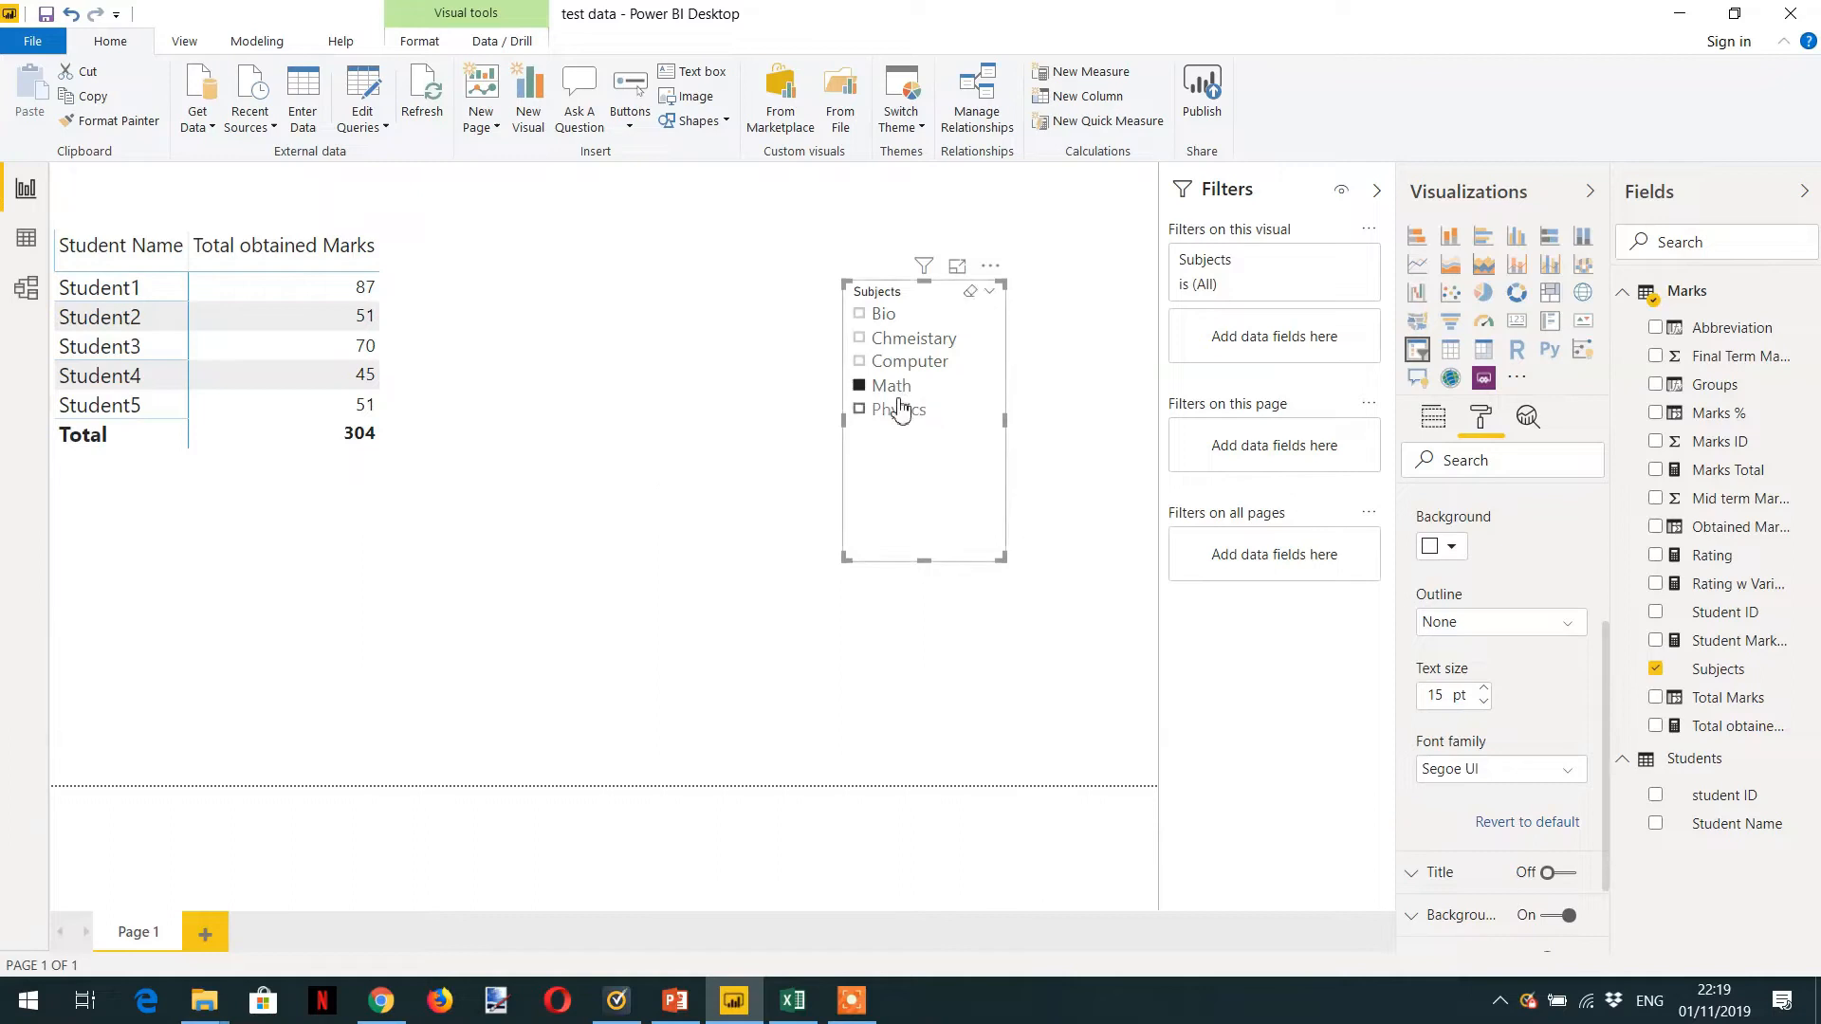
pyautogui.moveTo(893, 385)
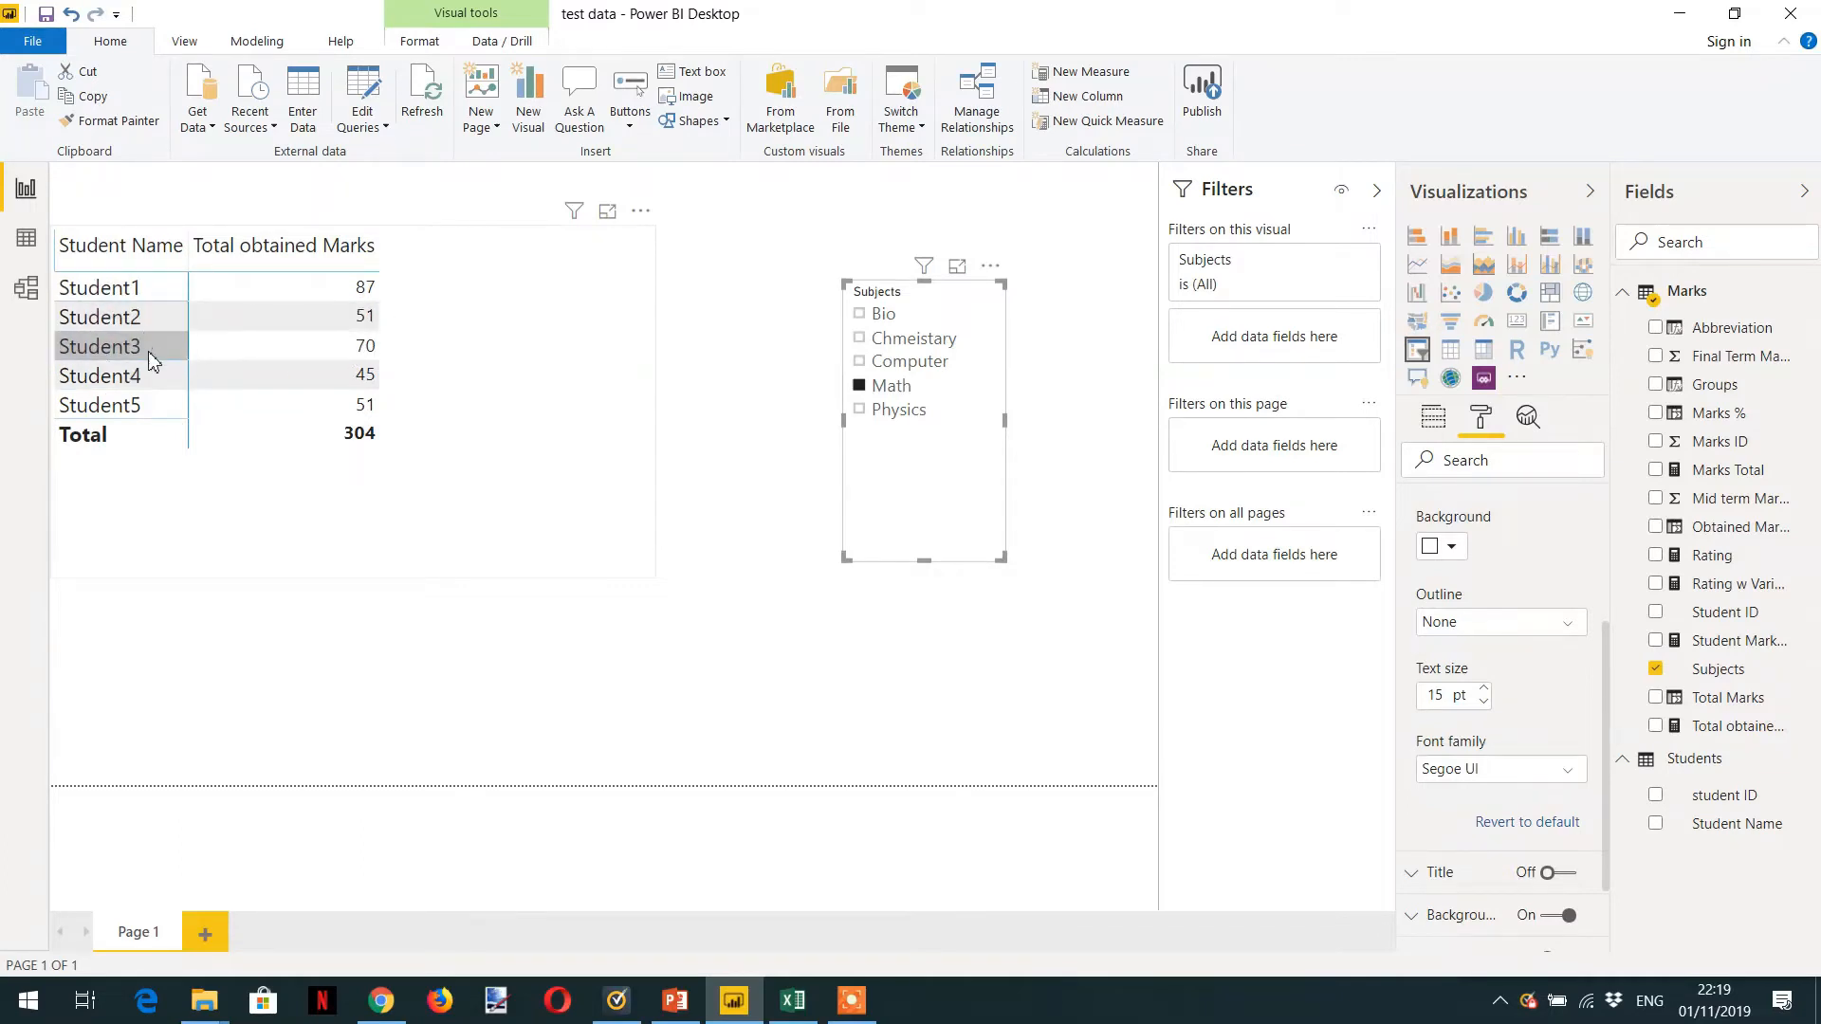
pyautogui.moveTo(171, 406)
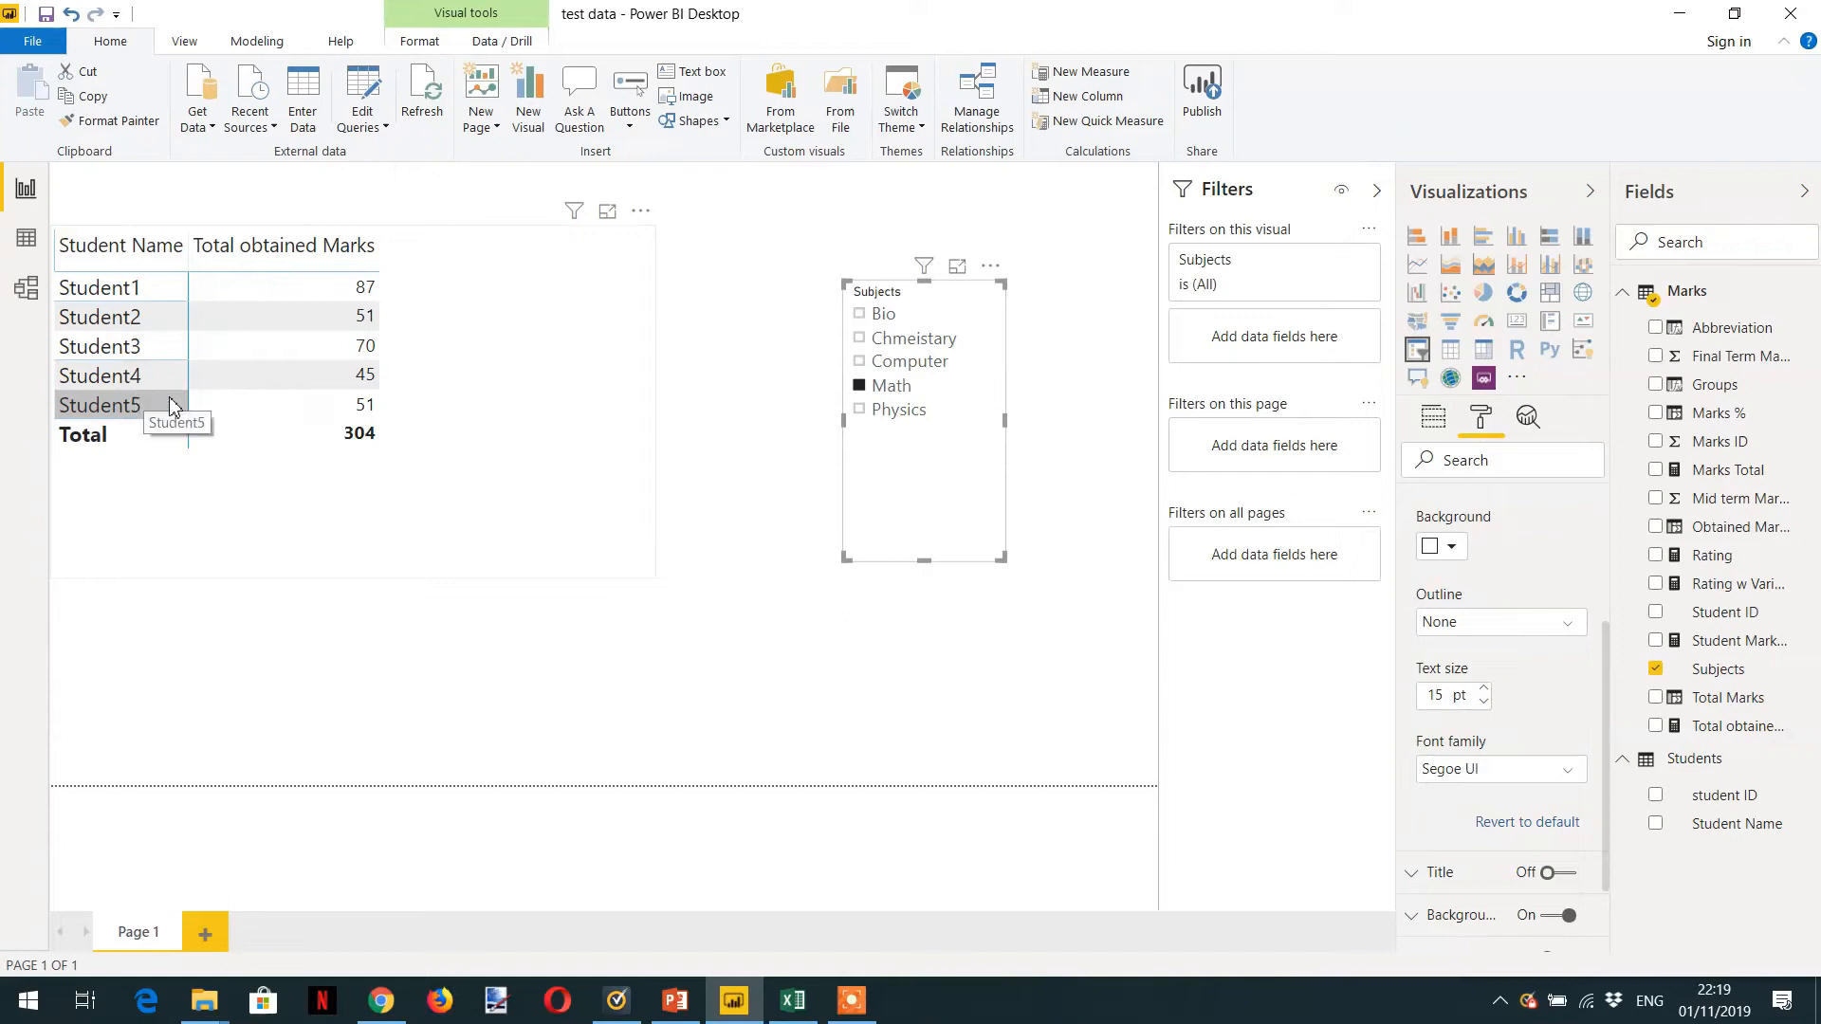
pyautogui.moveTo(313, 317)
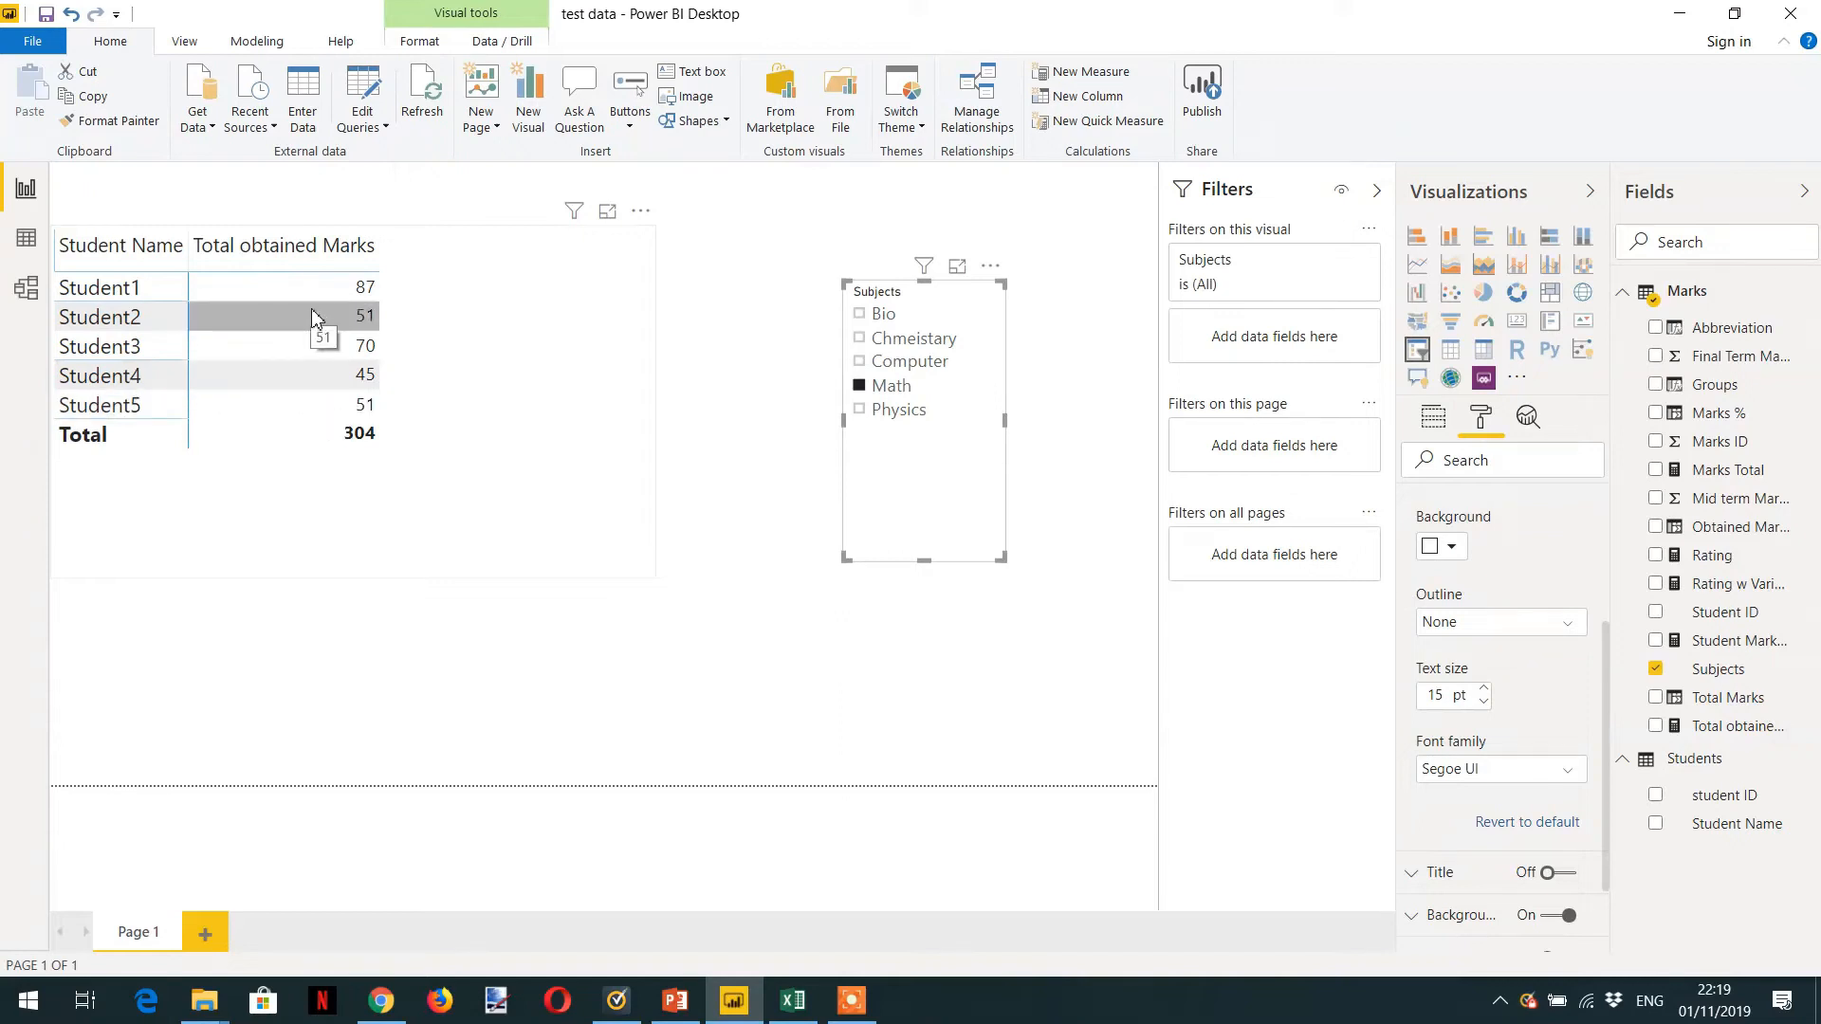
pyautogui.moveTo(798, 366)
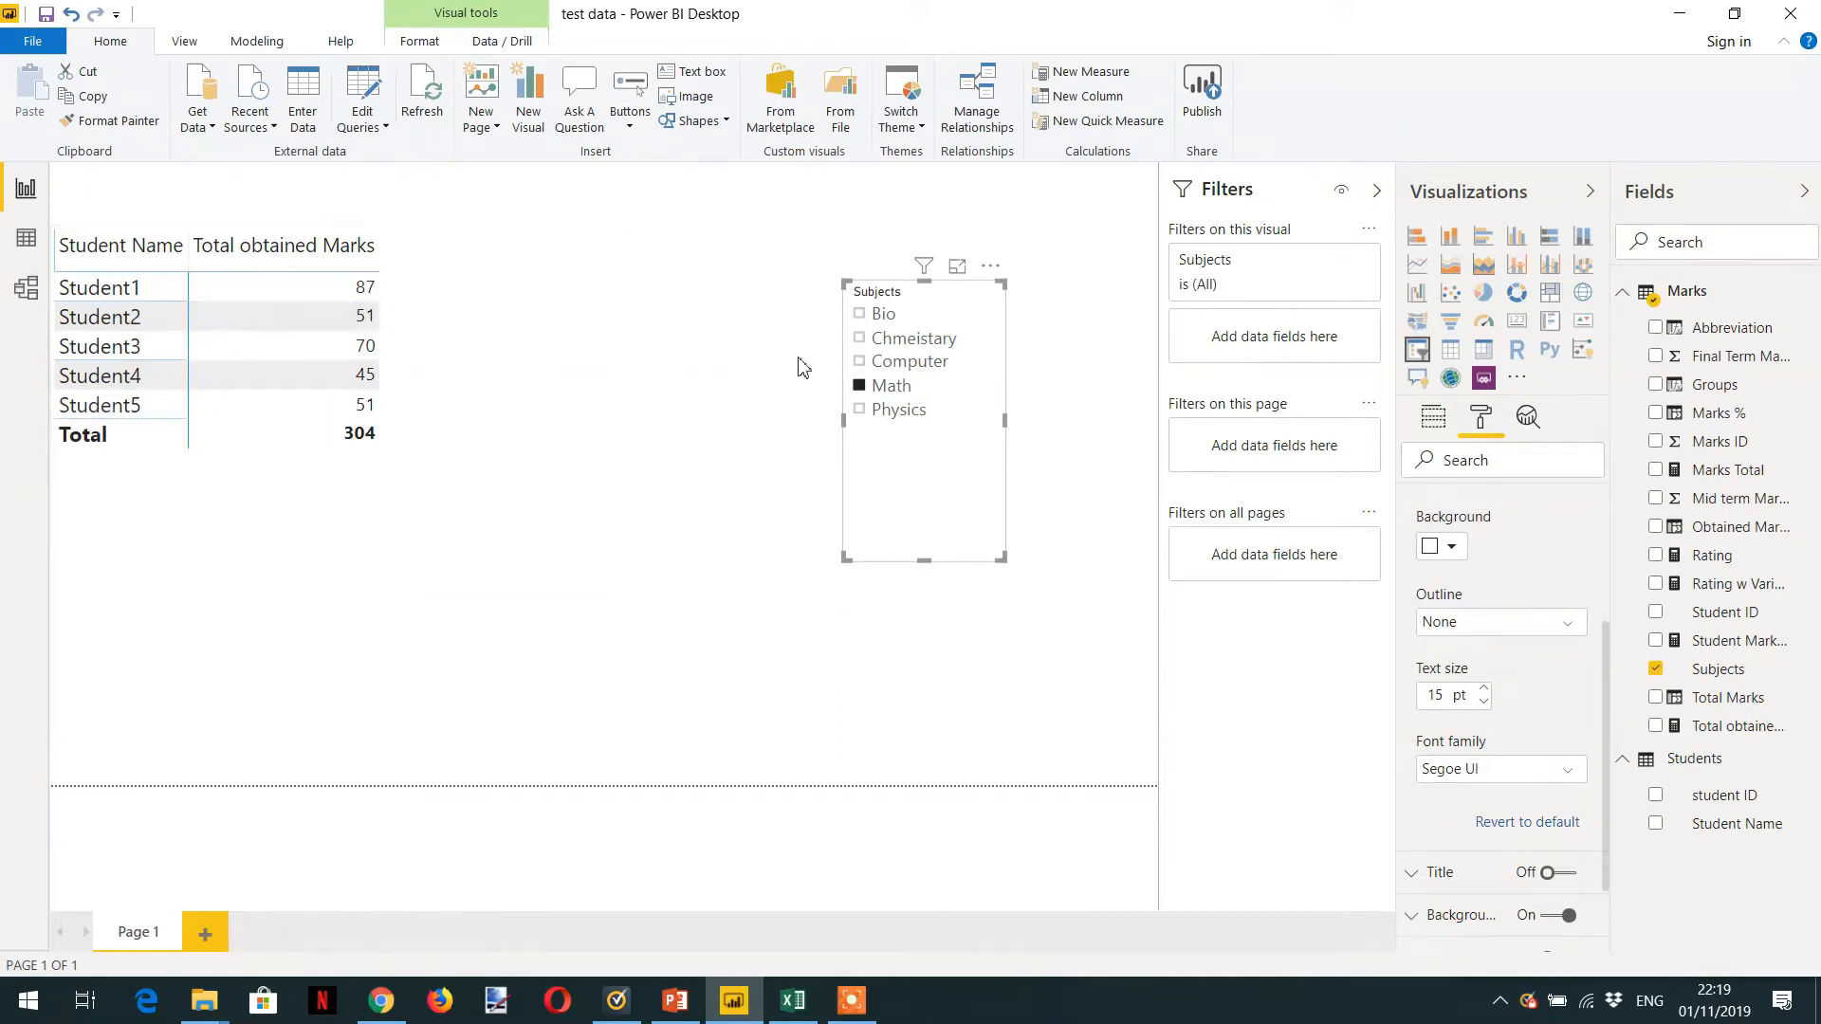
pyautogui.click(232, 317)
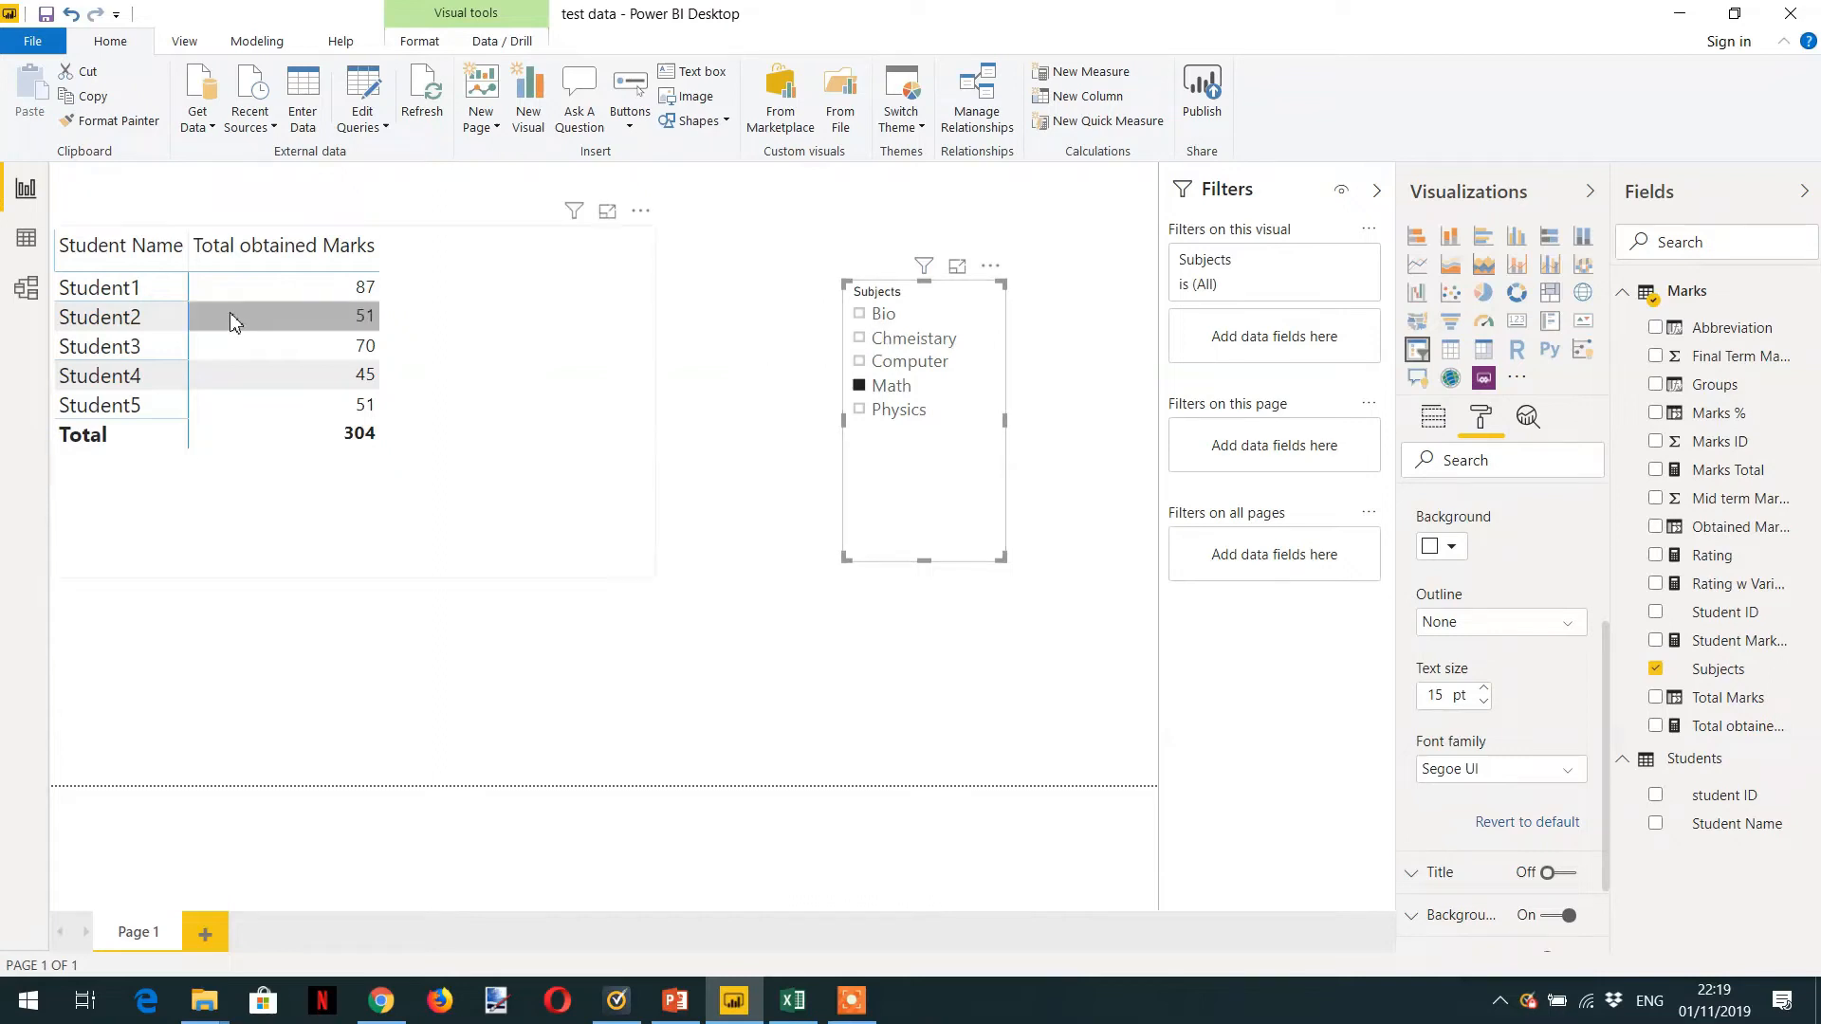
pyautogui.moveTo(125, 317)
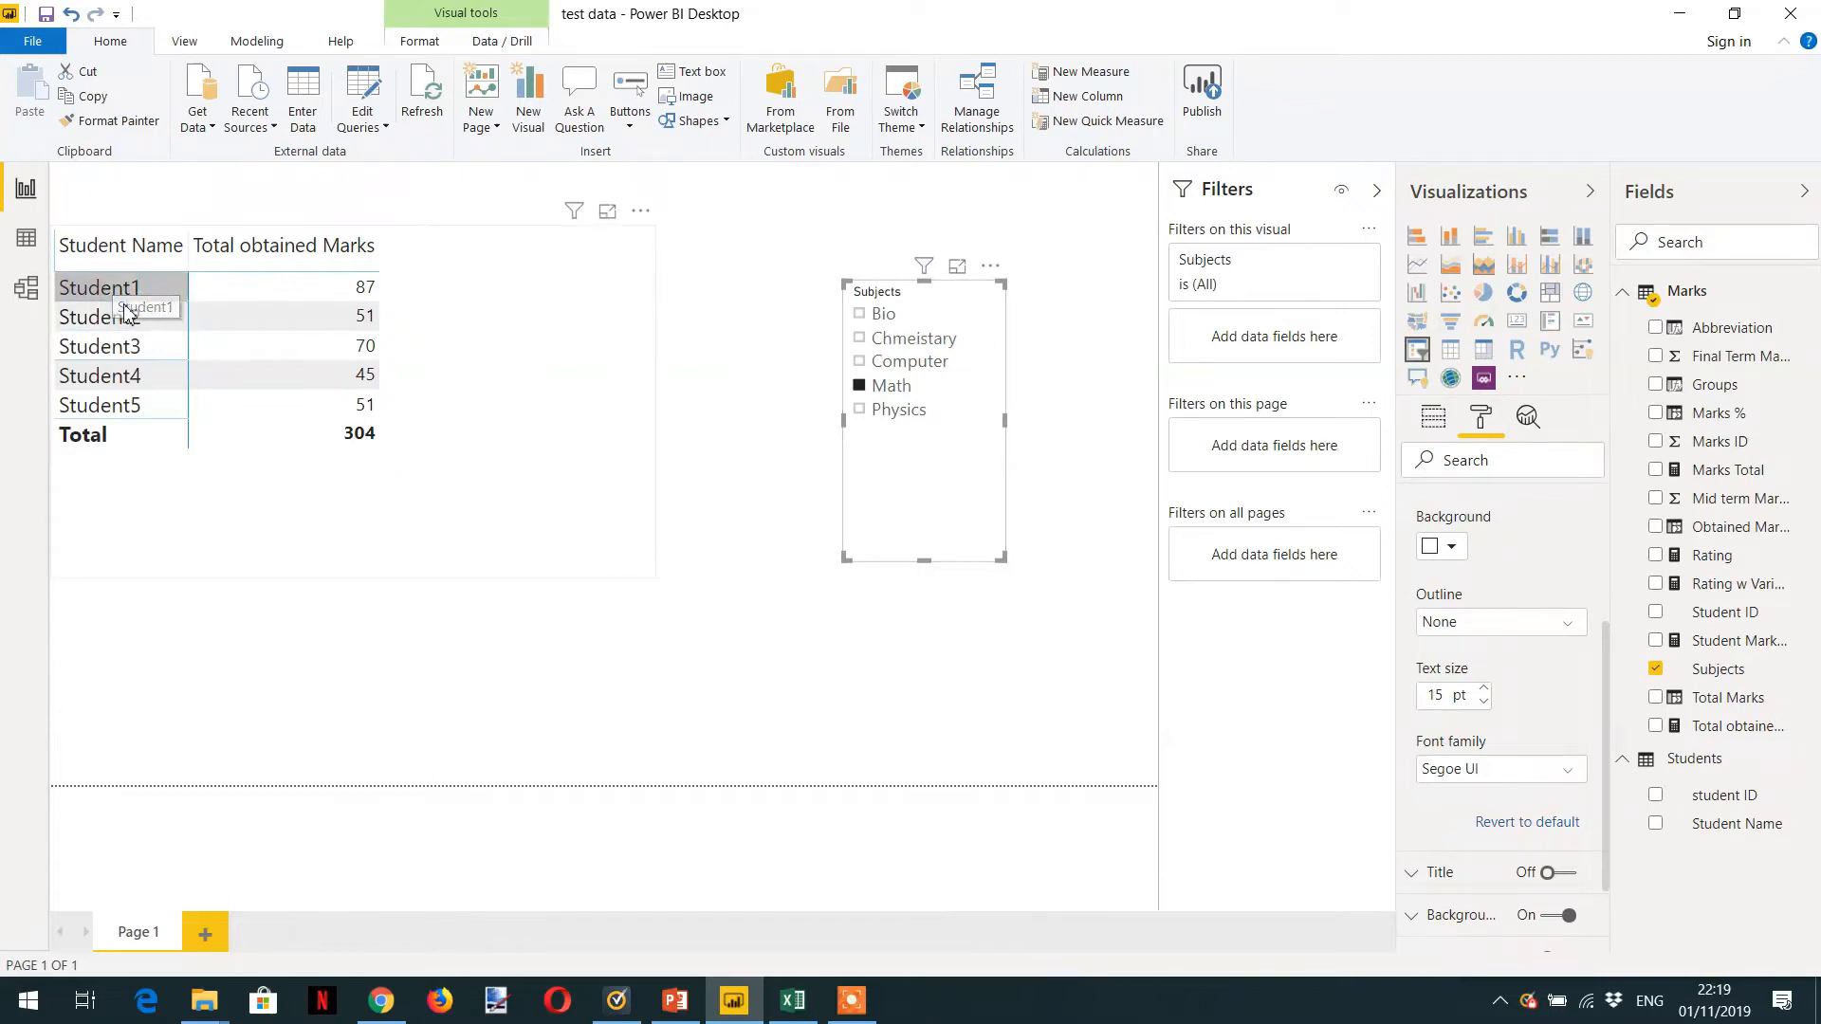
pyautogui.moveTo(148, 355)
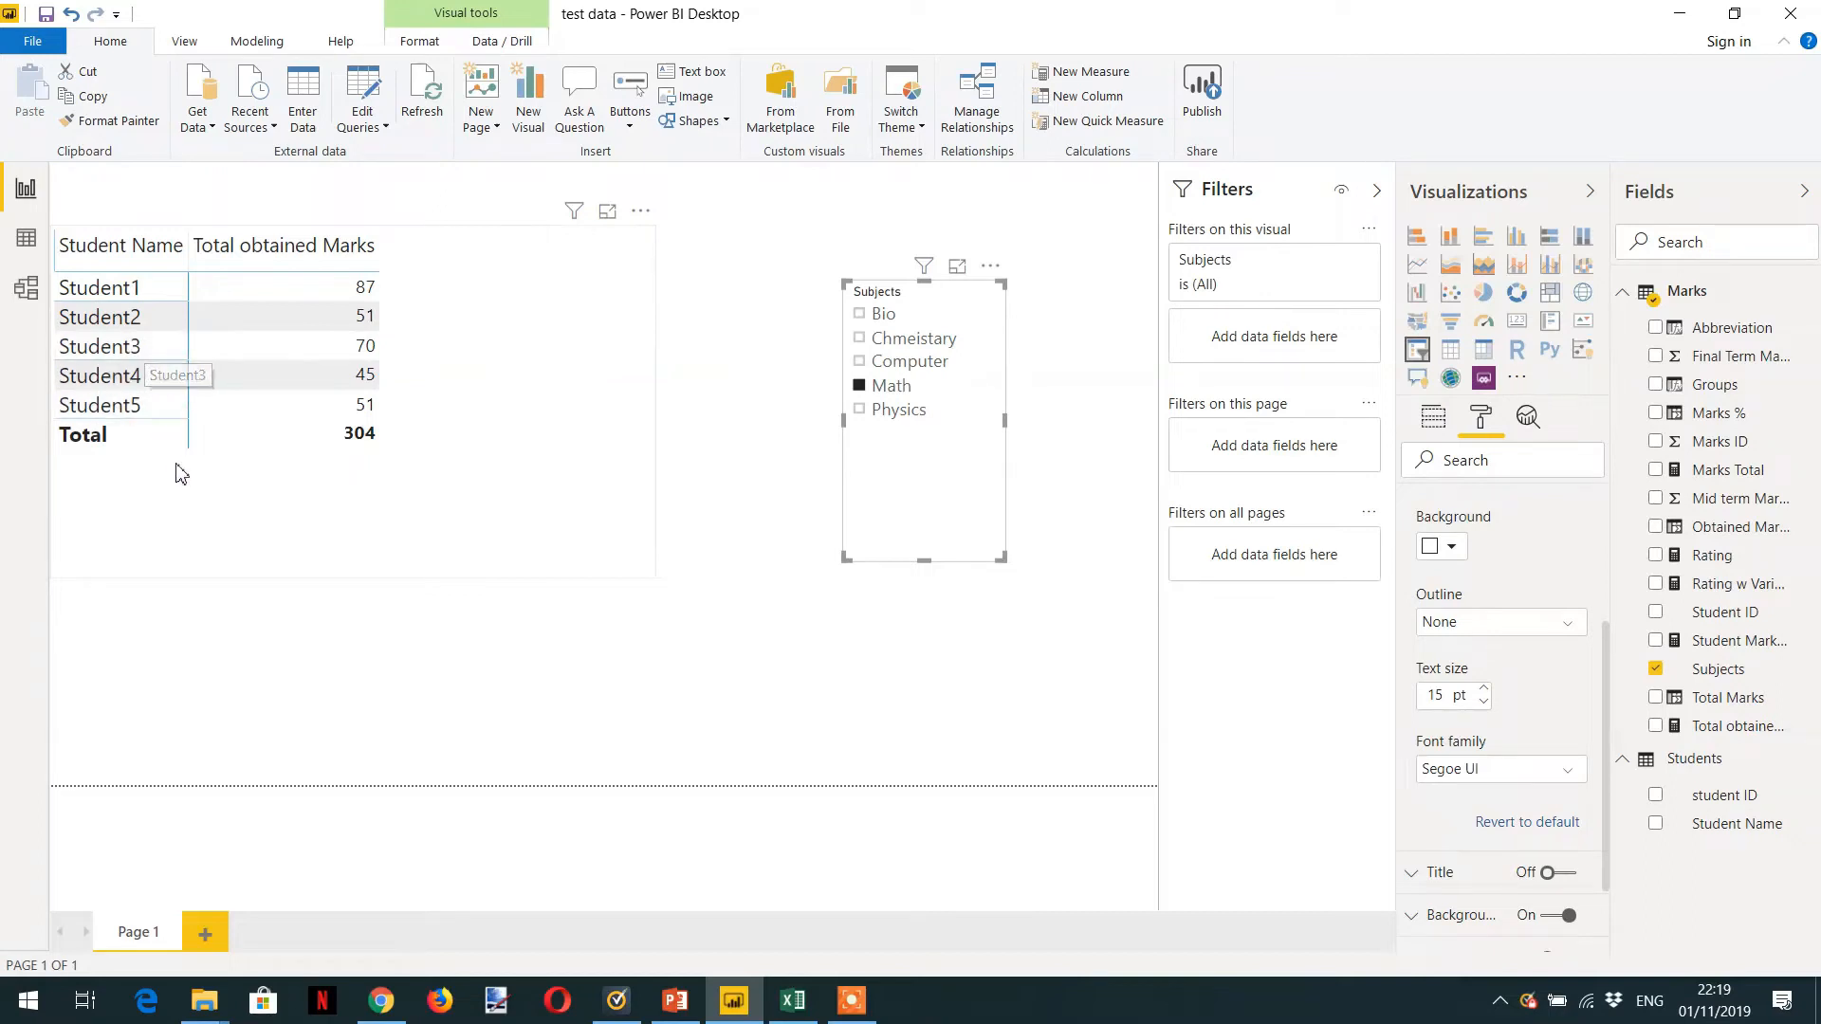
pyautogui.moveTo(182, 477)
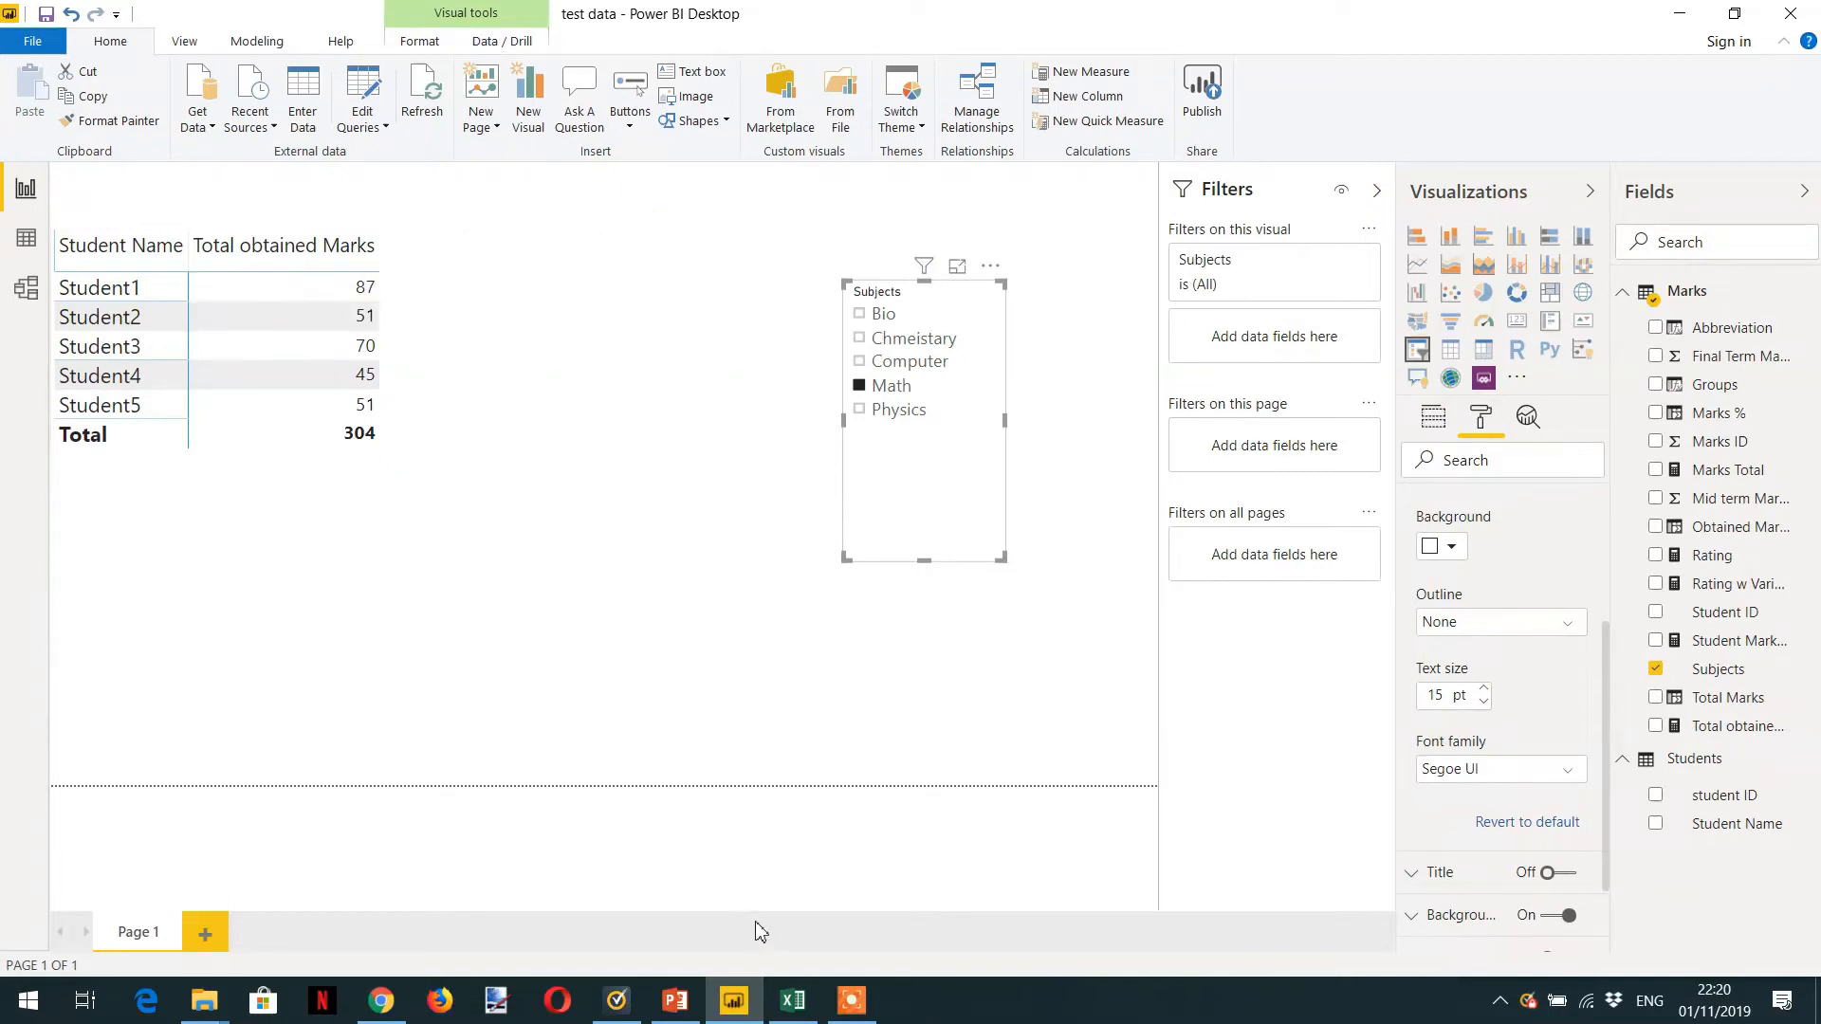
pyautogui.moveTo(791, 999)
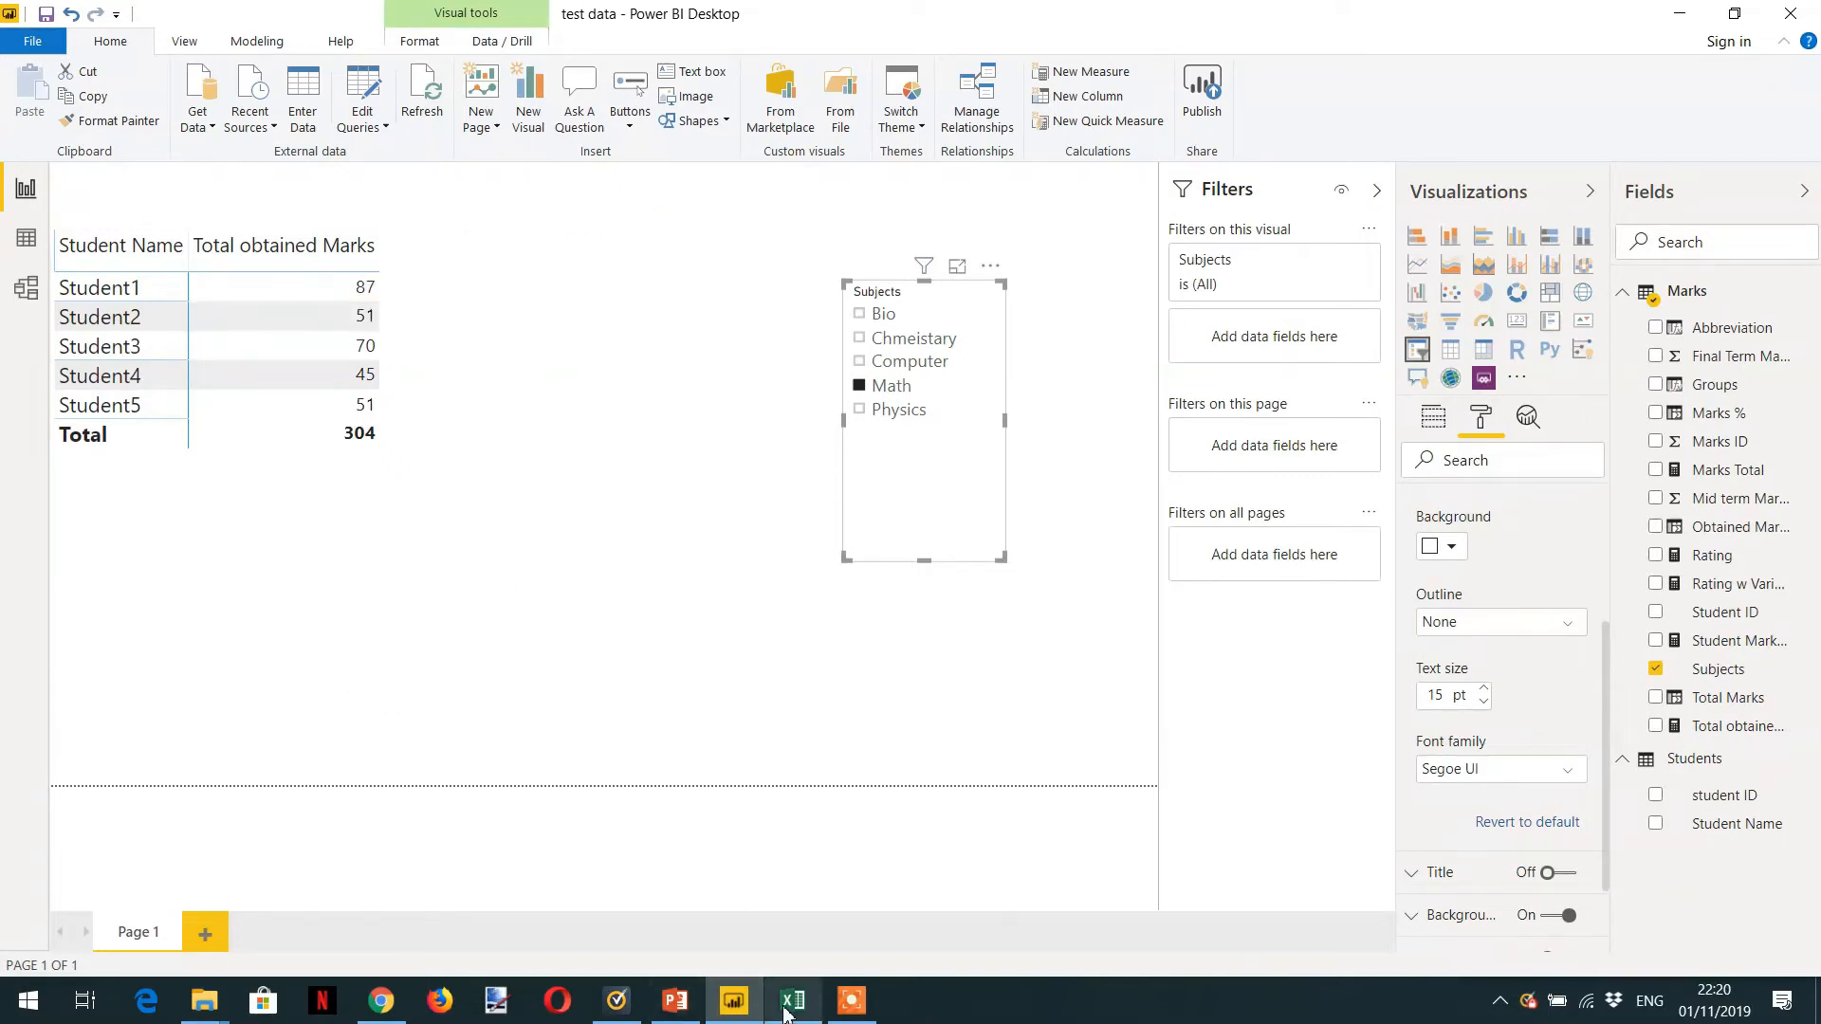
# Step: Bring the Excel Marks sheet forward, showing totals 87, 51, 70, 45 and 51 per student
pyautogui.click(791, 1000)
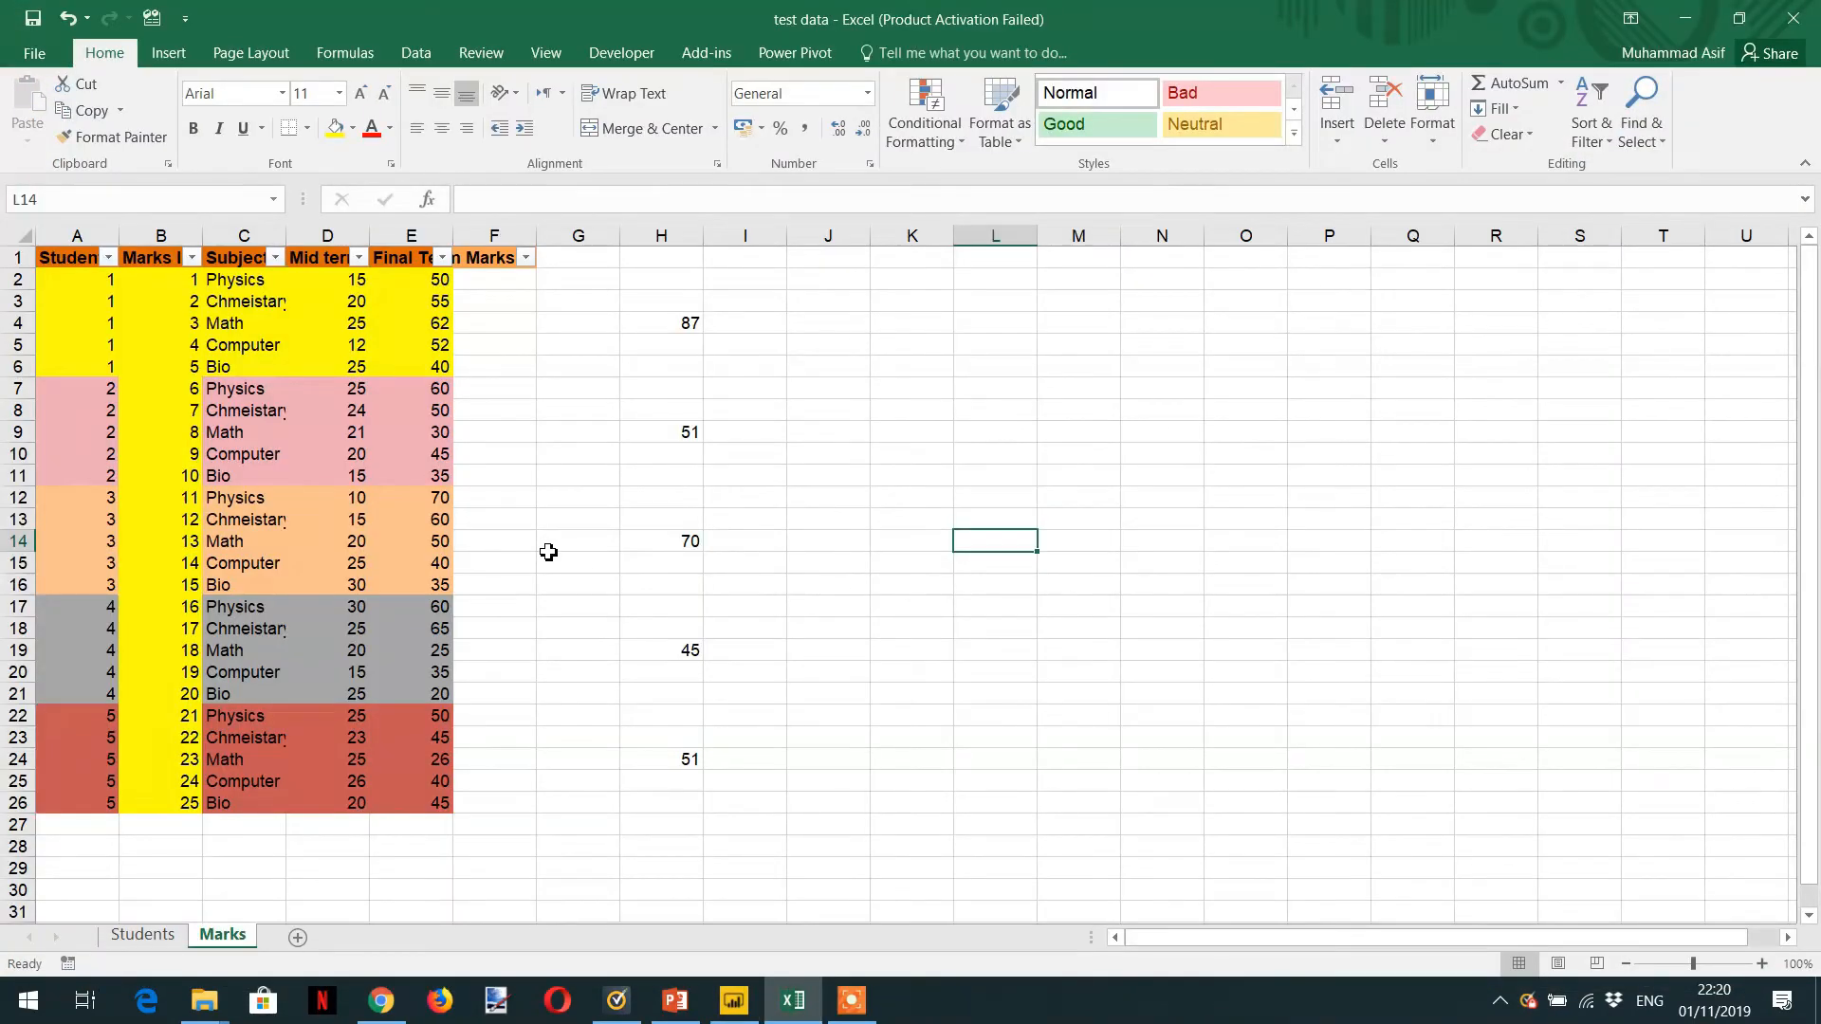
pyautogui.moveTo(197, 453)
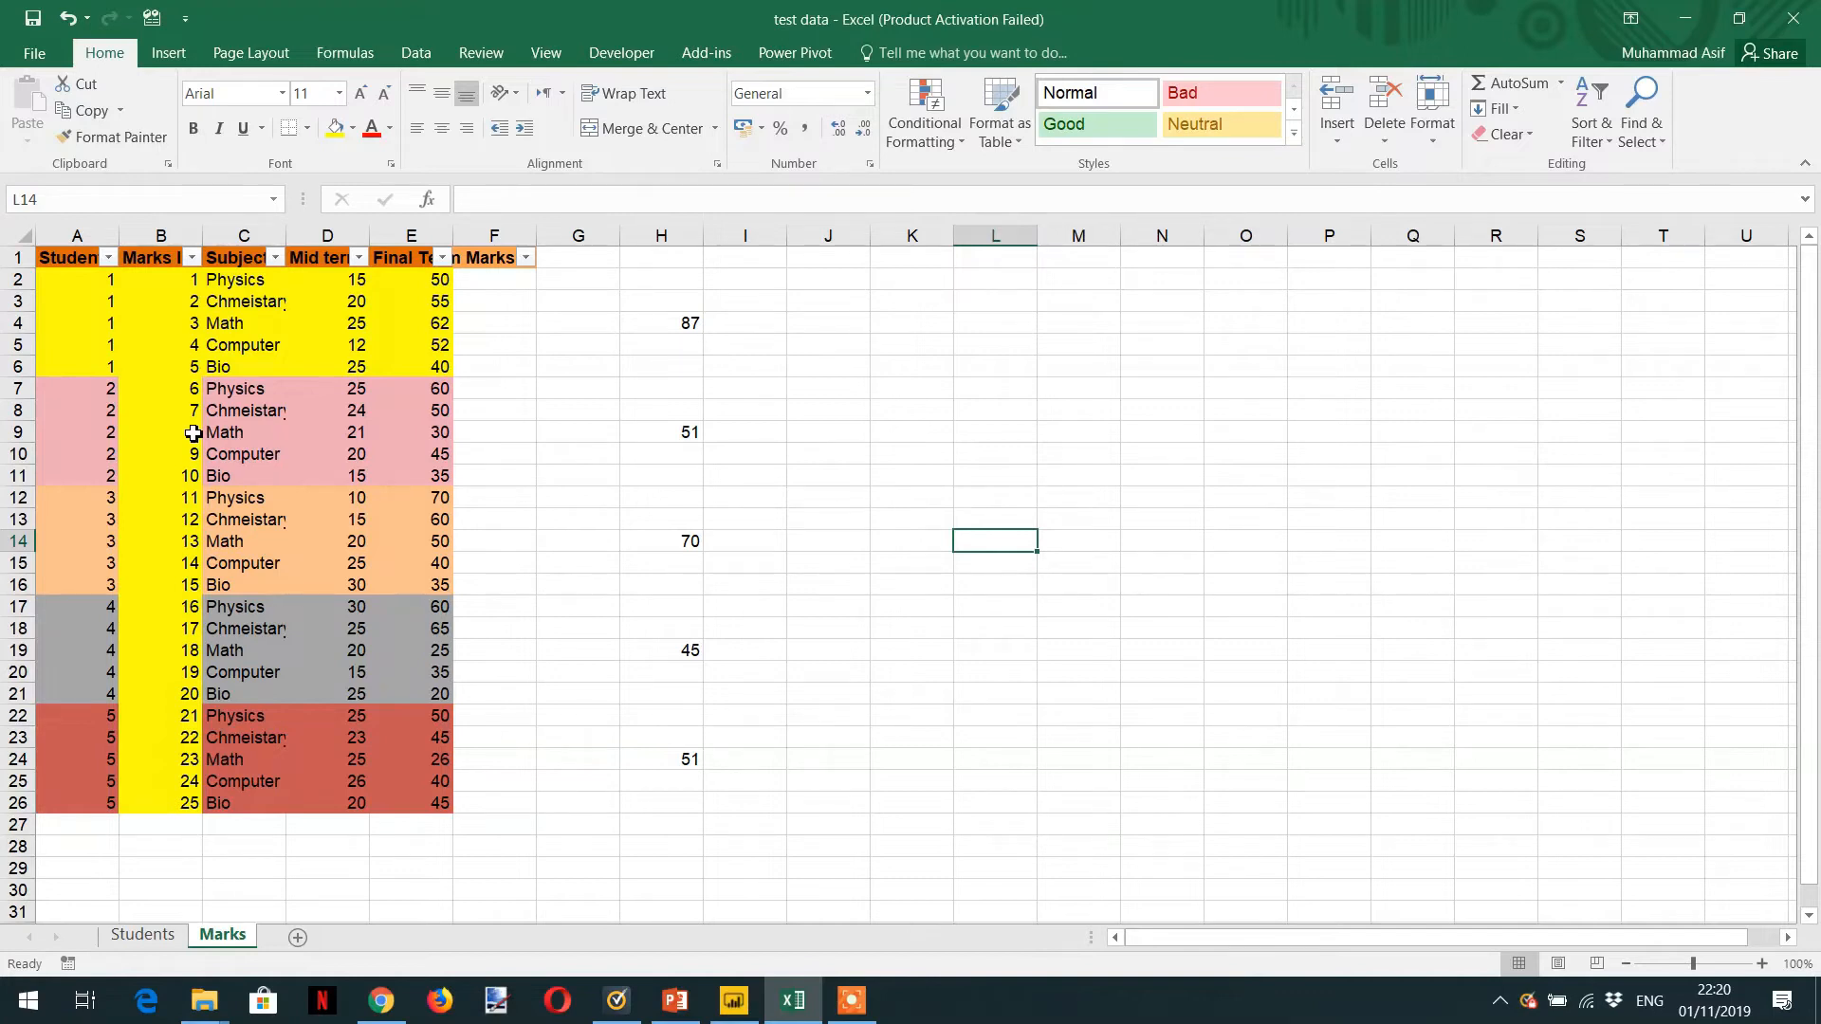
pyautogui.moveTo(115, 360)
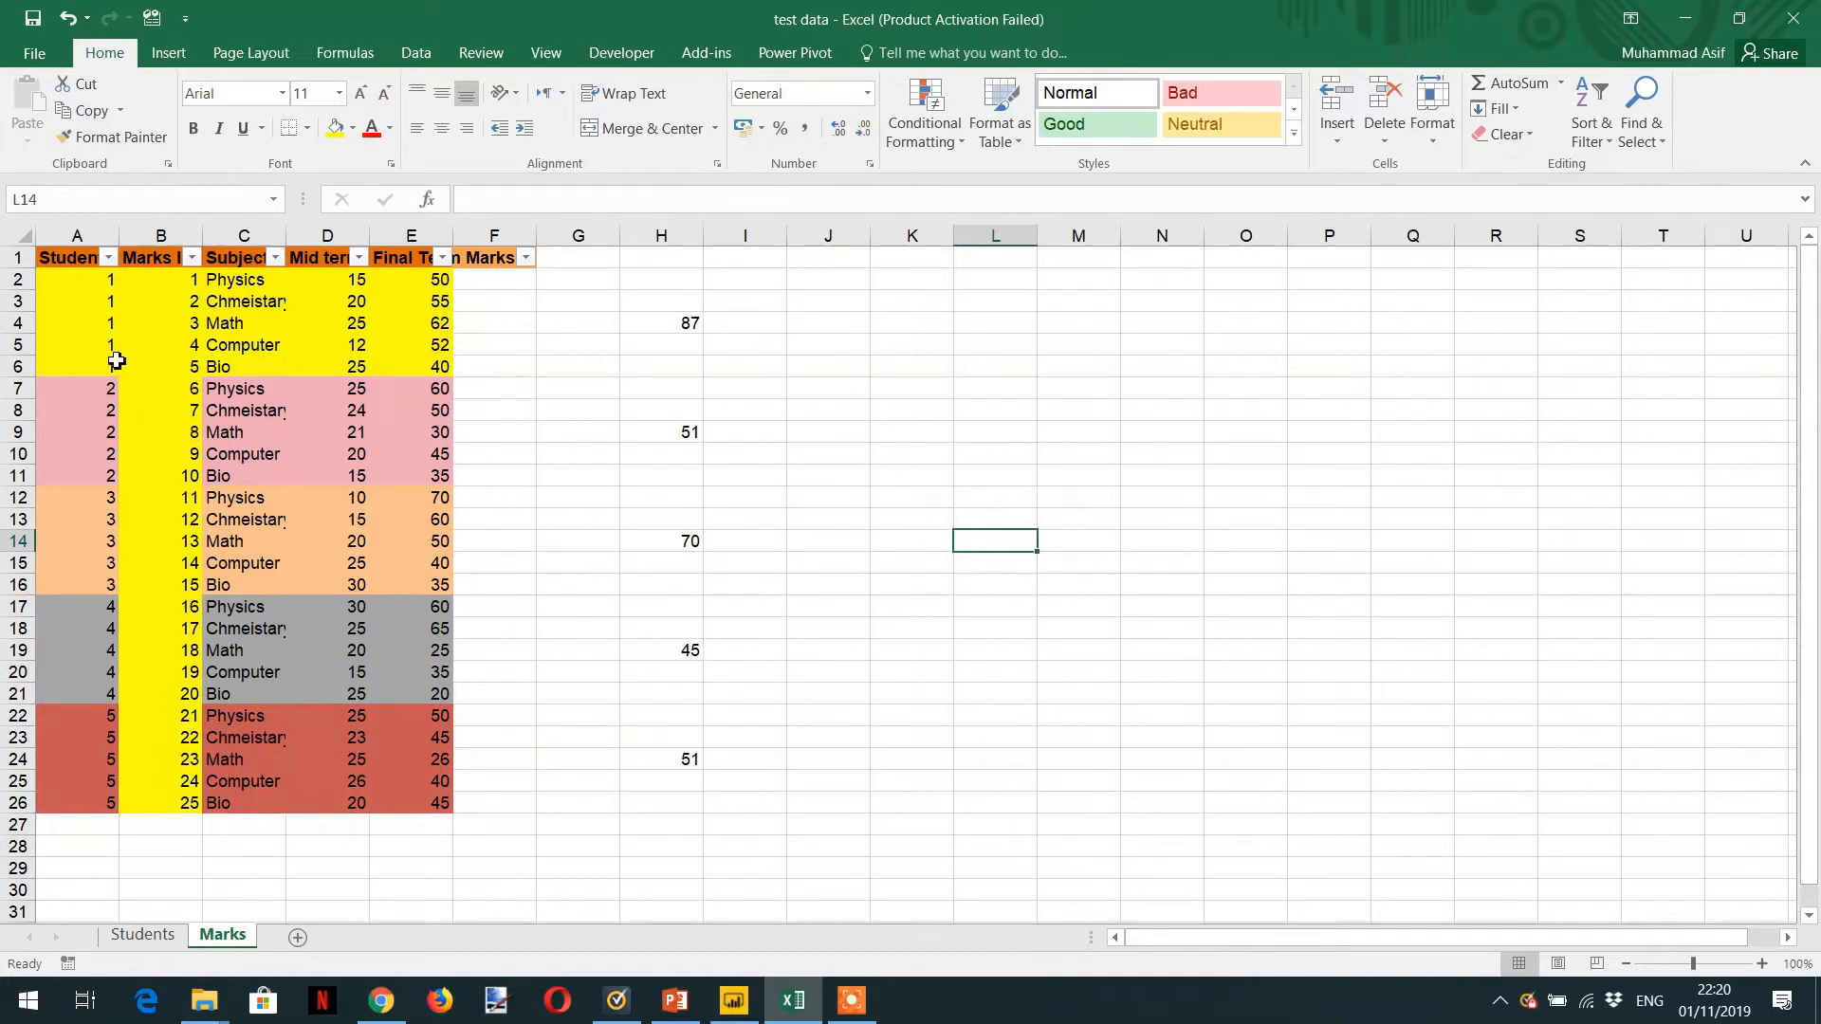
pyautogui.moveTo(138, 347)
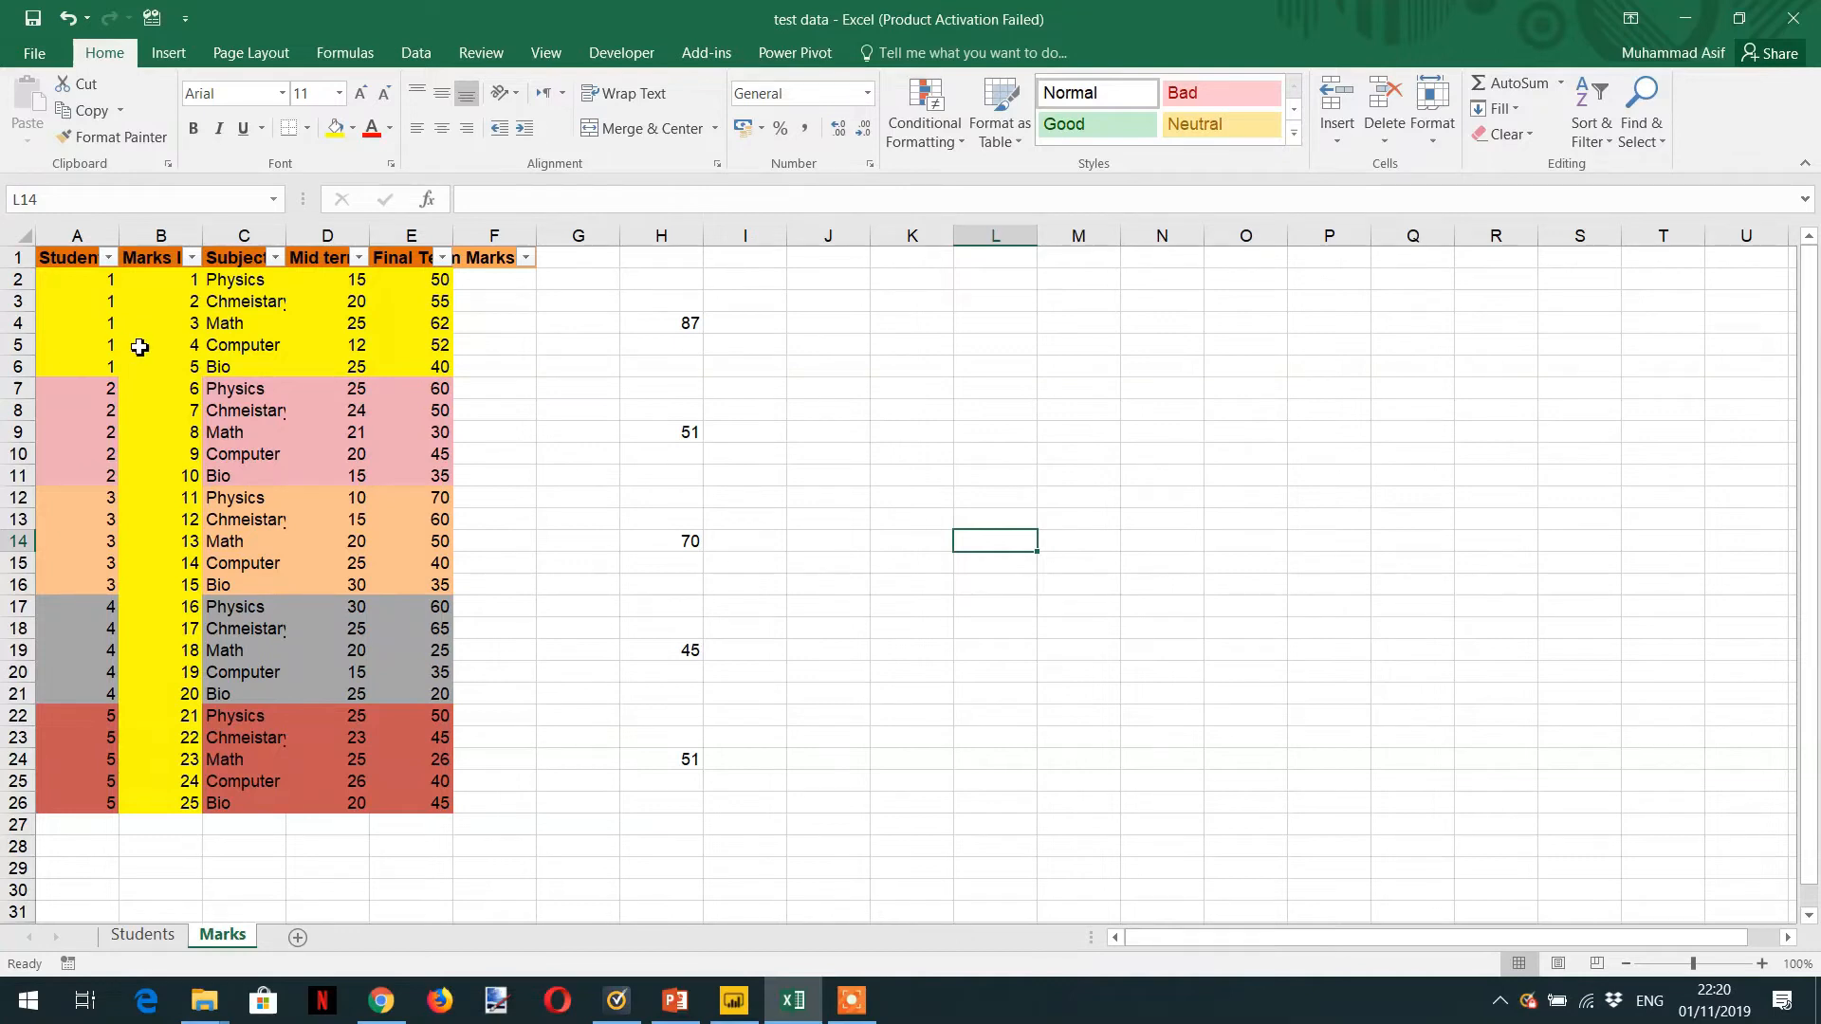
pyautogui.moveTo(197, 272)
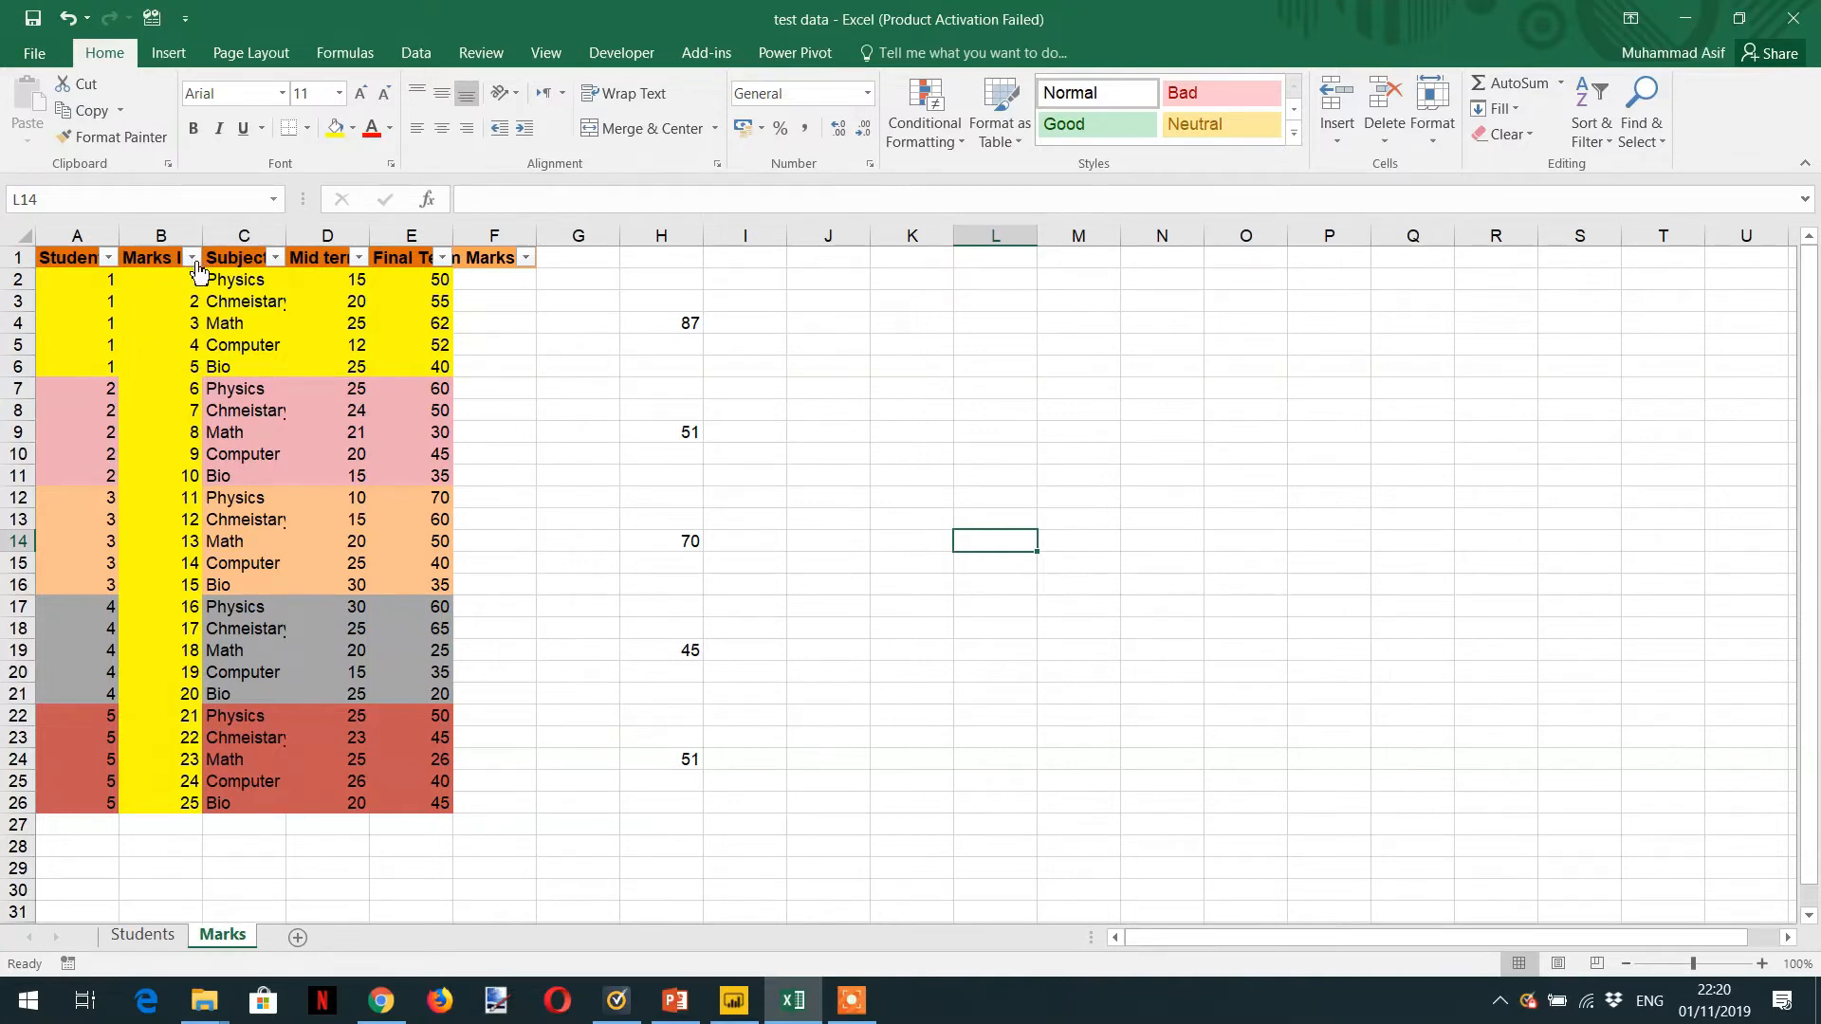
pyautogui.moveTo(278, 258)
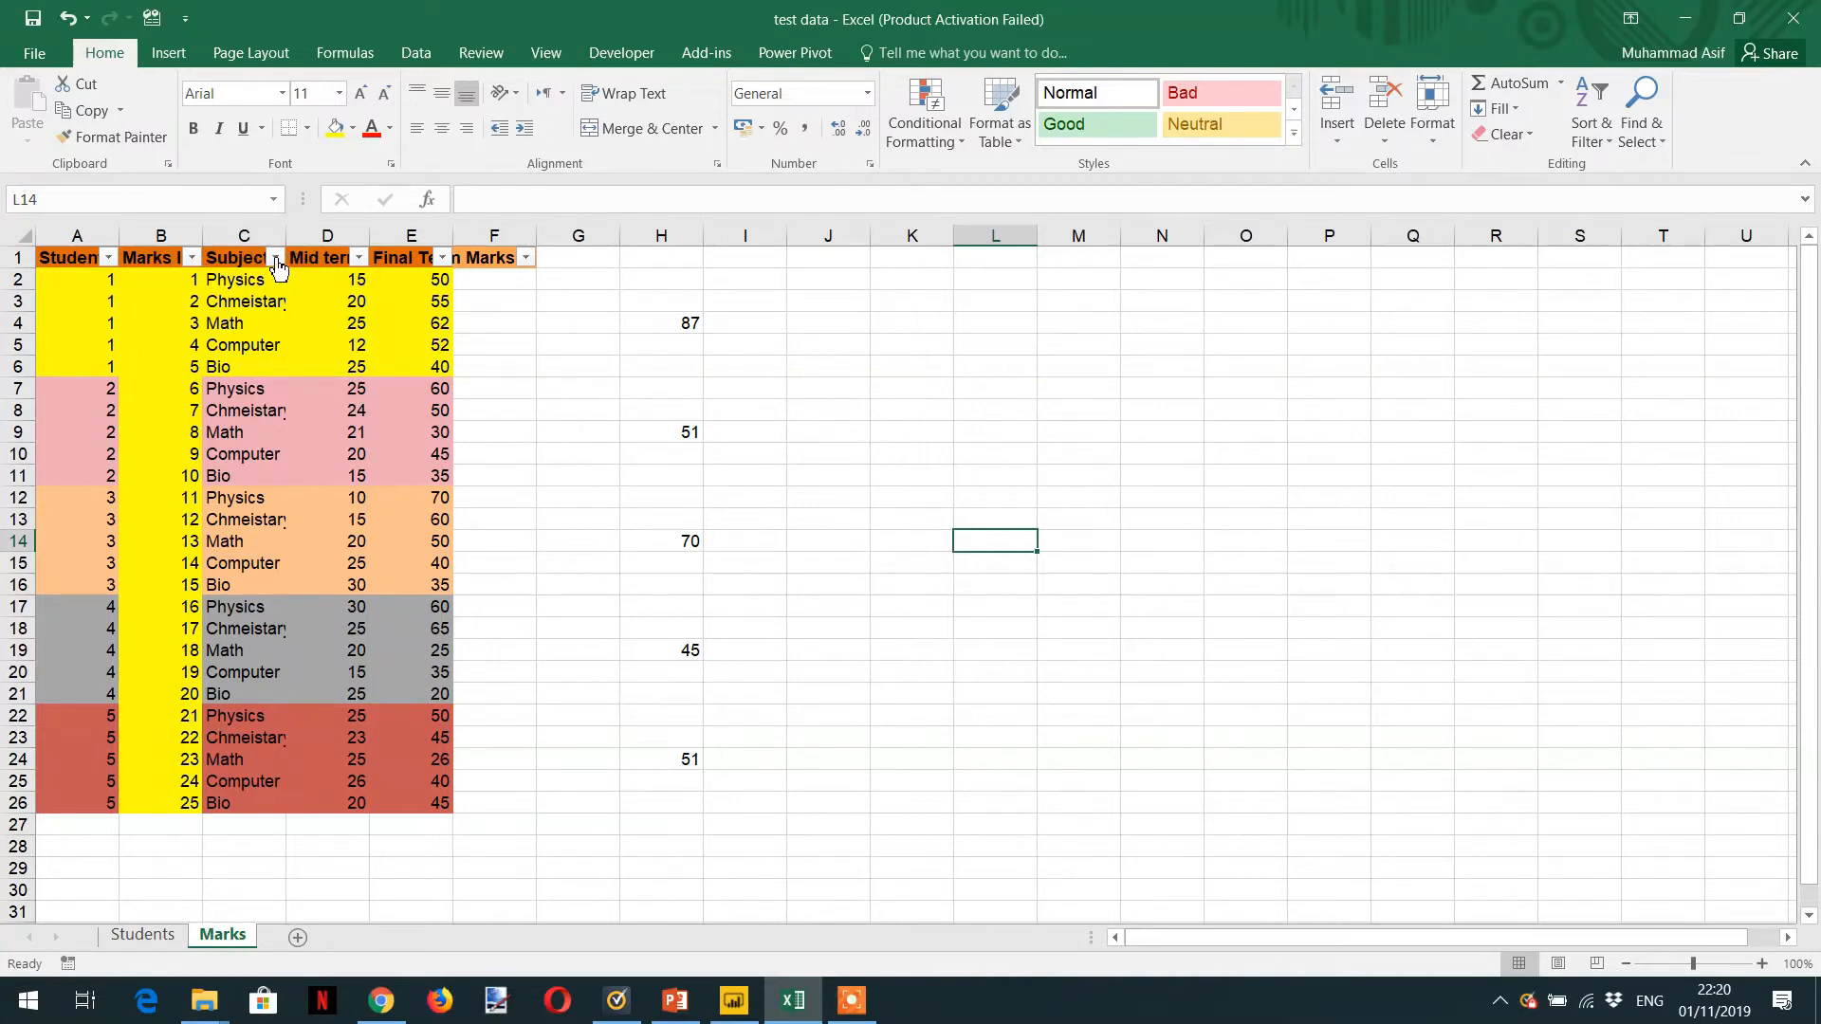
# Step: Filter the Subject column to Math and inspect the =SUM formulas behind the 87 and 51 totals
pyautogui.click(277, 256)
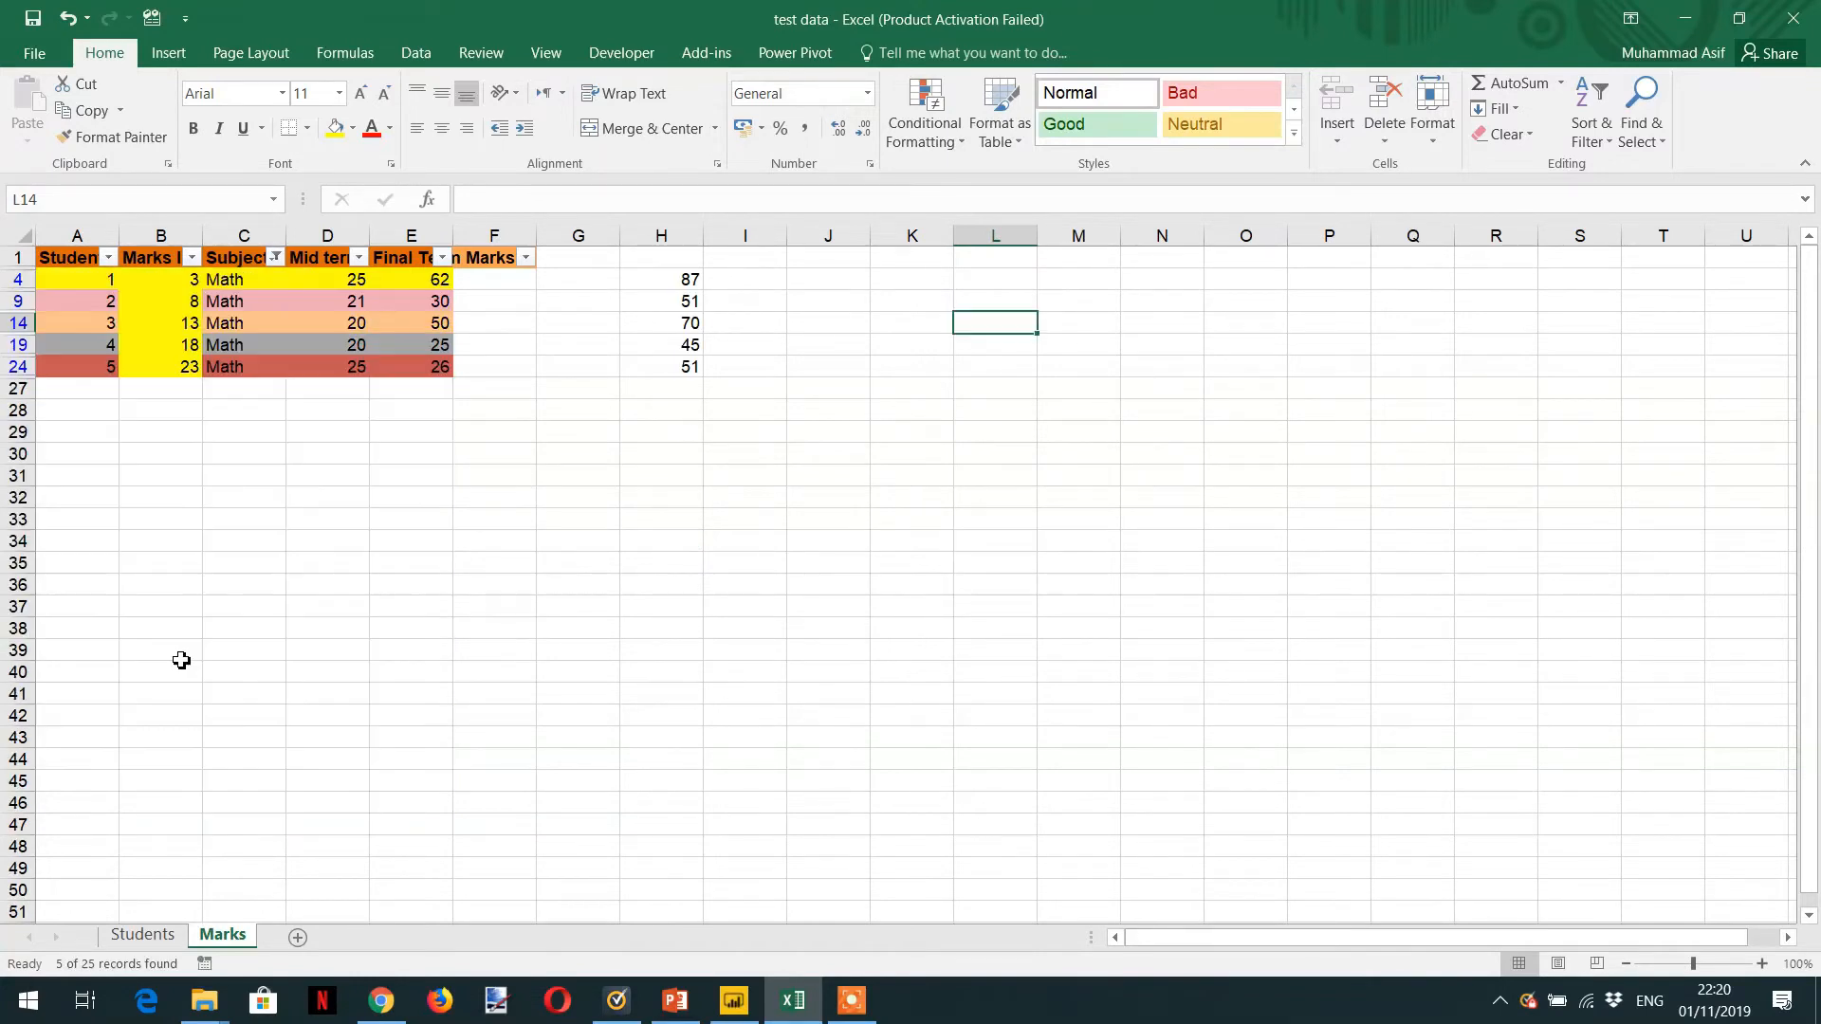
pyautogui.moveTo(252, 366)
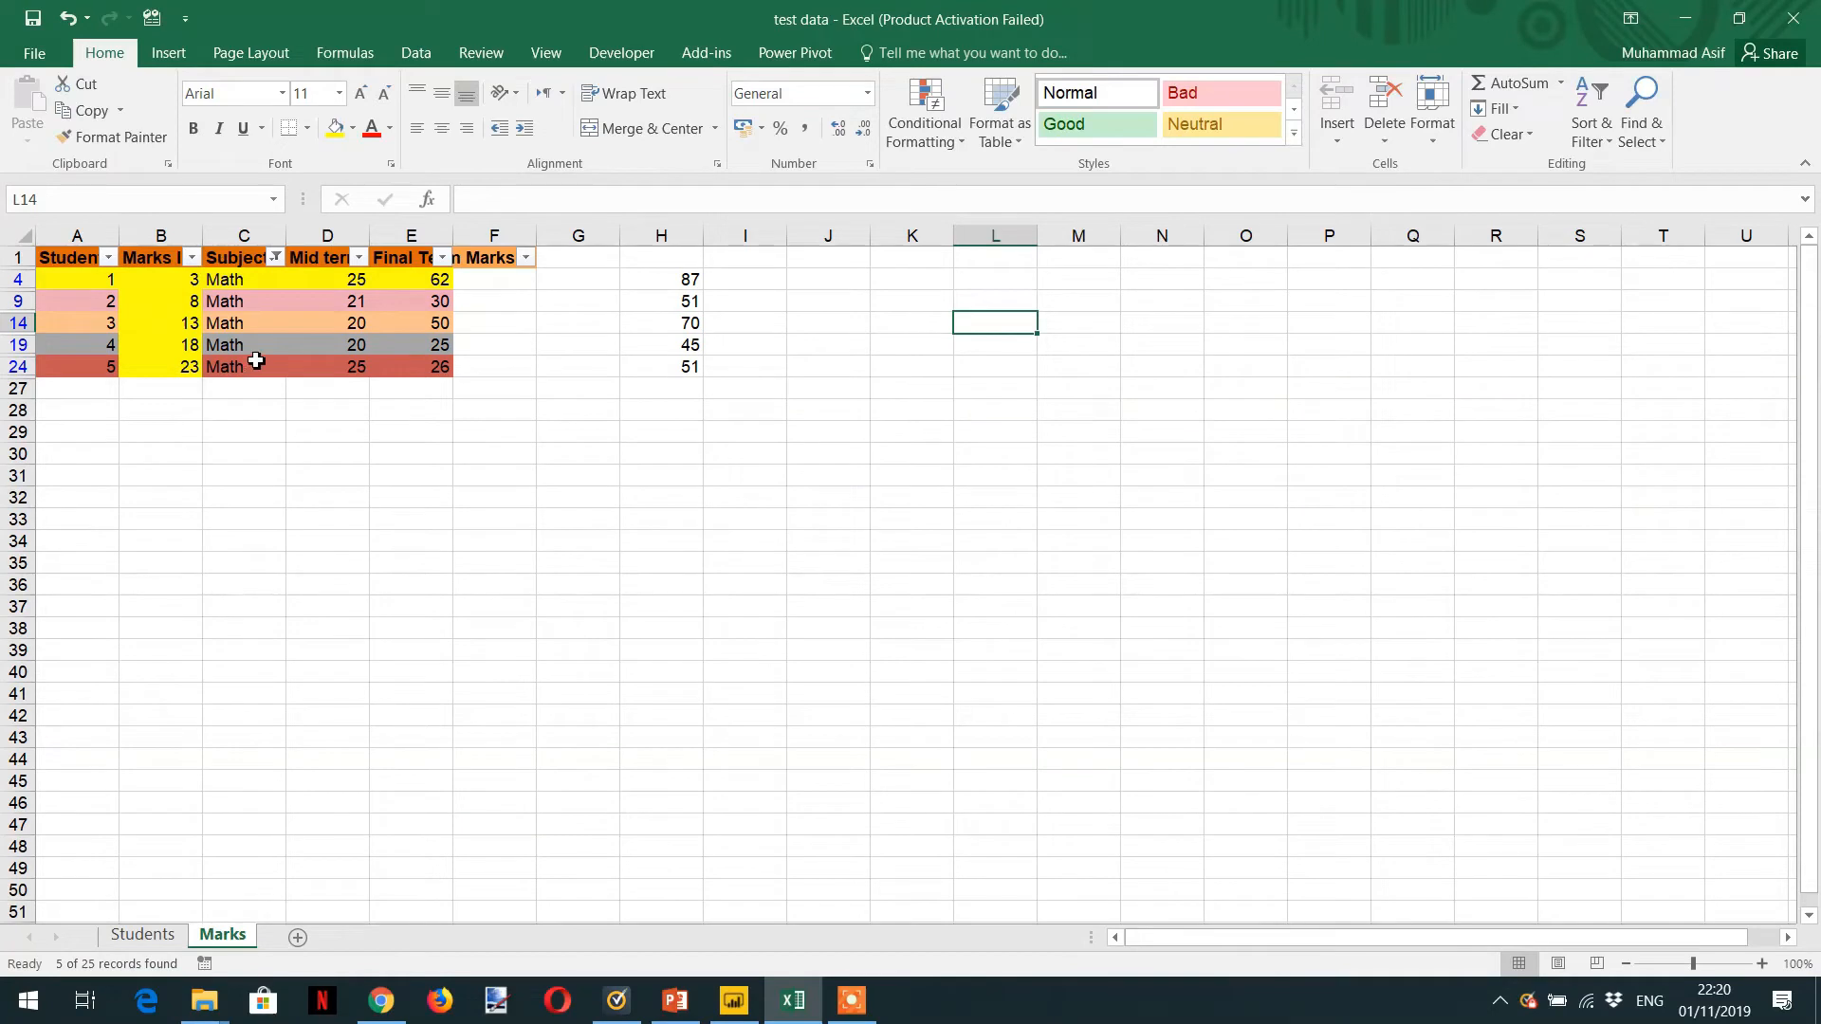
pyautogui.moveTo(354, 279)
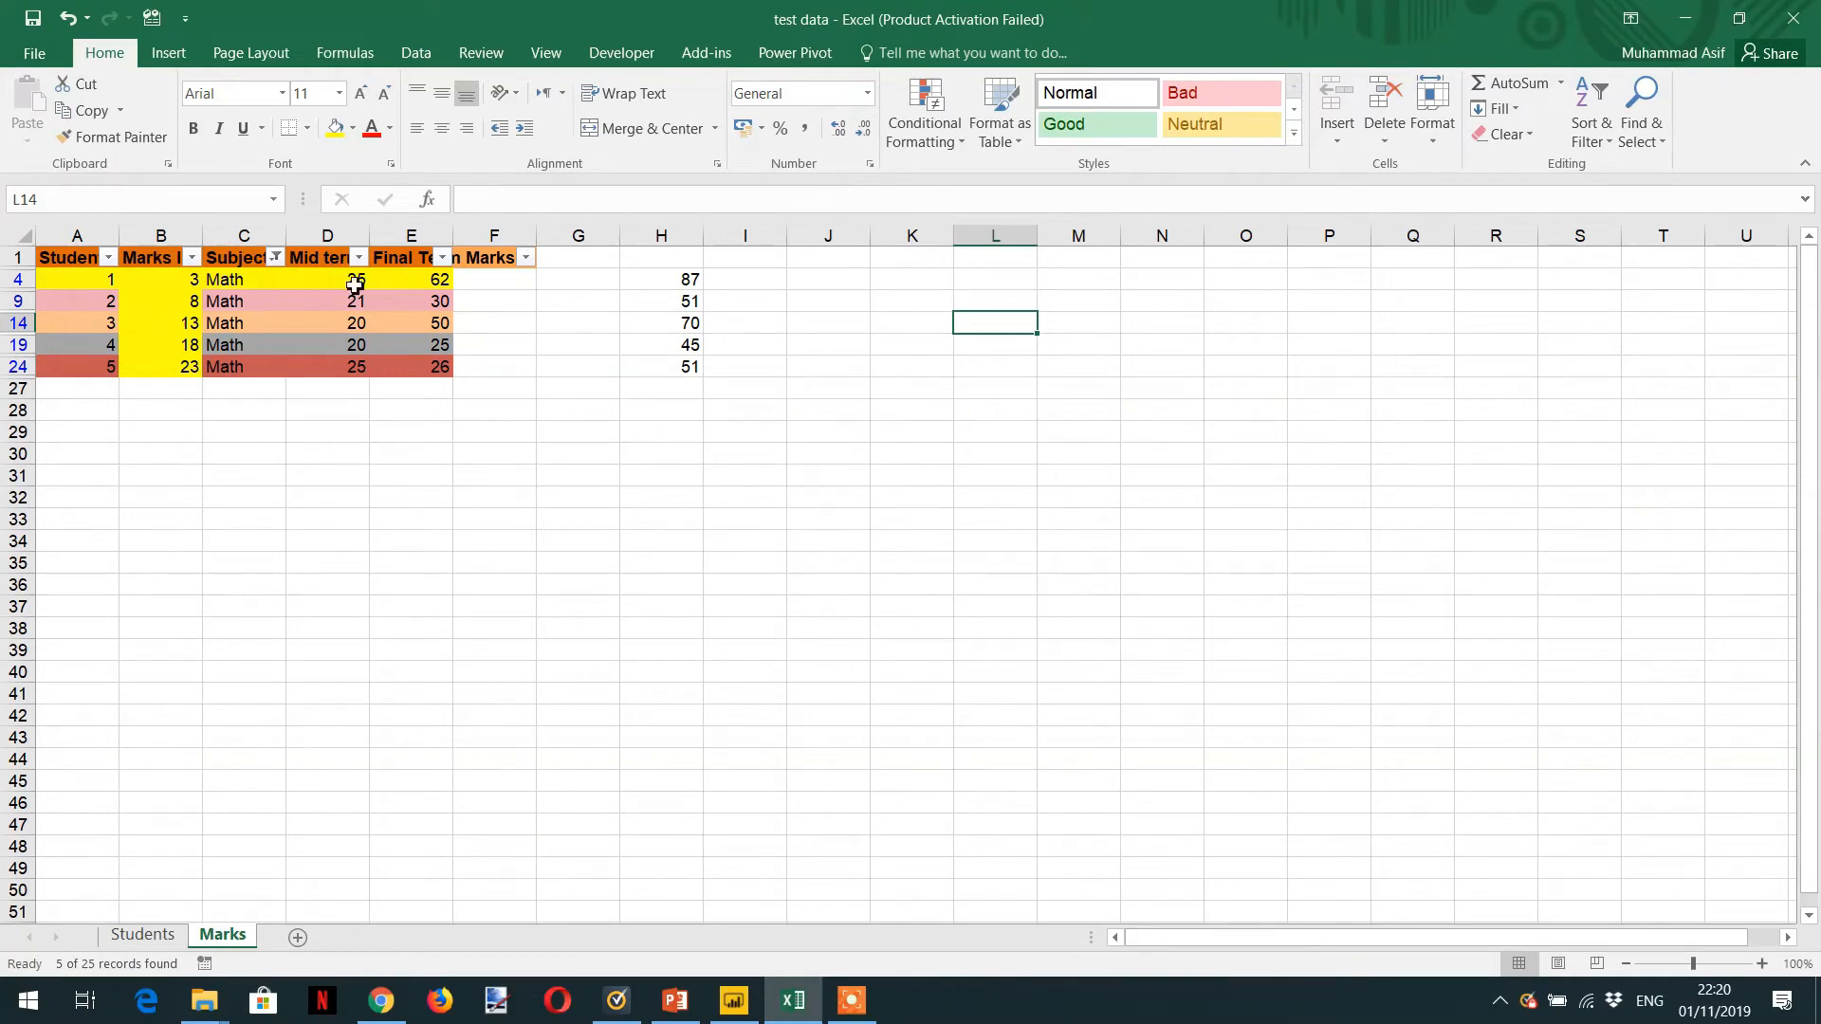
pyautogui.moveTo(417, 281)
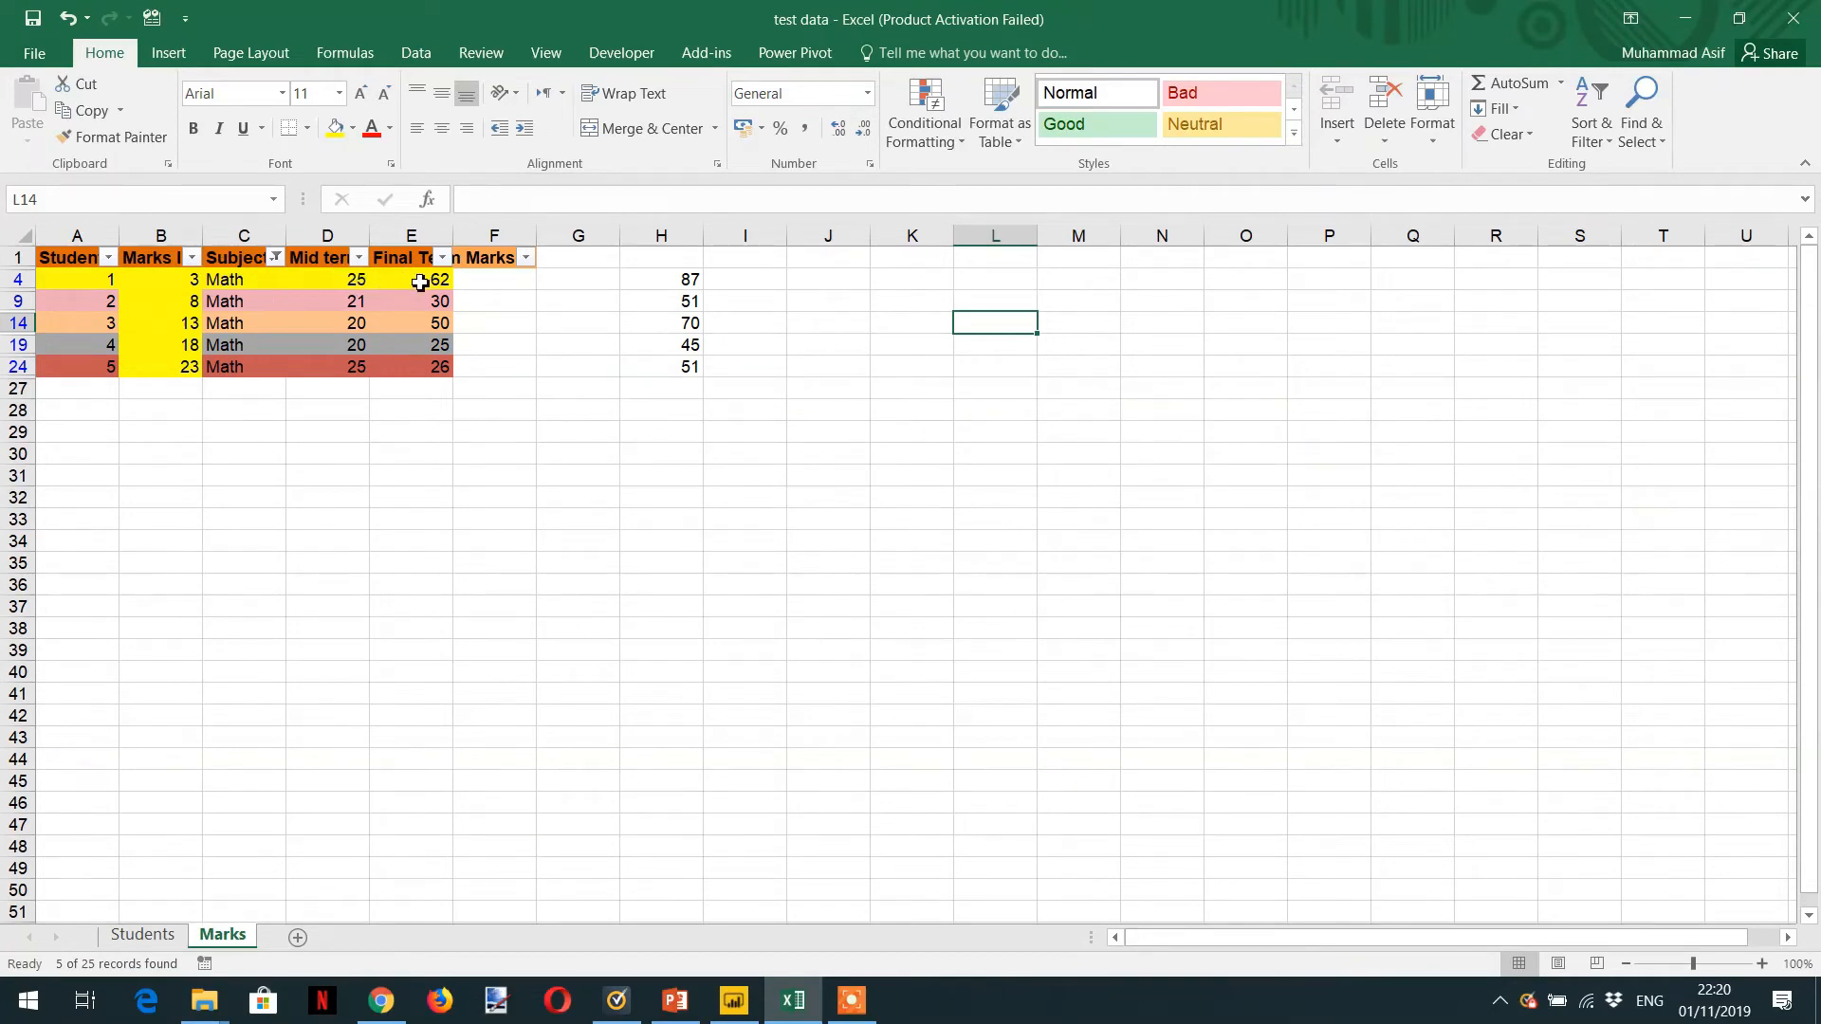
pyautogui.moveTo(686, 269)
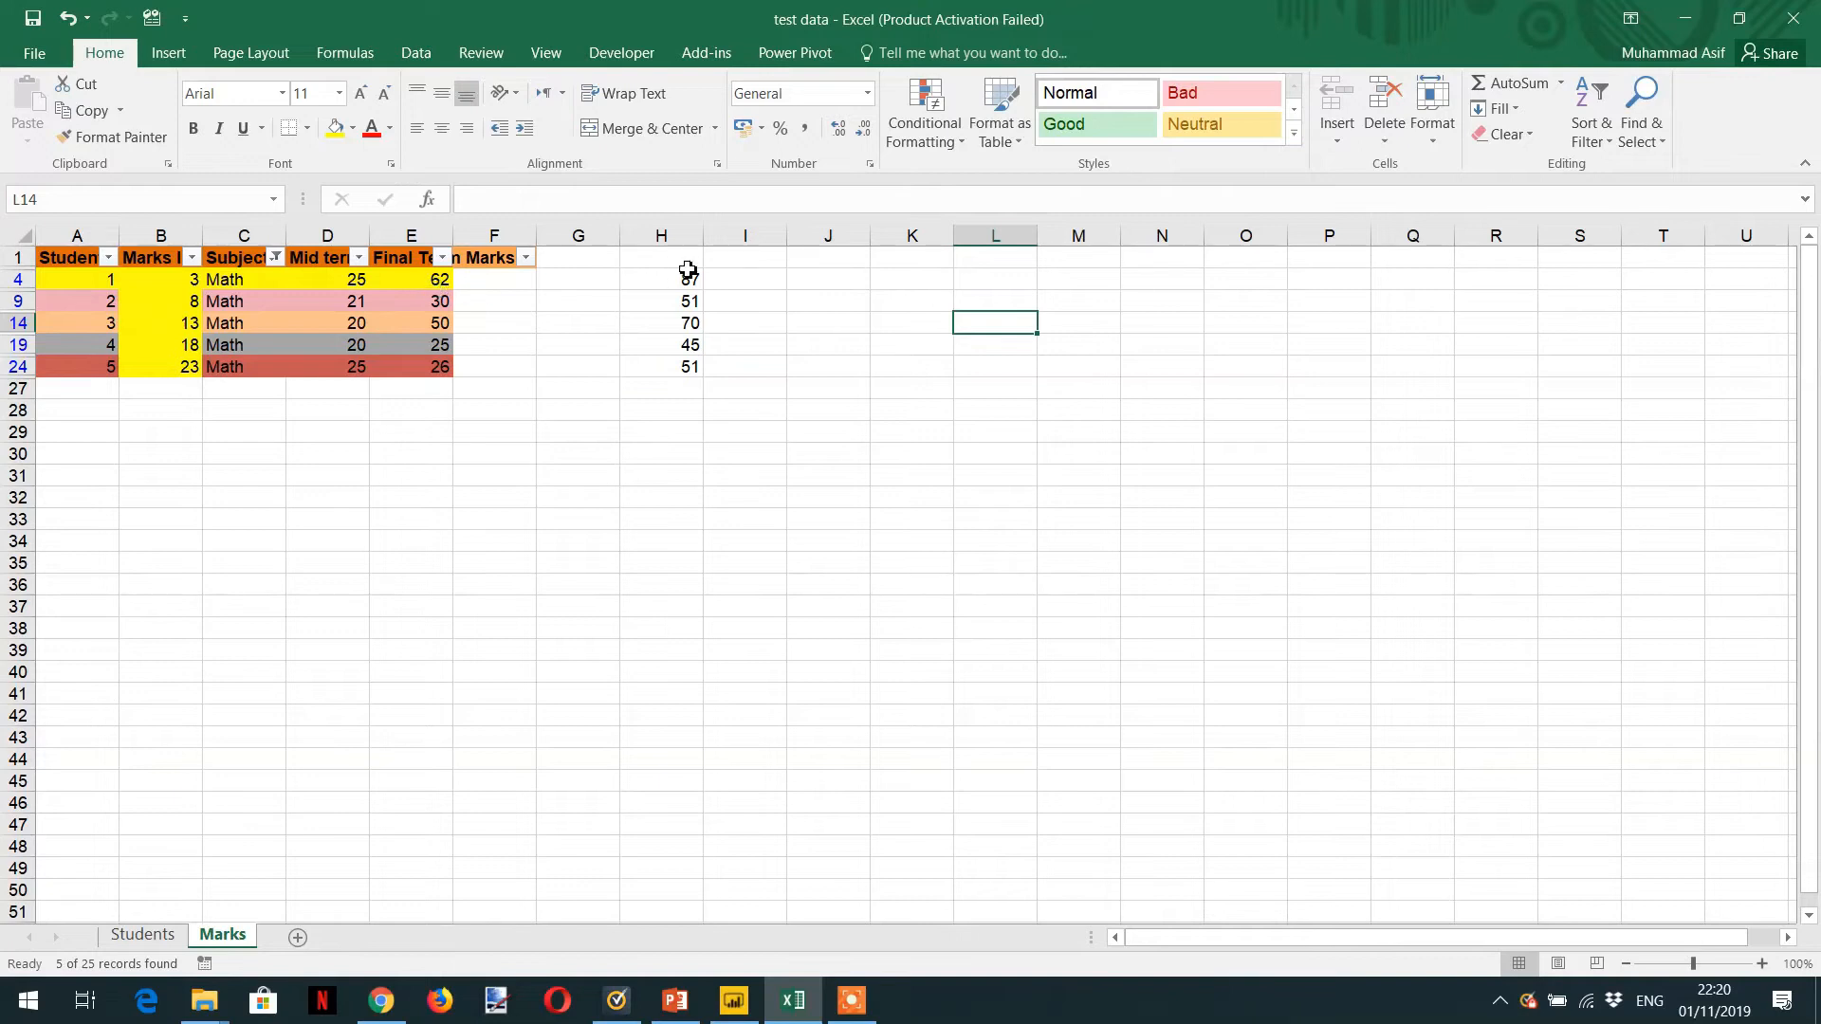
pyautogui.click(660, 279)
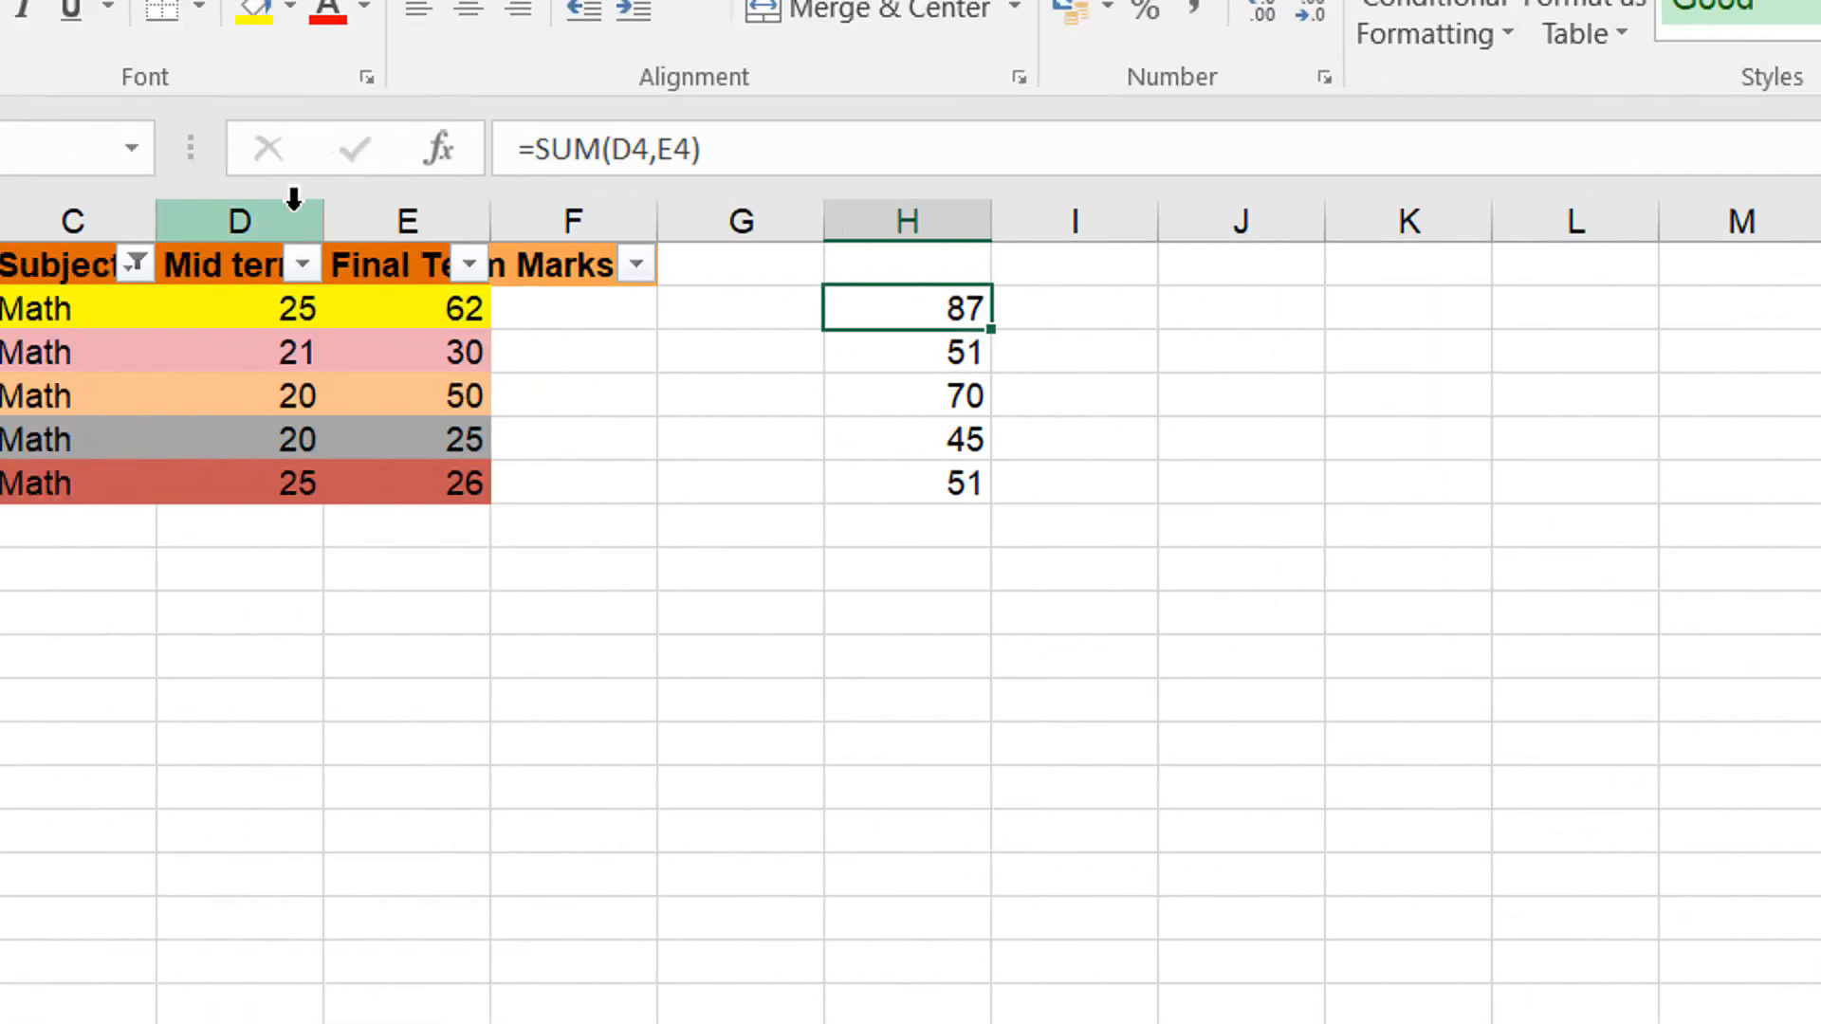
pyautogui.moveTo(636, 163)
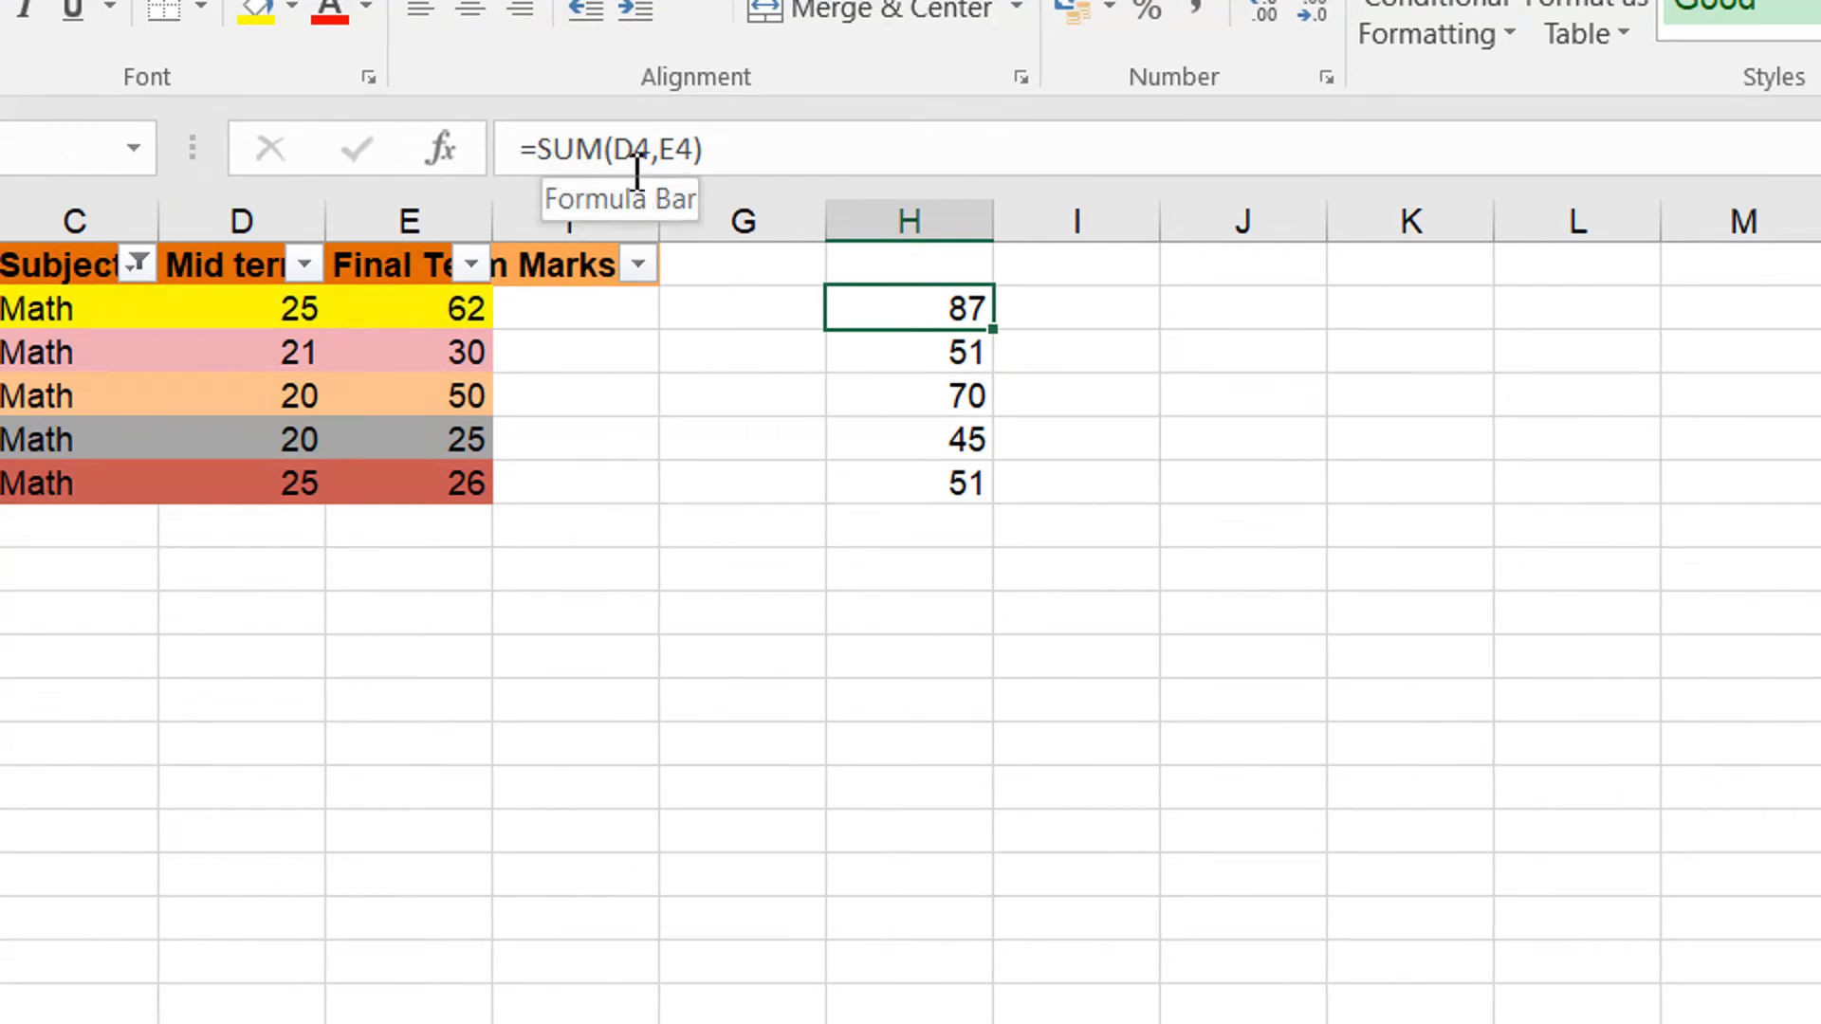
pyautogui.moveTo(366, 330)
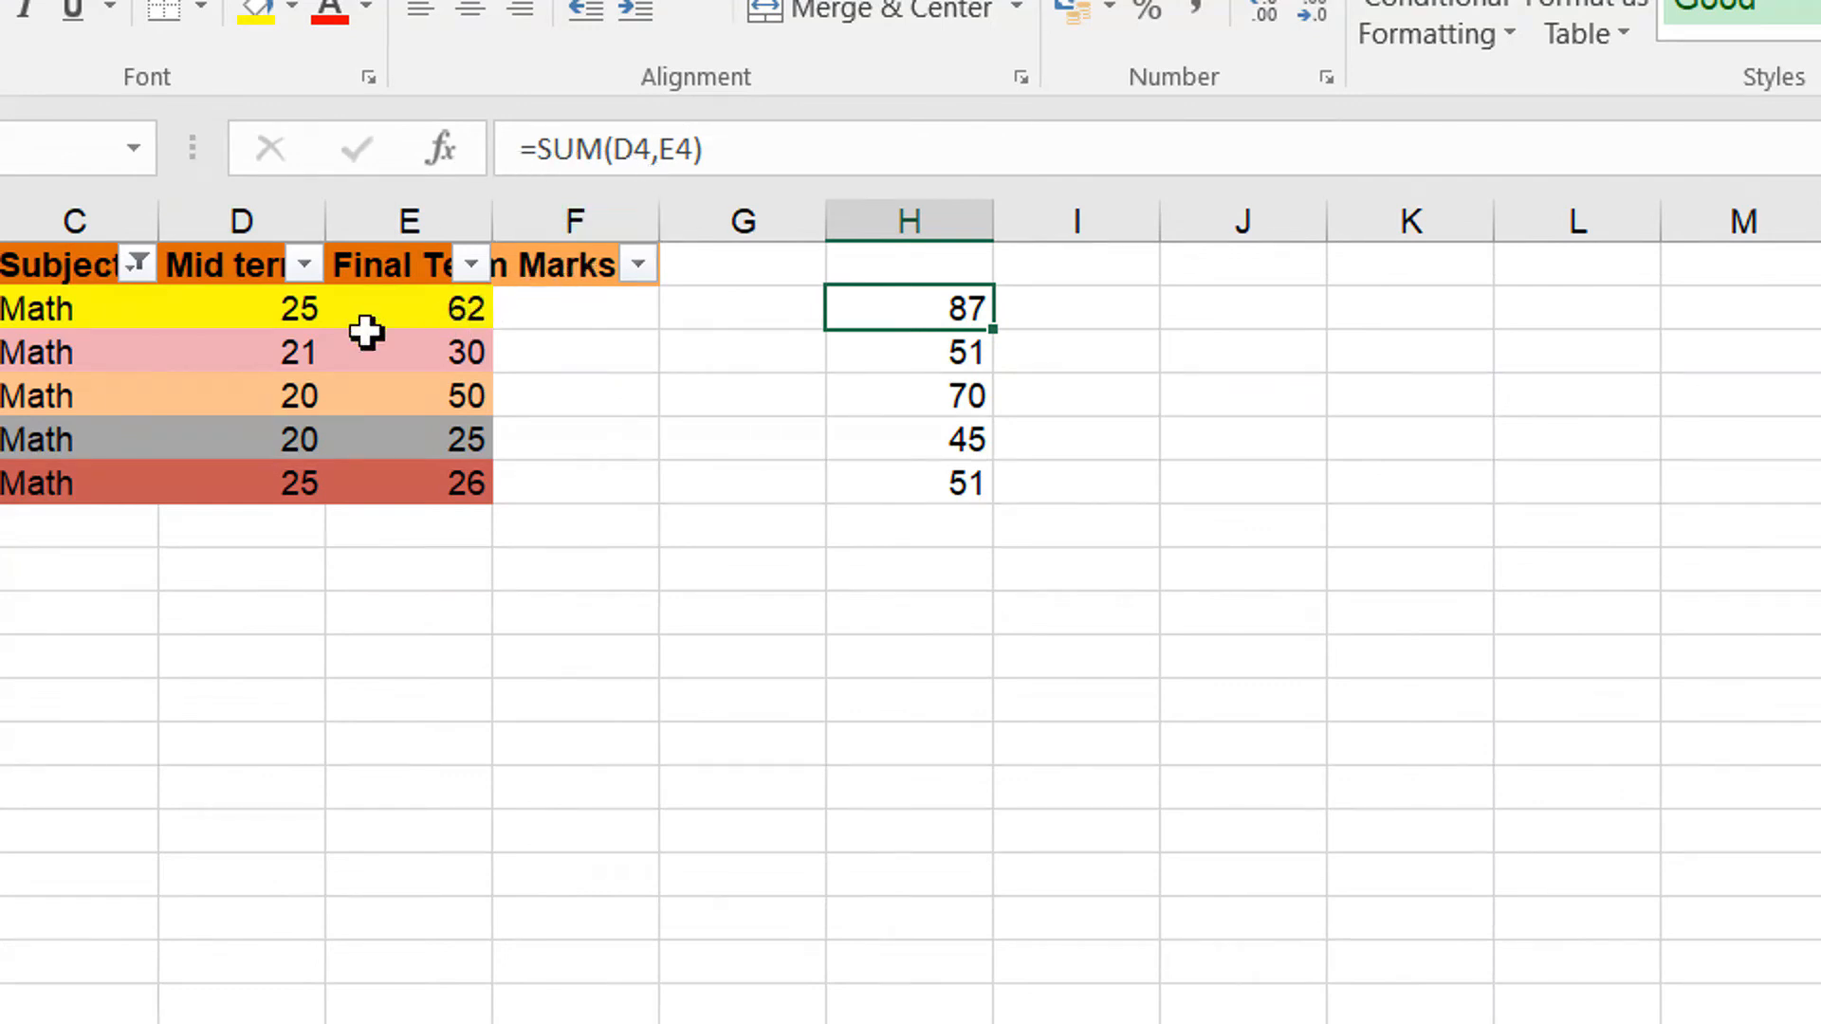
pyautogui.moveTo(319, 345)
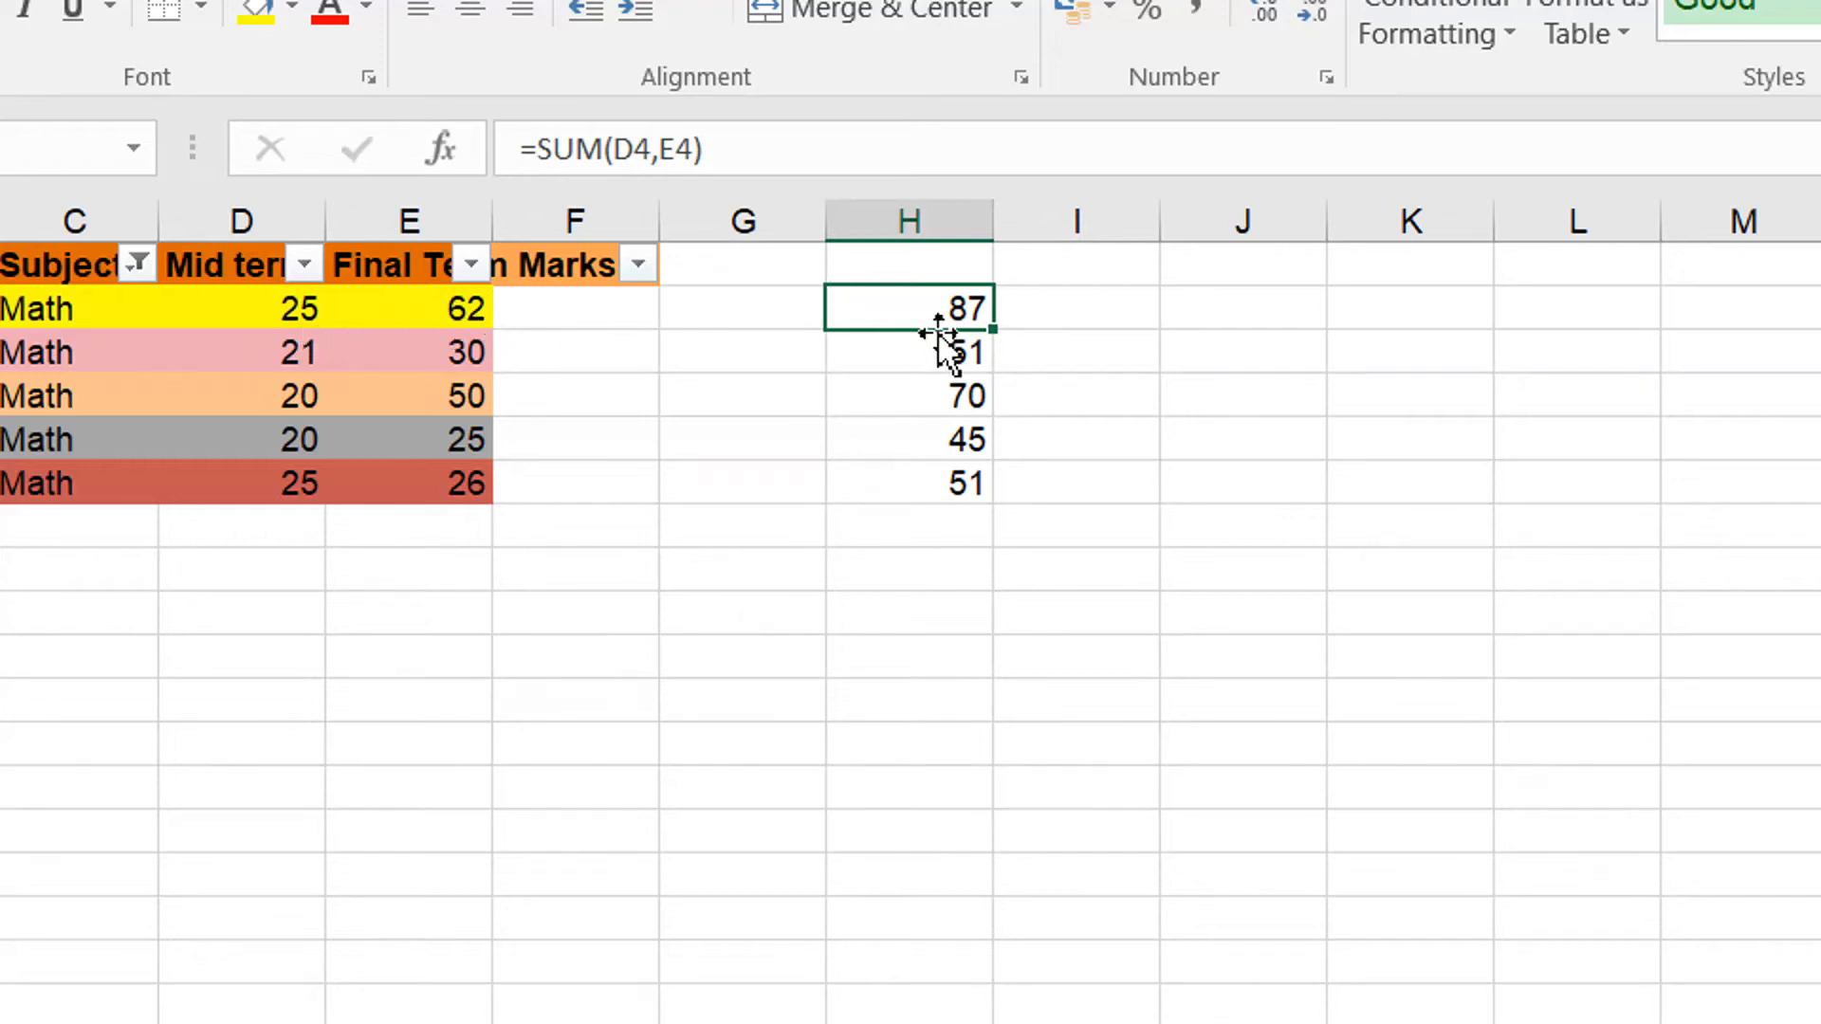
pyautogui.moveTo(940, 487)
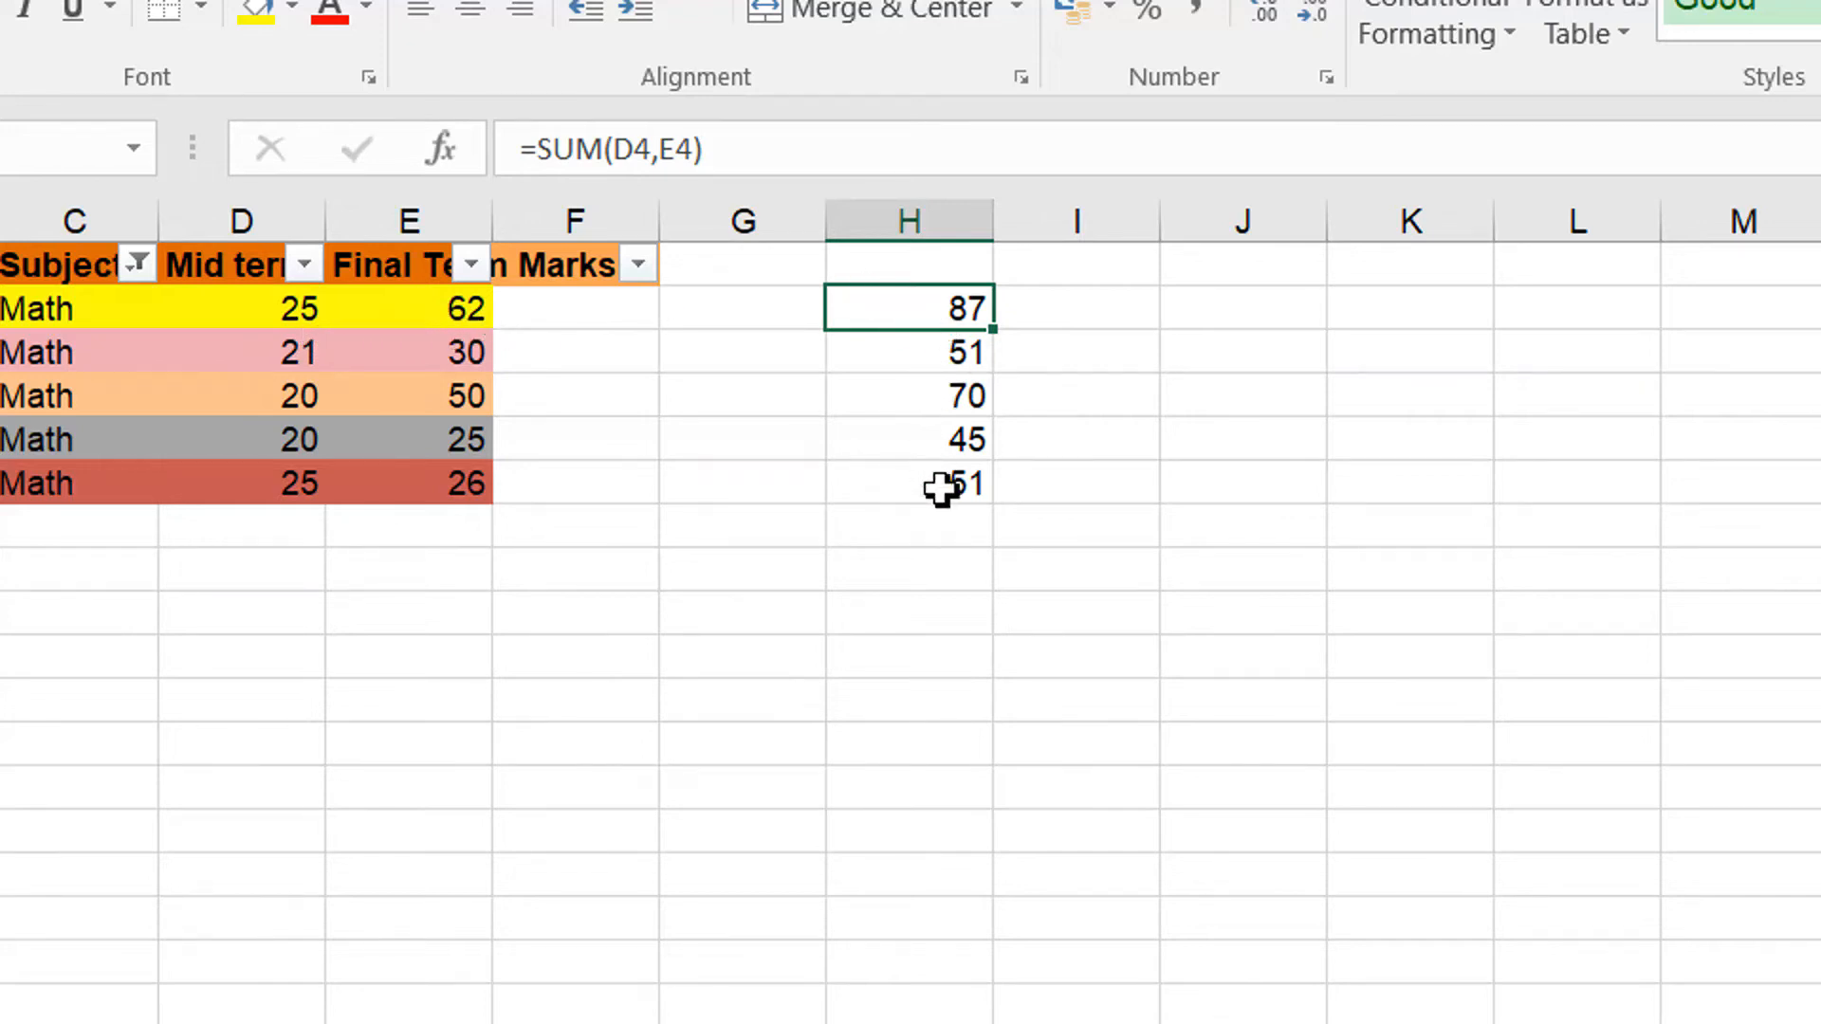
pyautogui.moveTo(965, 354)
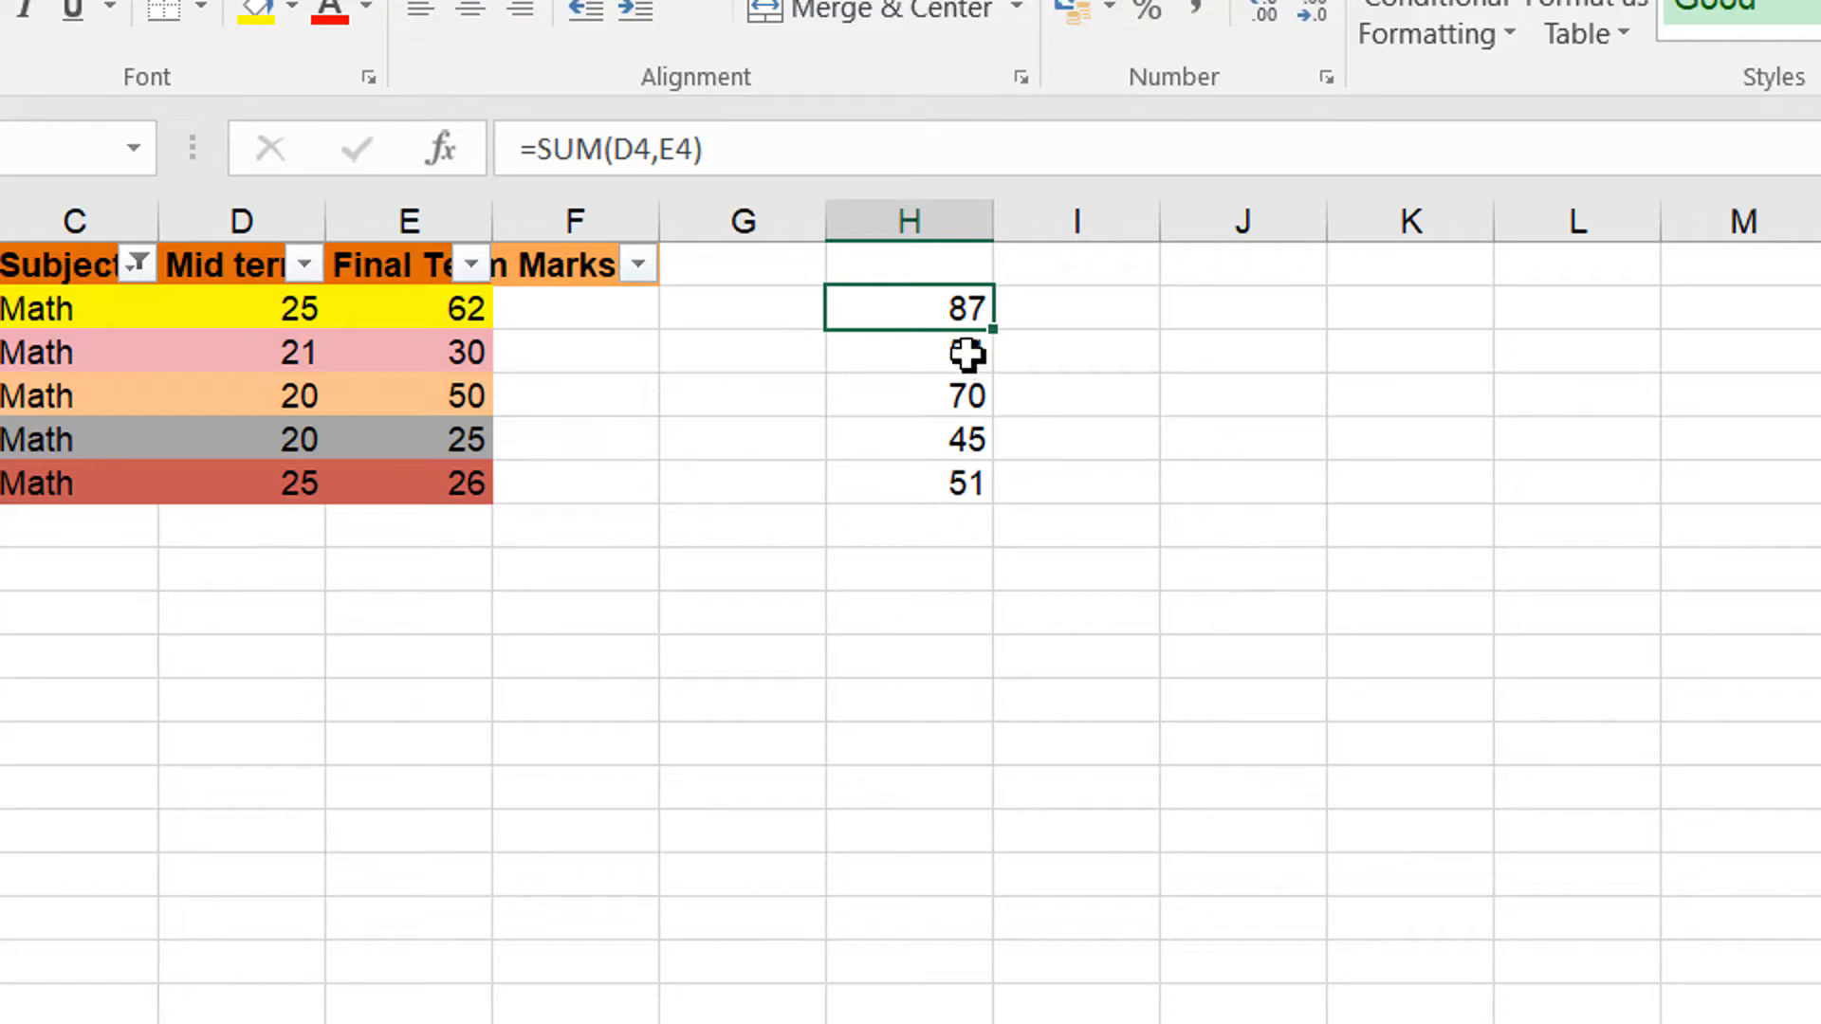
pyautogui.click(909, 353)
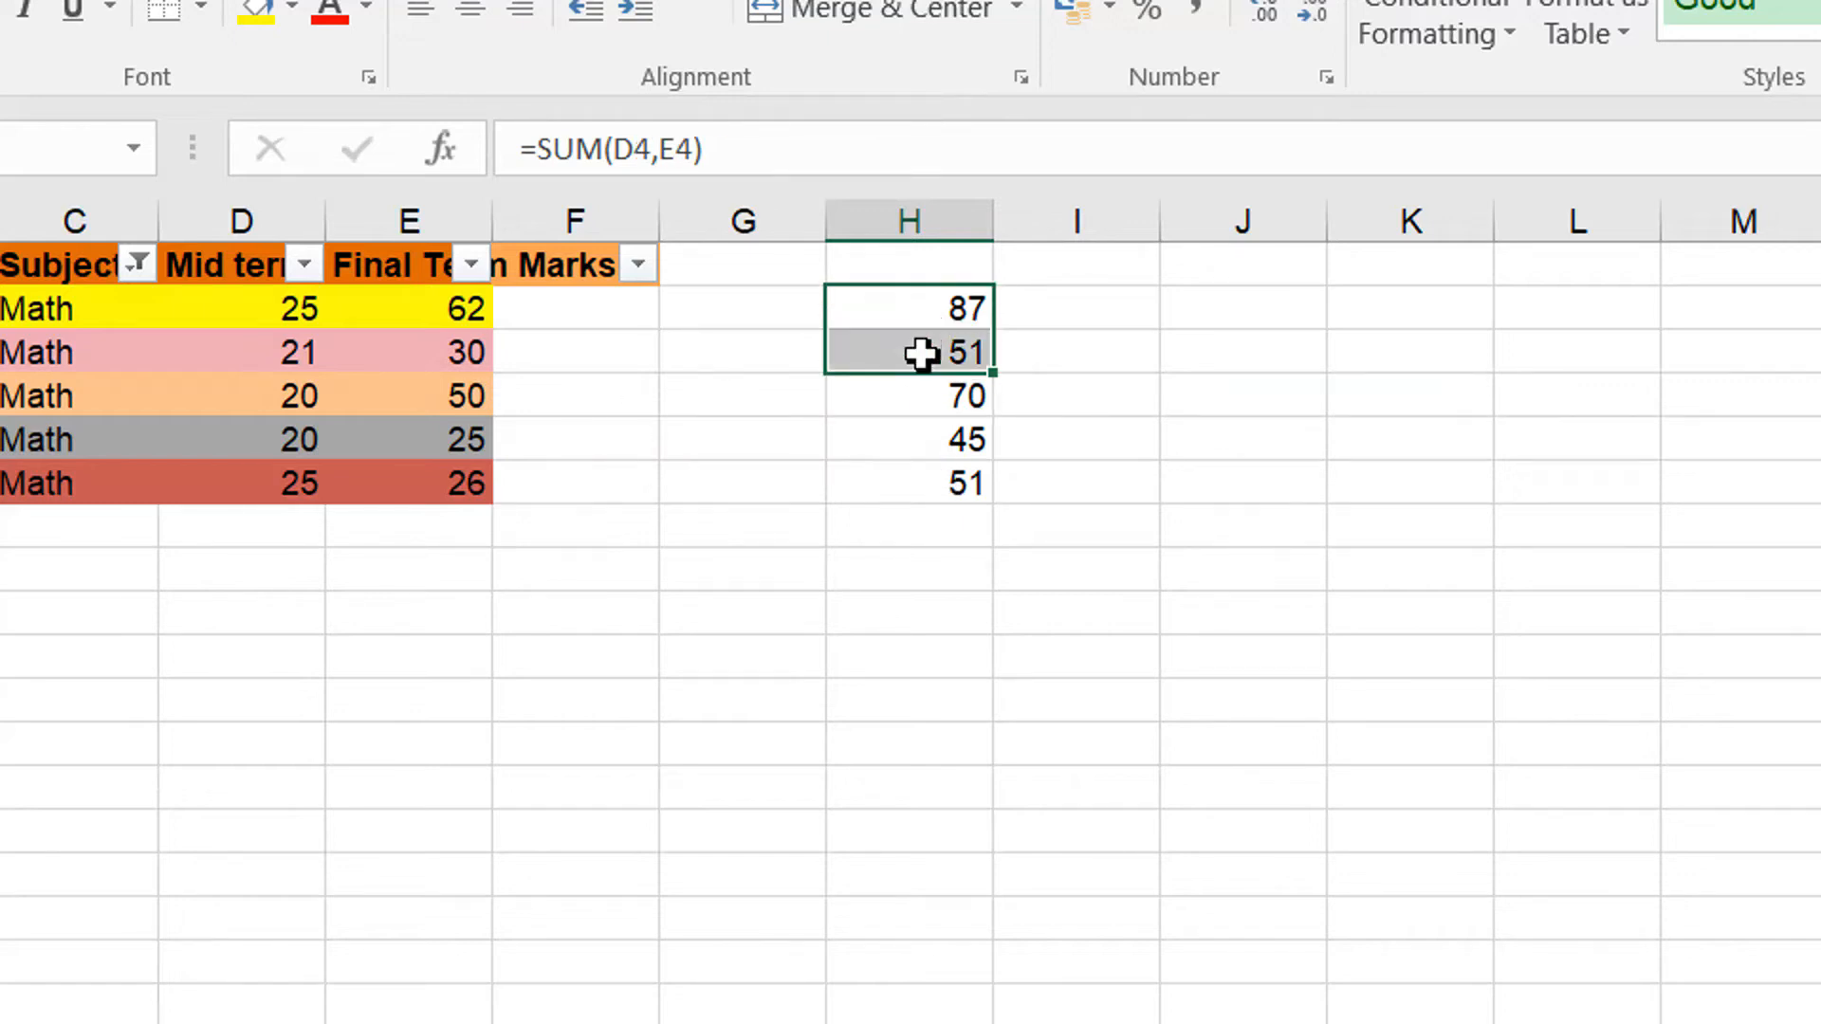
pyautogui.scroll(-3)
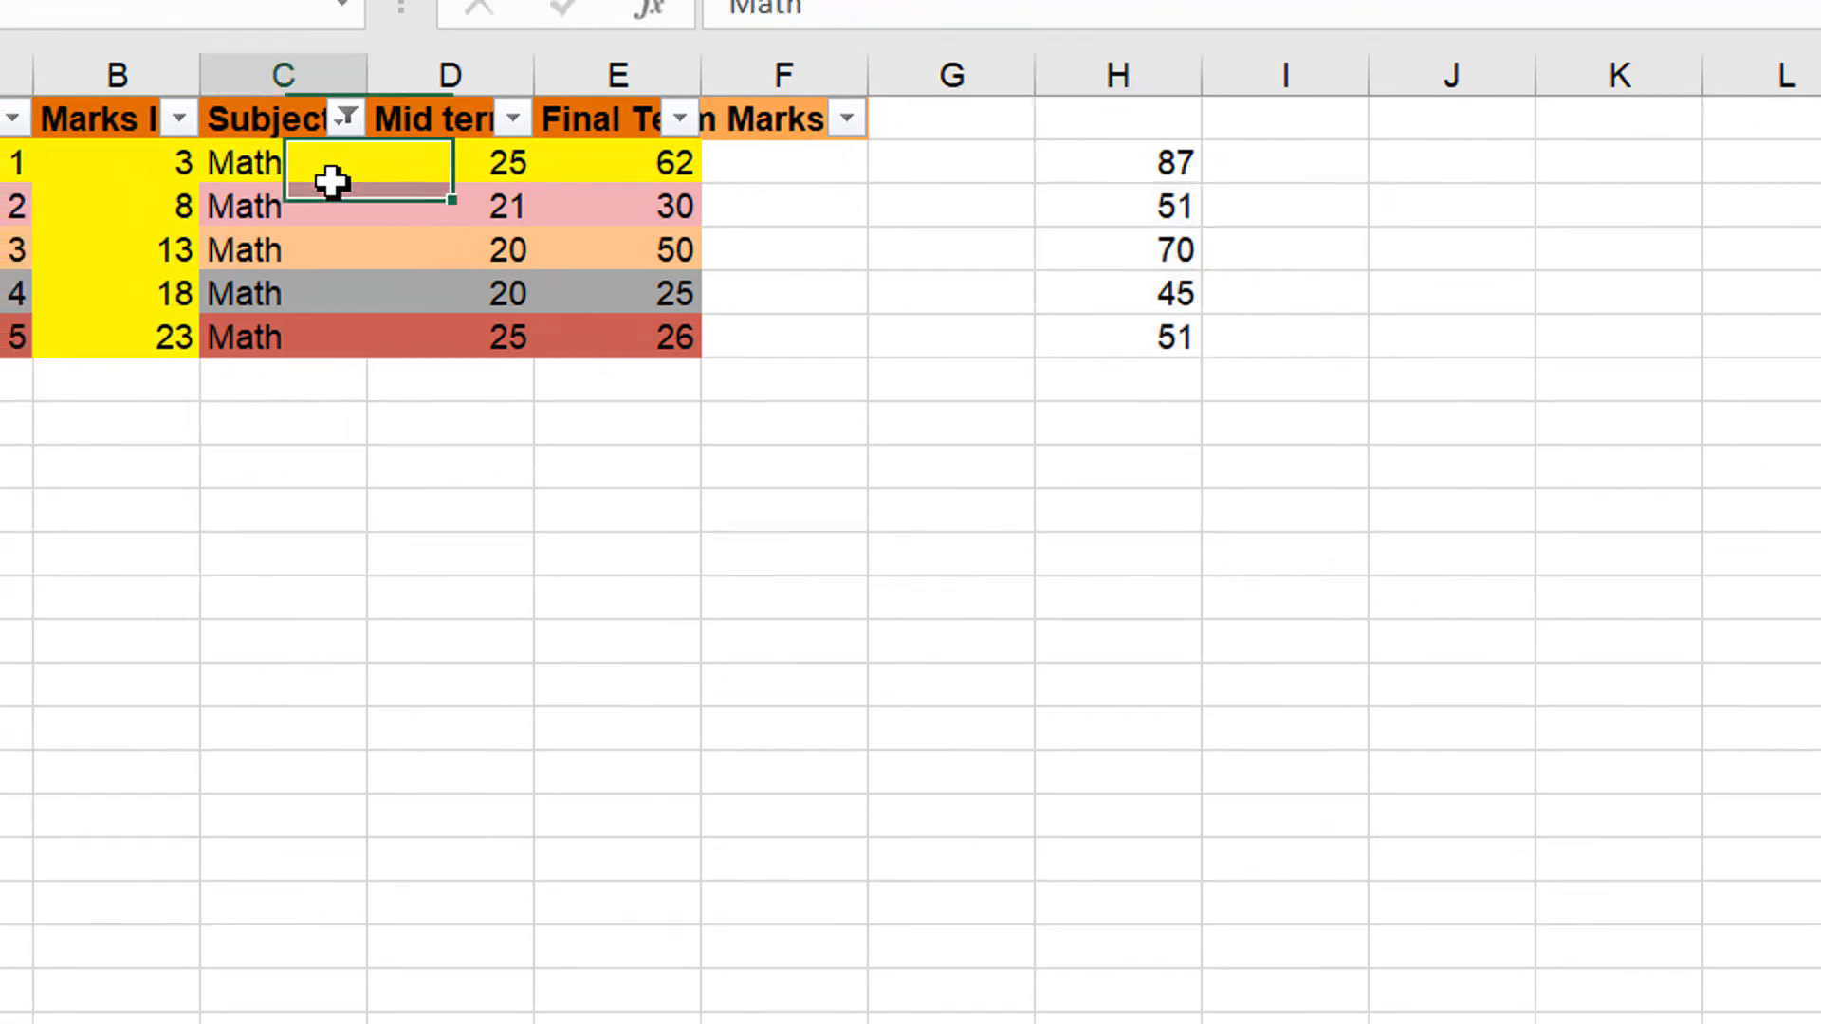
pyautogui.click(285, 163)
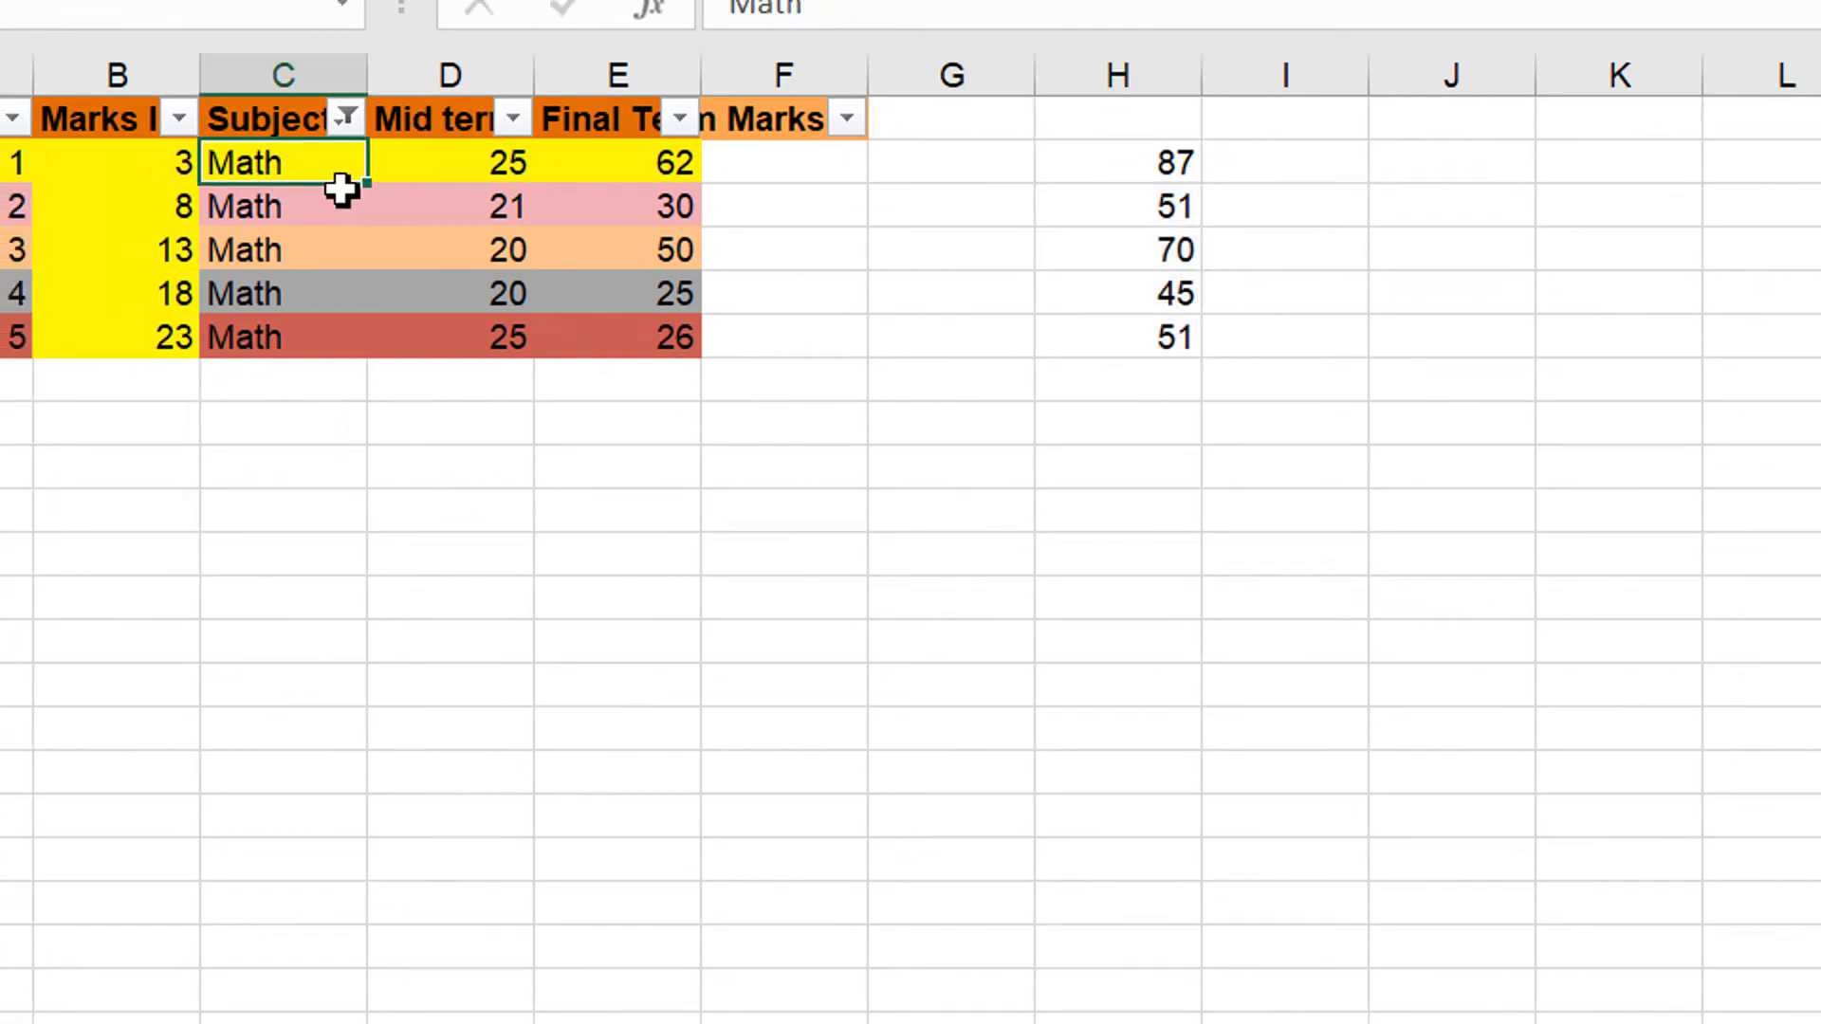
pyautogui.moveTo(340, 207)
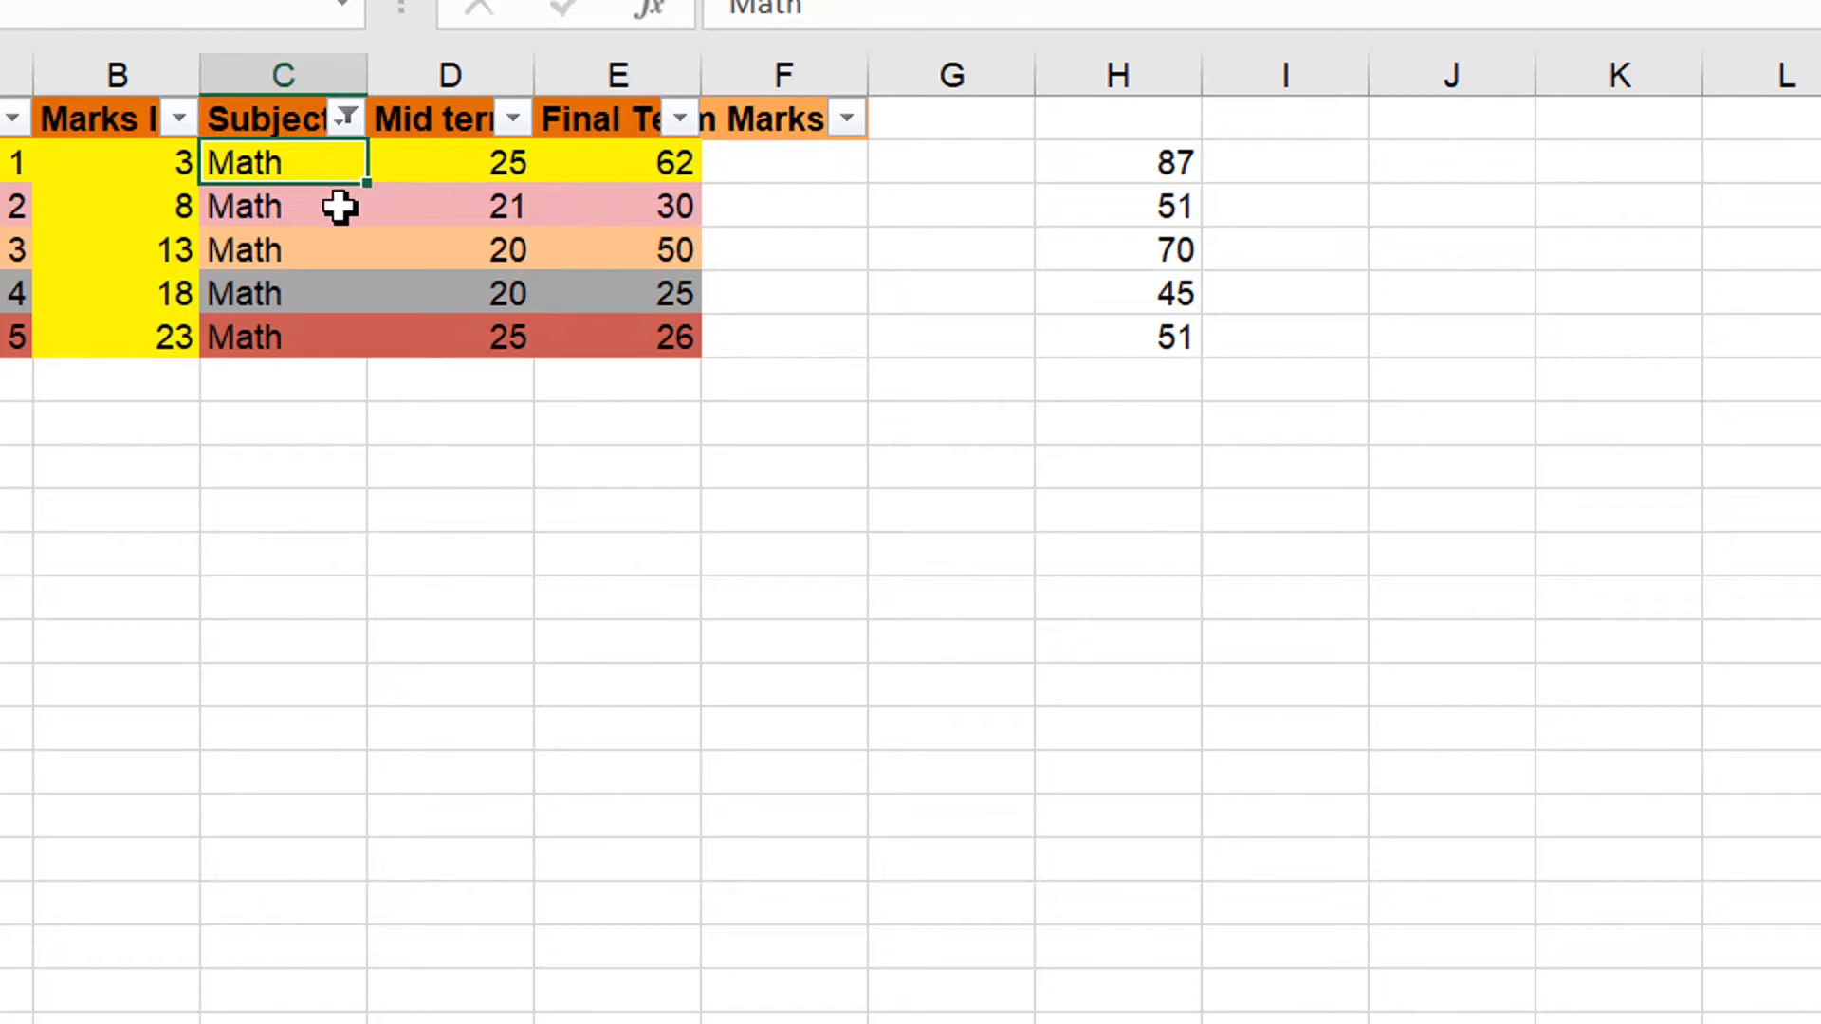
pyautogui.moveTo(301, 246)
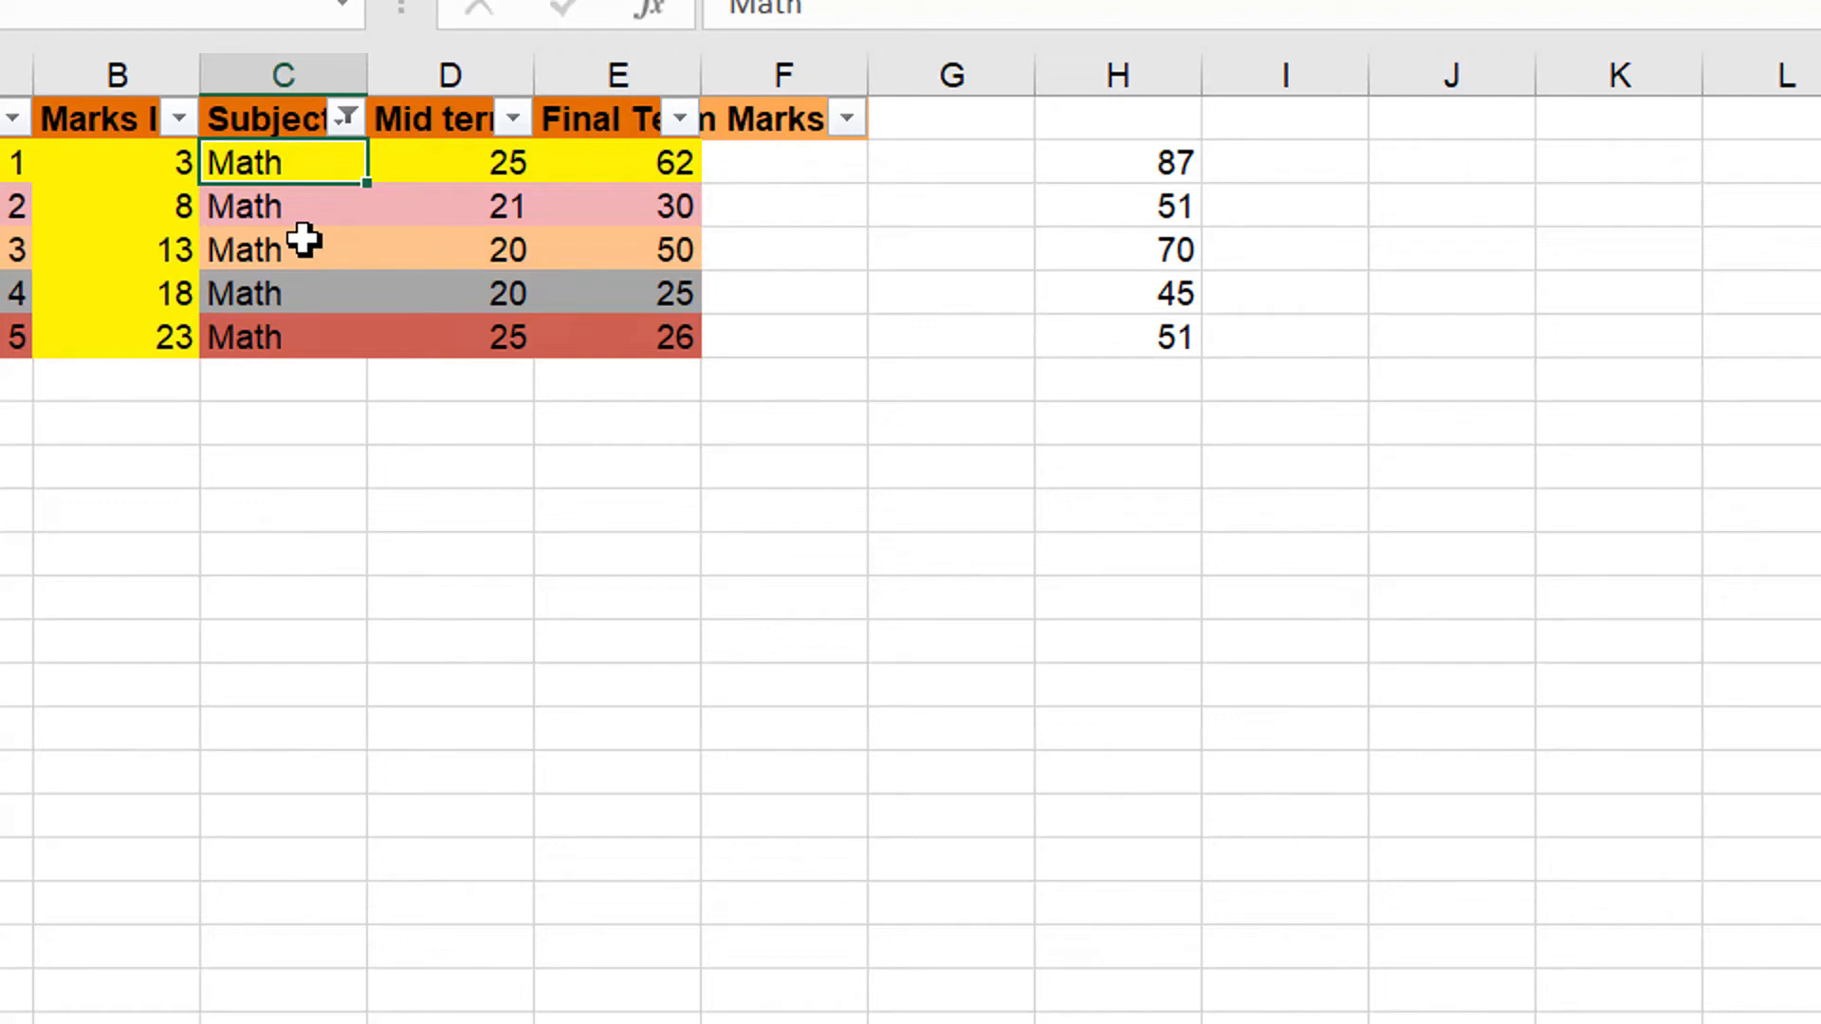
pyautogui.moveTo(409, 340)
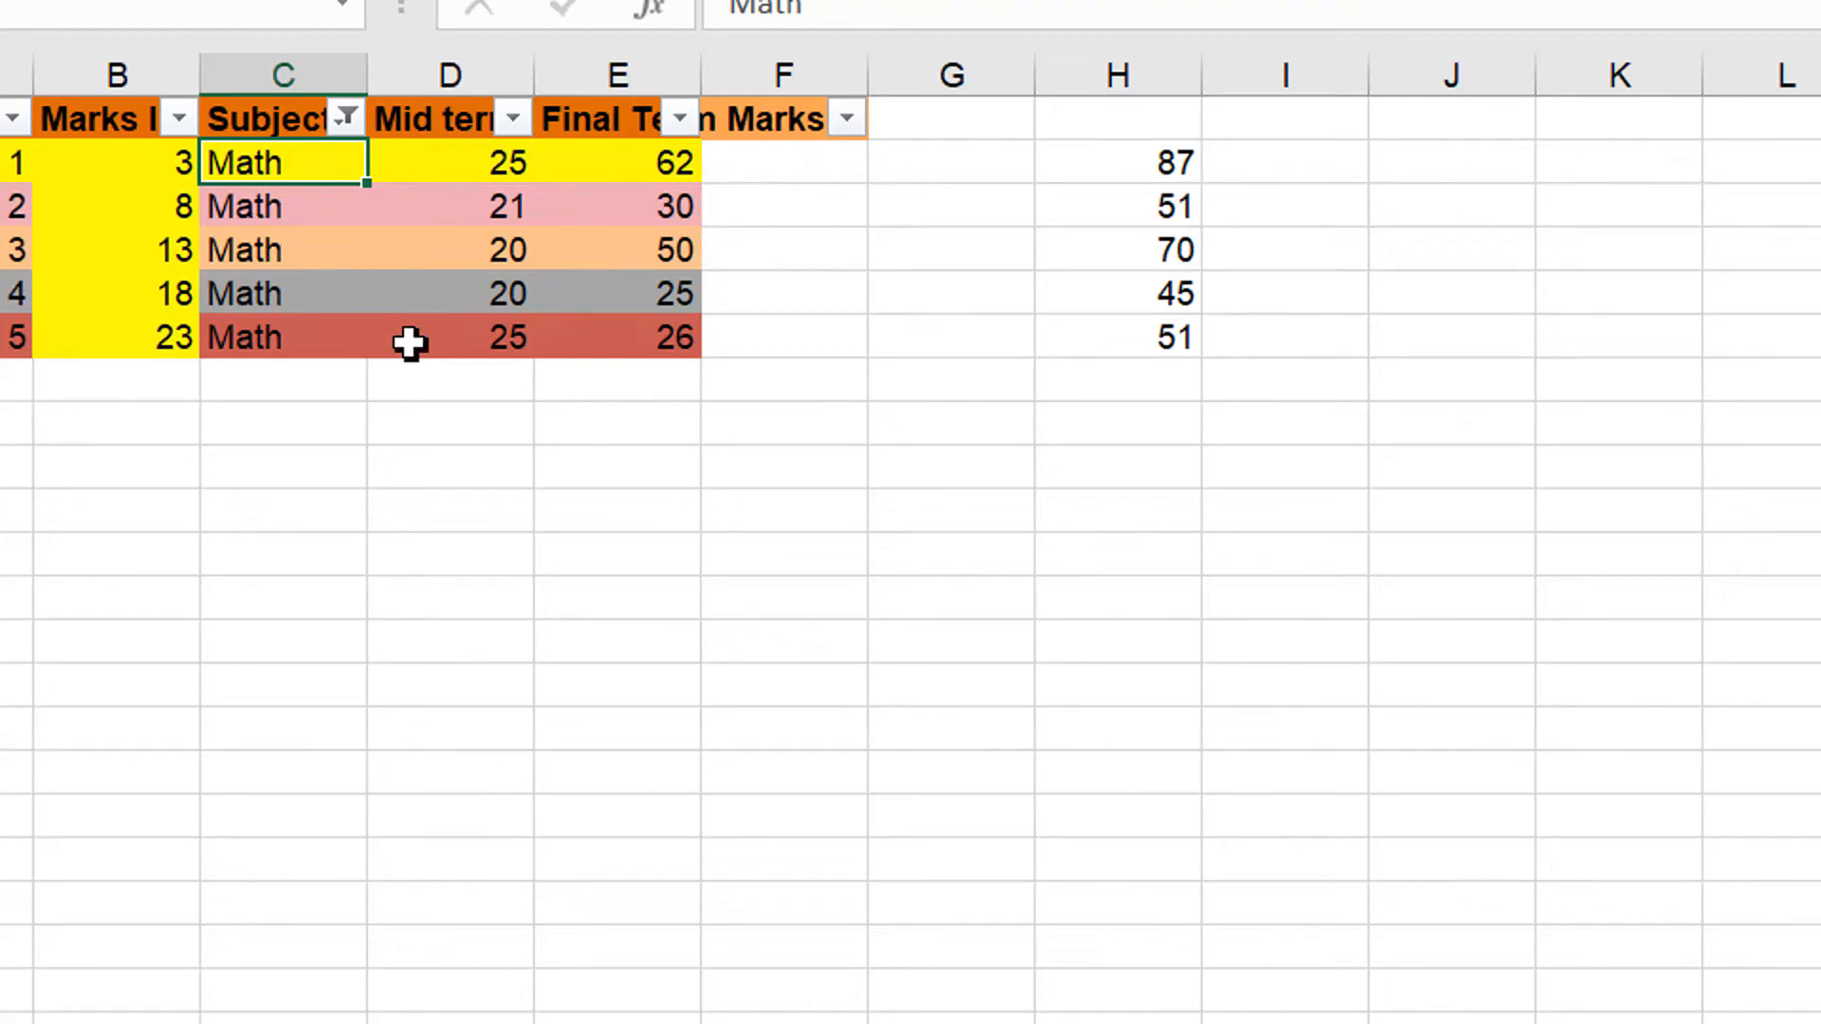
pyautogui.moveTo(404, 334)
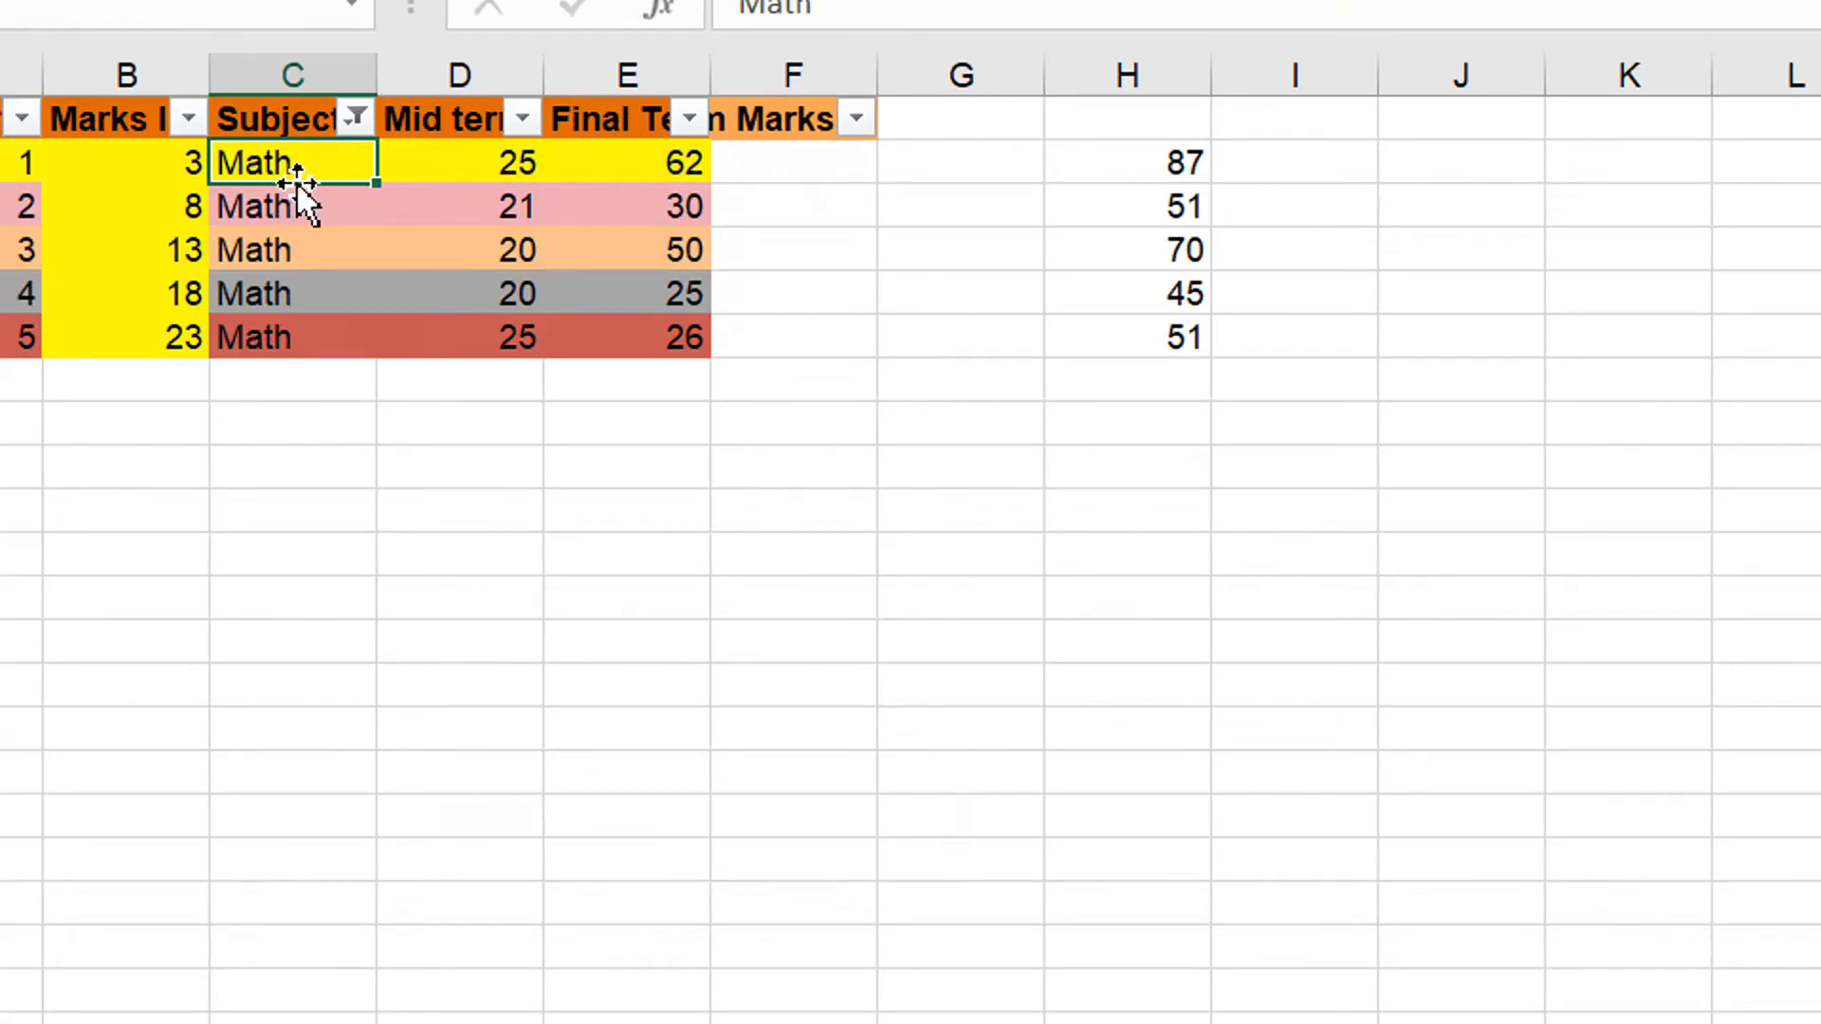
pyautogui.moveTo(438, 170)
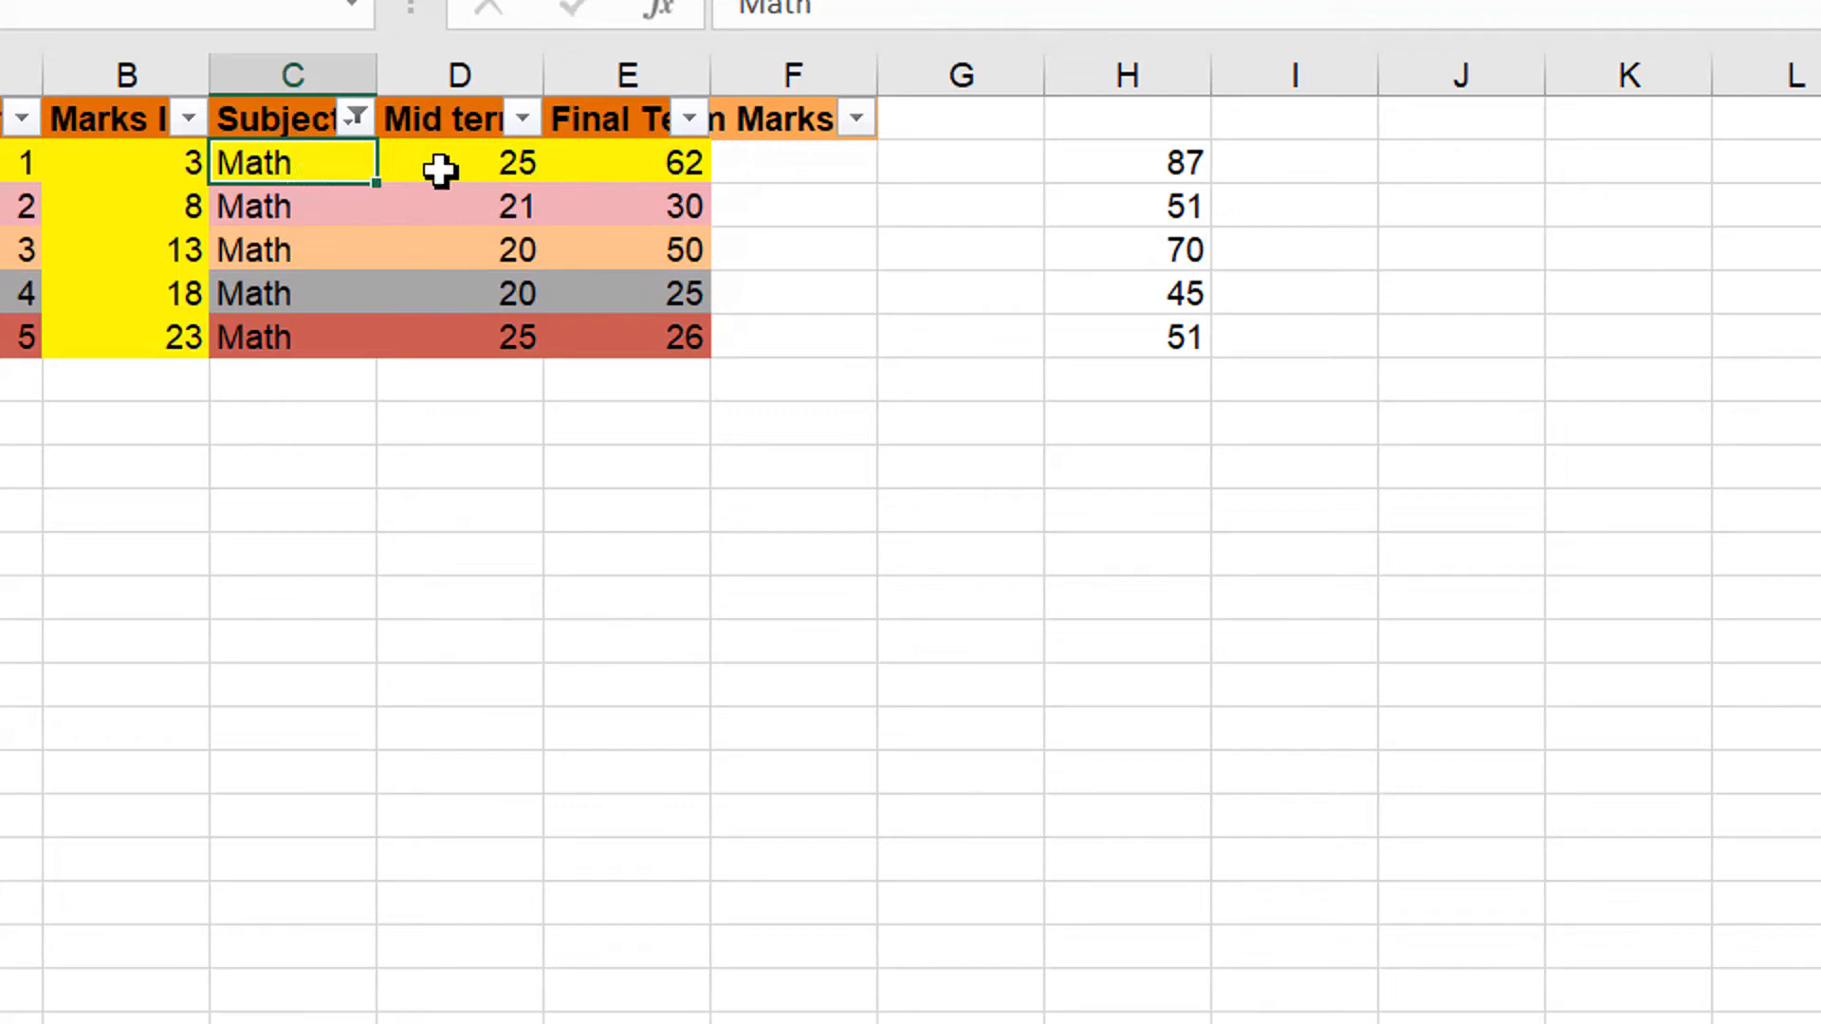
pyautogui.moveTo(438, 188)
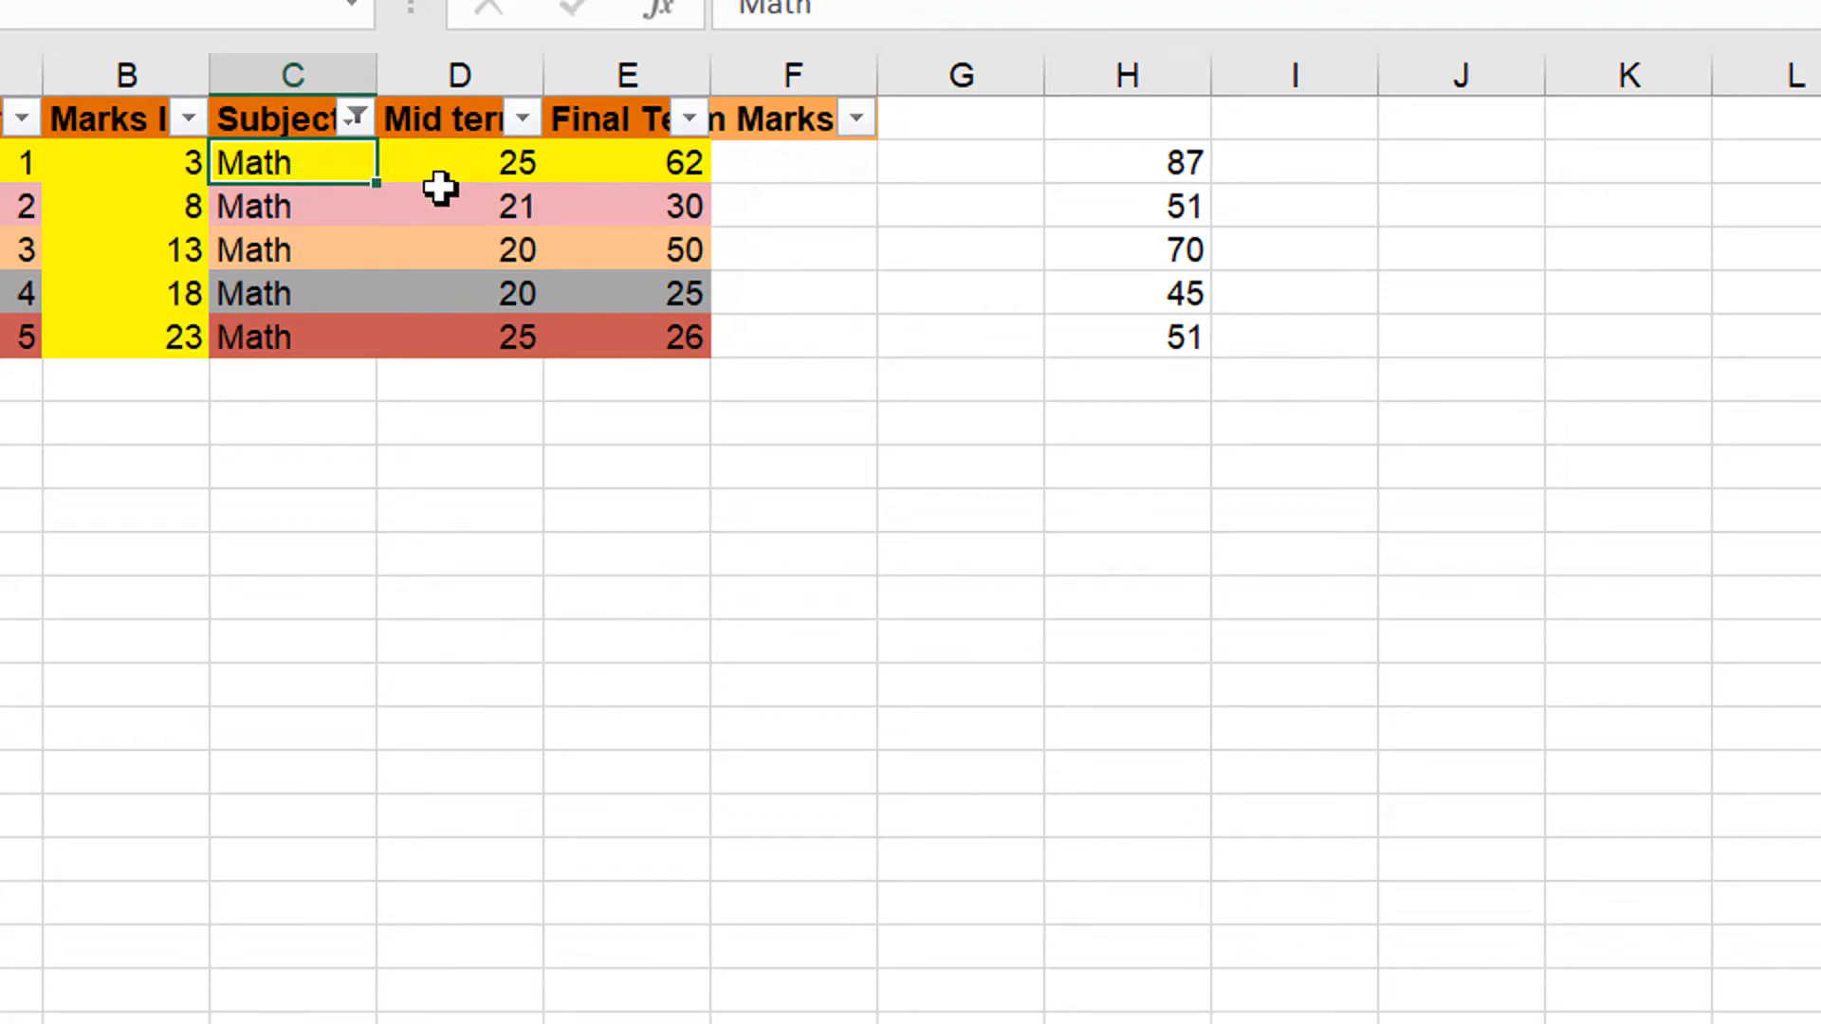
pyautogui.moveTo(395, 180)
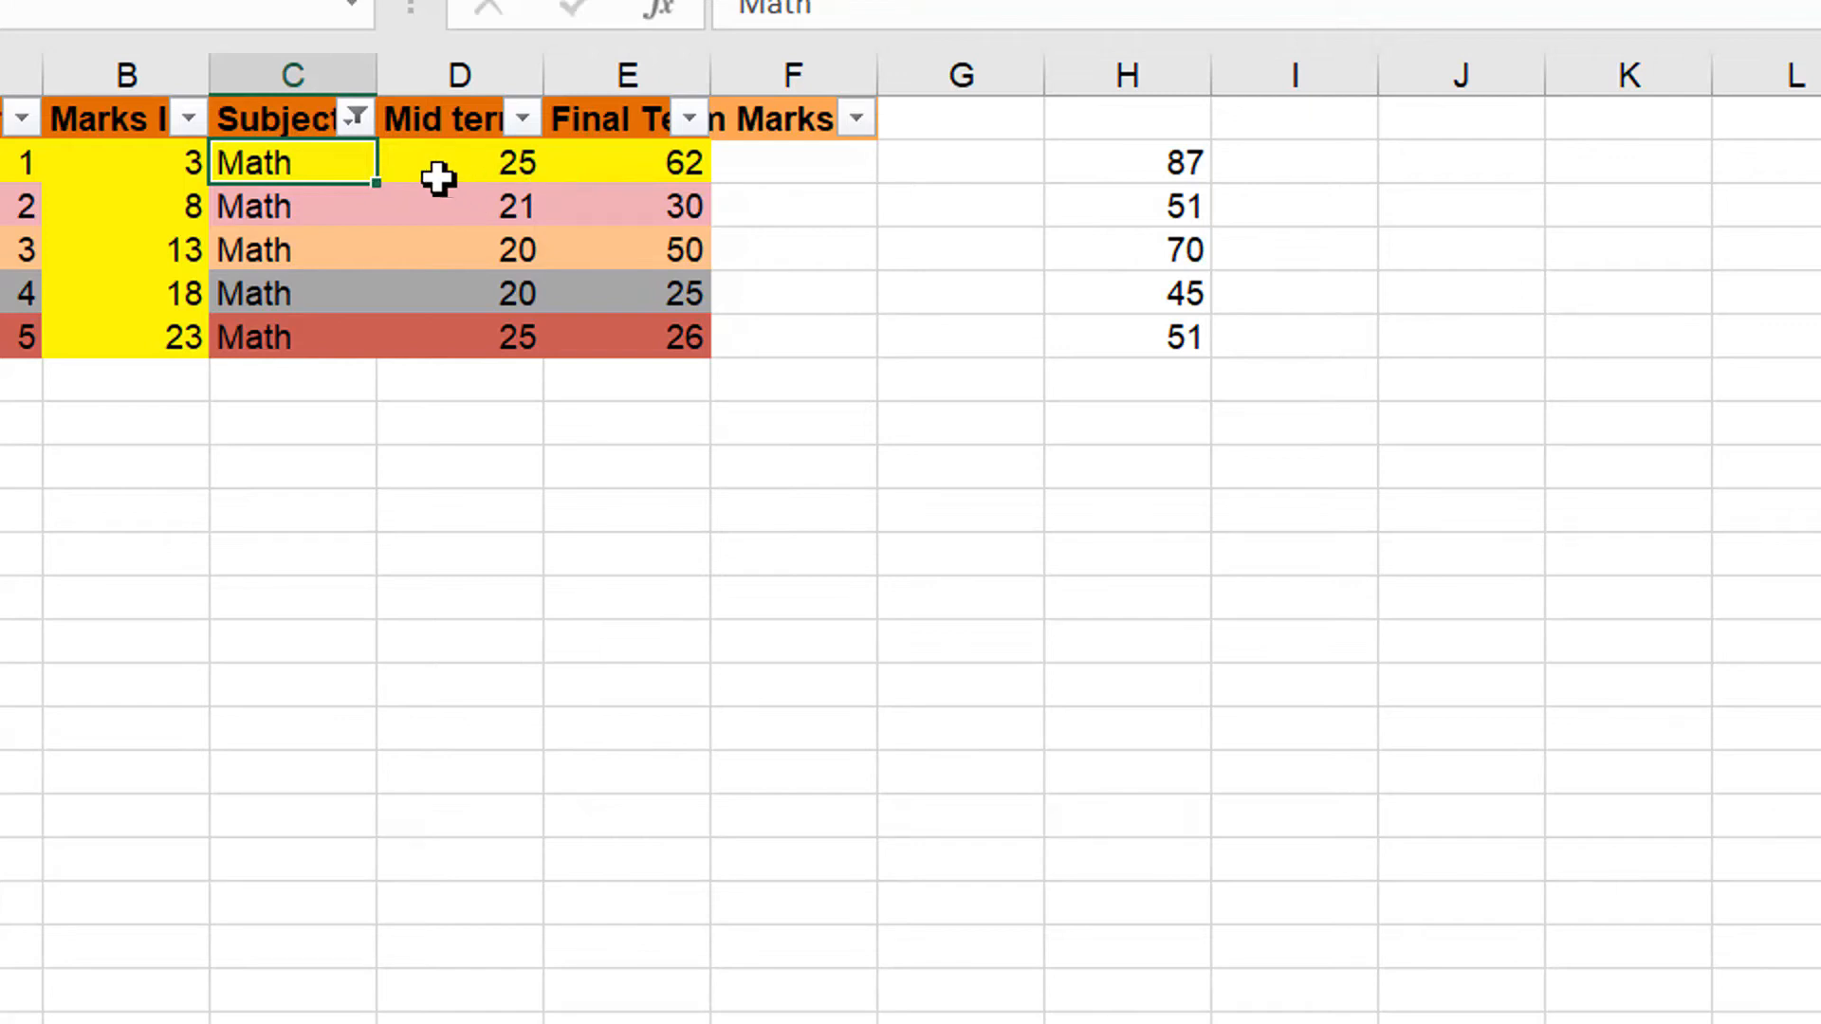
pyautogui.click(459, 163)
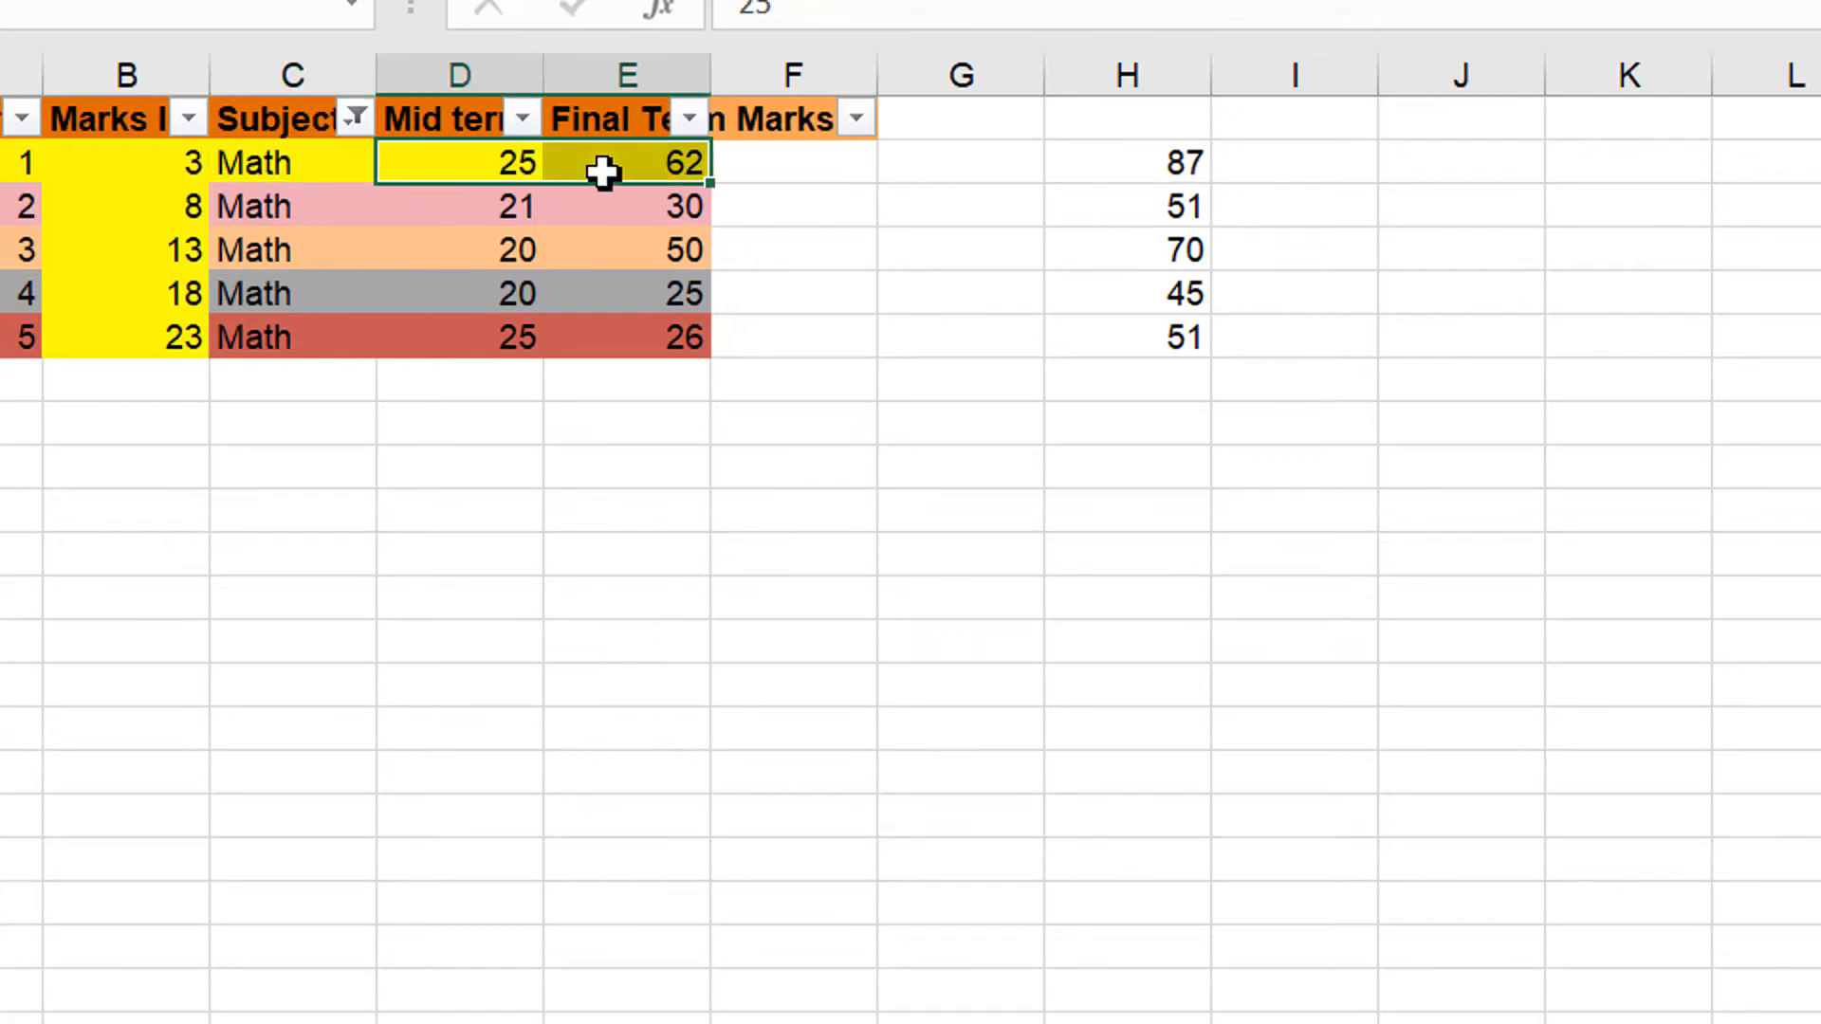
pyautogui.click(487, 207)
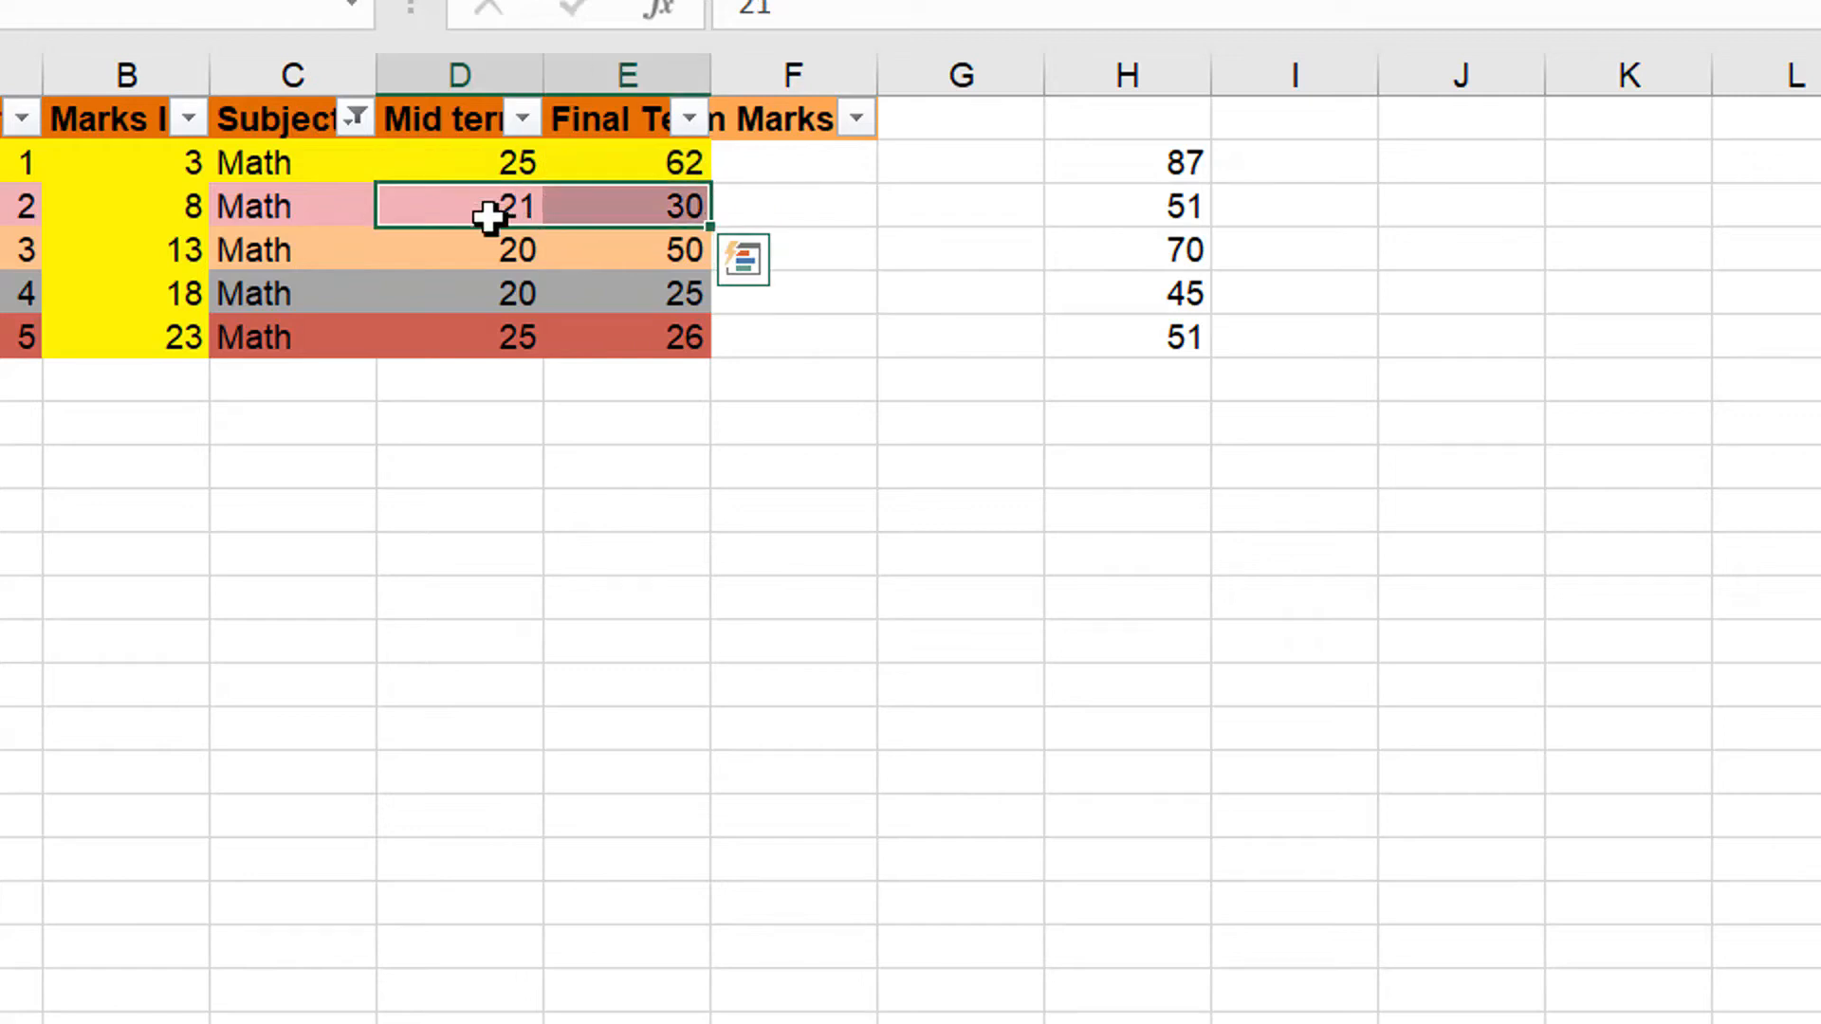
pyautogui.click(459, 251)
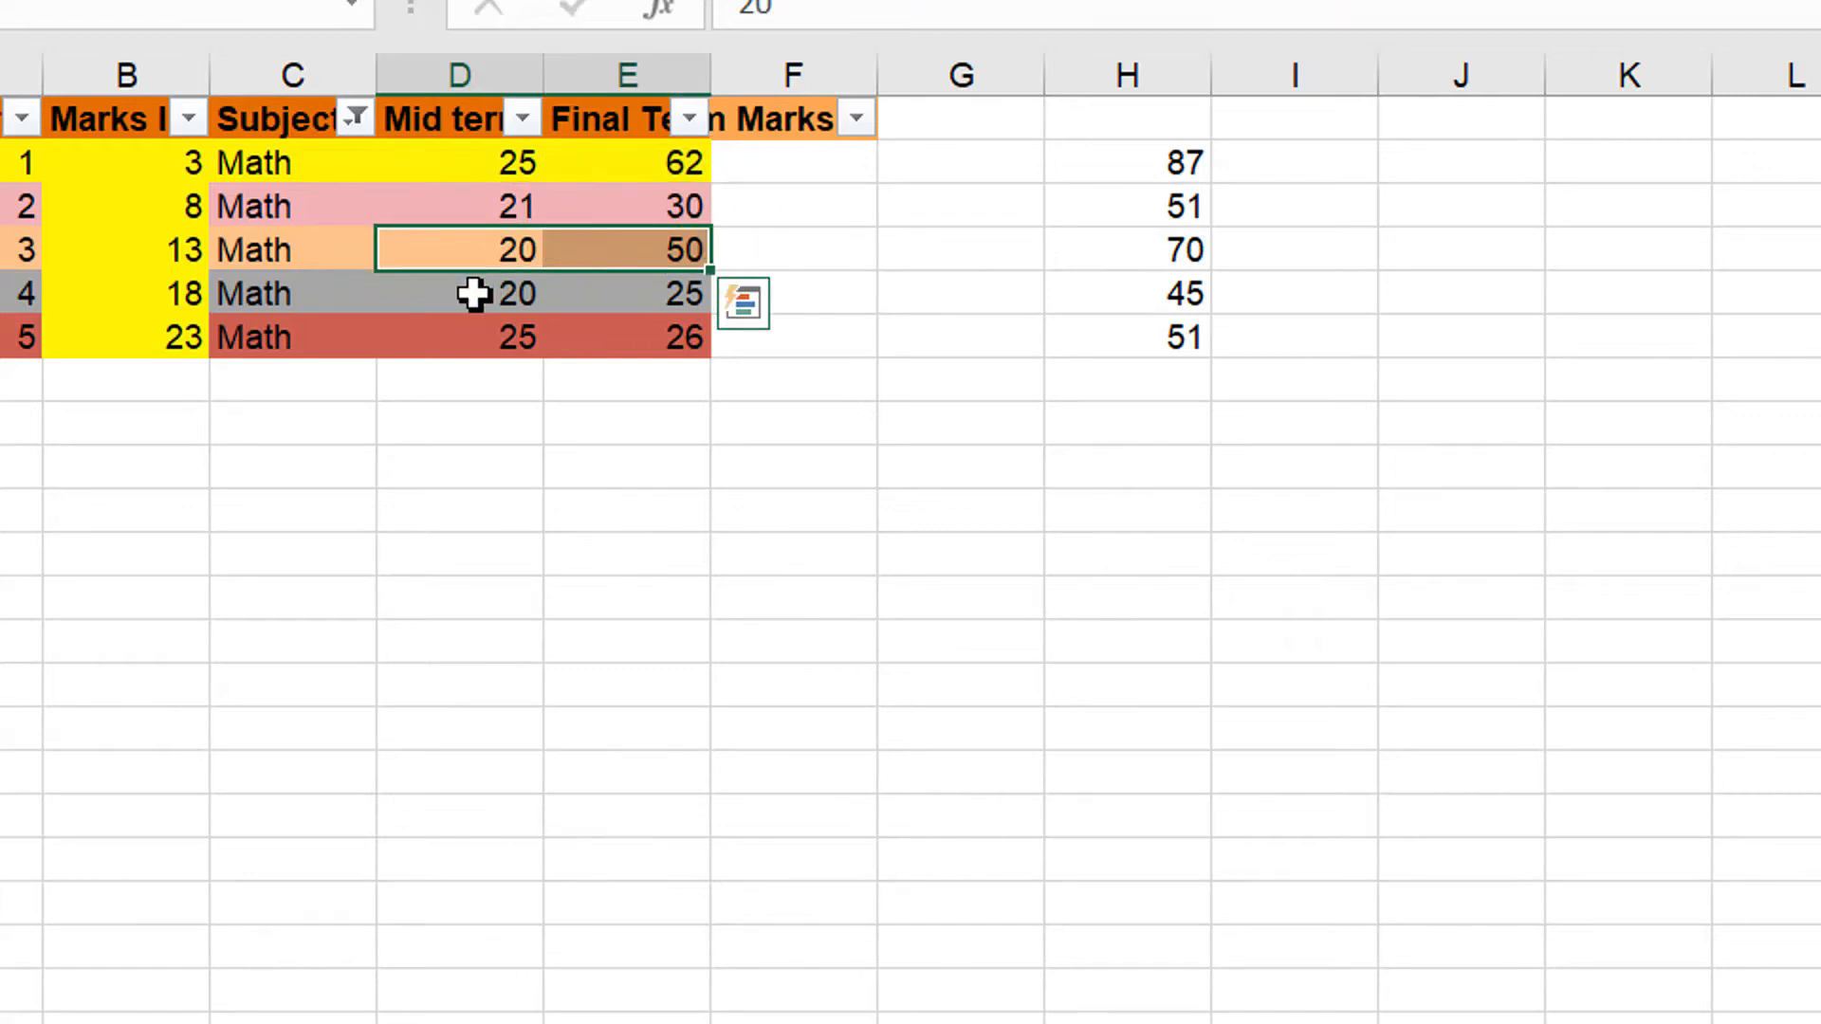
pyautogui.click(457, 338)
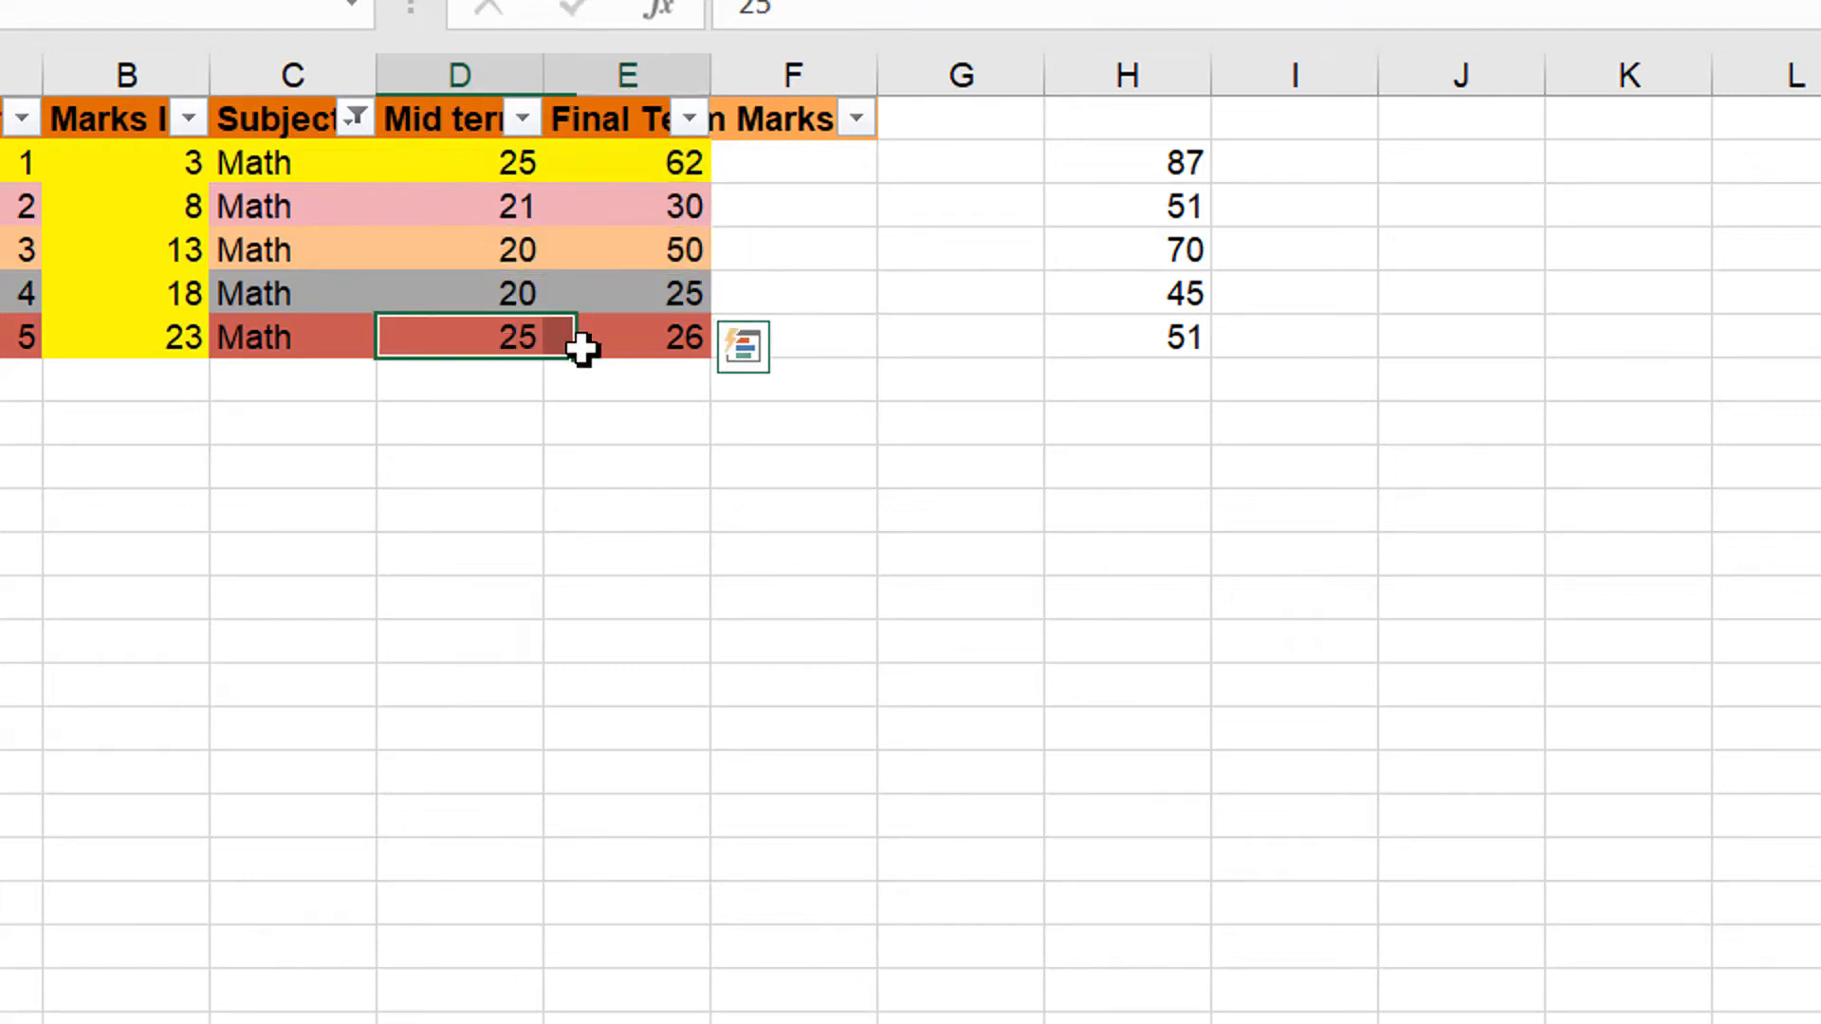
pyautogui.click(459, 163)
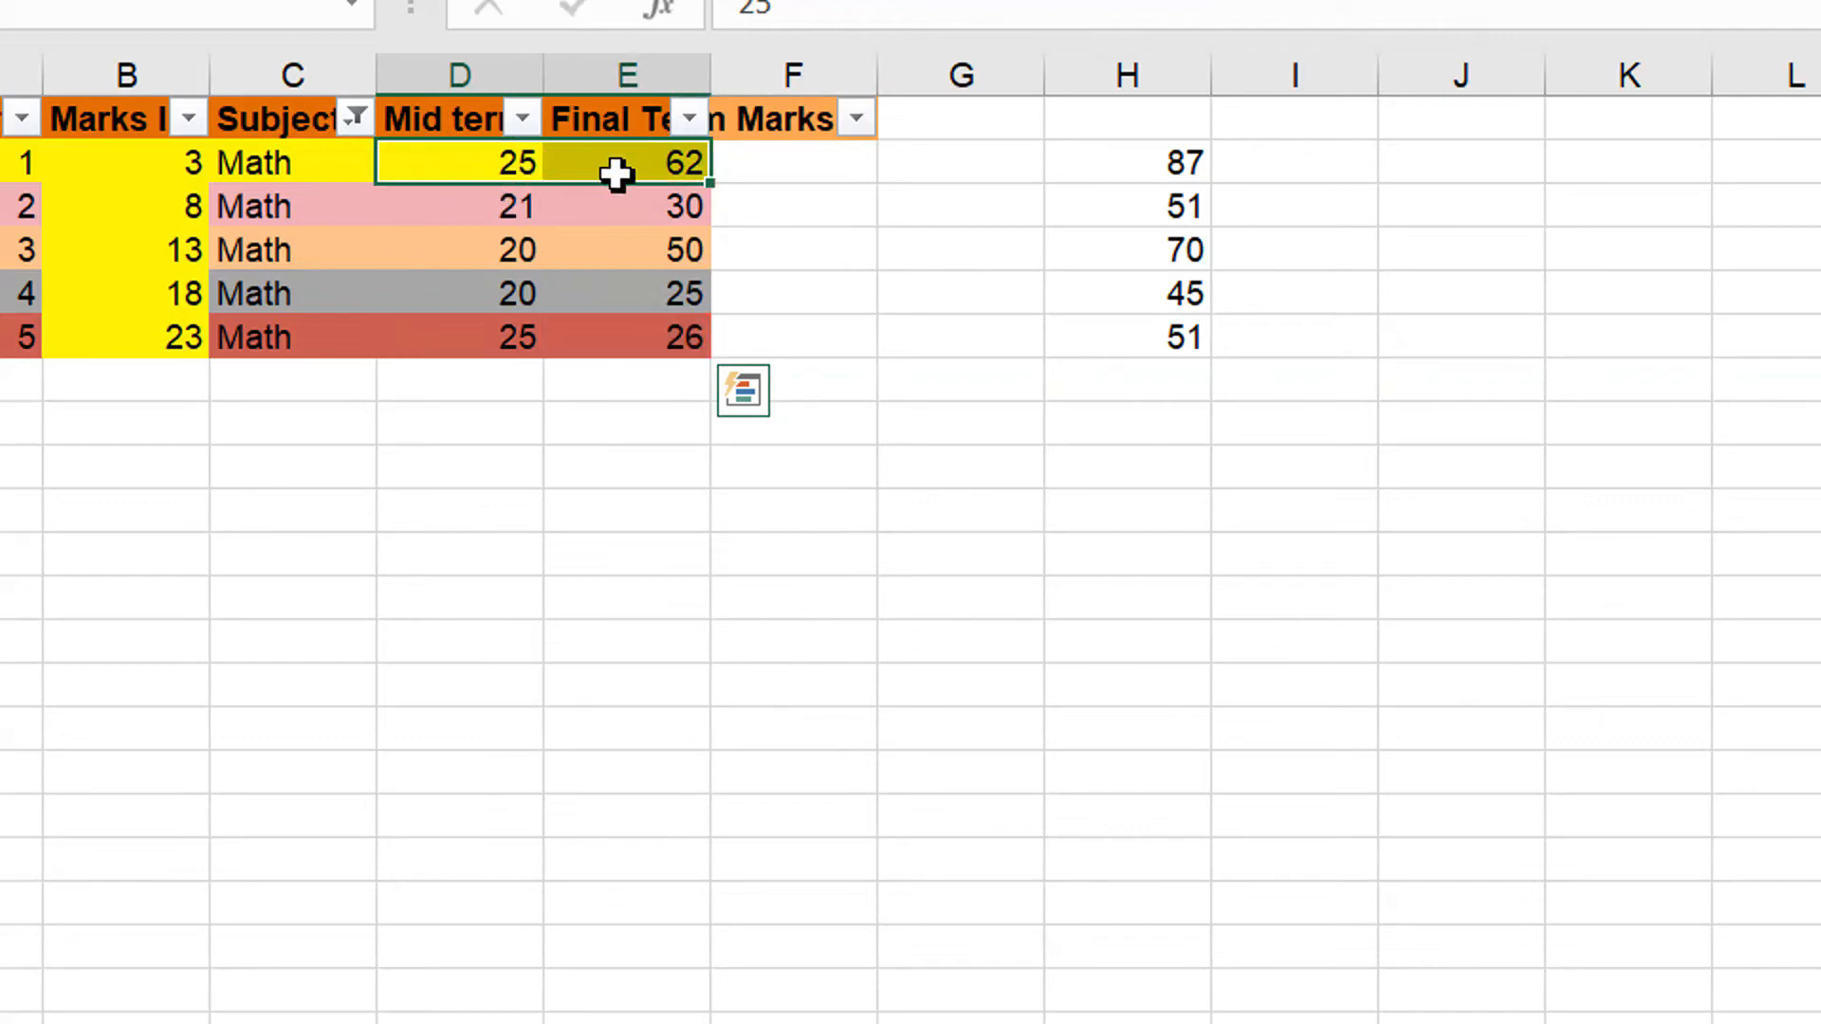
pyautogui.click(461, 205)
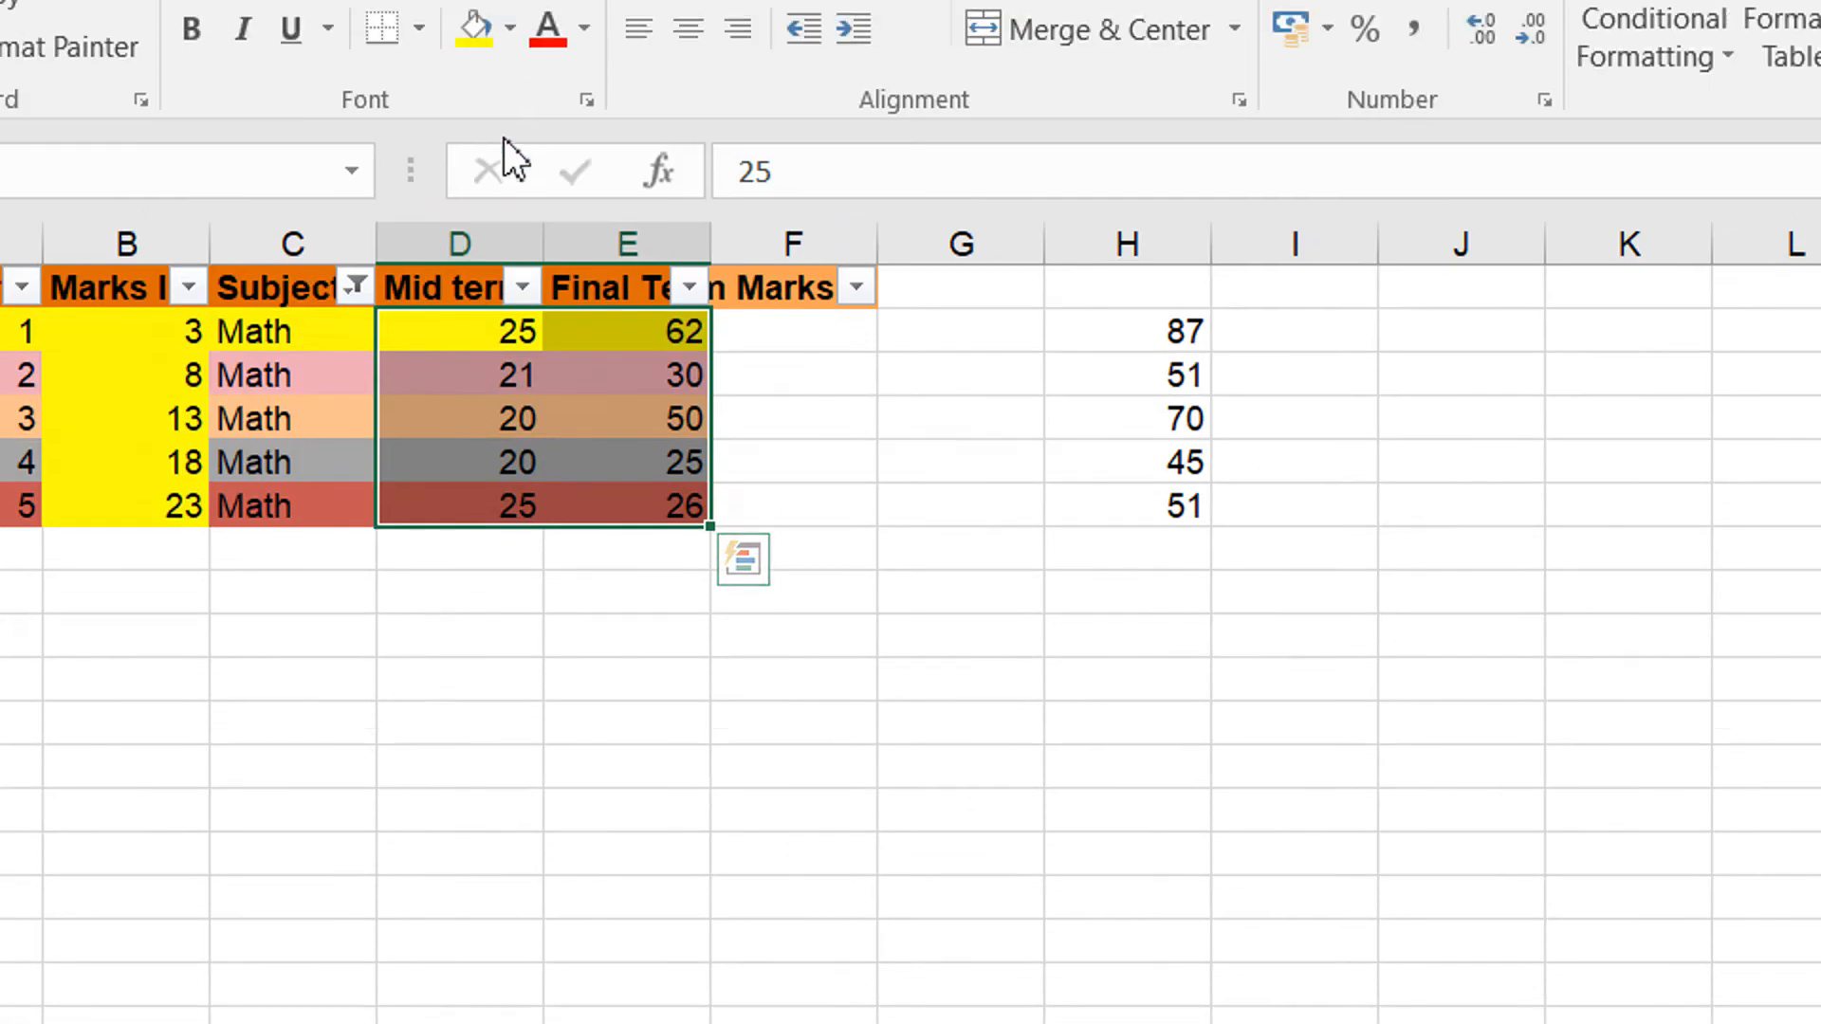
# Step: Fill all marks cells green, then recolour the first two rows light grey and orange
pyautogui.click(506, 136)
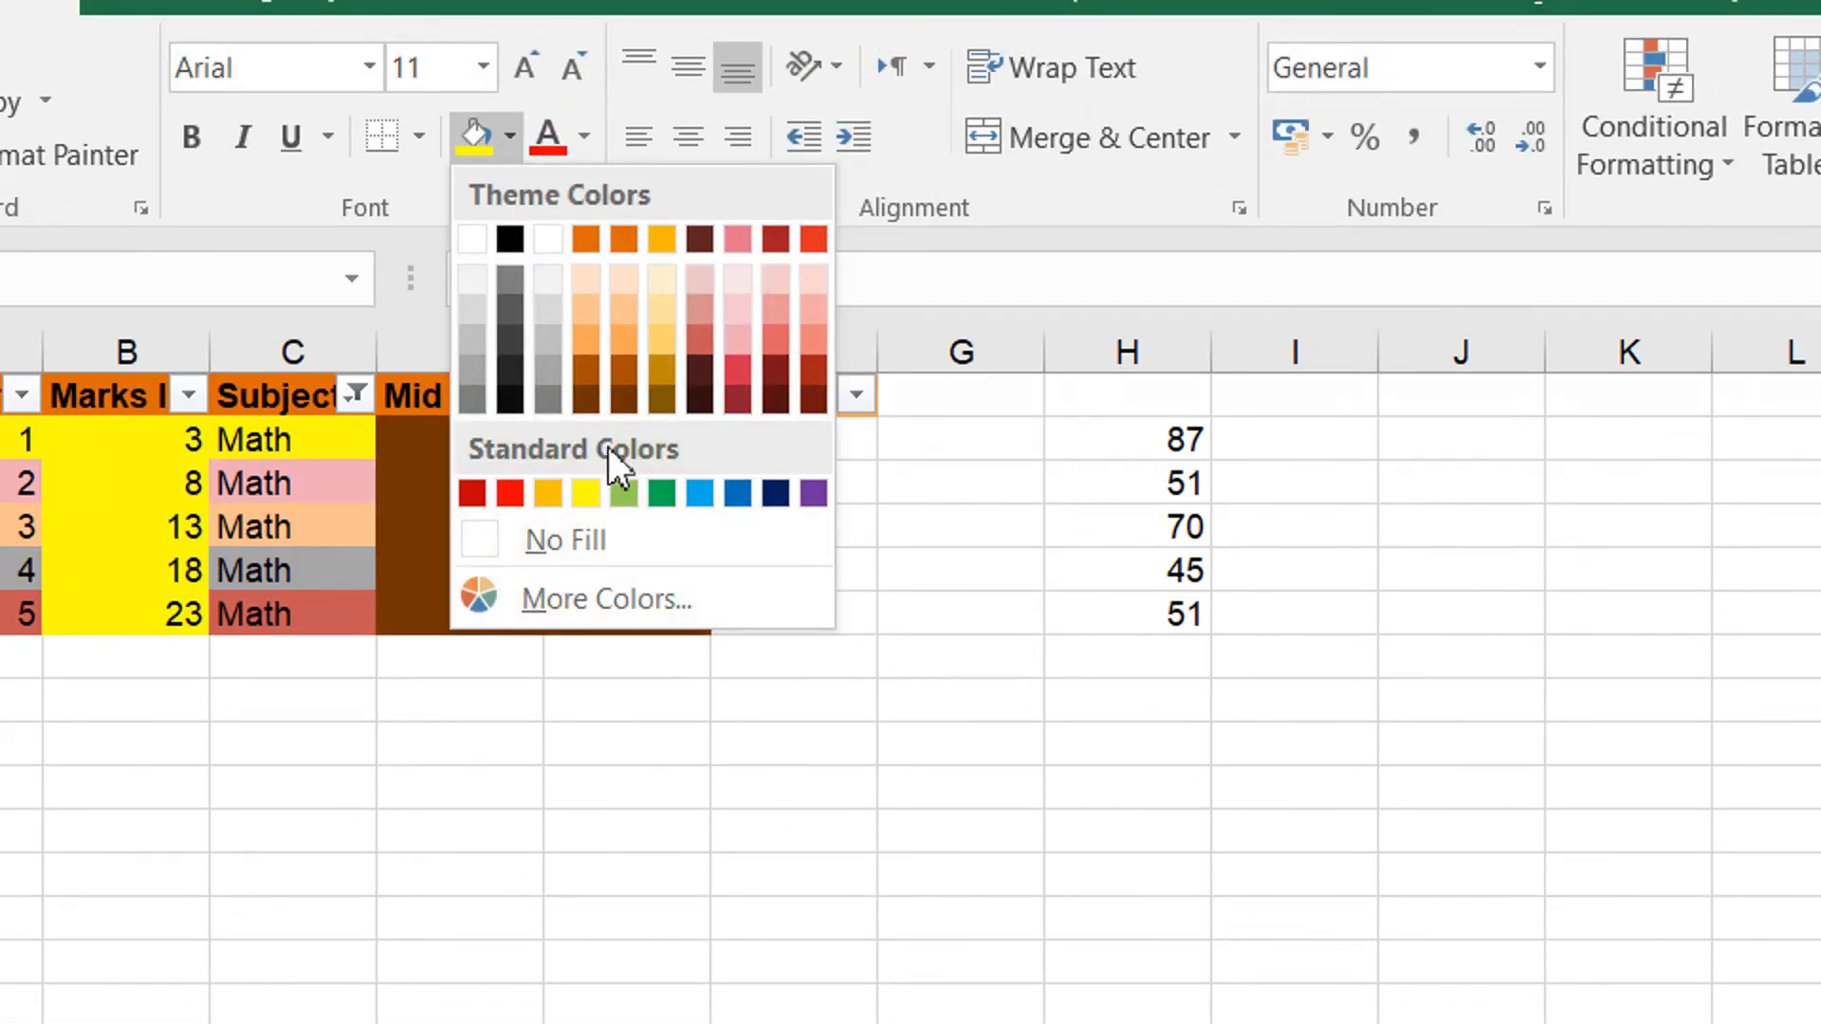
pyautogui.click(622, 493)
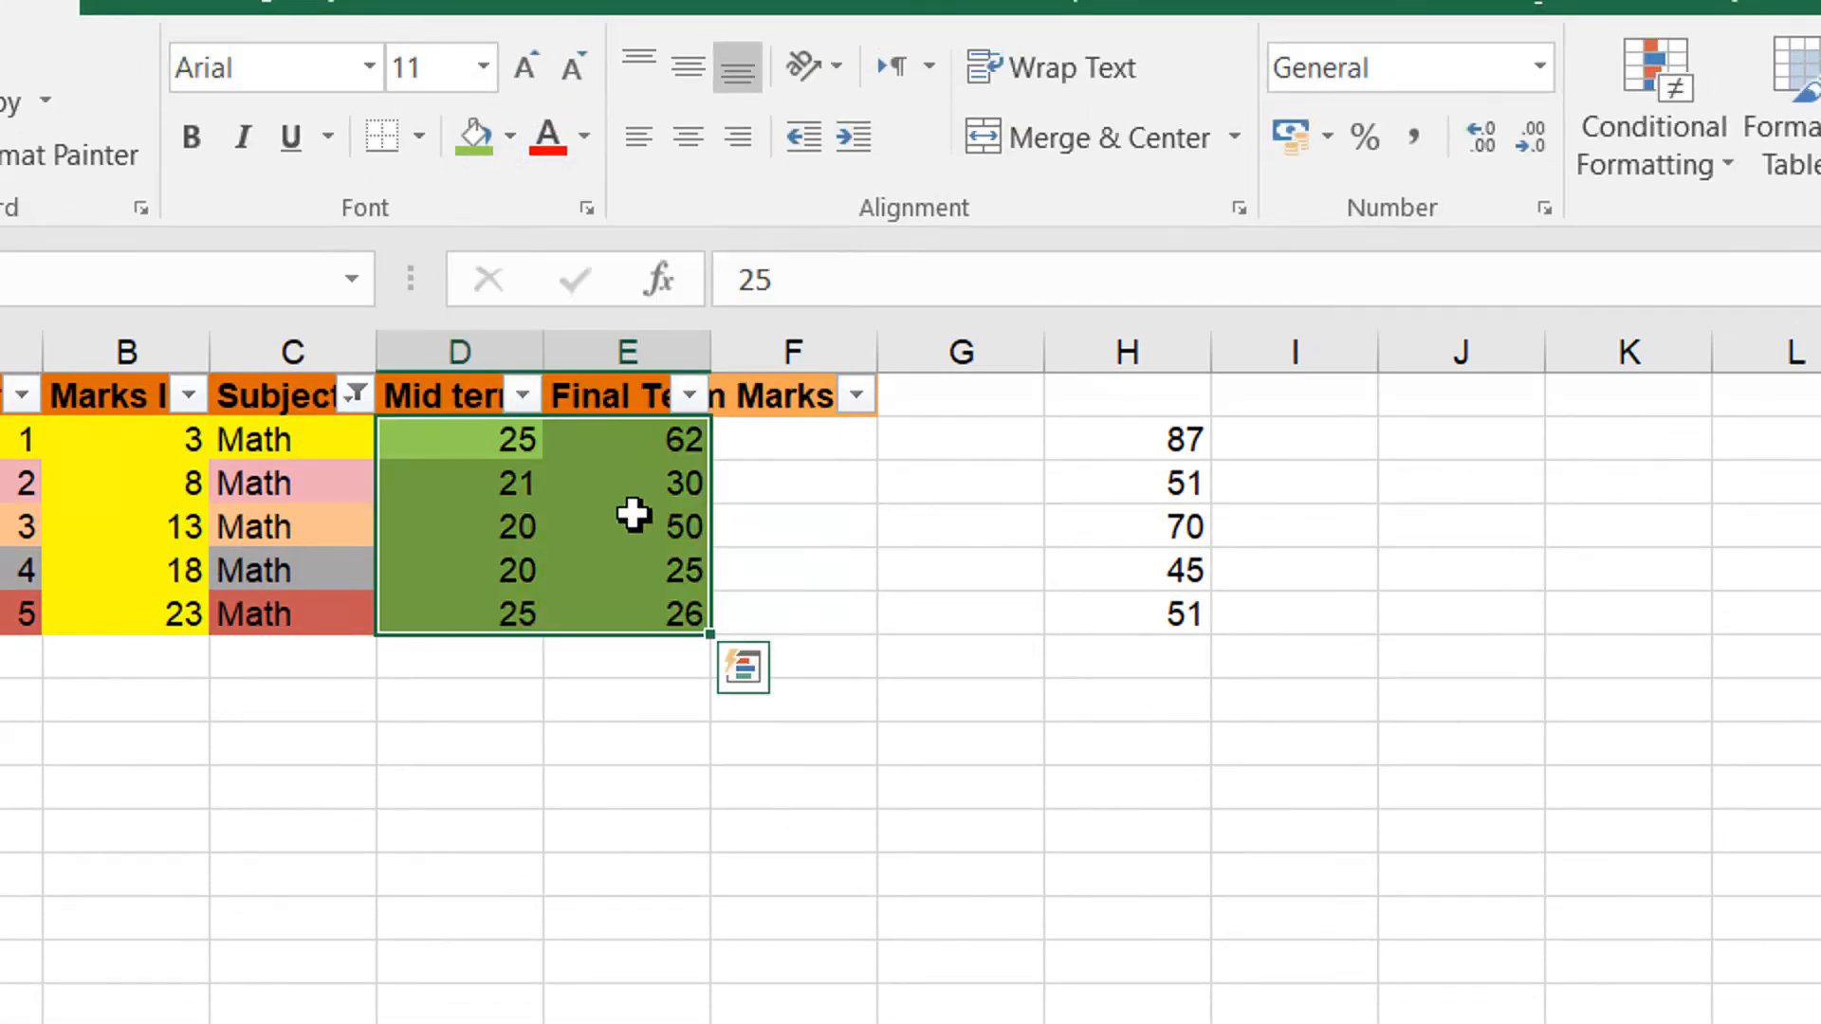
pyautogui.moveTo(515, 470)
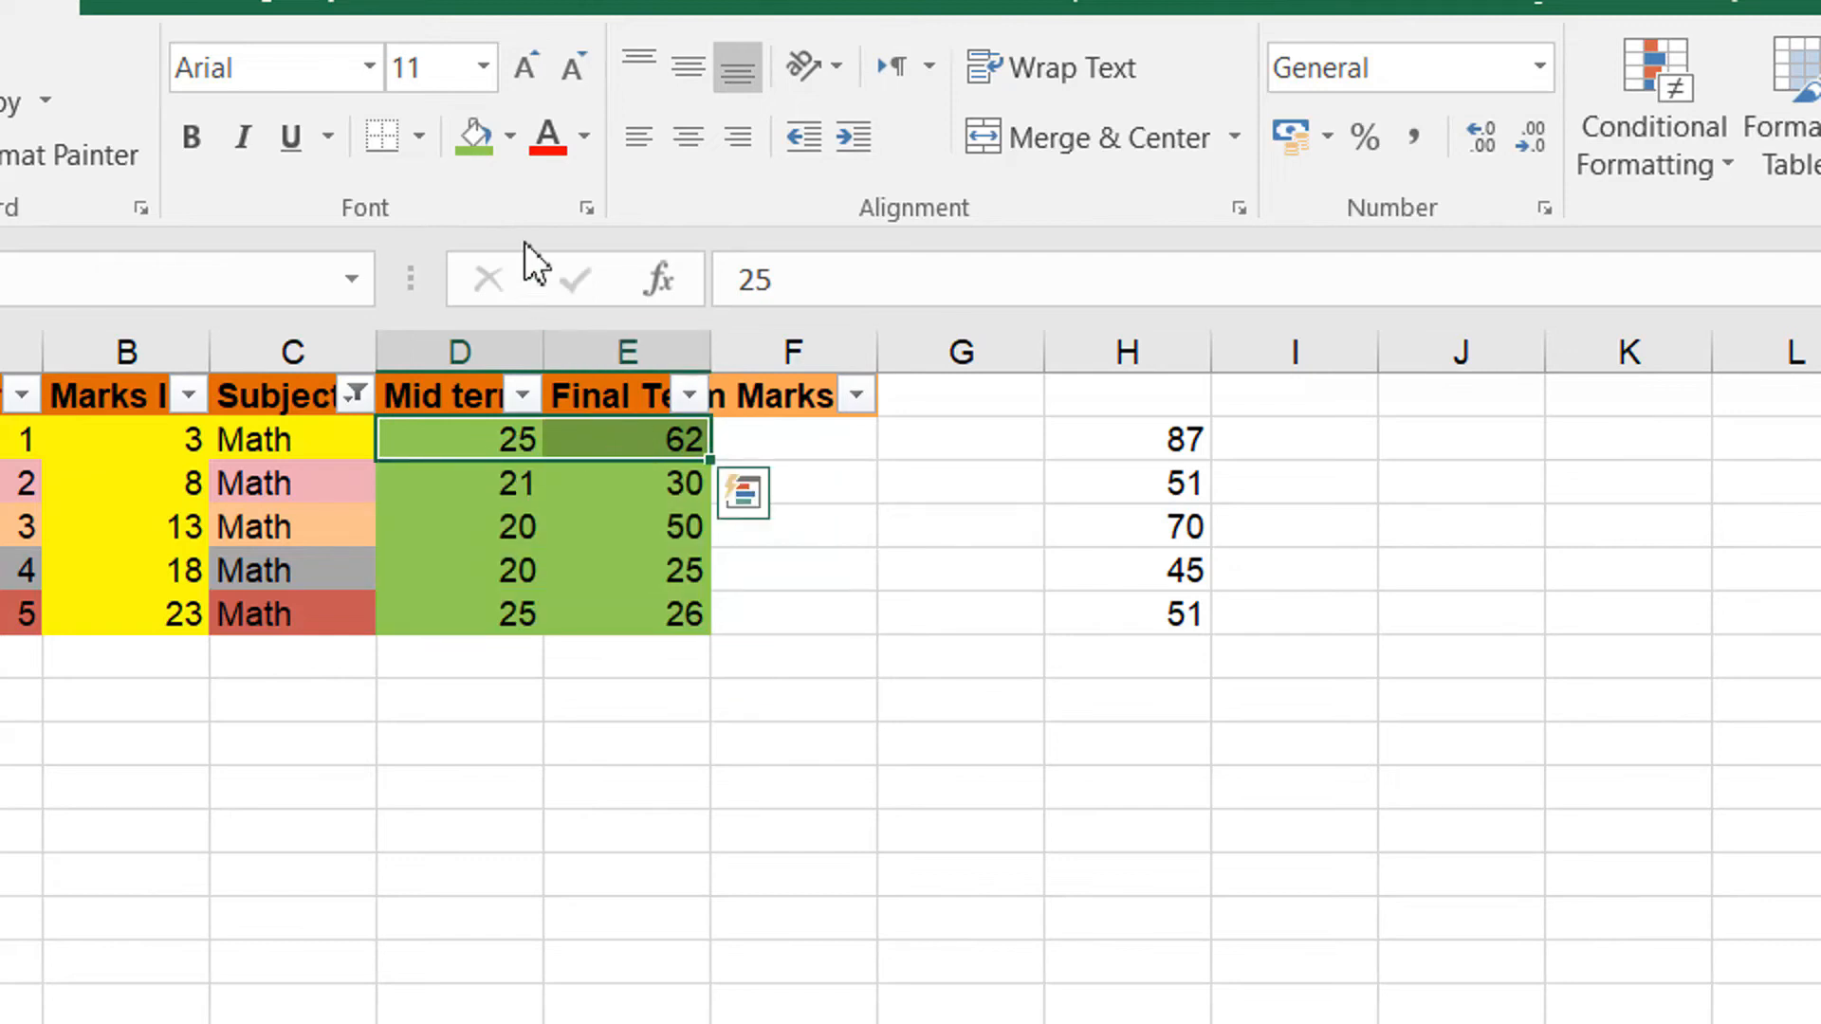
pyautogui.click(509, 137)
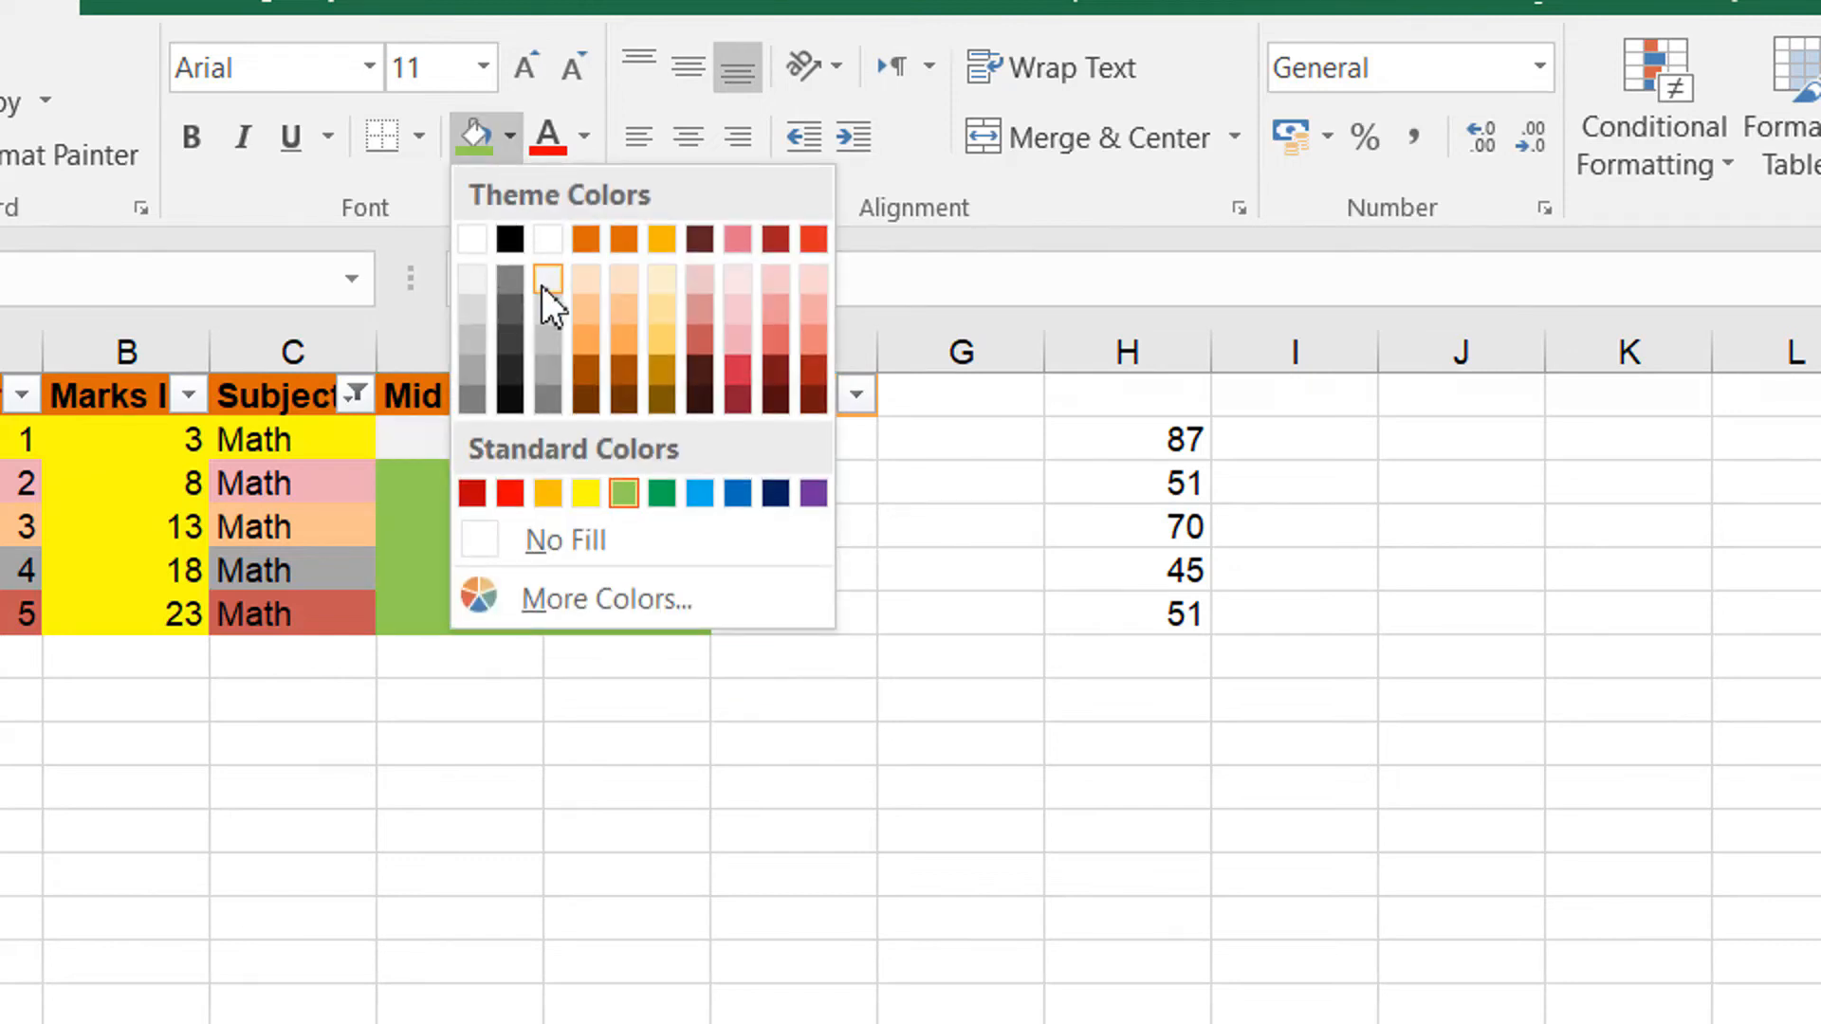
pyautogui.click(622, 493)
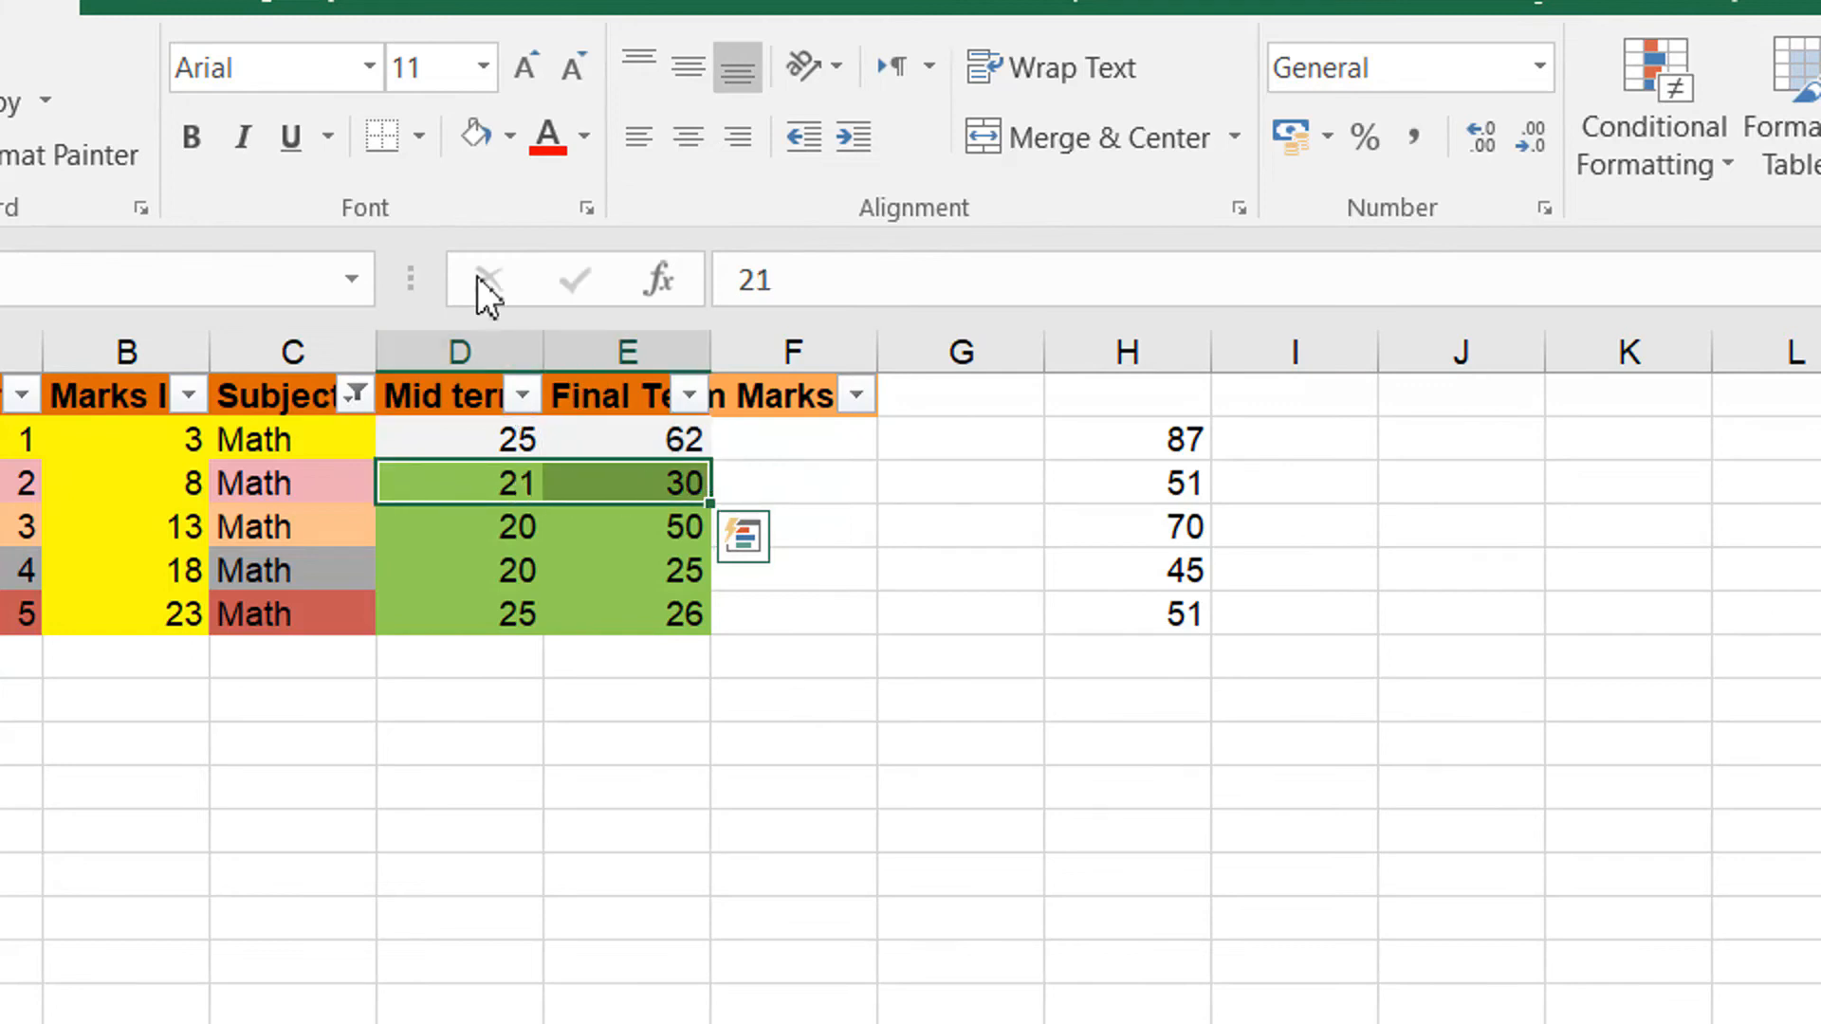
pyautogui.click(499, 139)
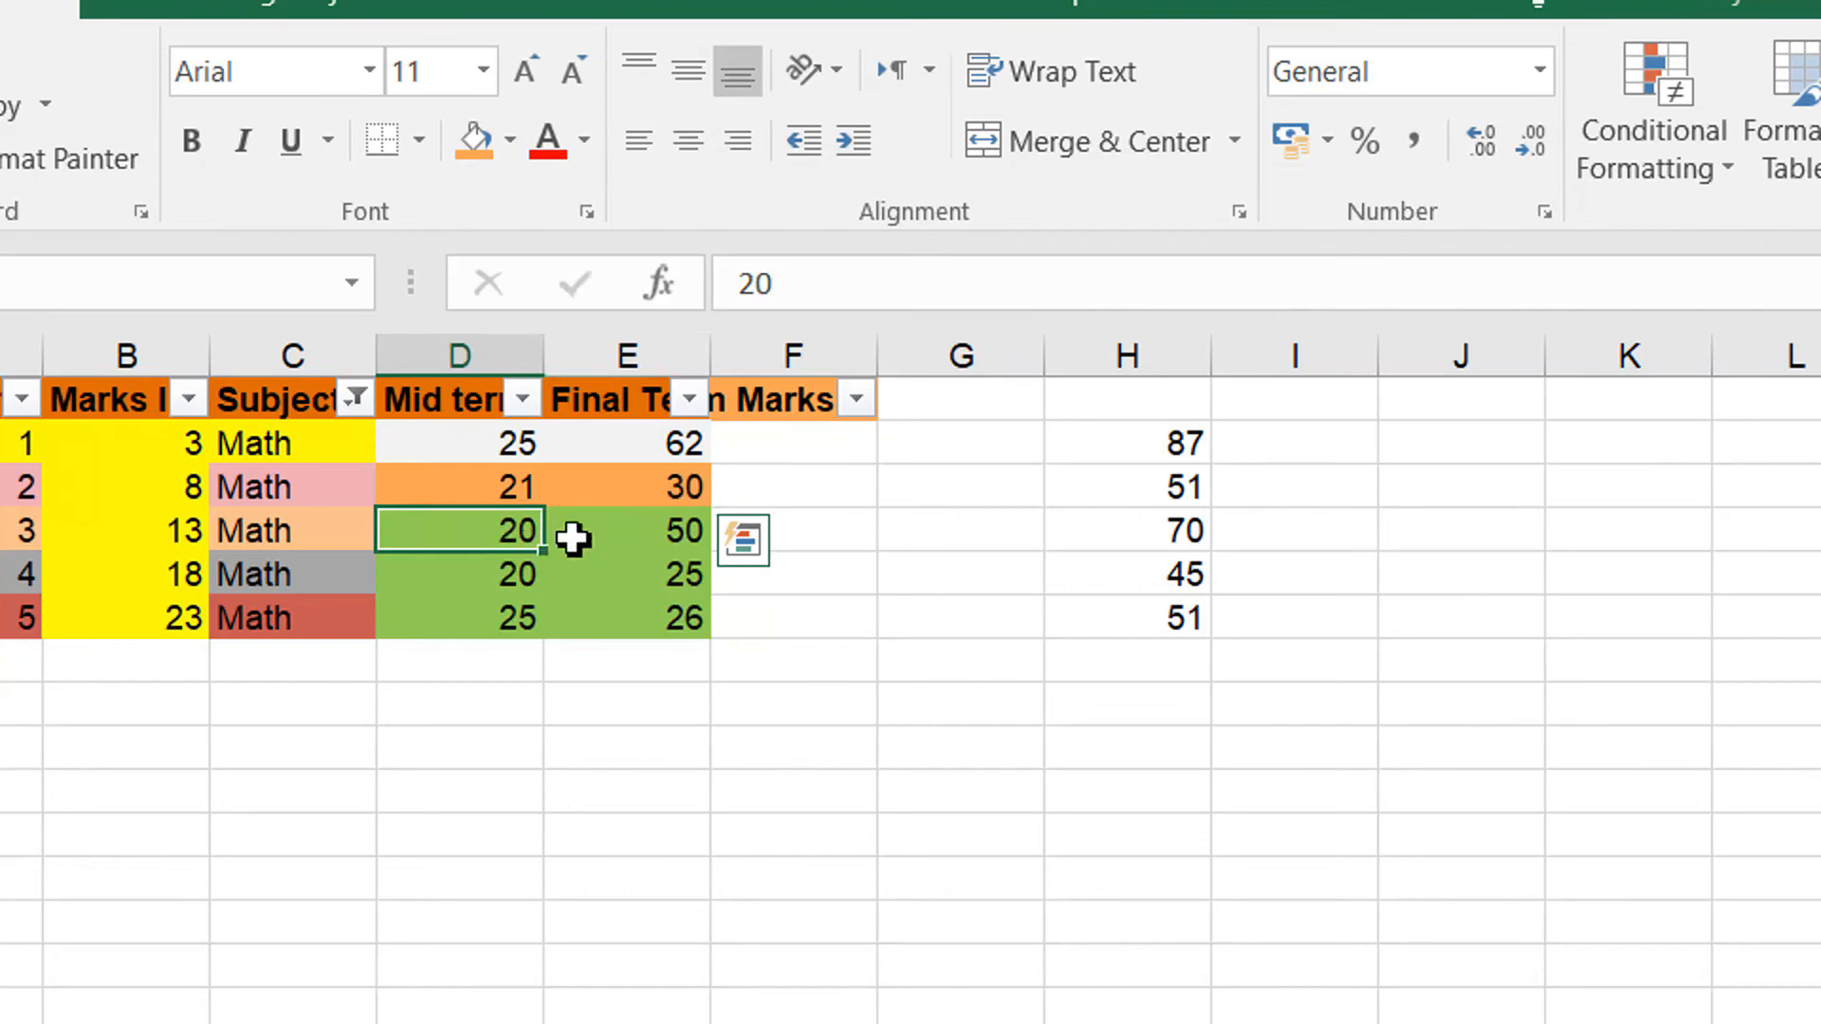
# Step: Recolour the third and fourth rows dark orange and grey, leaving the fifth row's marks green
pyautogui.click(500, 140)
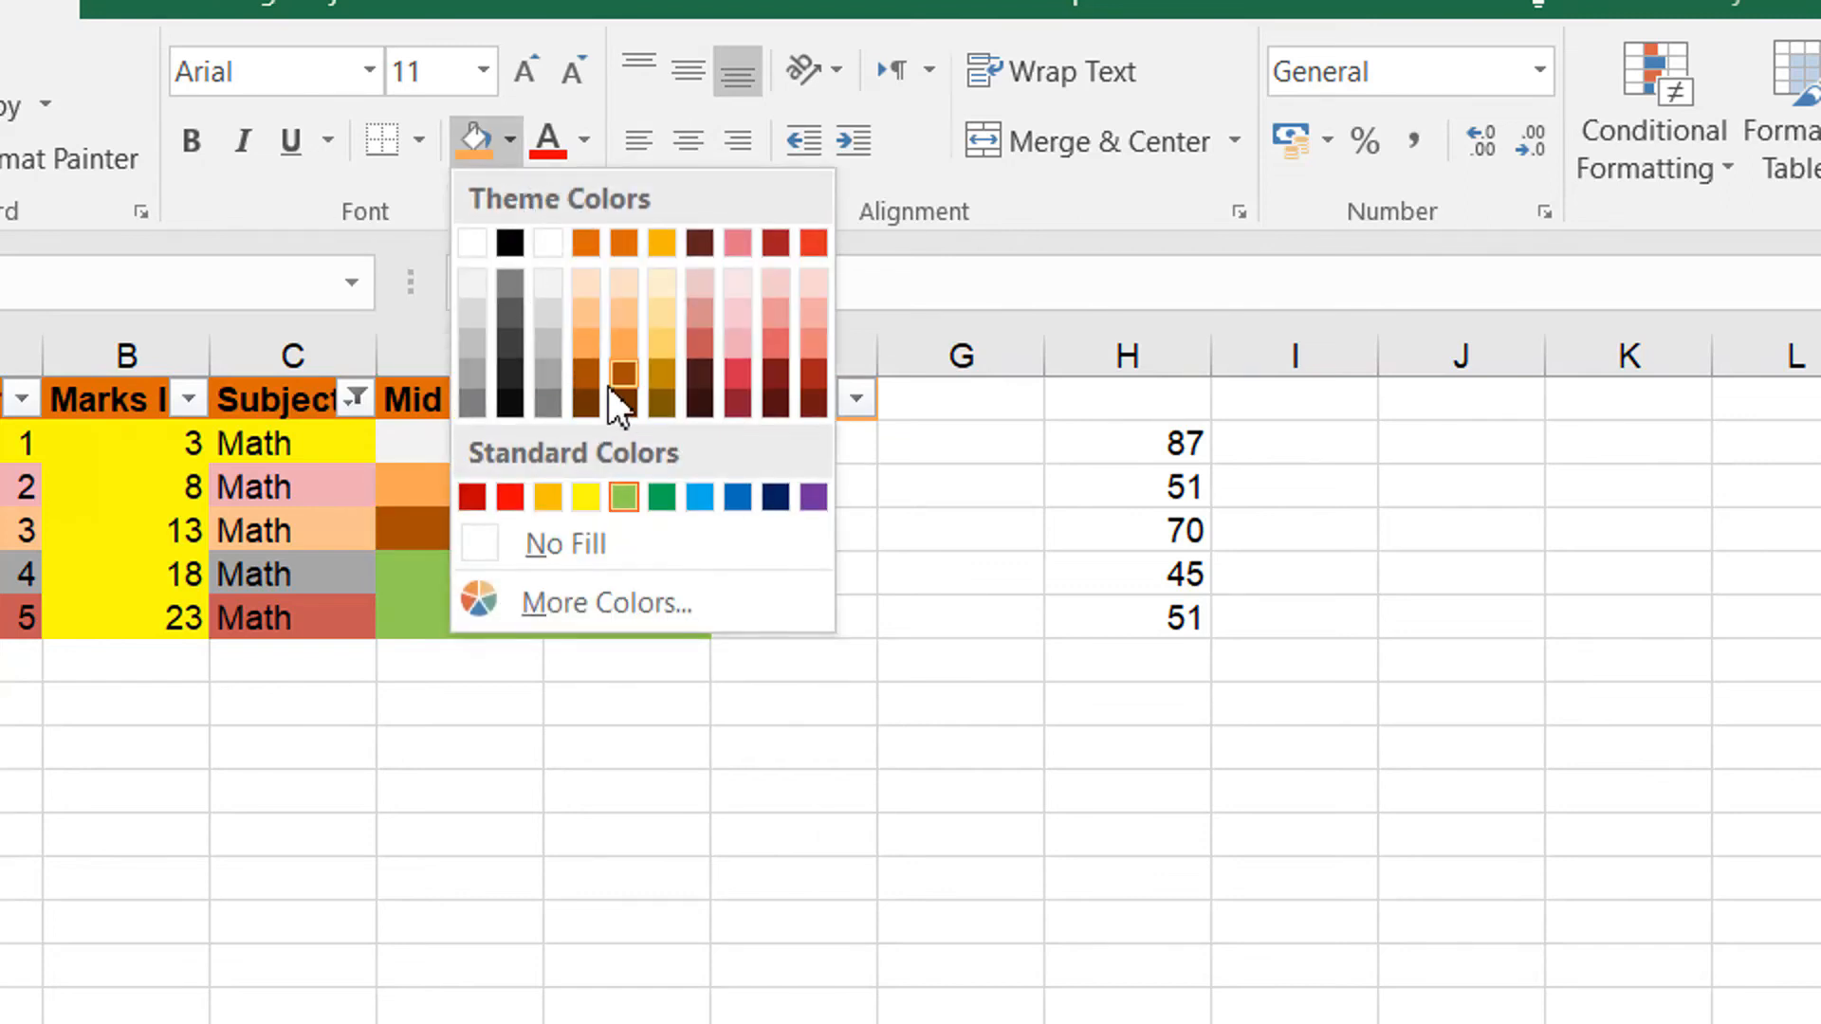
pyautogui.click(624, 496)
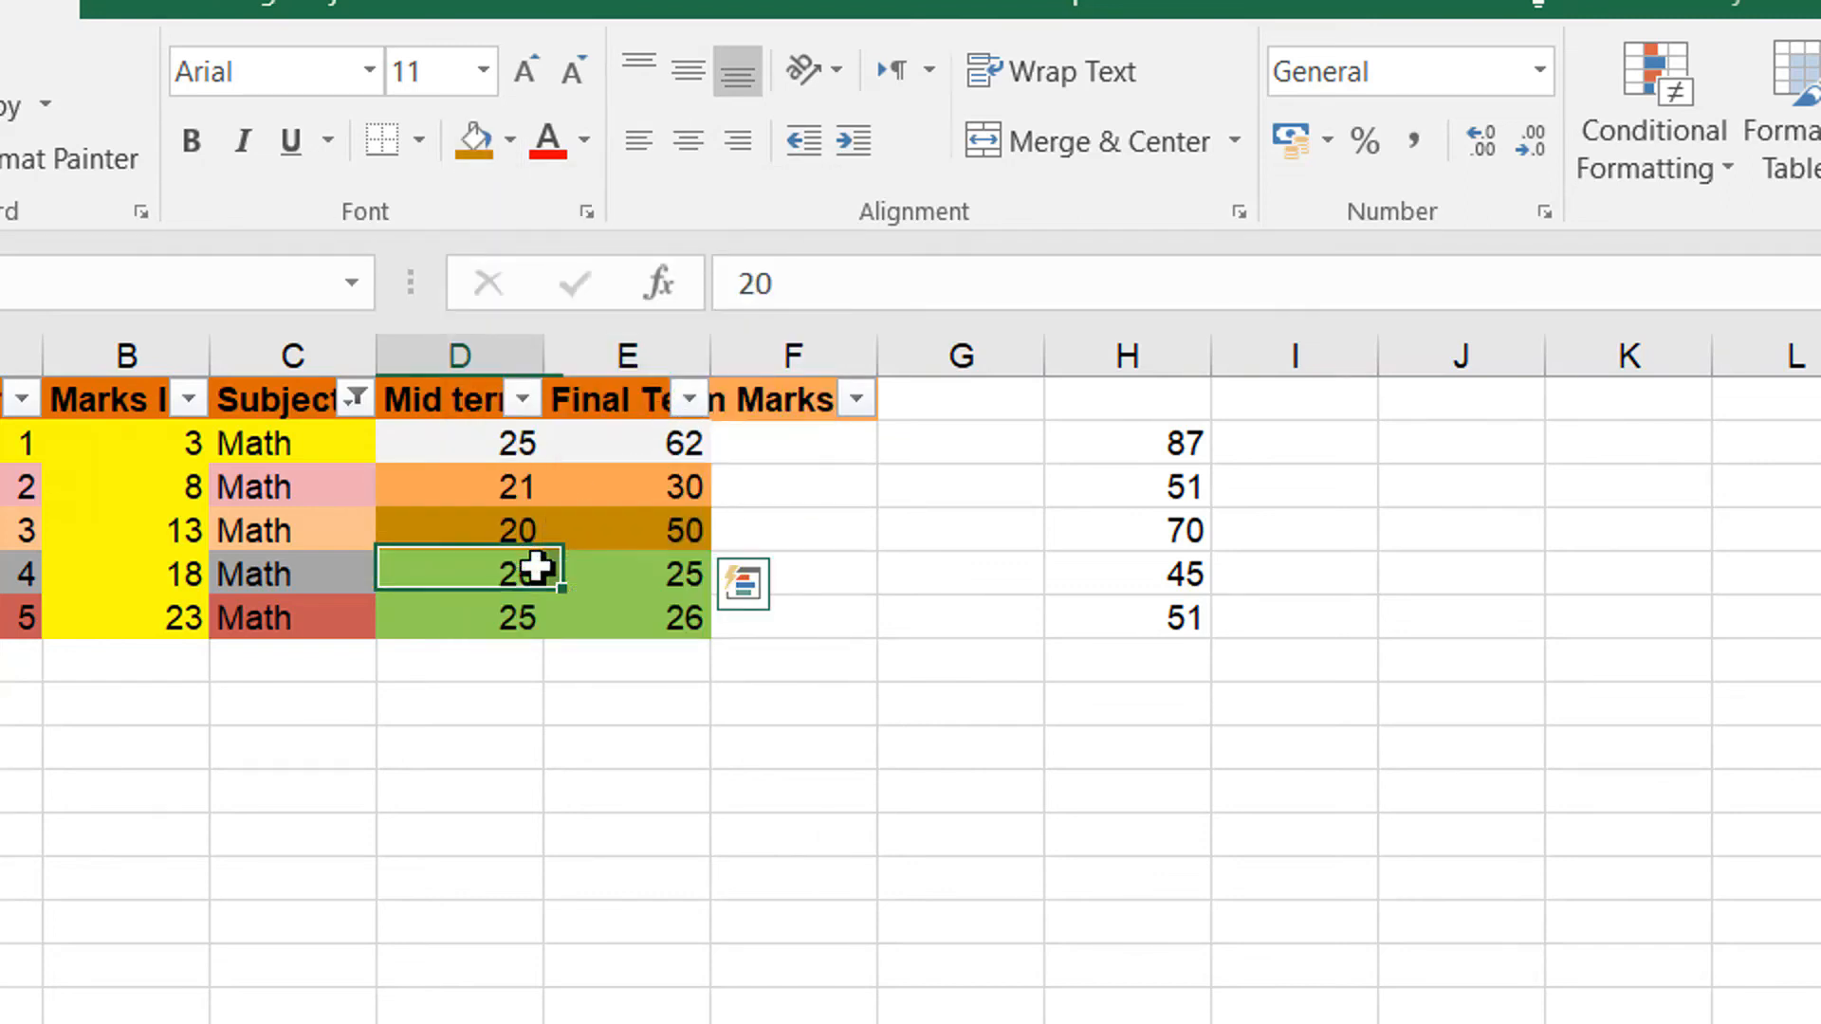
pyautogui.click(510, 141)
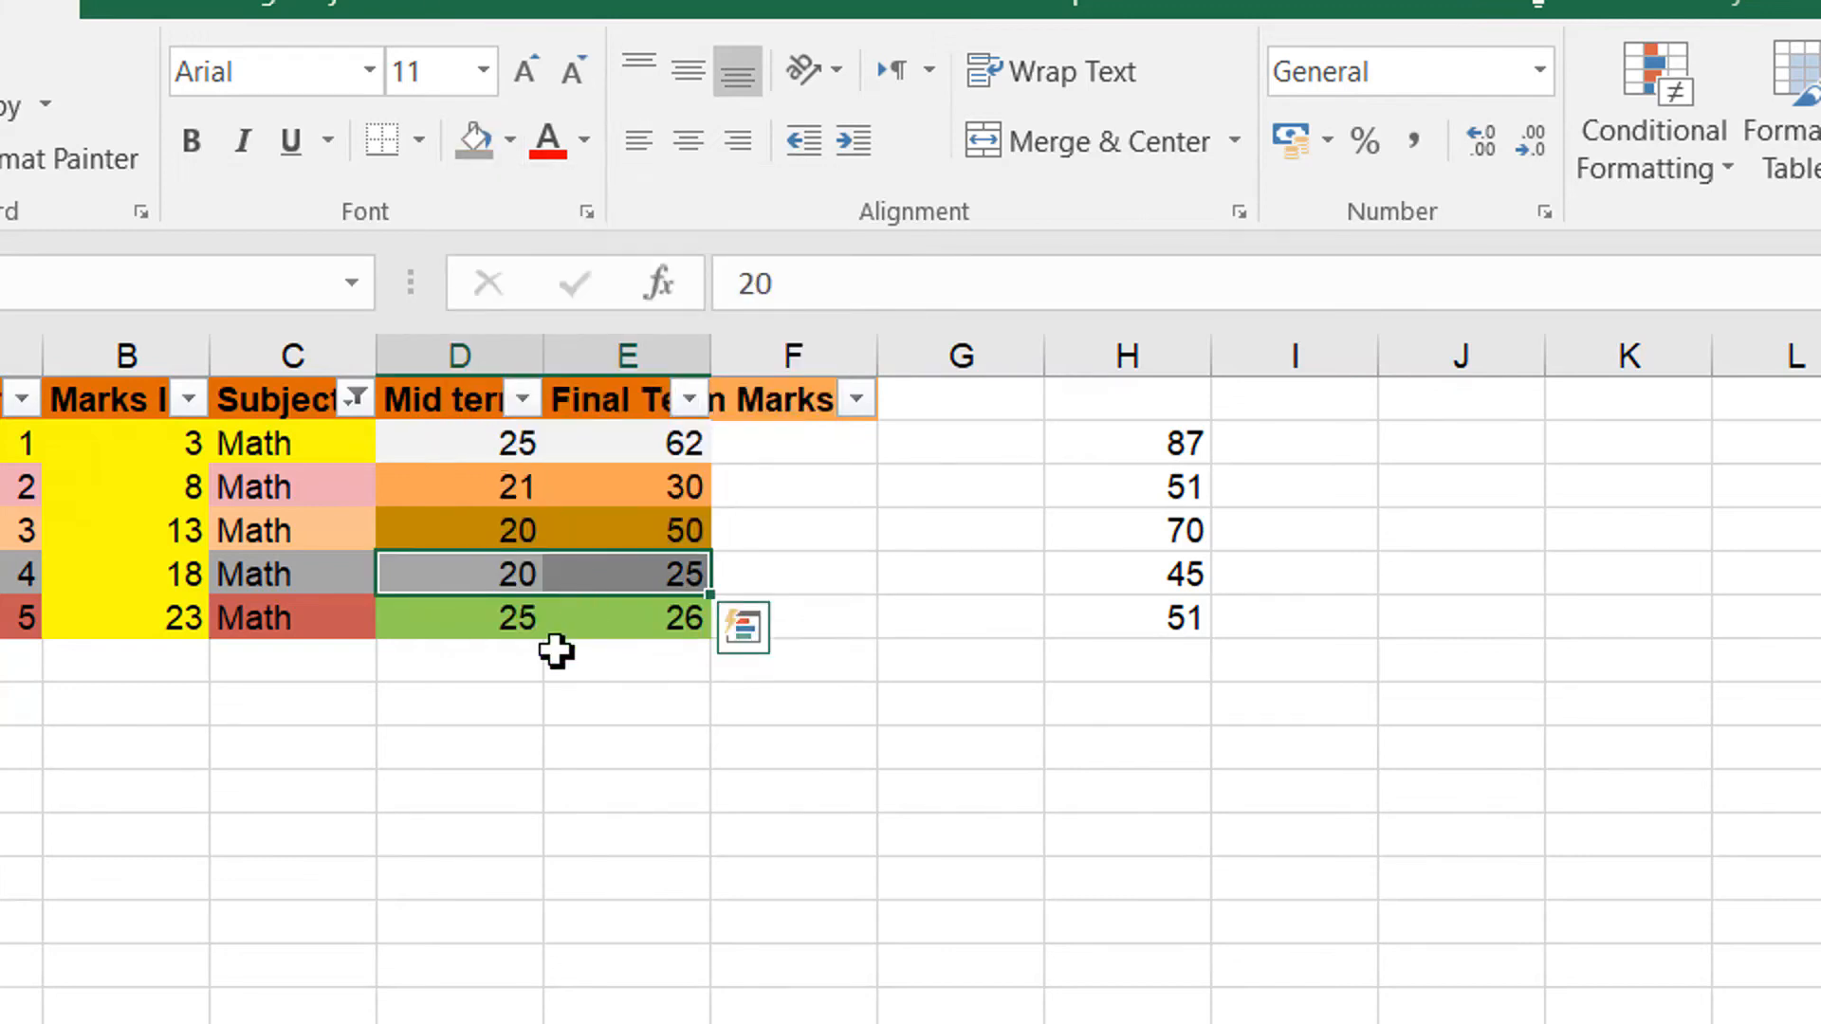
pyautogui.moveTo(554, 669)
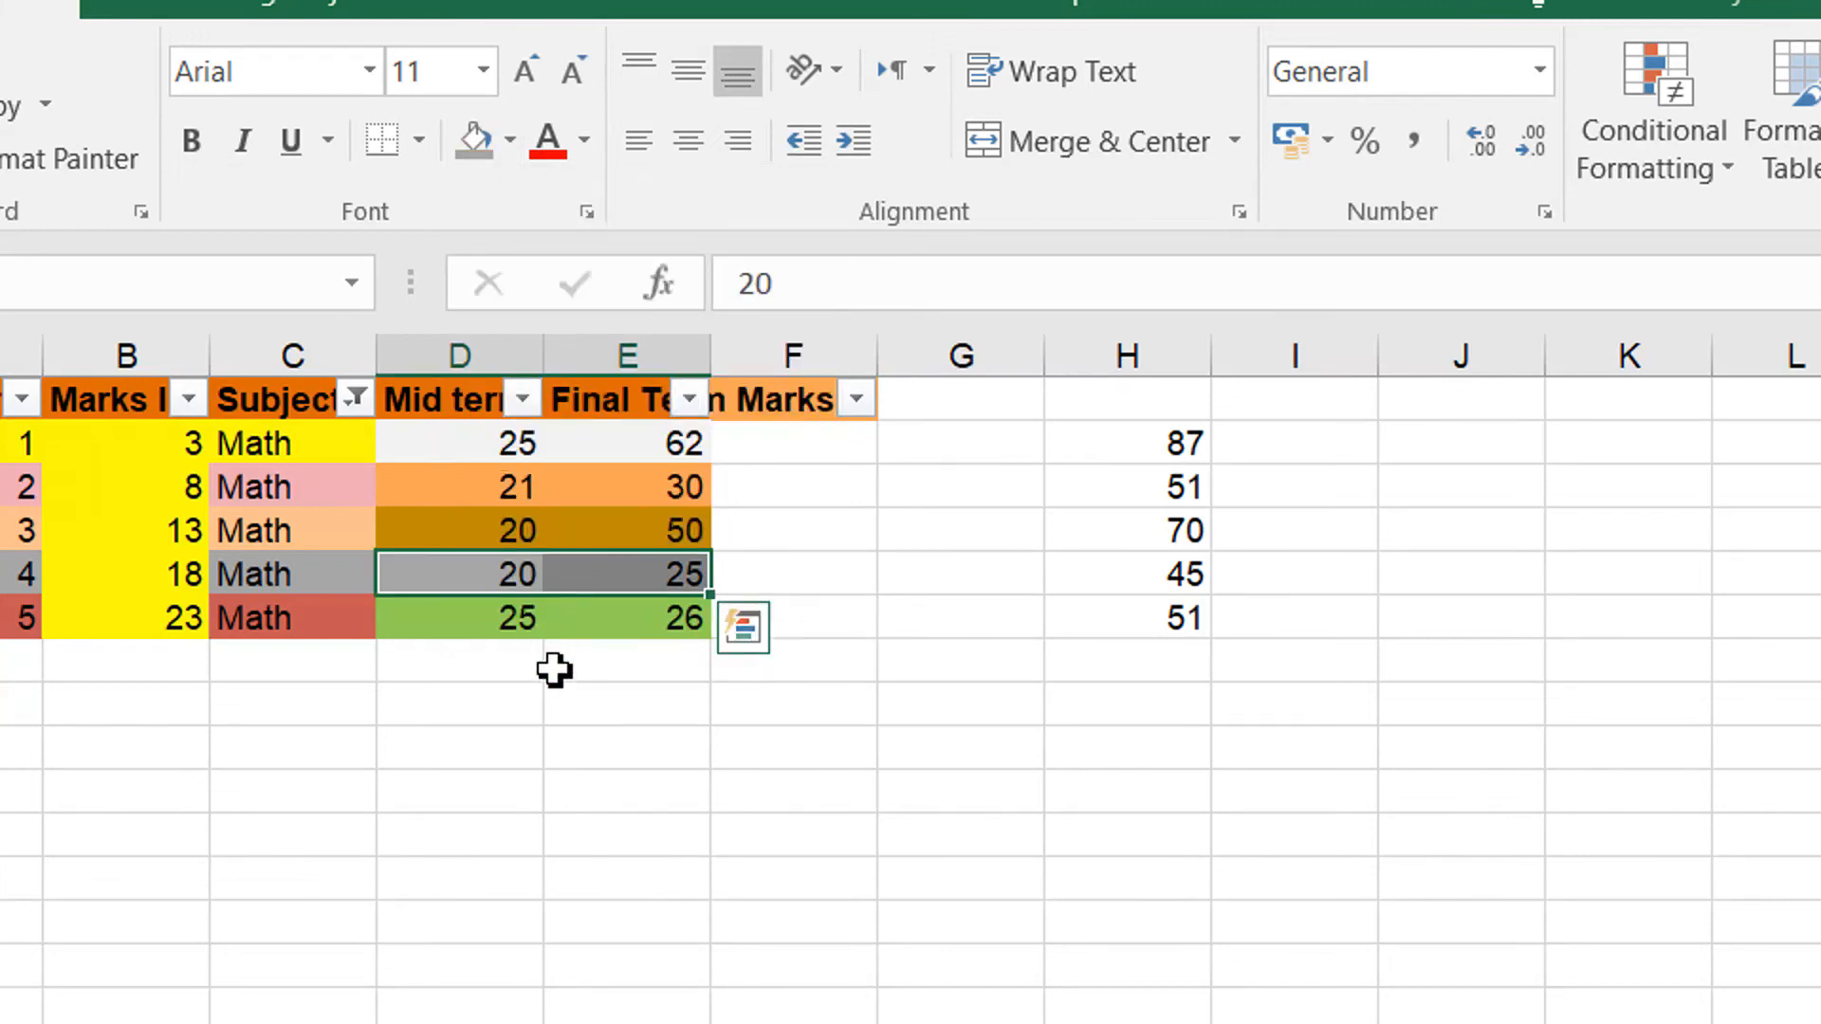
pyautogui.moveTo(592, 628)
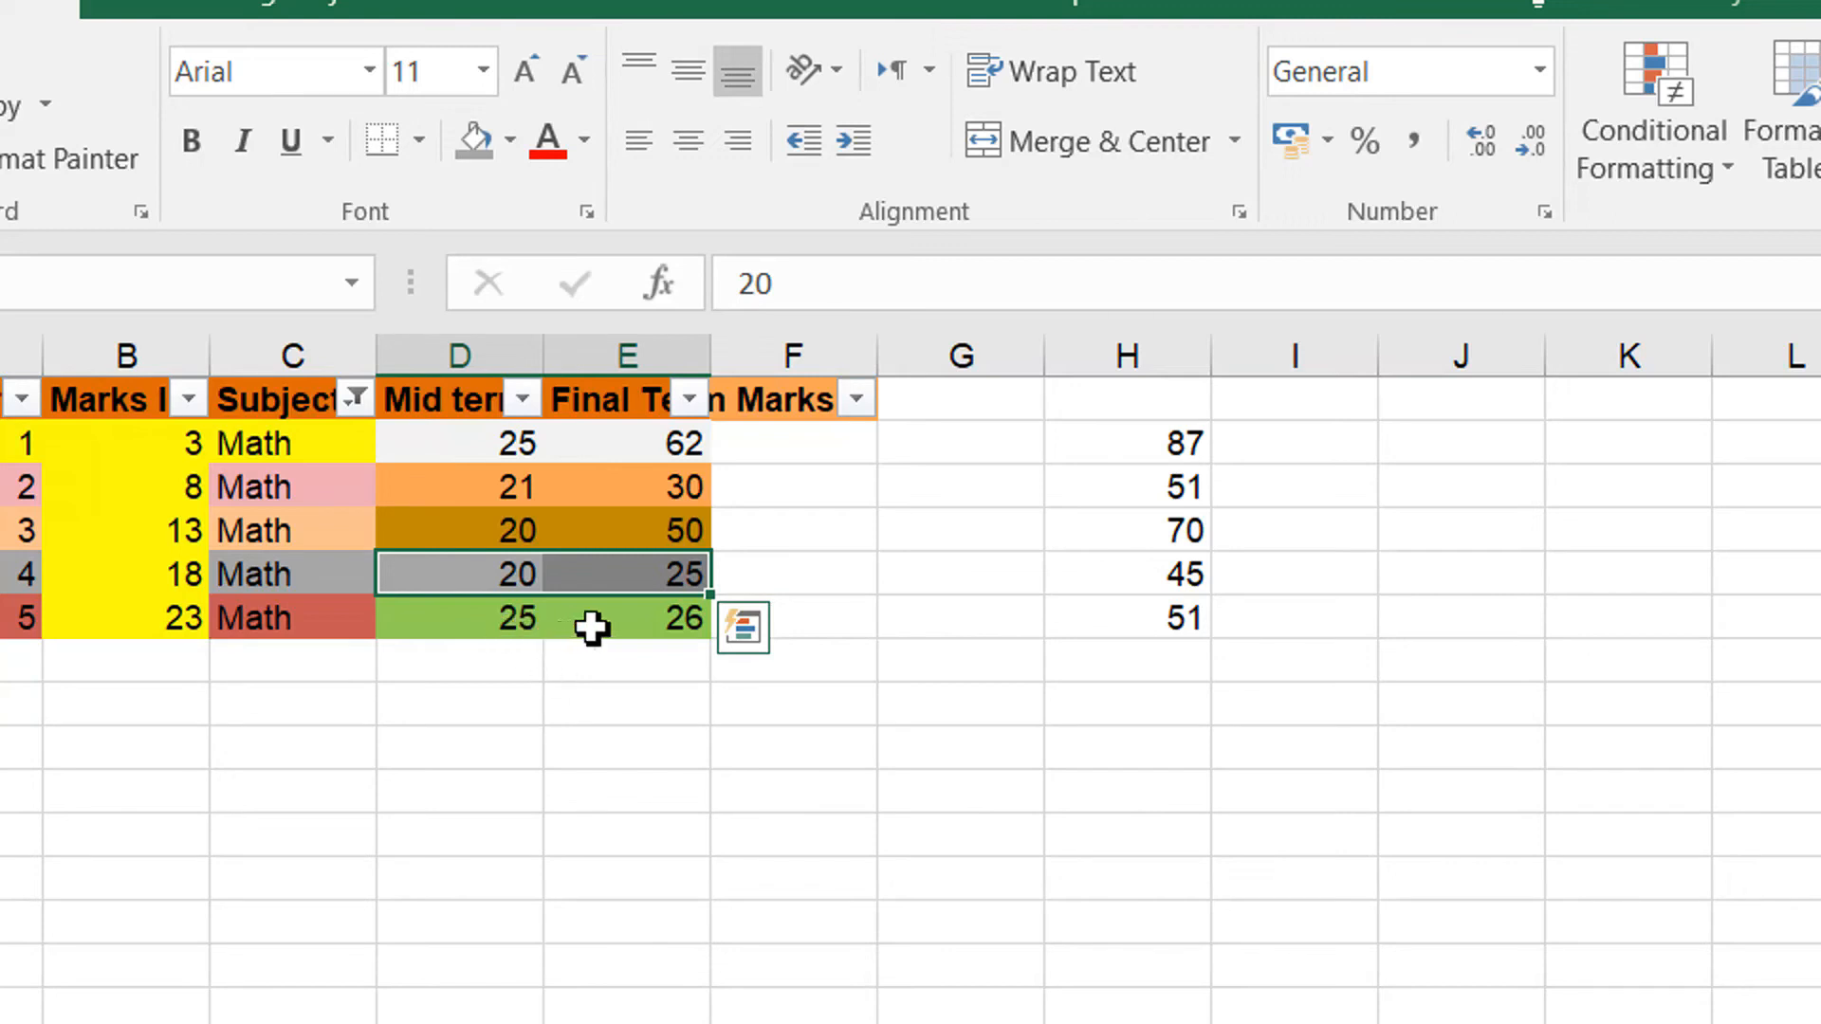
pyautogui.moveTo(516, 628)
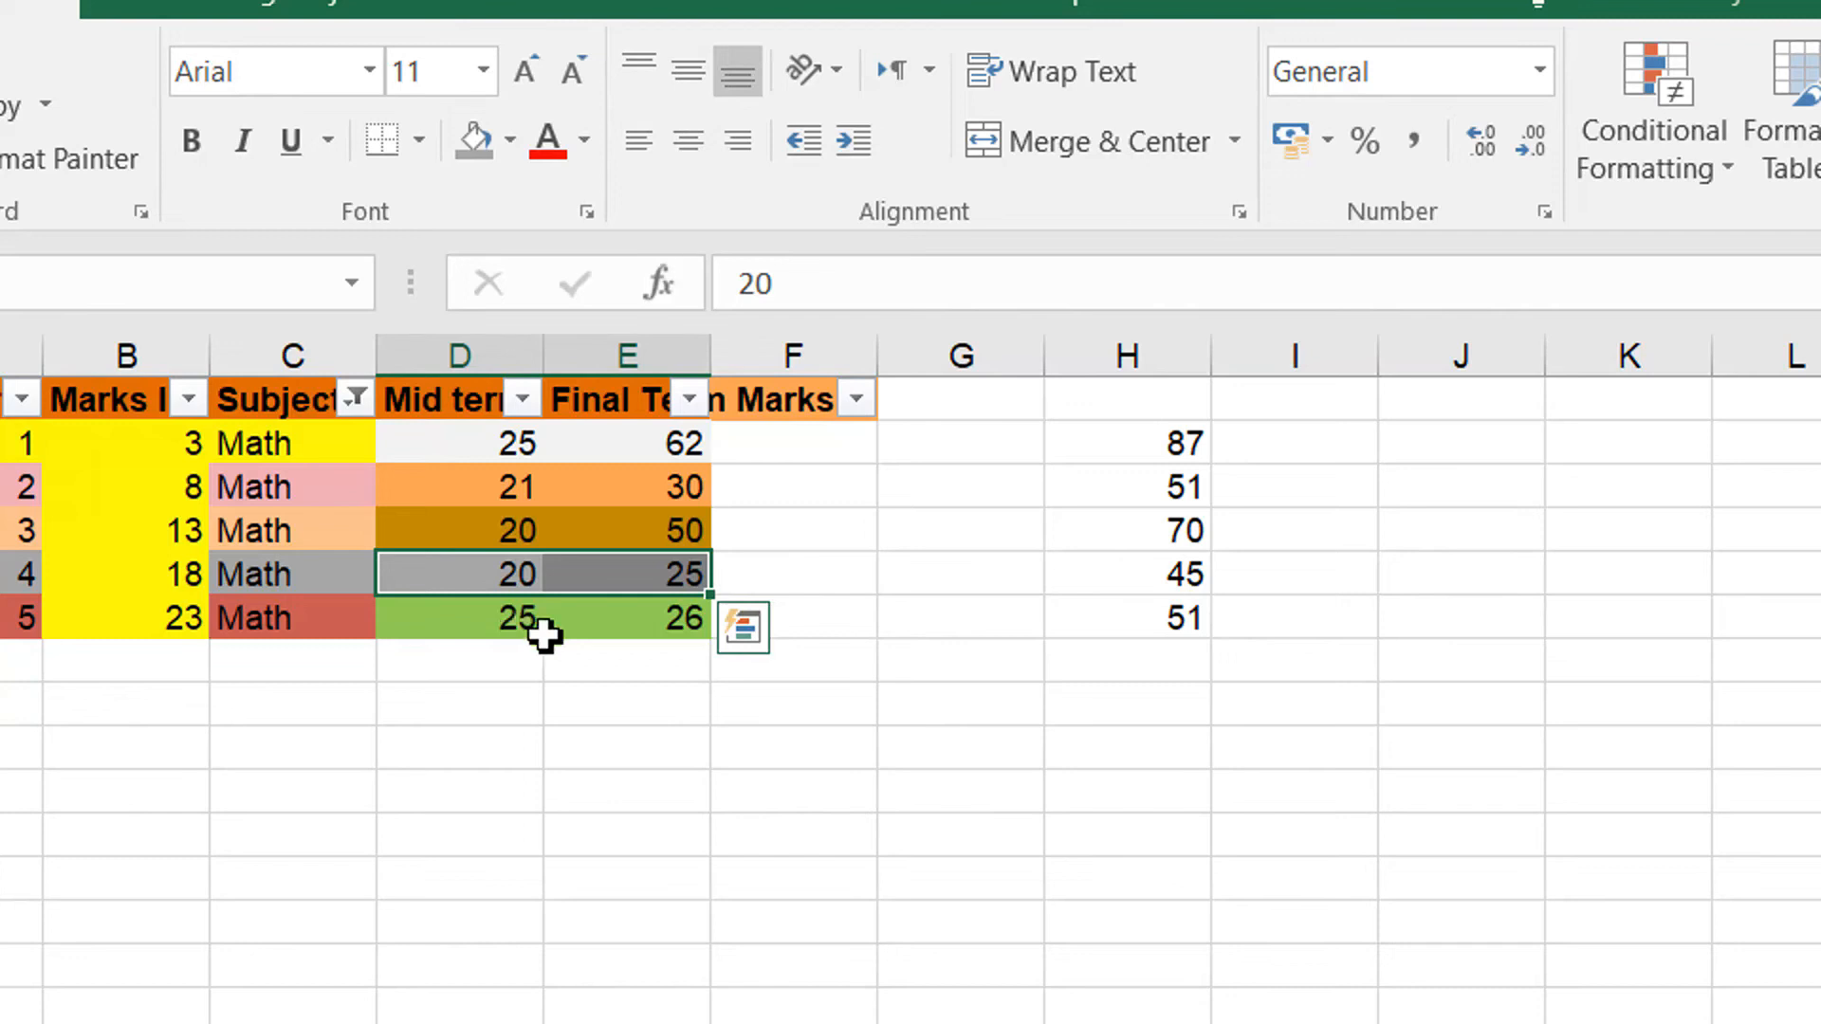
pyautogui.moveTo(516, 629)
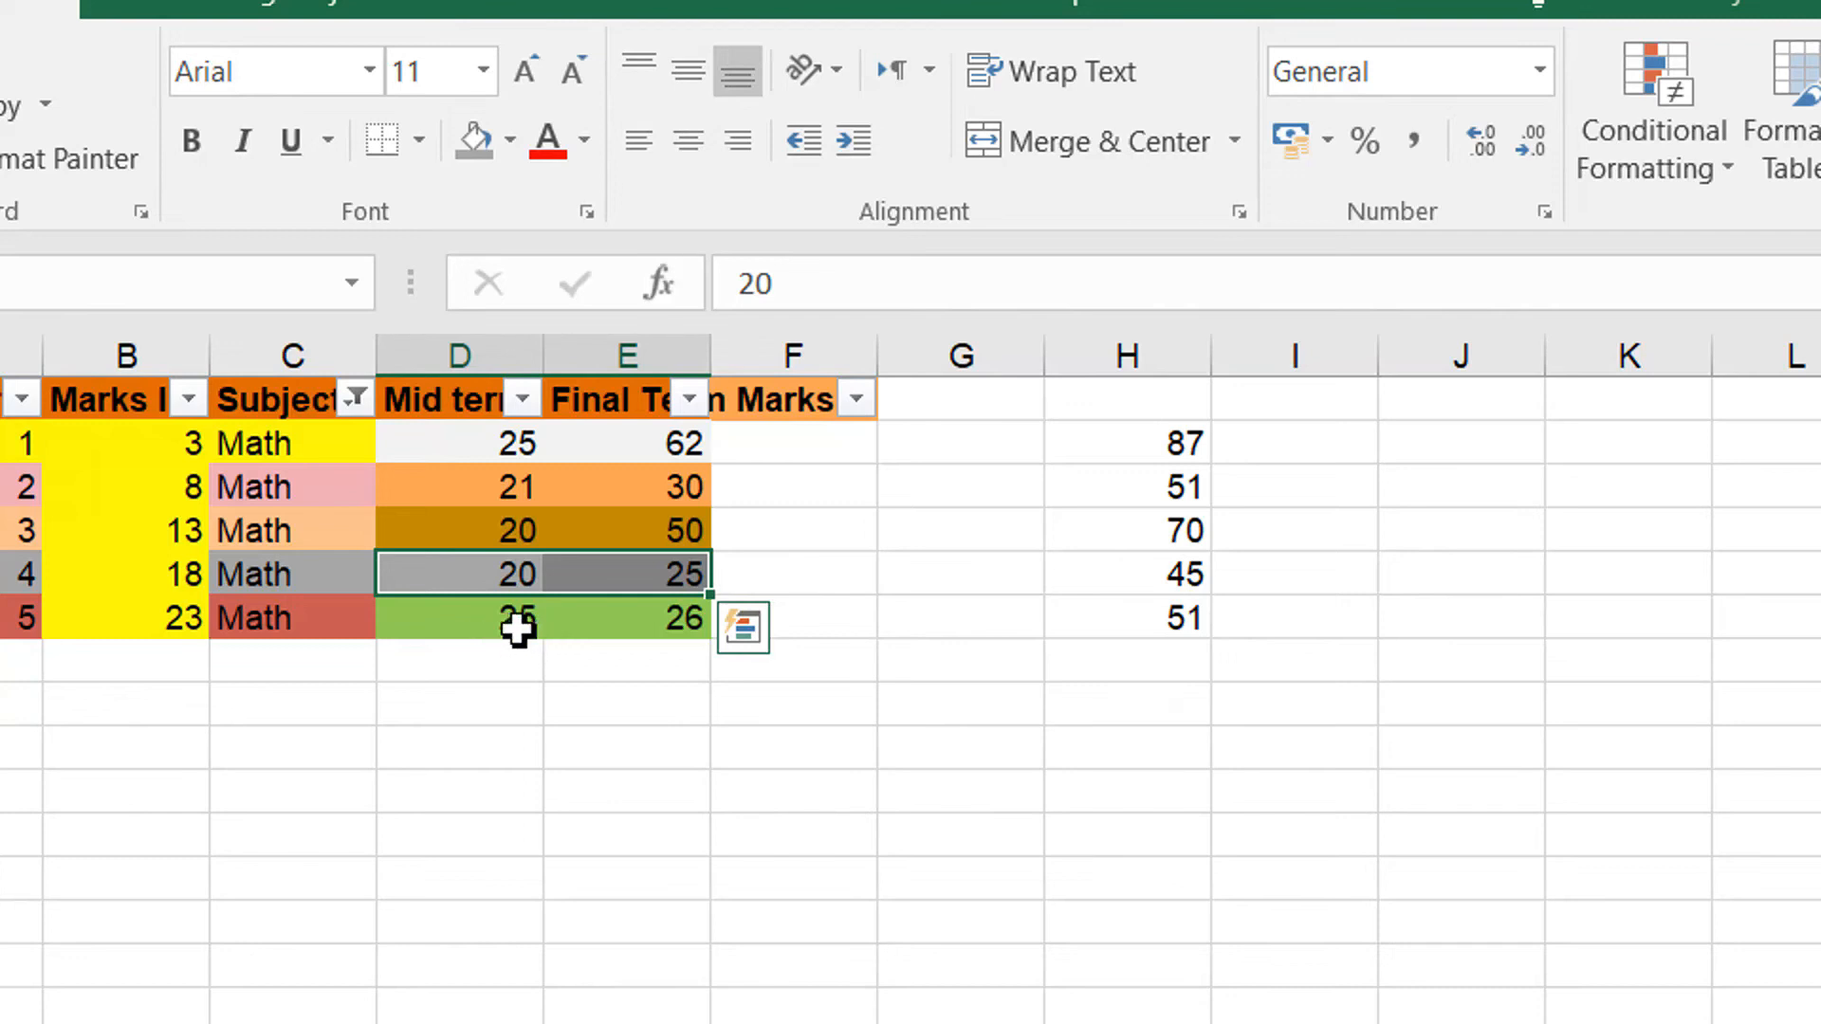
pyautogui.click(457, 616)
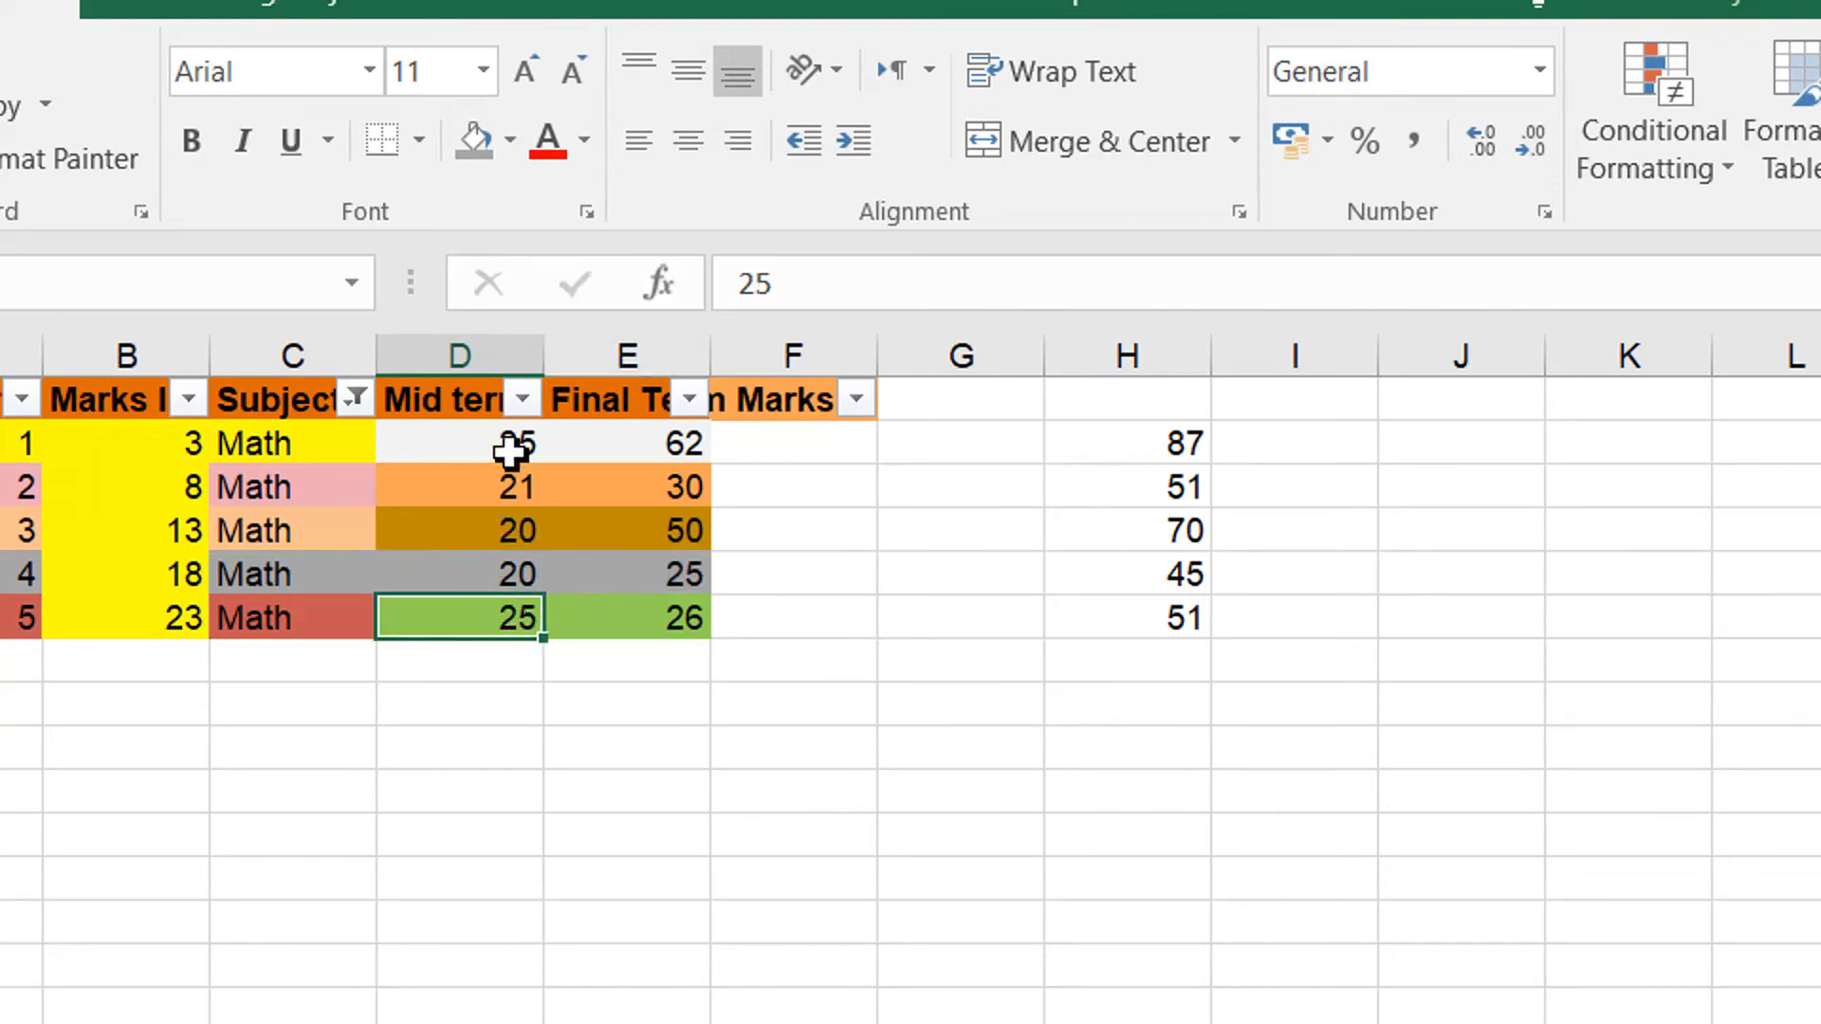
pyautogui.click(457, 441)
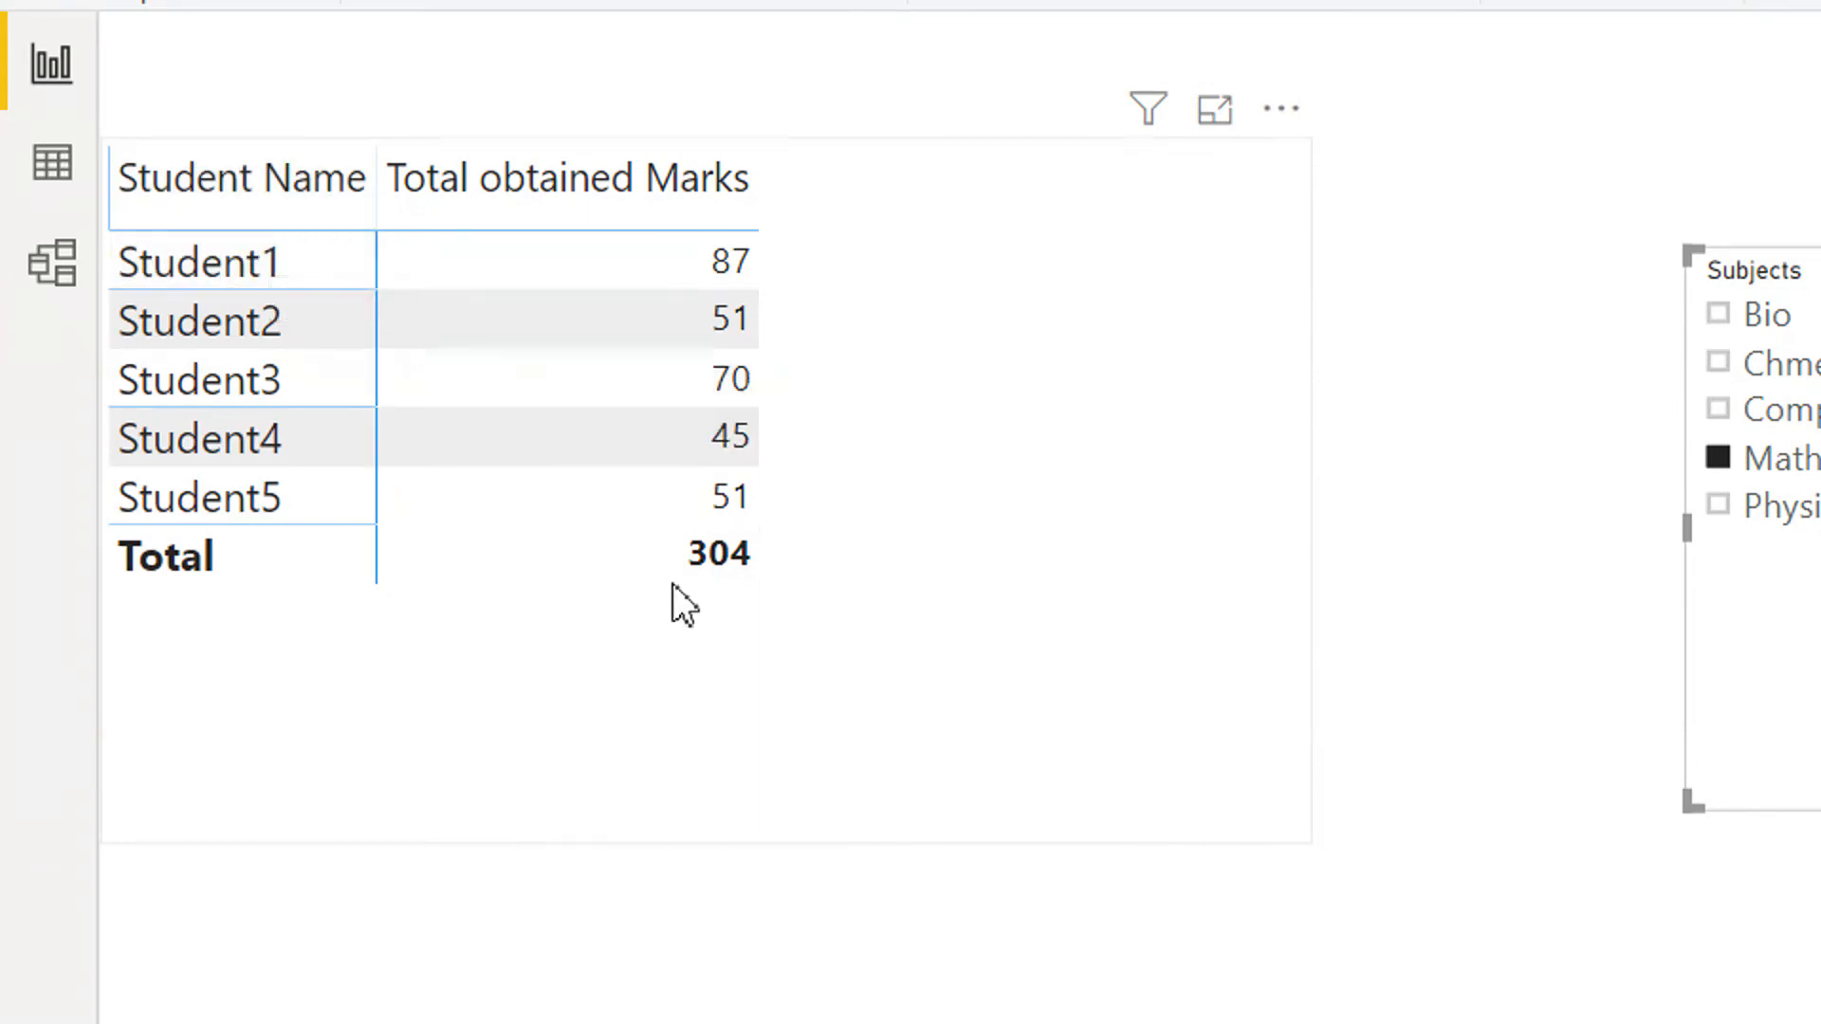
pyautogui.moveTo(715, 580)
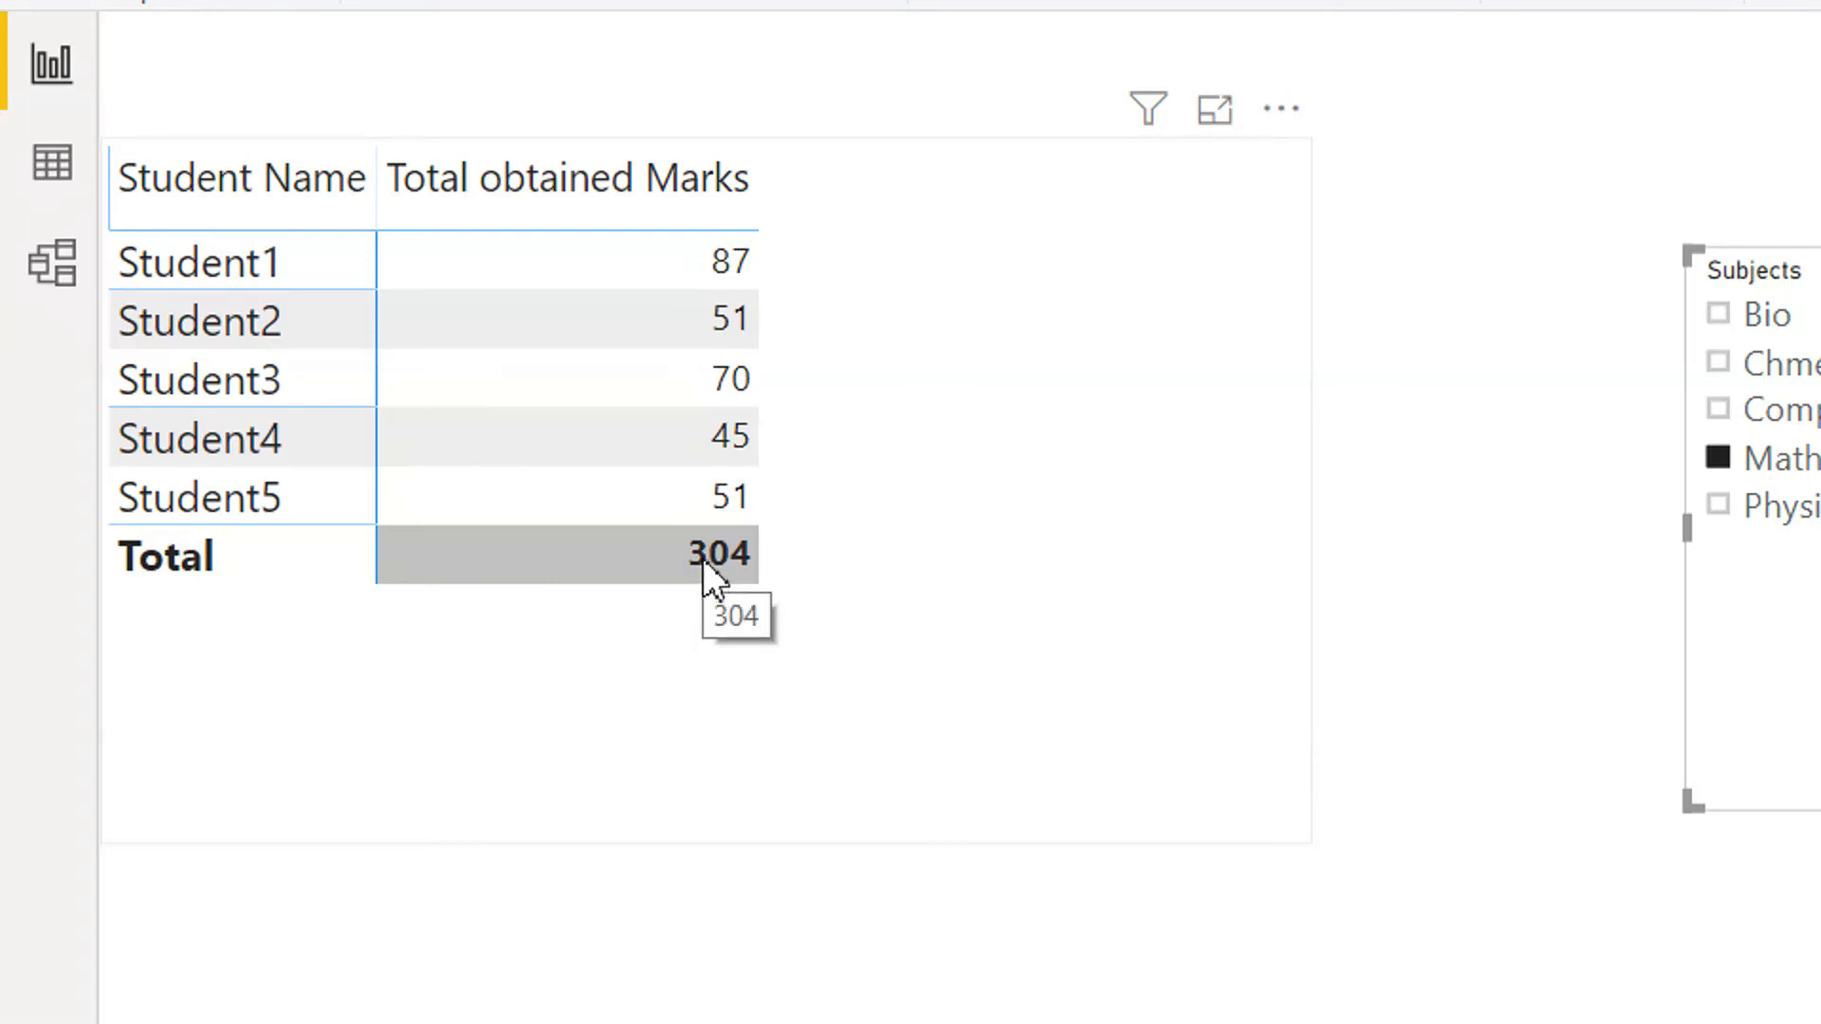
pyautogui.moveTo(728, 313)
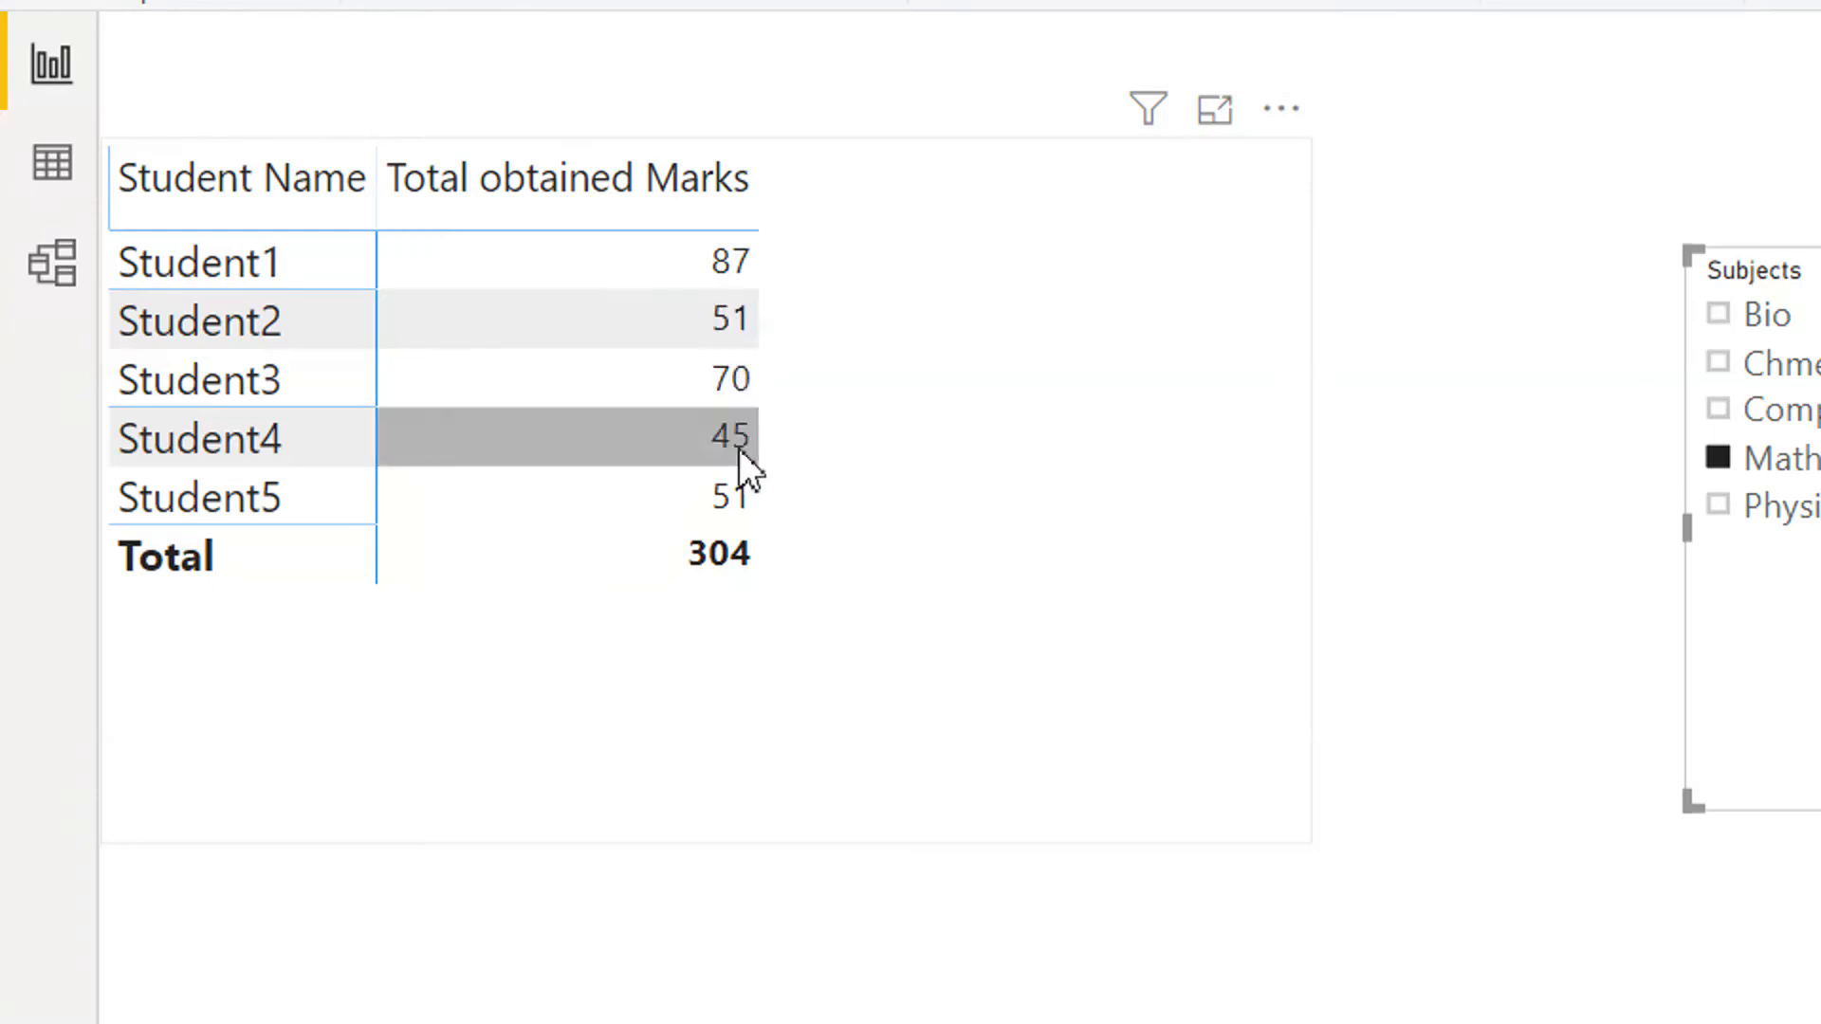
pyautogui.moveTo(726, 453)
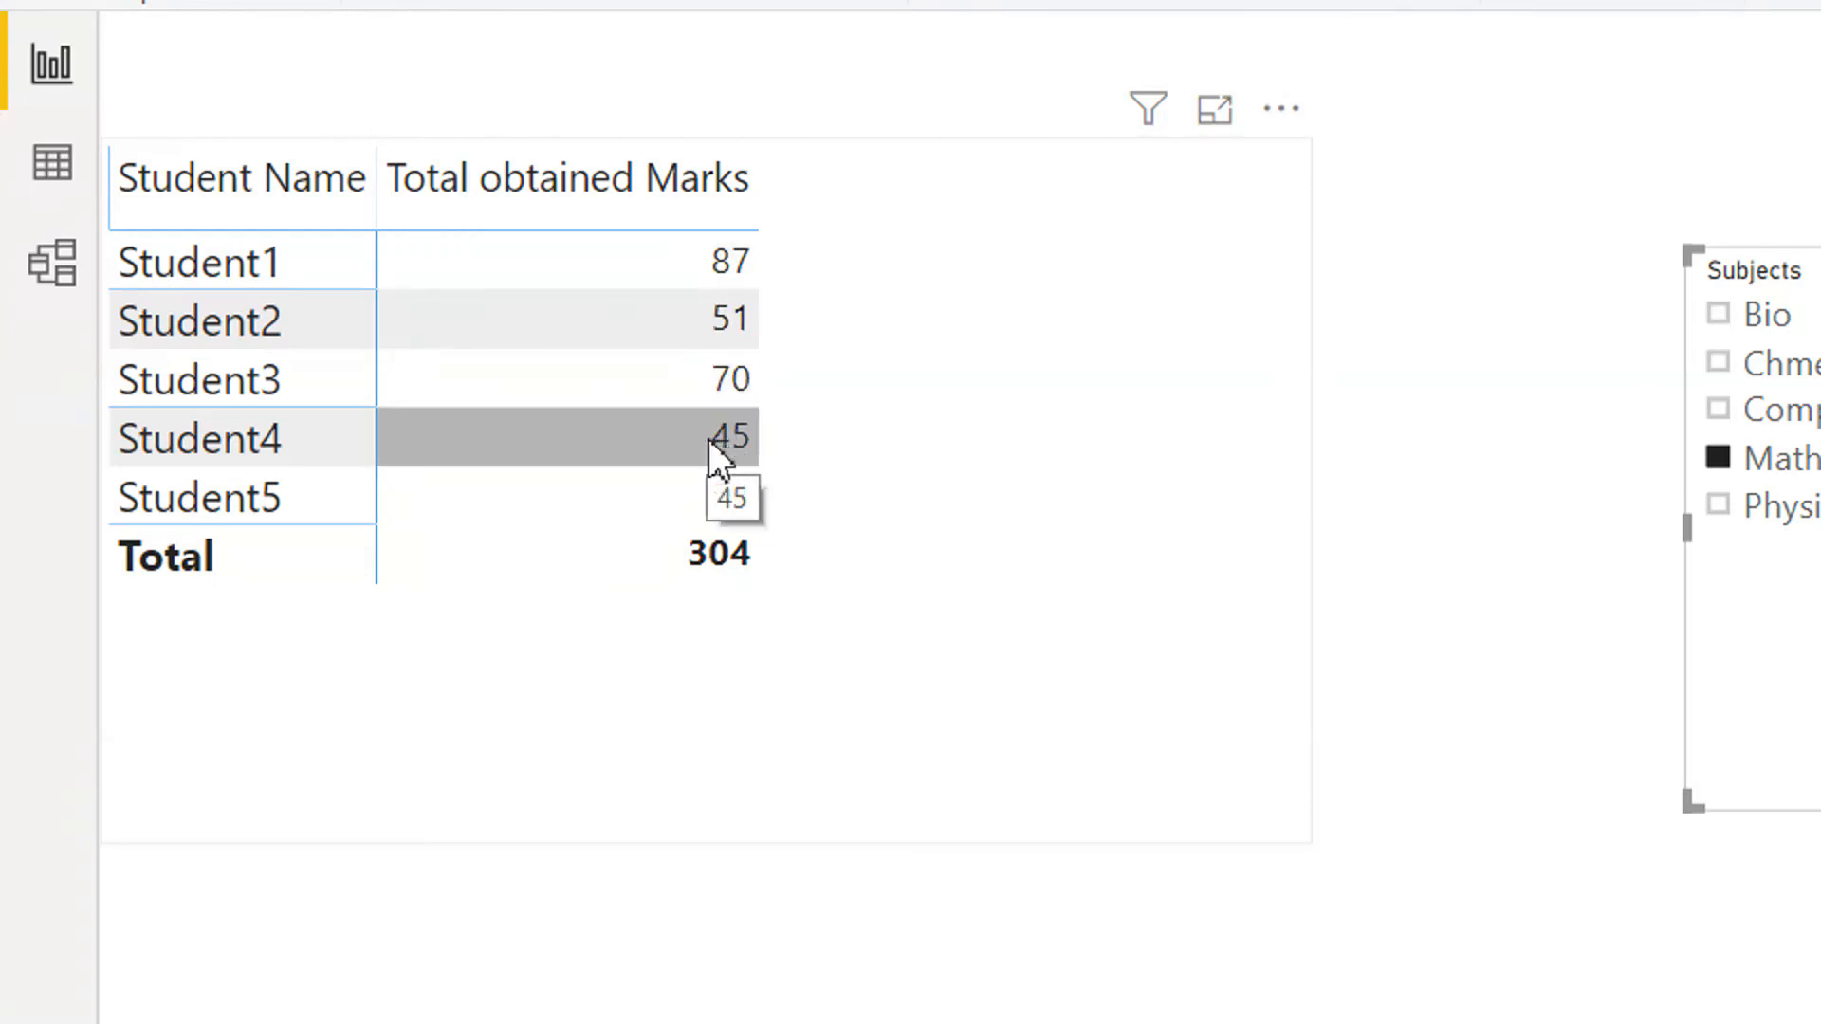
pyautogui.moveTo(1181, 682)
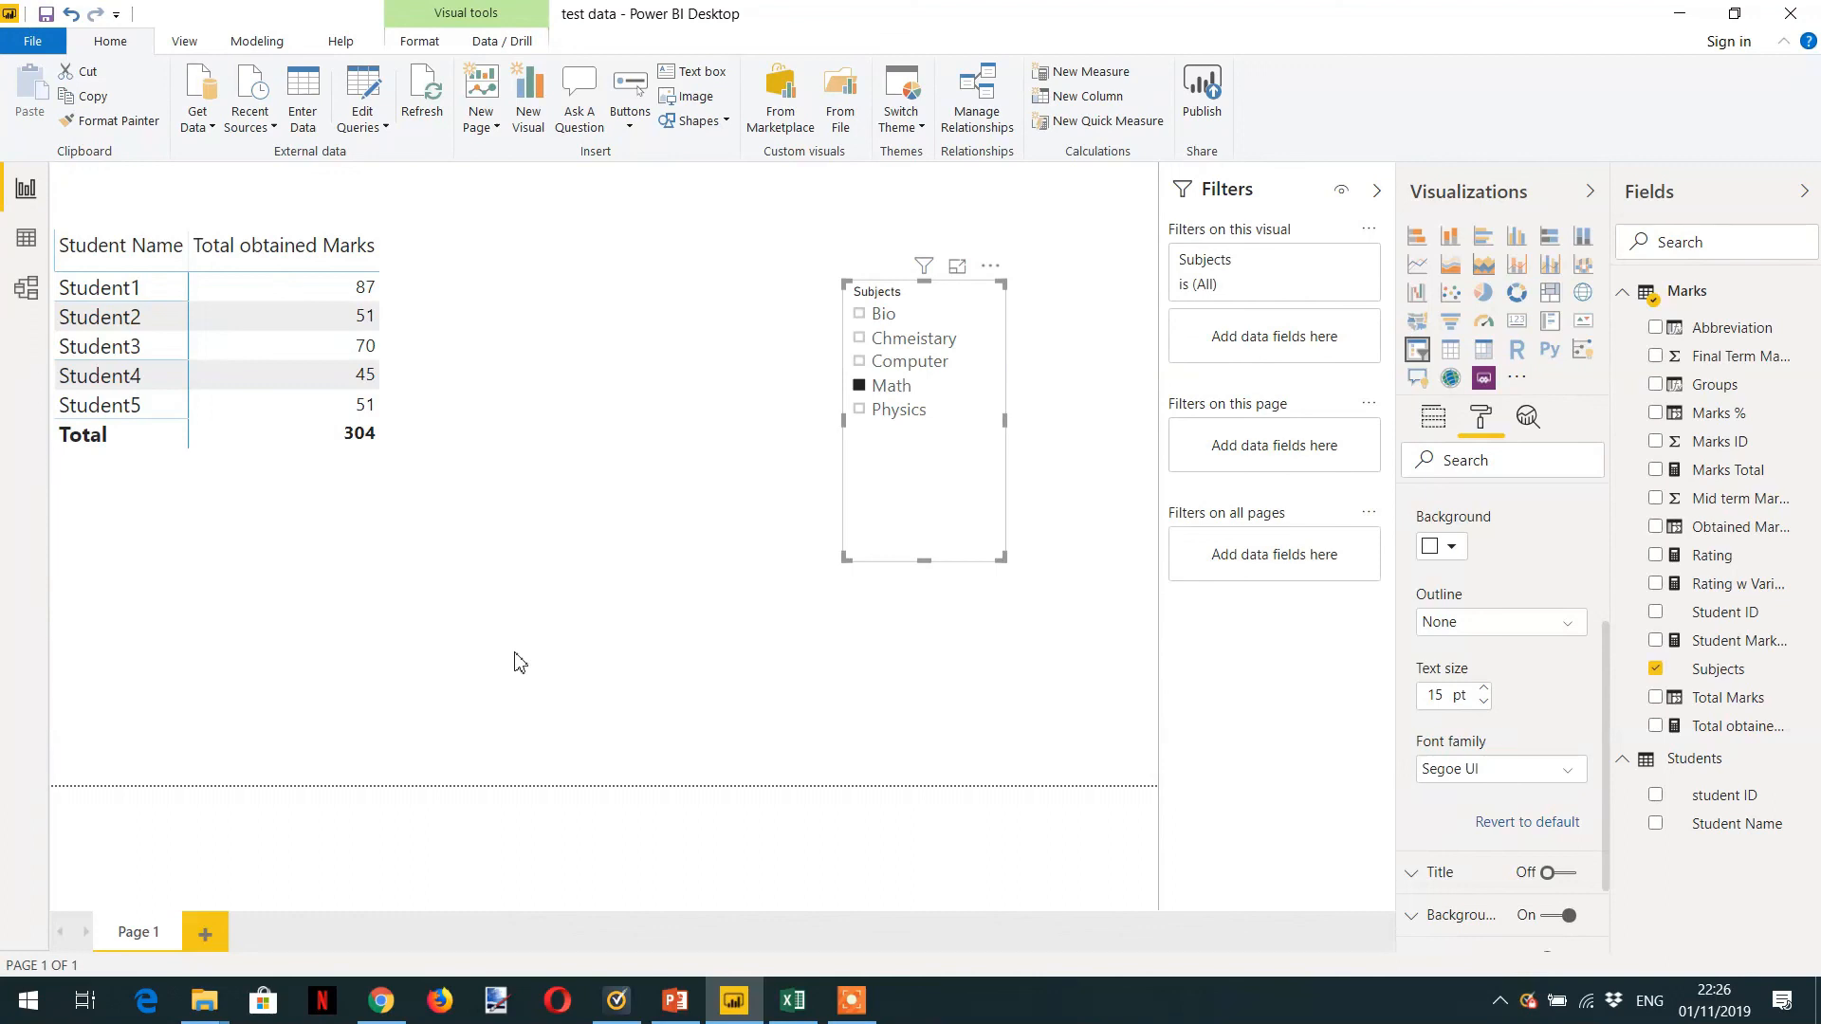
pyautogui.moveTo(840, 586)
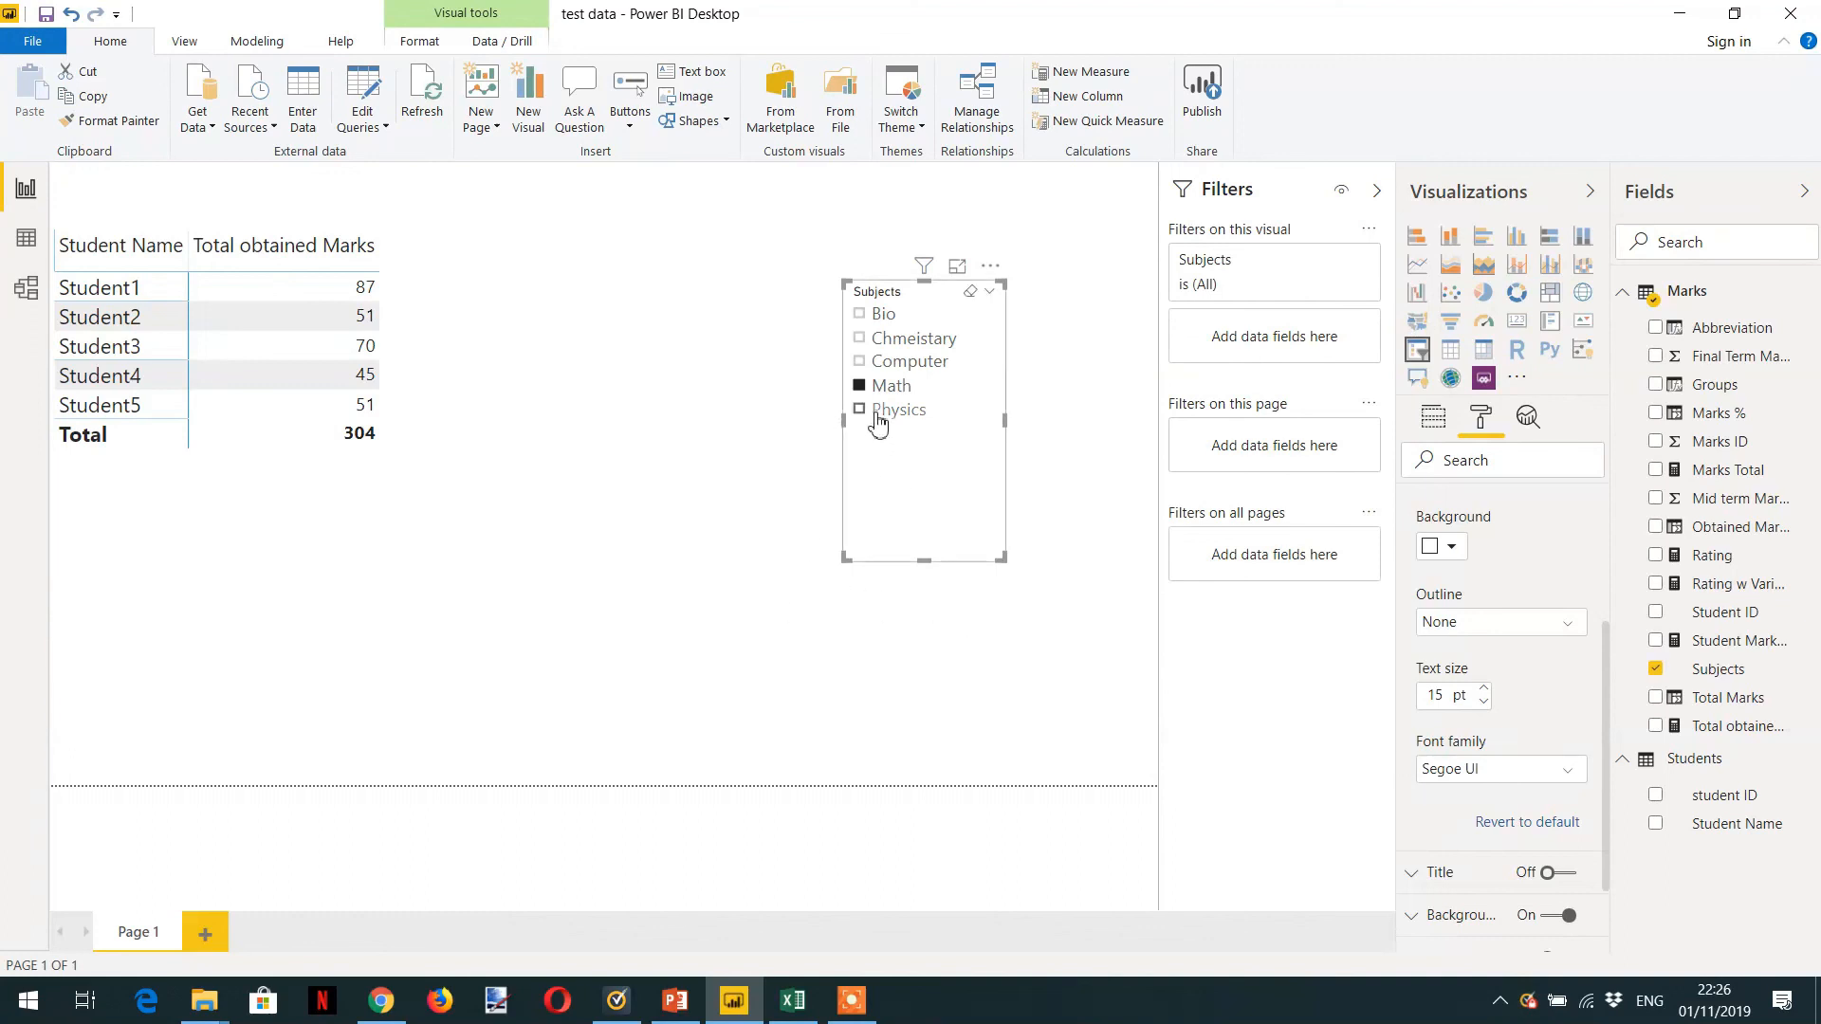
pyautogui.moveTo(870, 498)
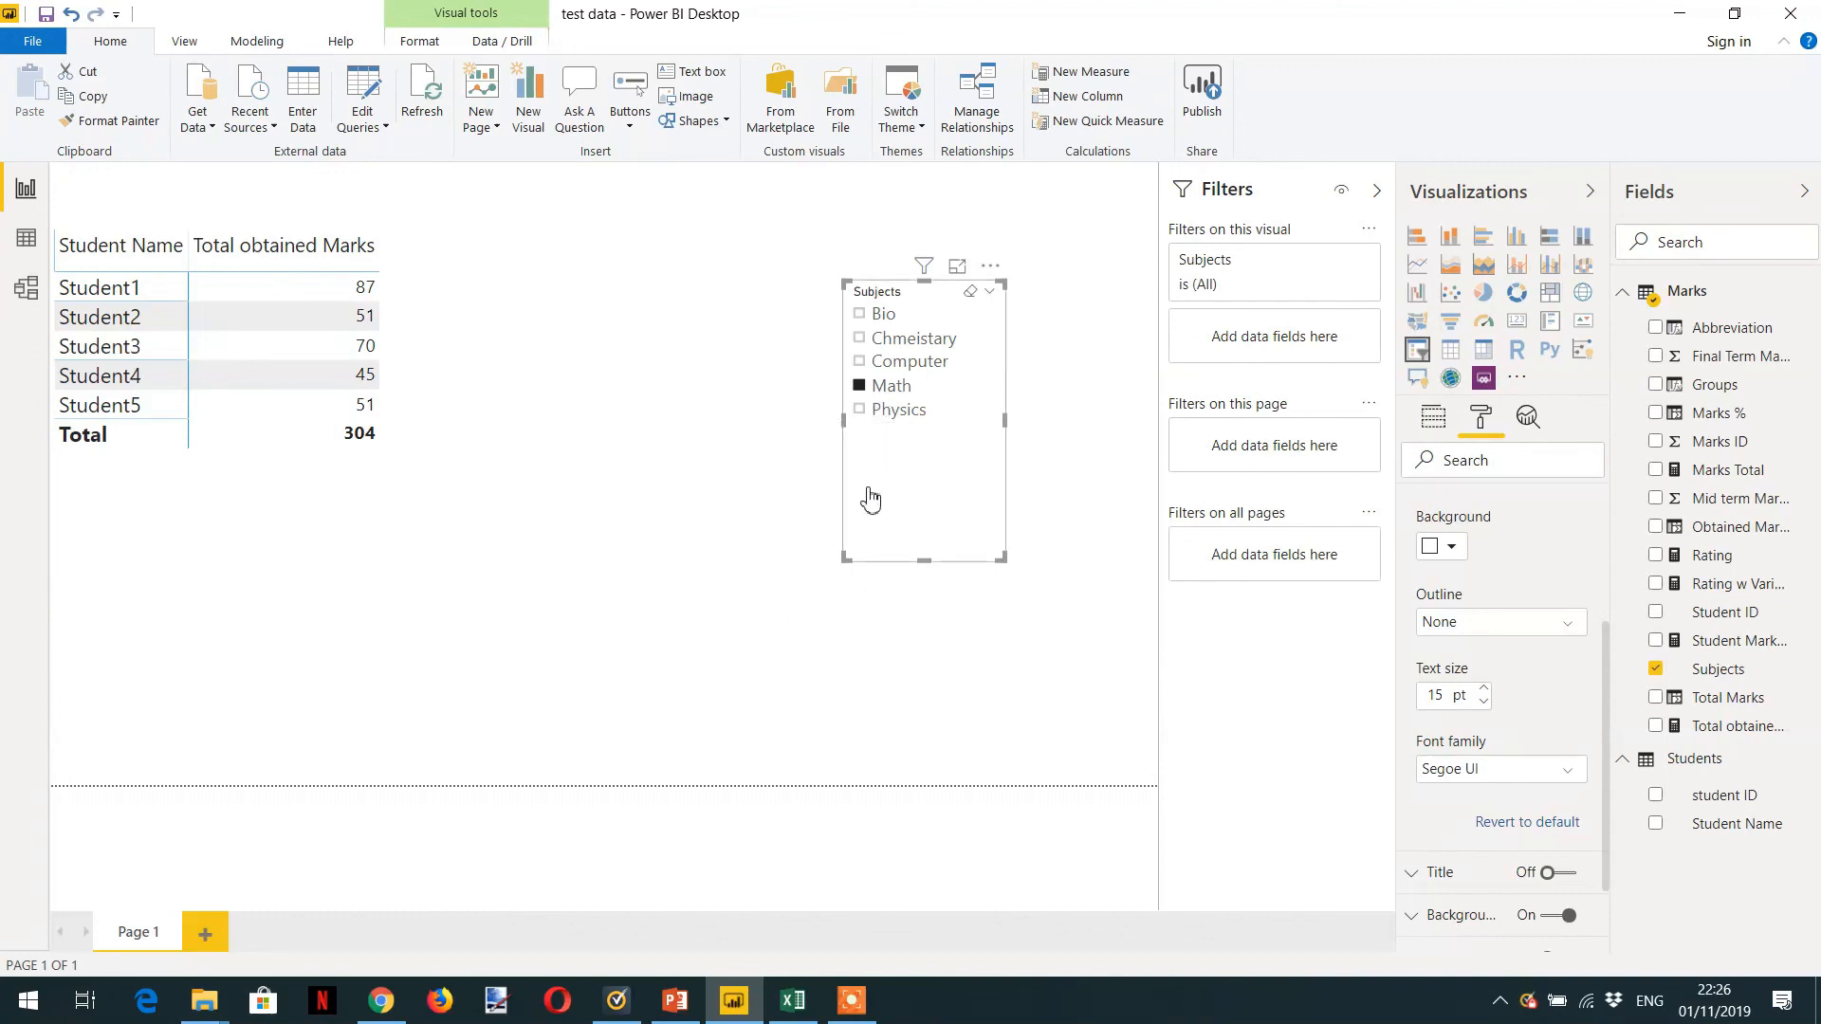
pyautogui.moveTo(800, 510)
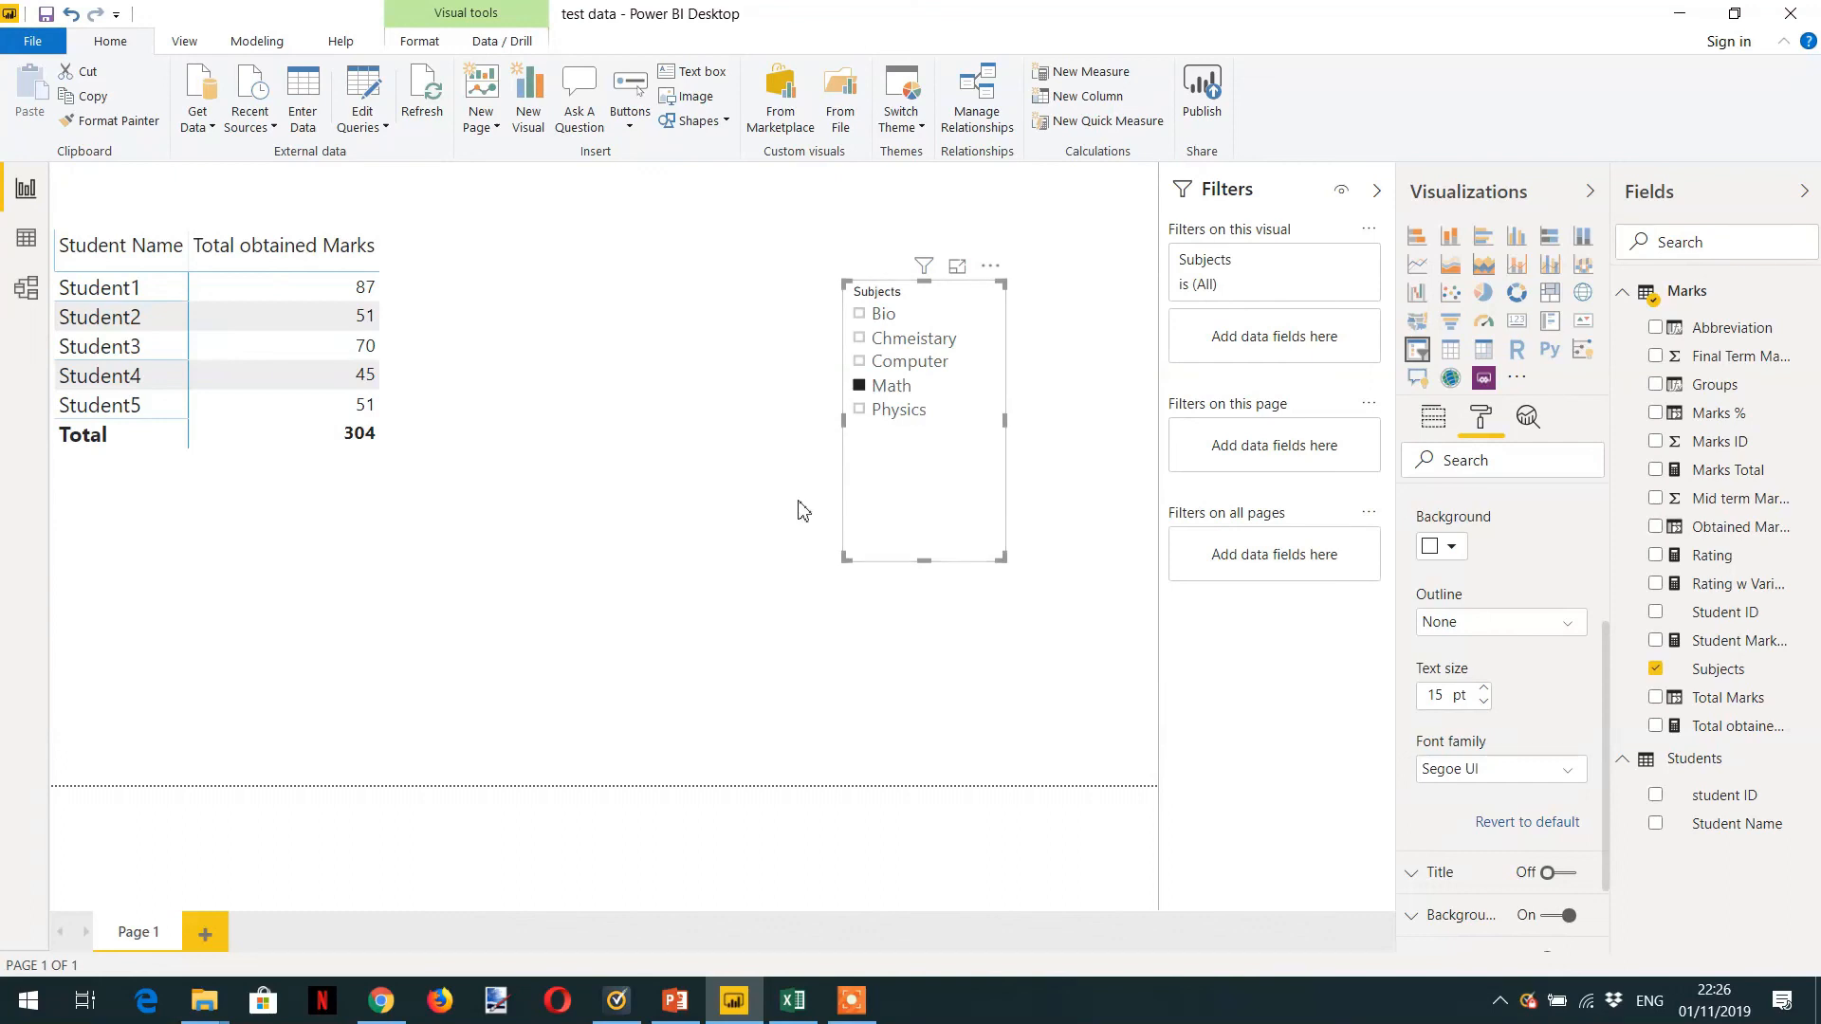
pyautogui.moveTo(816, 505)
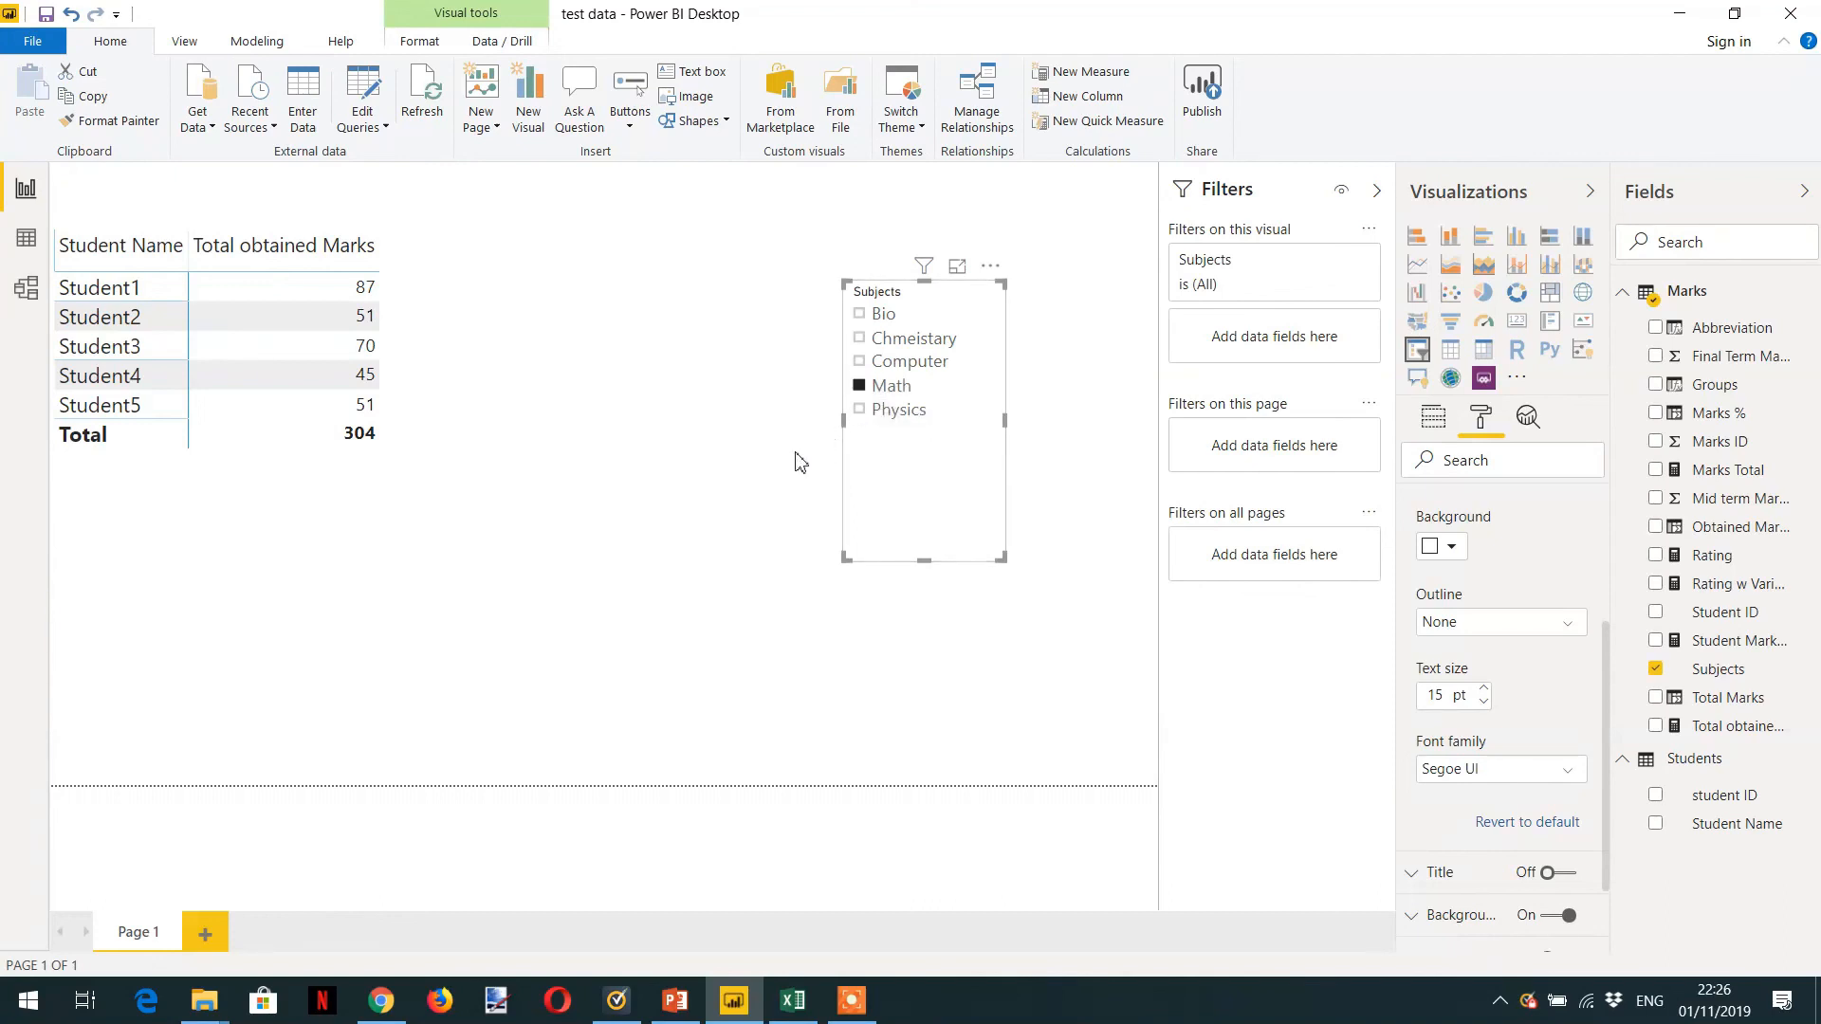
pyautogui.moveTo(781, 491)
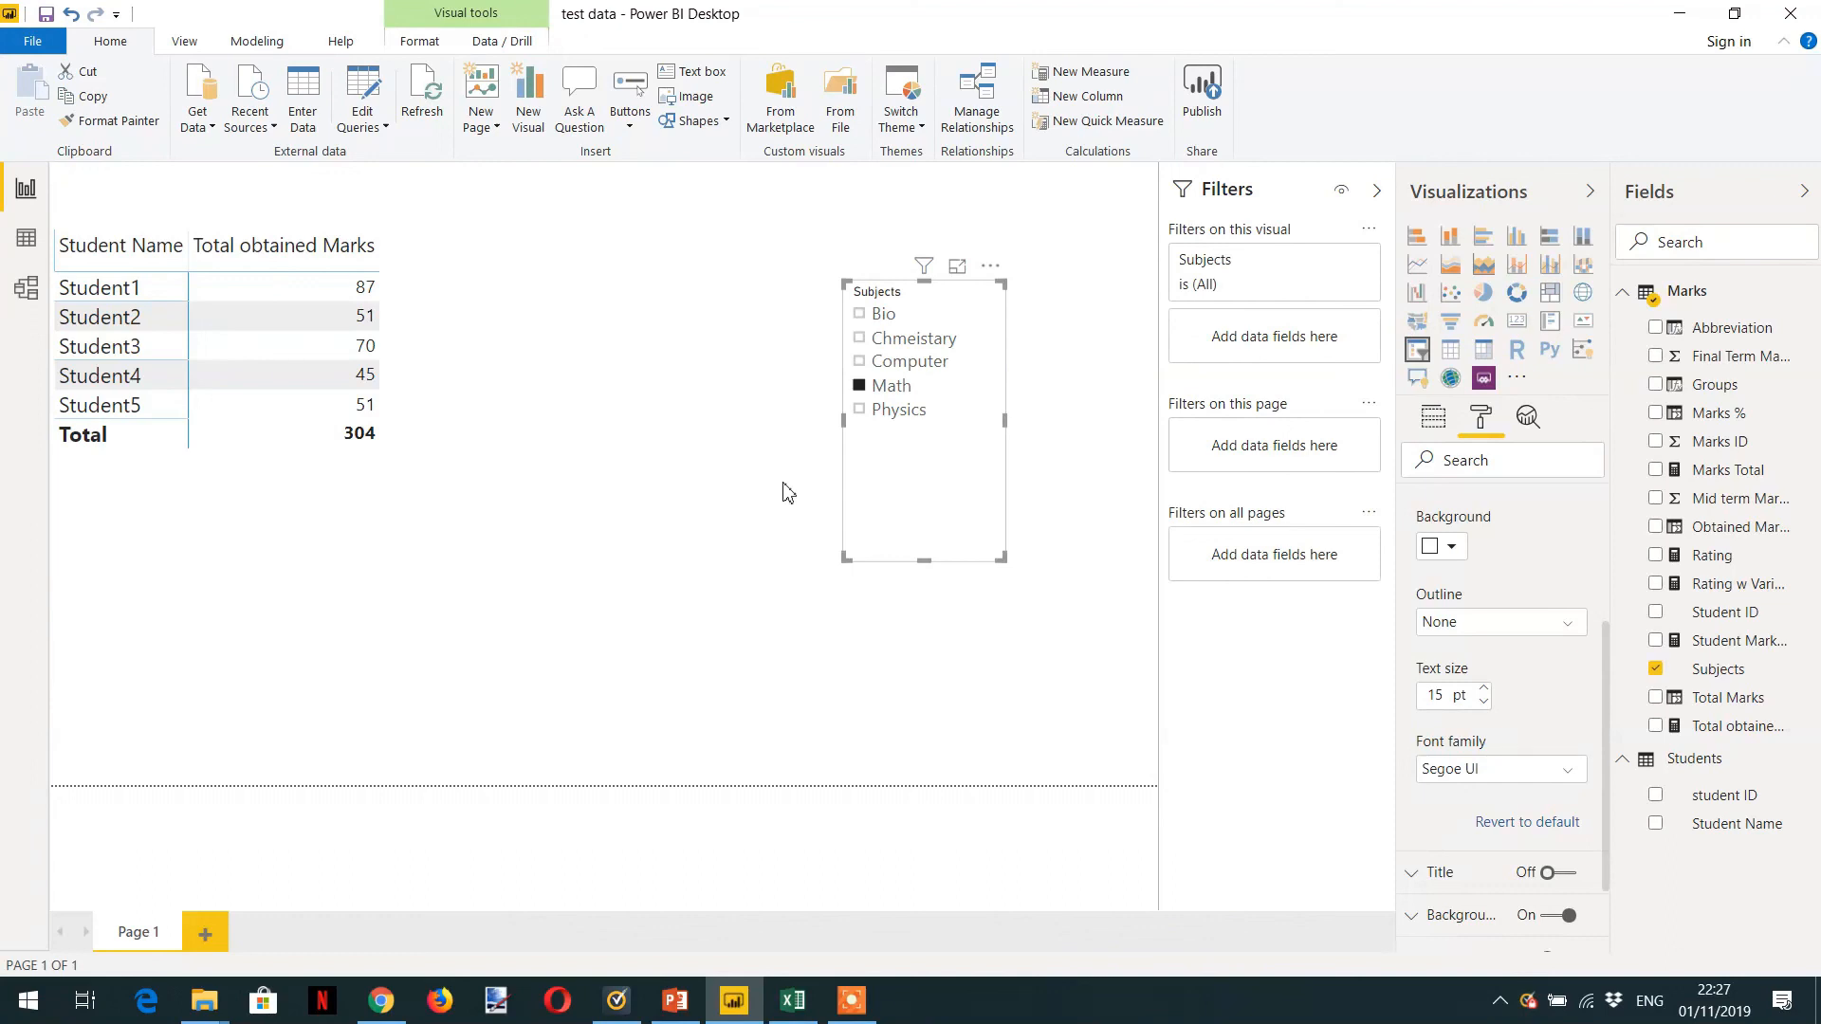
pyautogui.moveTo(783, 525)
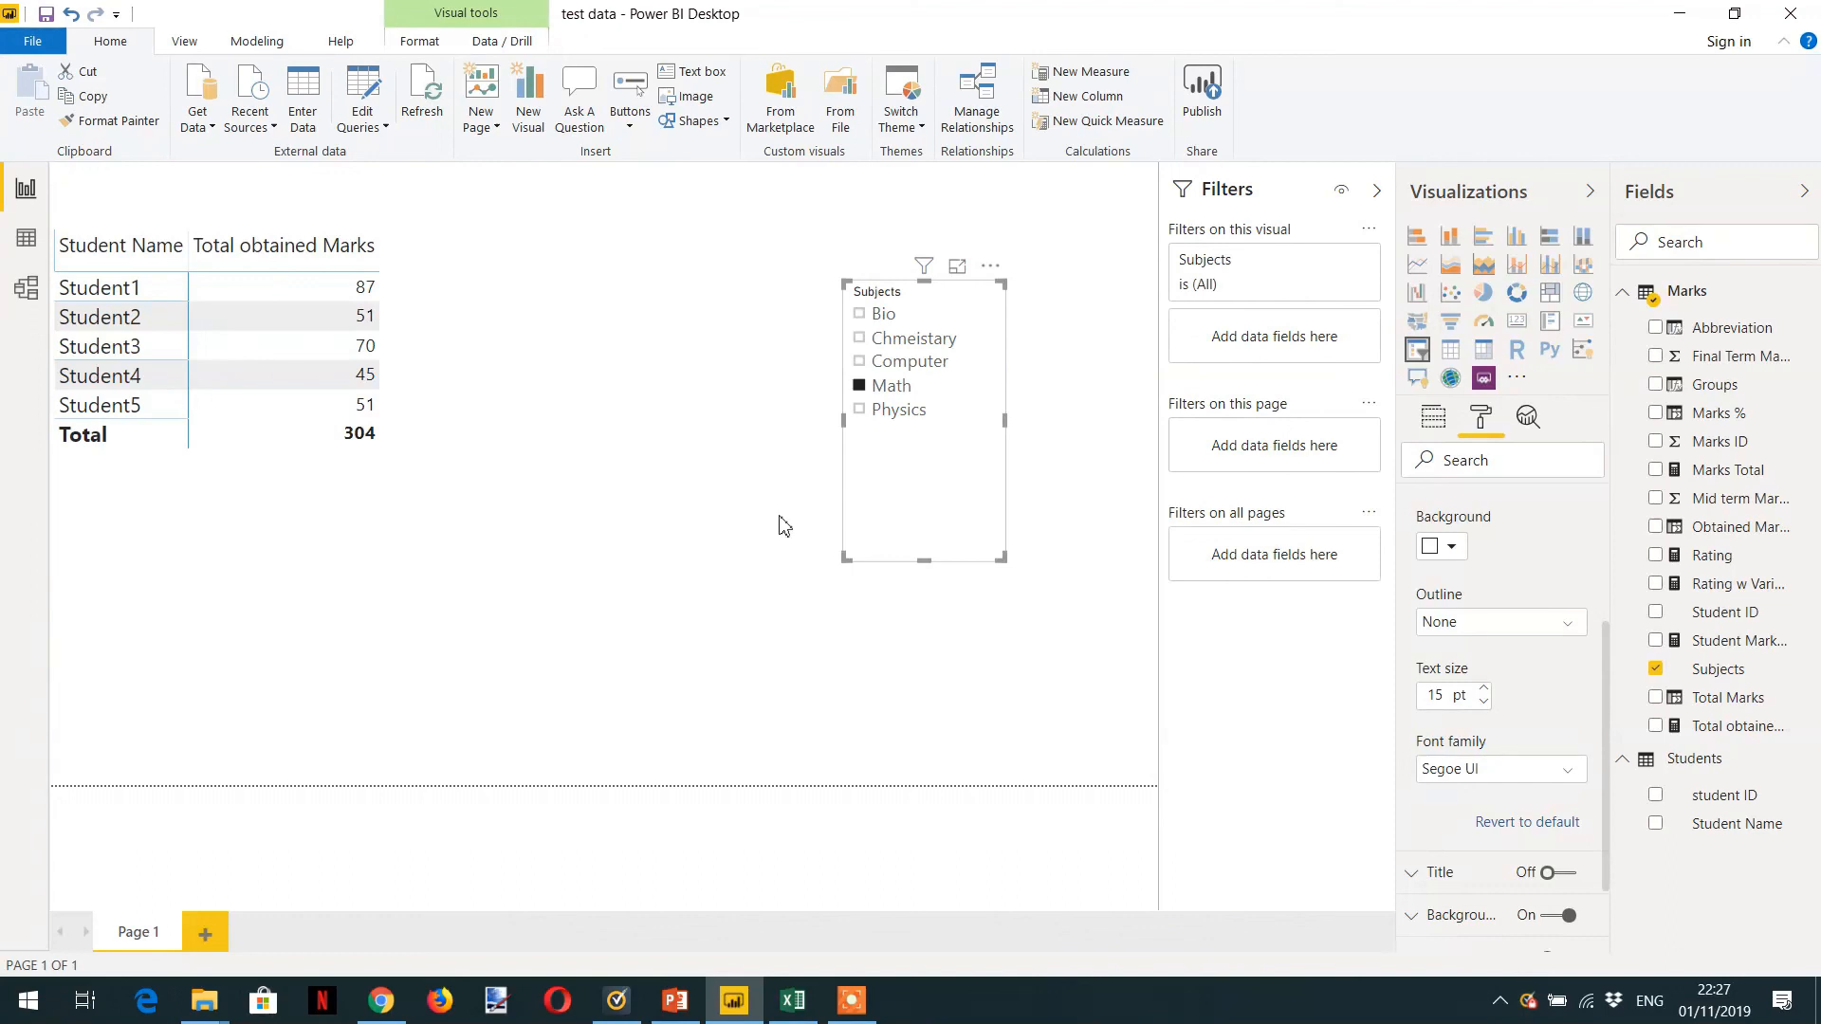